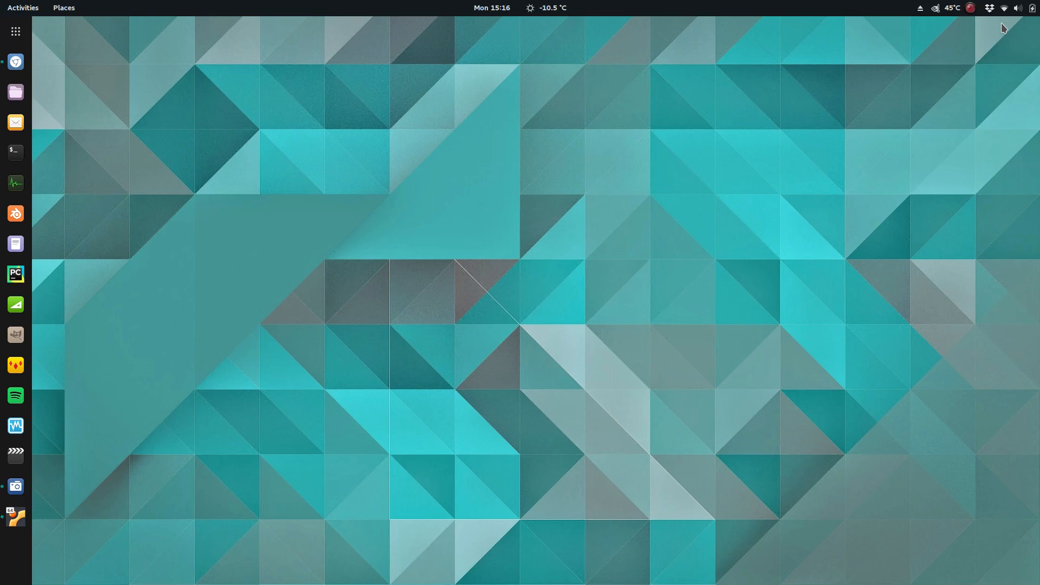
{"action": "mouse_move", "coordinate": [10, 151]}
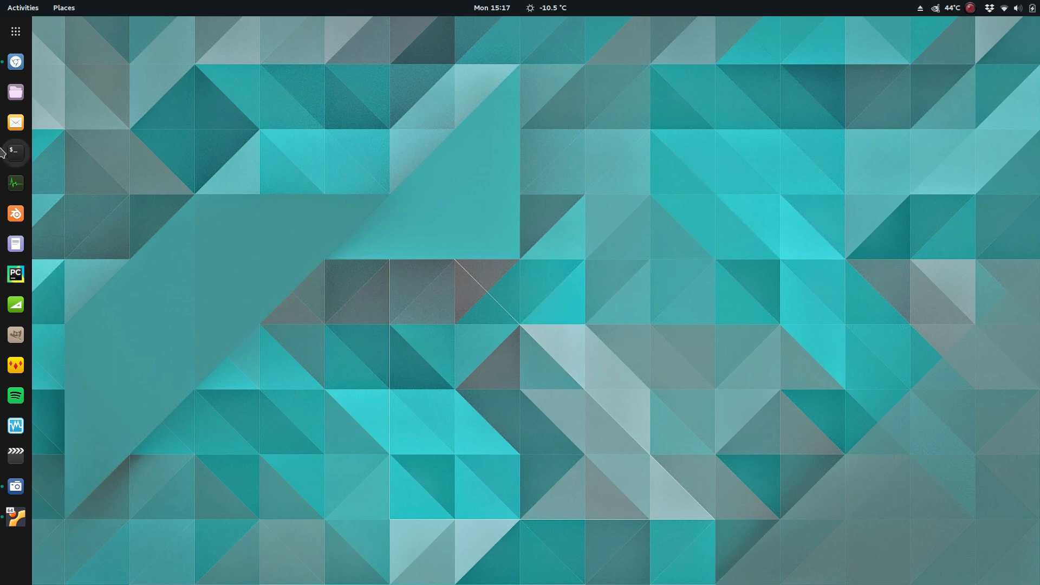
{"action": "mouse_move", "coordinate": [15, 61]}
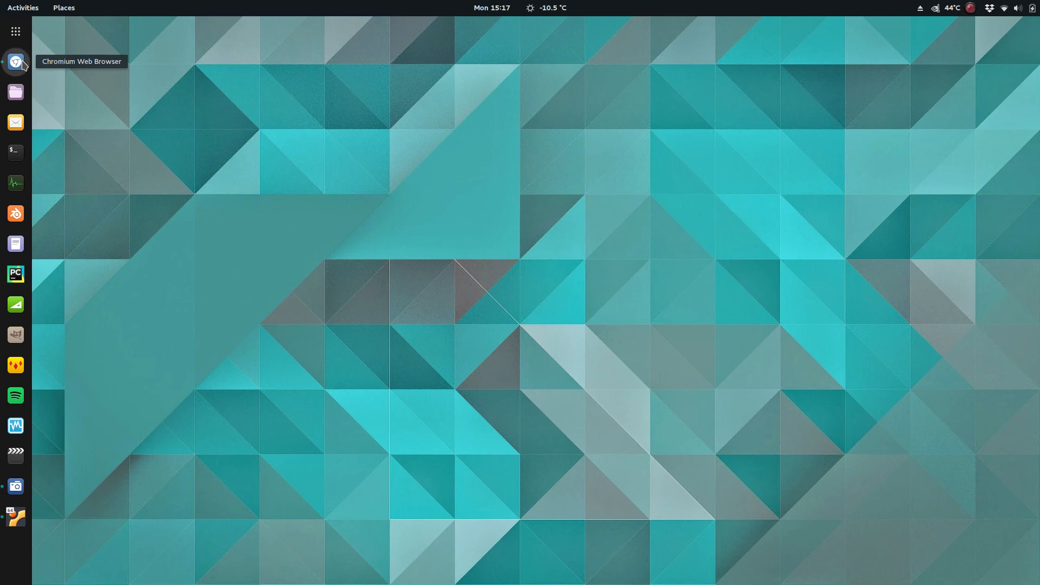
Bring up the Scion Linux data-collection news post on OSDN and skim its opening sections
{"action": "left_click", "coordinate": [15, 62]}
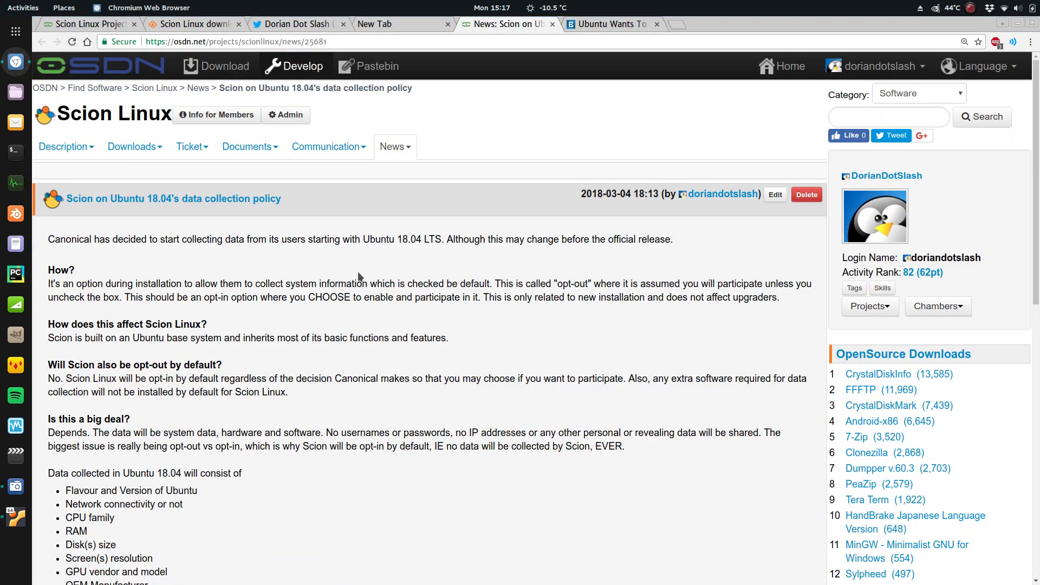
{"action": "mouse_move", "coordinate": [365, 259]}
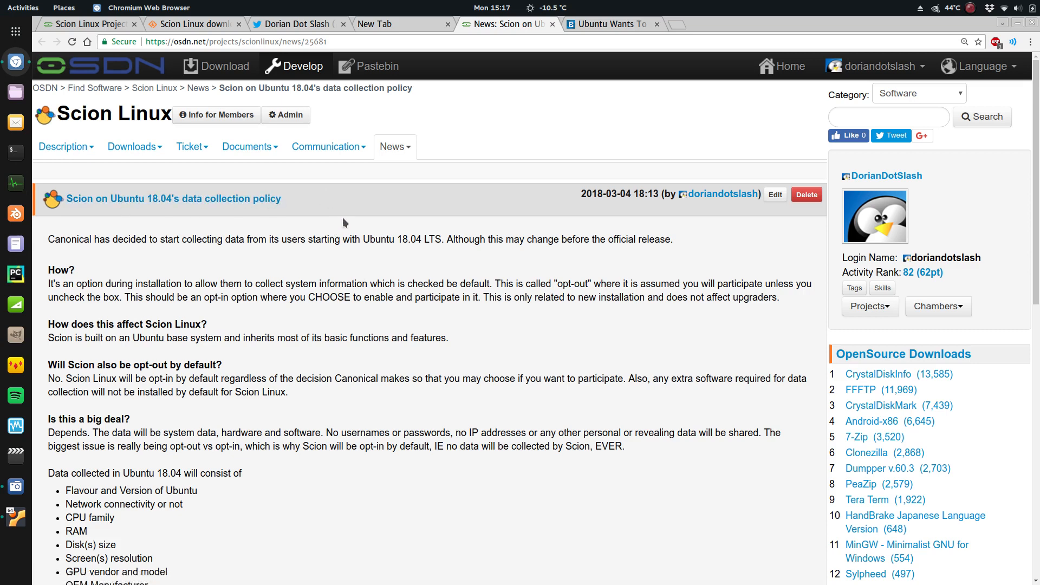
{"action": "mouse_move", "coordinate": [96, 88]}
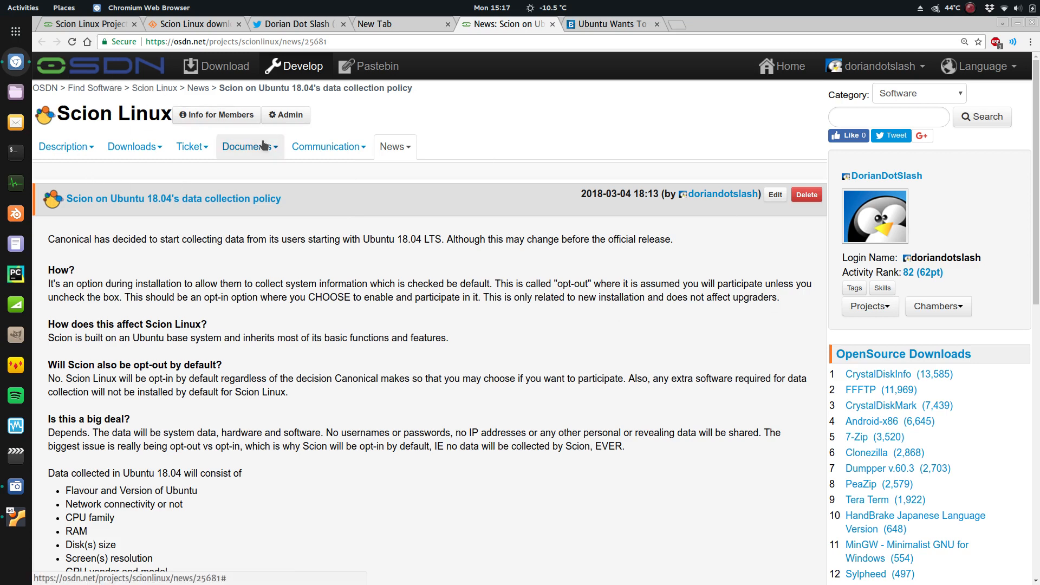
{"action": "scroll", "scroll_direction": "down", "scroll_amount": 3}
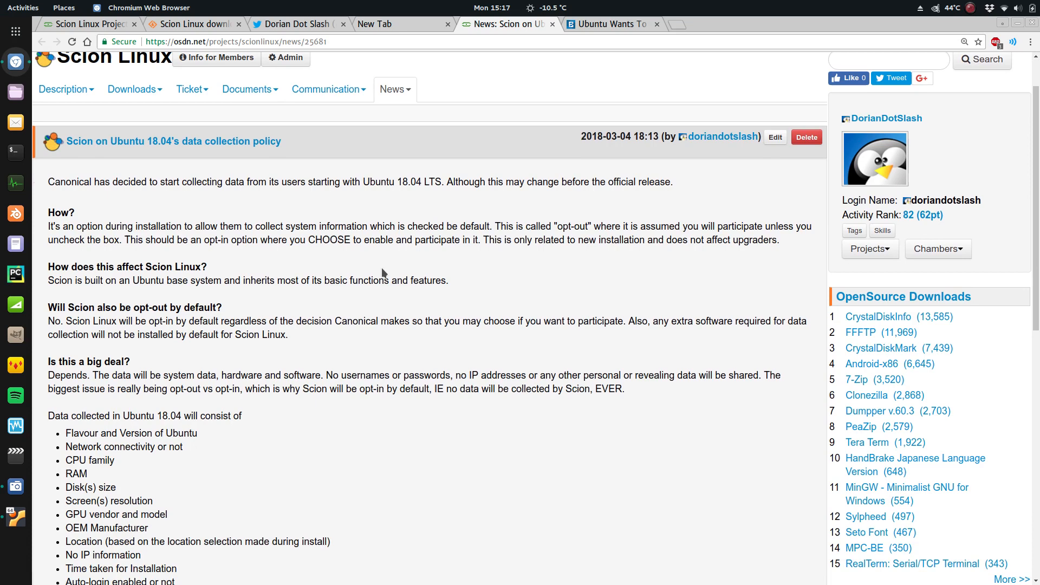
{"action": "scroll", "scroll_direction": "down", "scroll_amount": 3}
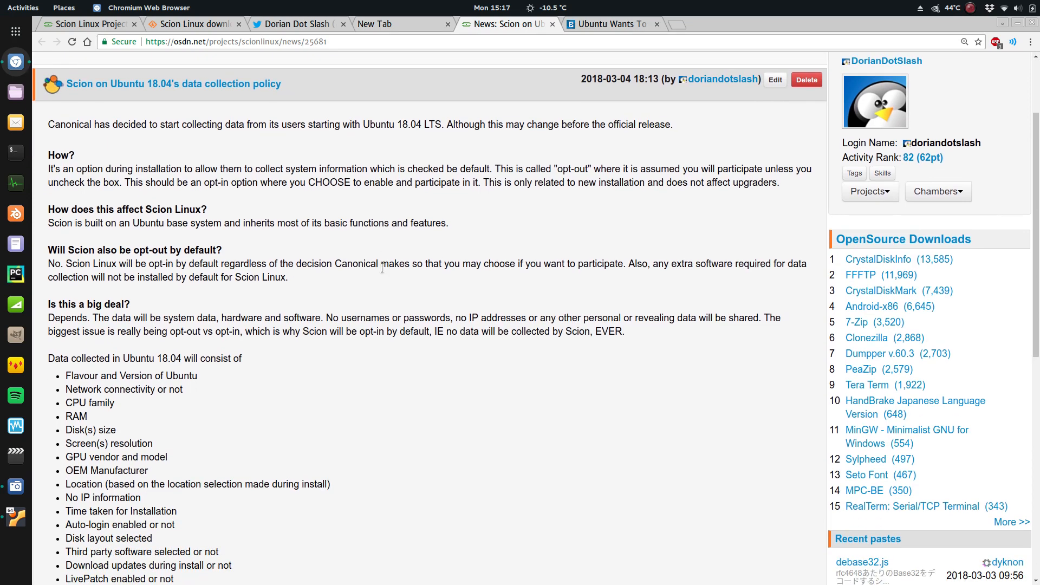
{"action": "scroll", "scroll_direction": "down", "scroll_amount": 3}
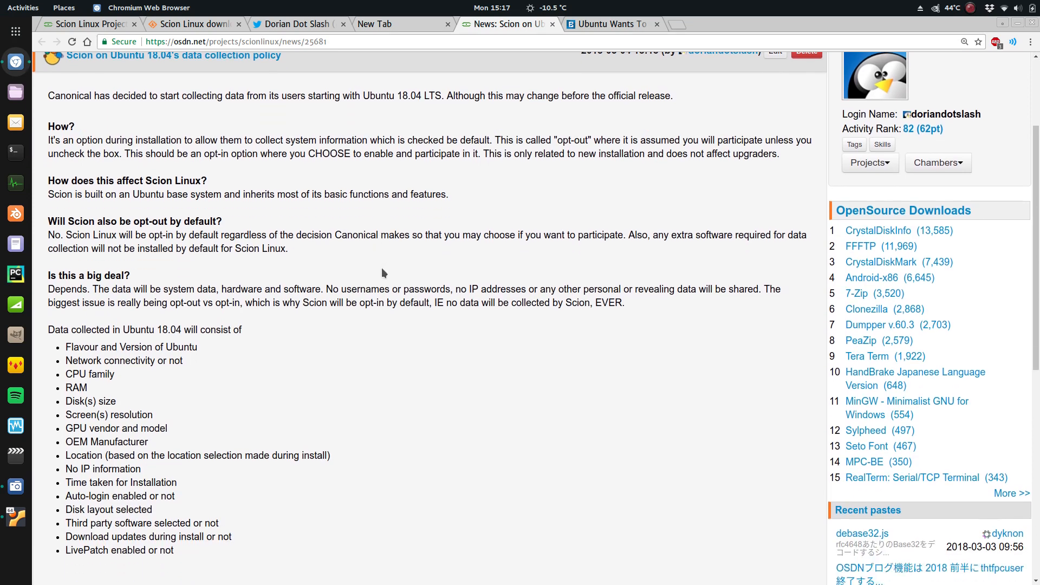
{"action": "scroll", "scroll_direction": "down", "scroll_amount": 3}
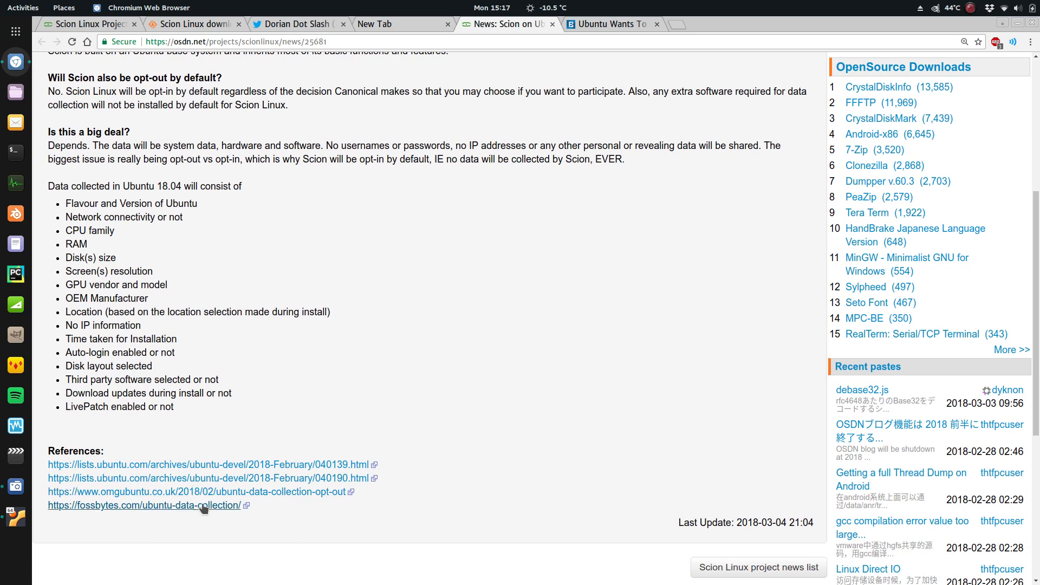
{"action": "mouse_move", "coordinate": [522, 438]}
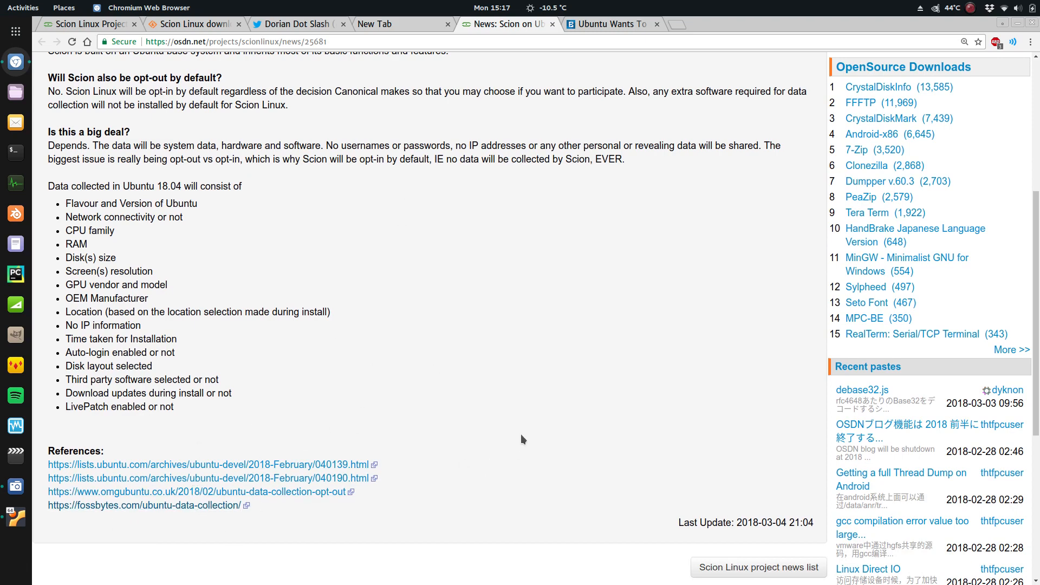
{"action": "scroll", "scroll_direction": "up", "scroll_amount": 3}
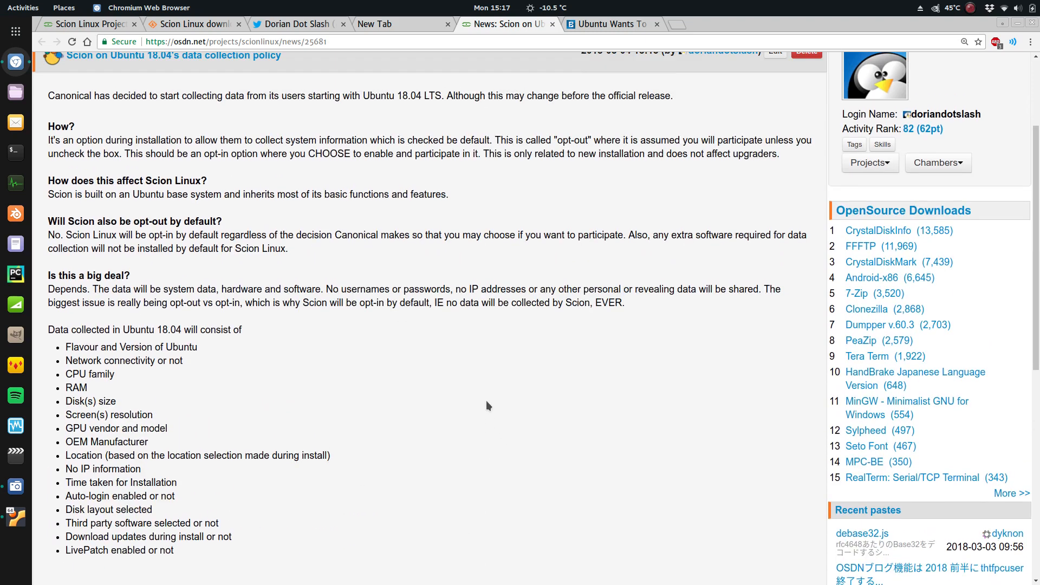
{"action": "scroll", "scroll_direction": "up", "scroll_amount": 3}
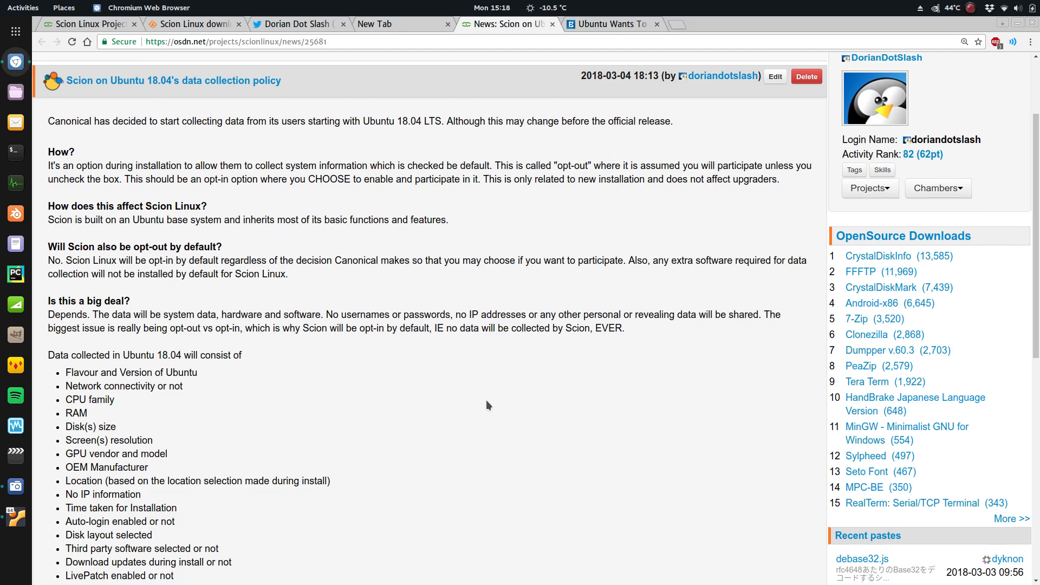
Read down through the Ubuntu 18.04 collected-data list to the references and last-update date
{"action": "scroll", "scroll_direction": "down", "scroll_amount": 3}
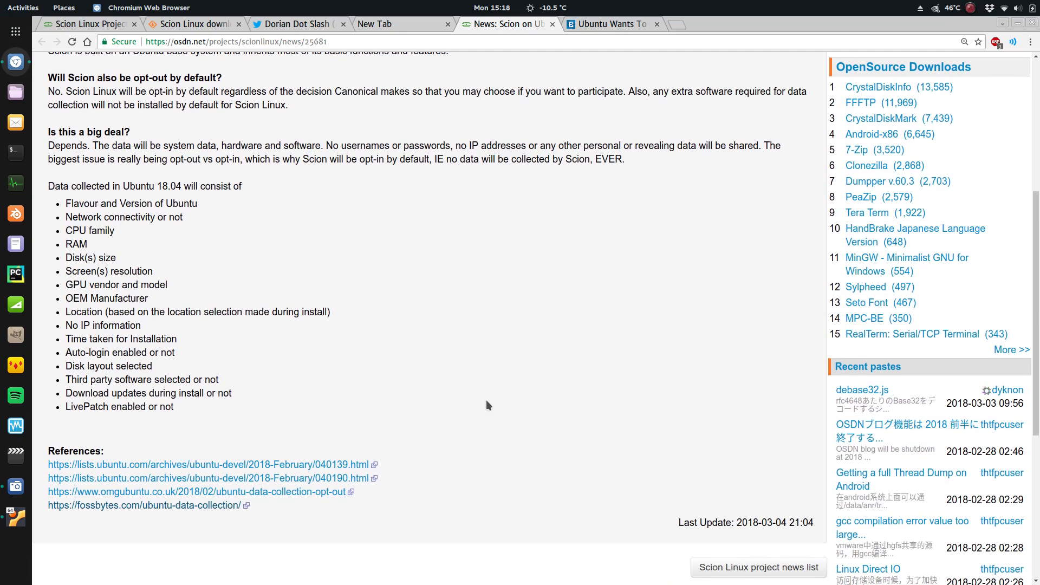
{"action": "scroll", "scroll_direction": "up", "scroll_amount": 3}
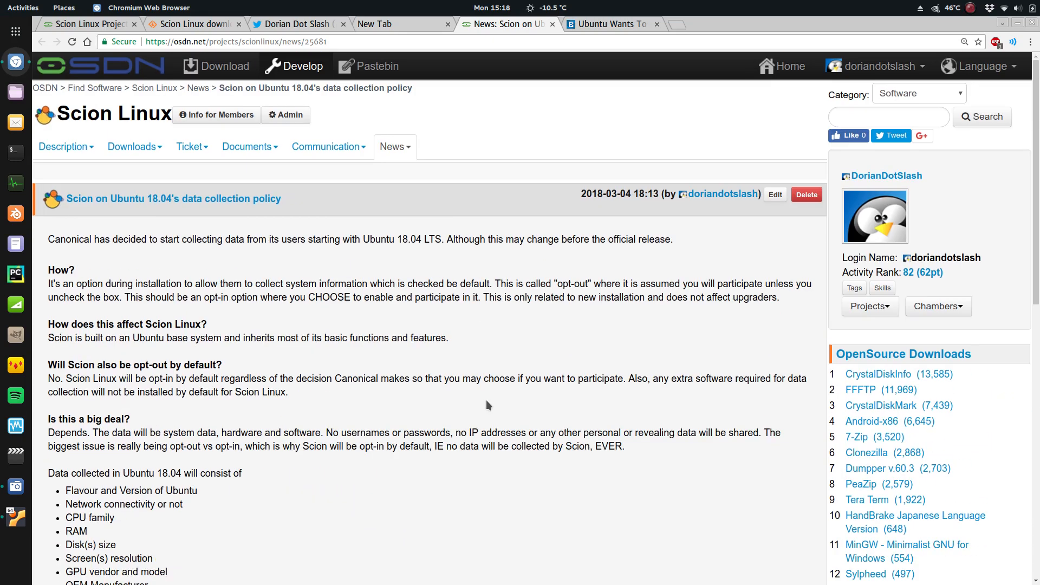
{"action": "scroll", "scroll_direction": "down", "scroll_amount": 3}
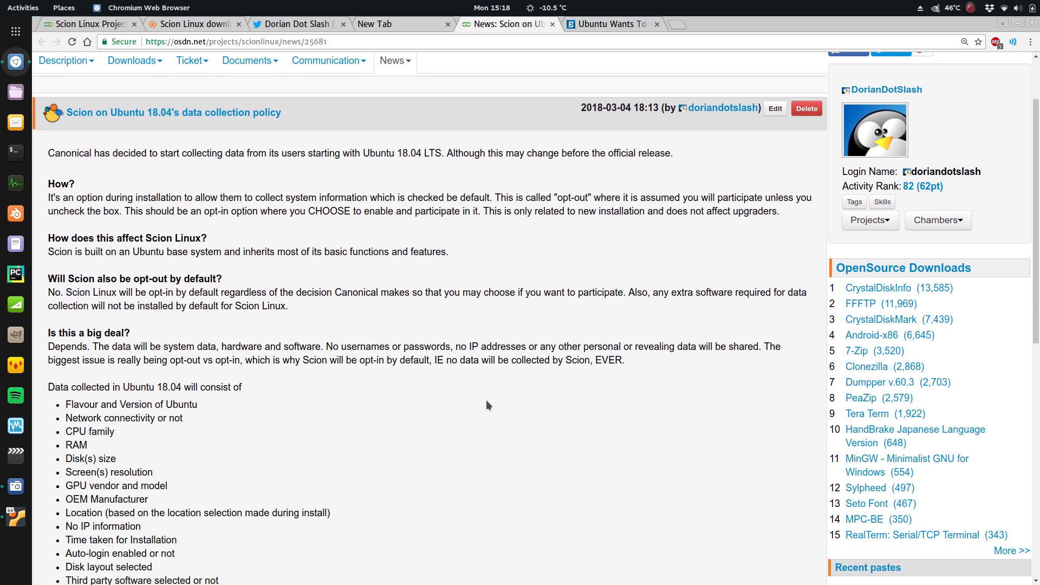
{"action": "scroll", "scroll_direction": "down", "scroll_amount": 3}
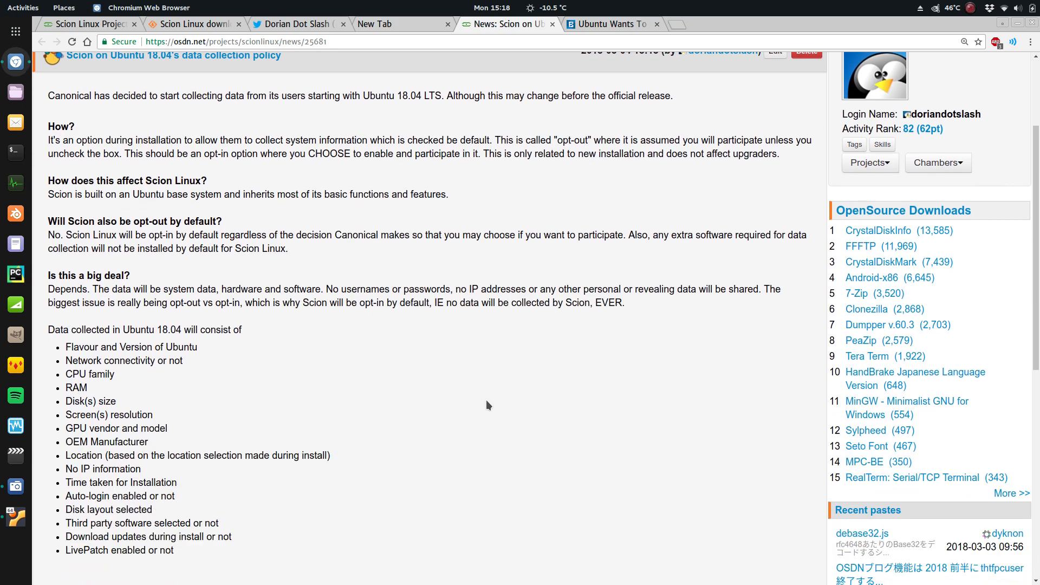
{"action": "scroll", "scroll_direction": "down", "scroll_amount": 3}
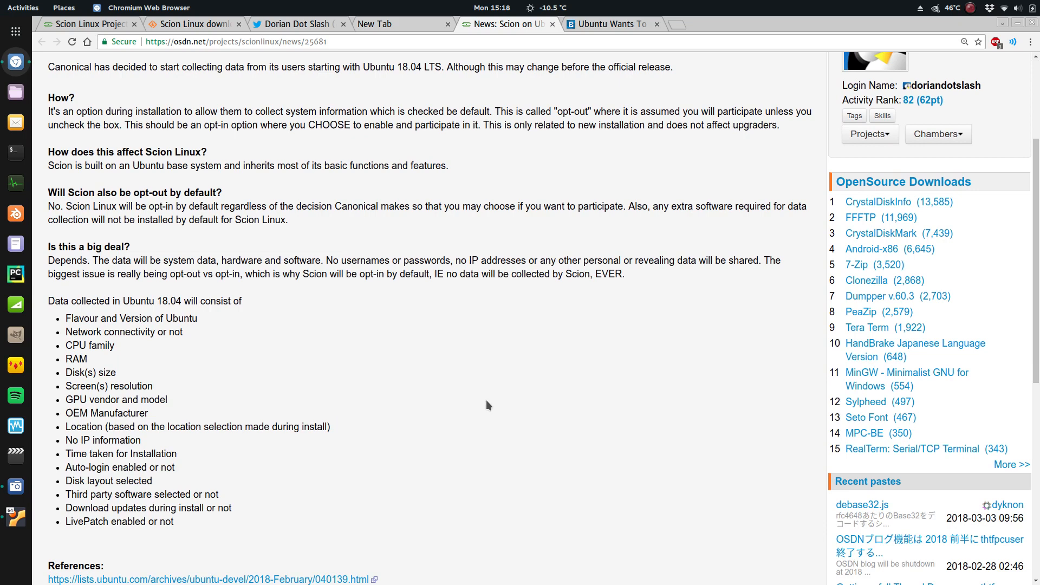
{"action": "scroll", "scroll_direction": "down", "scroll_amount": 3}
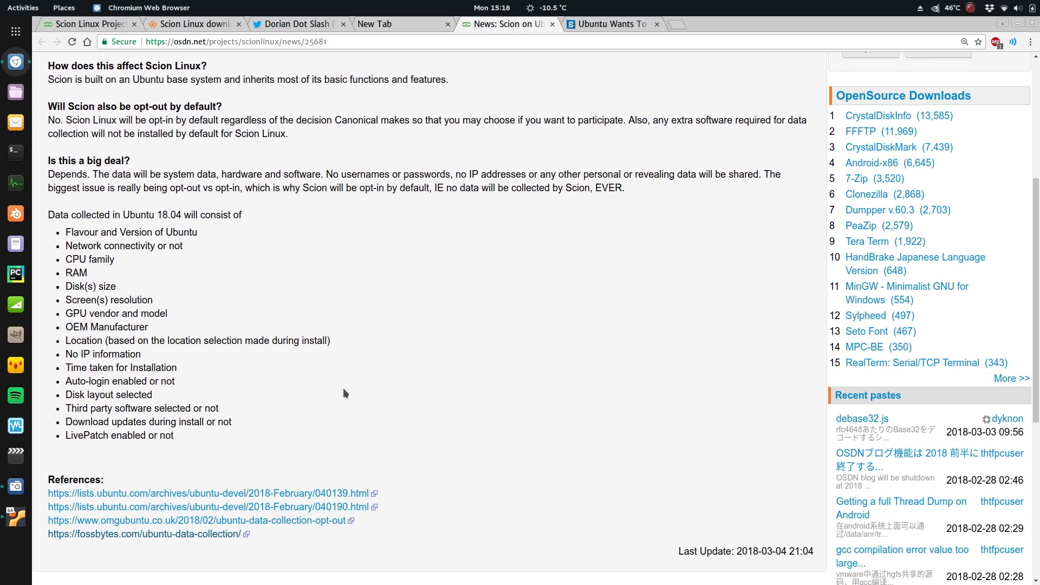
{"action": "scroll", "scroll_direction": "down", "scroll_amount": 3}
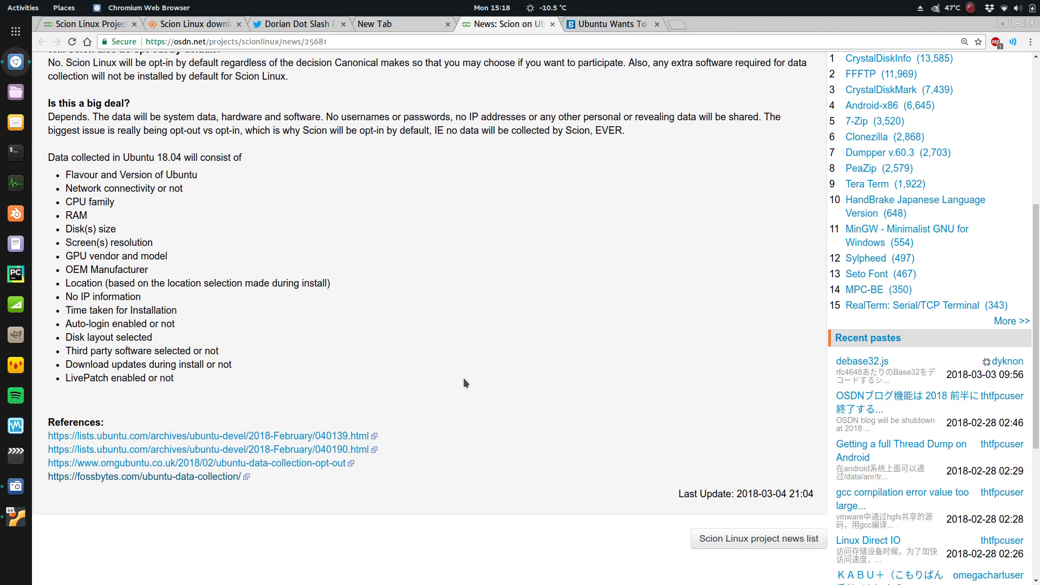
{"action": "mouse_move", "coordinate": [489, 284]}
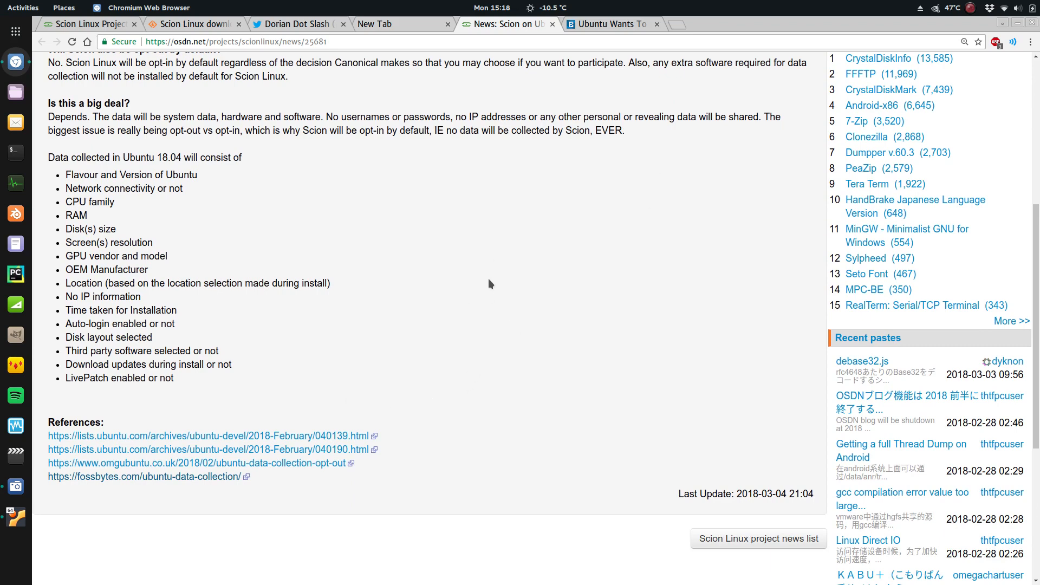
{"action": "mouse_move", "coordinate": [321, 177]}
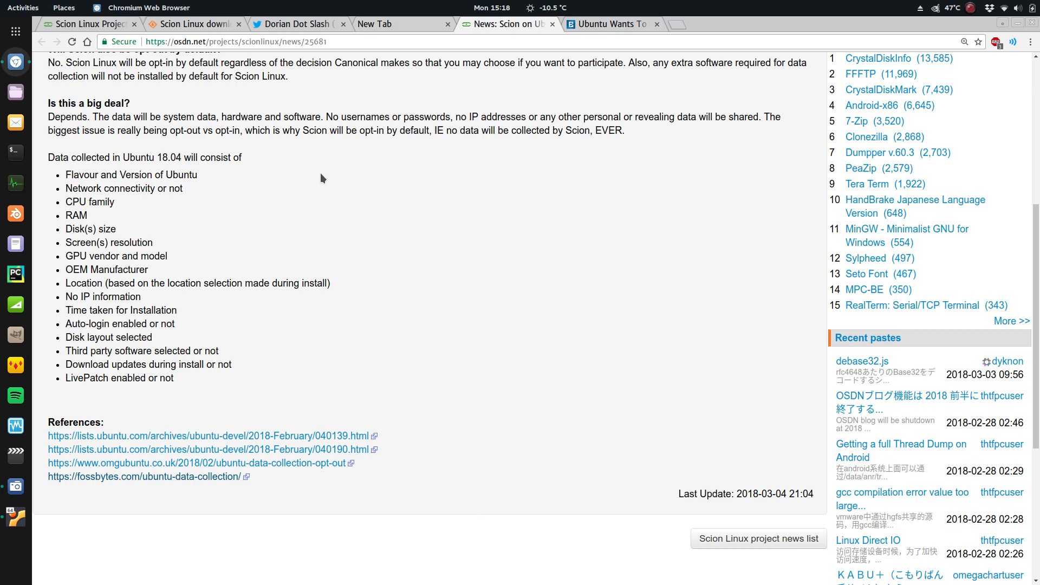
{"action": "mouse_move", "coordinate": [557, 197]}
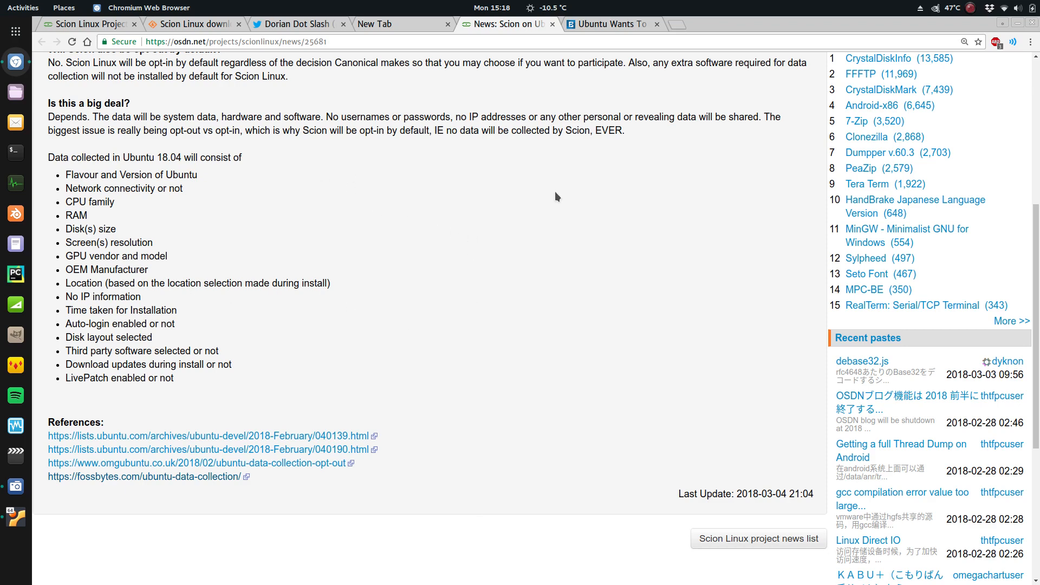
{"action": "scroll", "scroll_direction": "up", "scroll_amount": 3}
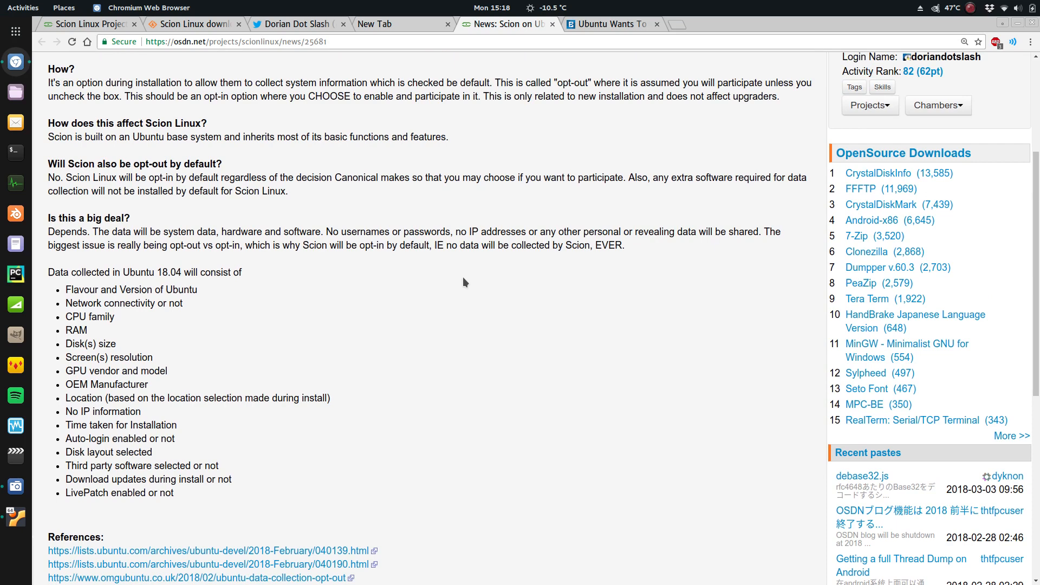
{"action": "mouse_move", "coordinate": [567, 152]}
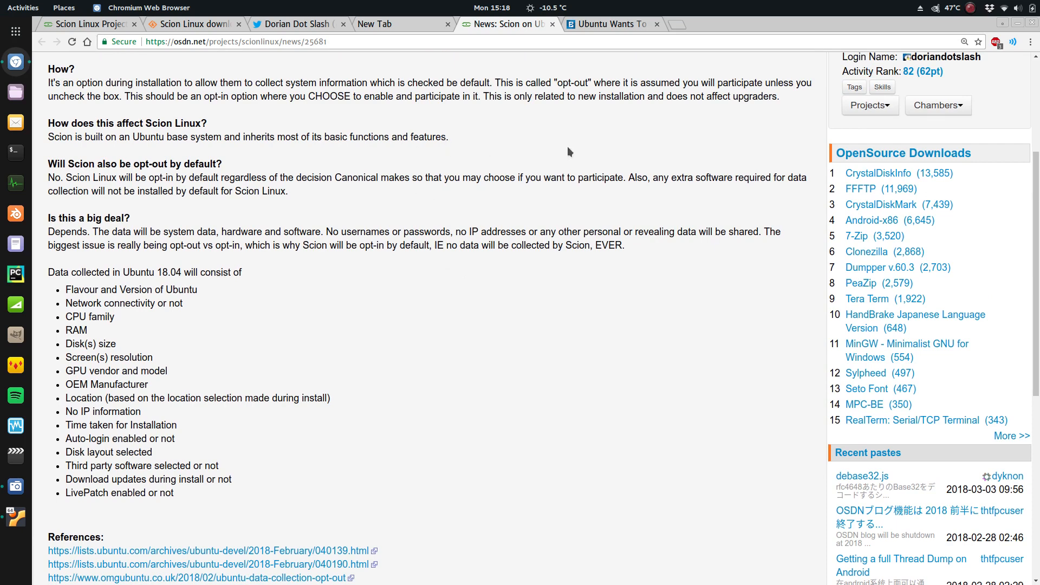
{"action": "mouse_move", "coordinate": [605, 161]}
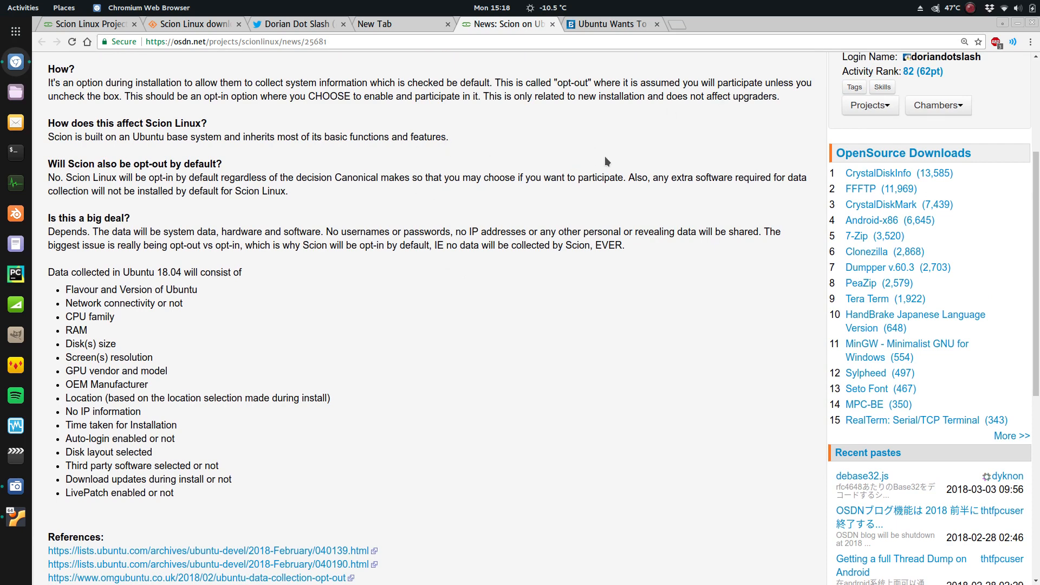
{"action": "mouse_move", "coordinate": [604, 151]}
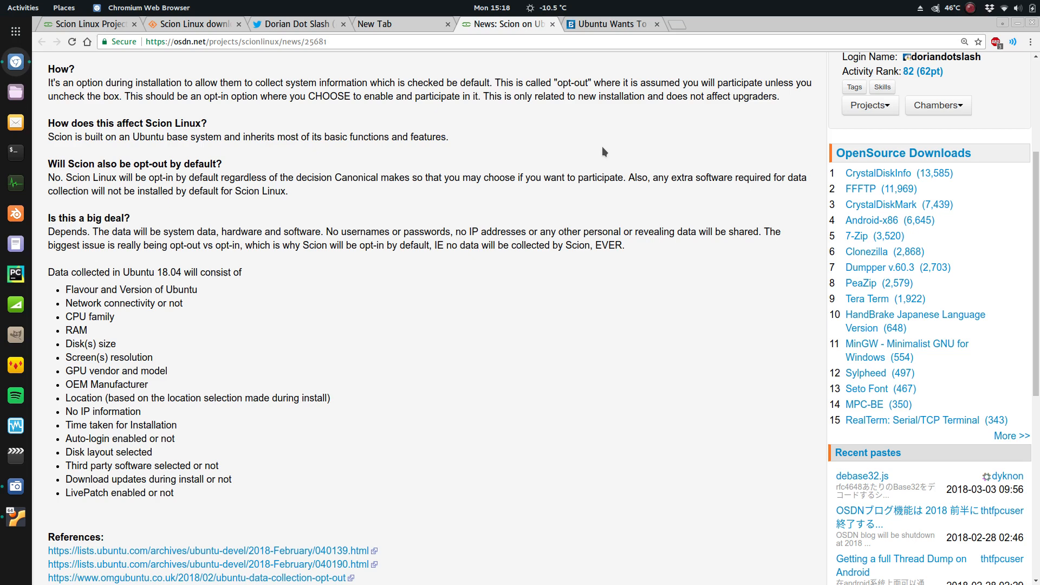
{"action": "mouse_move", "coordinate": [548, 161]}
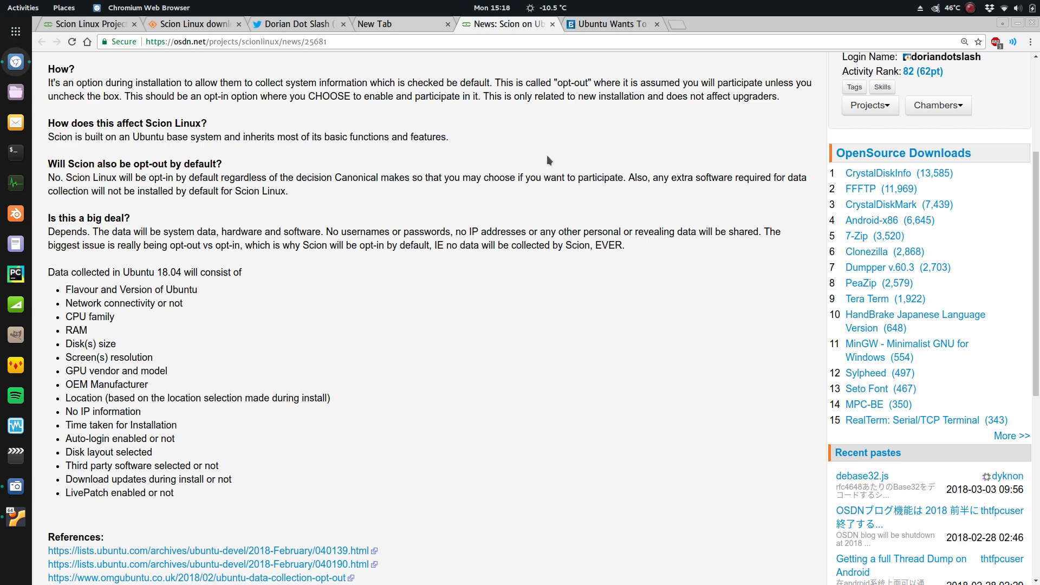
{"action": "scroll", "scroll_direction": "down", "scroll_amount": 3}
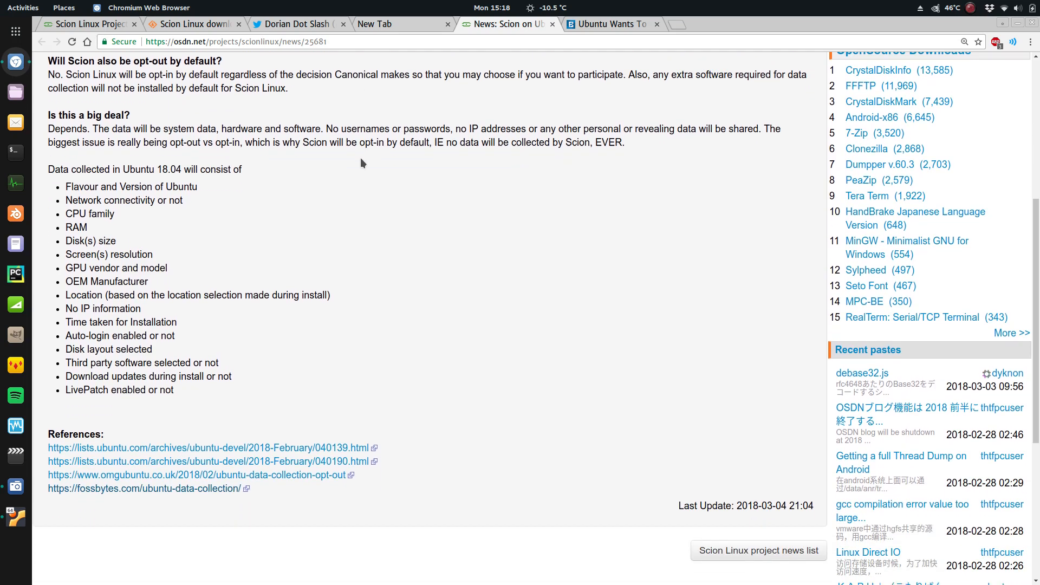
{"action": "scroll", "scroll_direction": "down", "scroll_amount": 3}
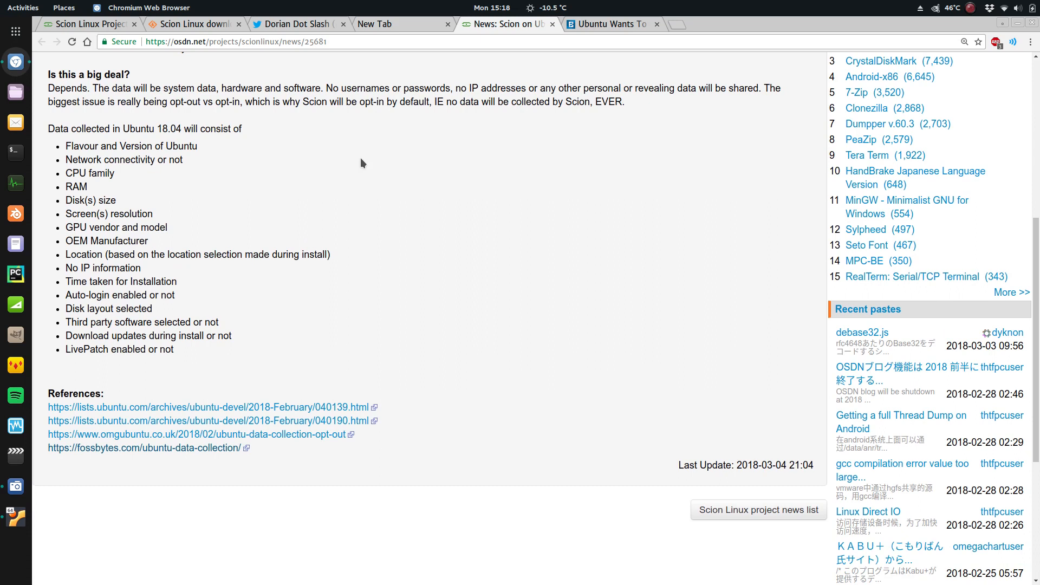
{"action": "scroll", "scroll_direction": "down", "scroll_amount": 3}
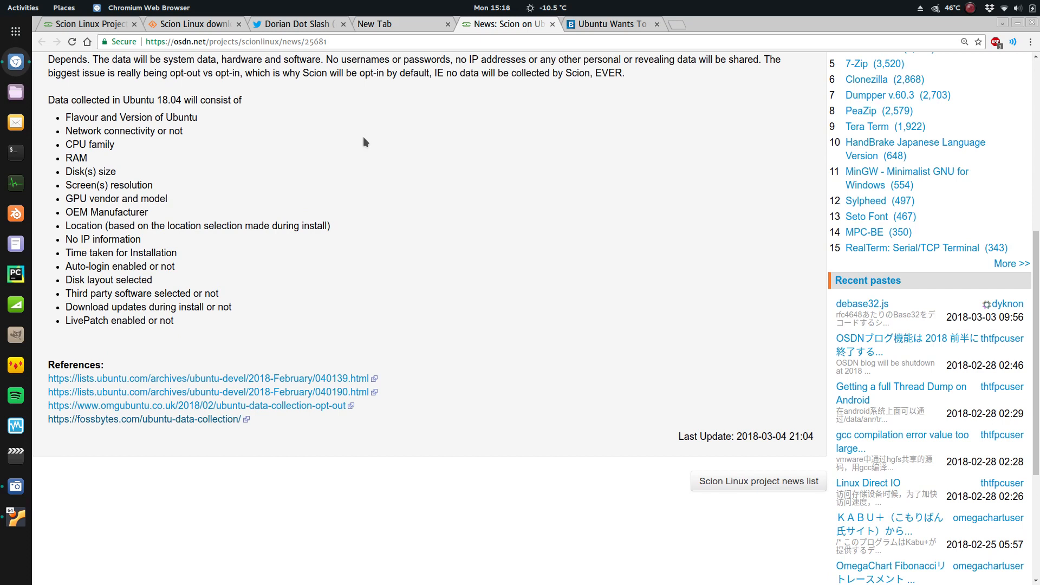
{"action": "mouse_move", "coordinate": [143, 132]}
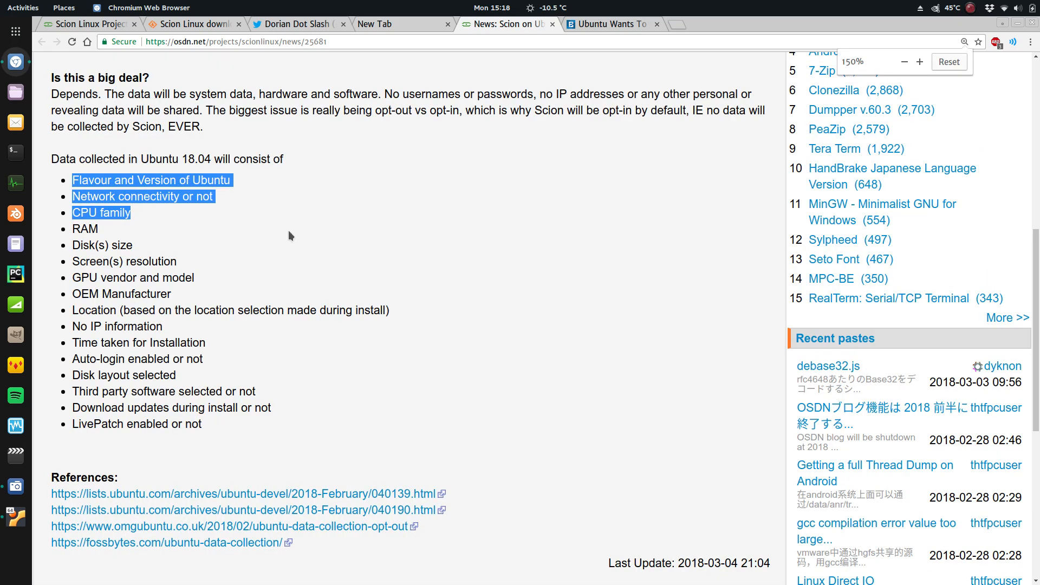
Bring the enlarged collected-data list into view and clear the highlight from its first items
{"action": "scroll", "scroll_direction": "down", "scroll_amount": 3}
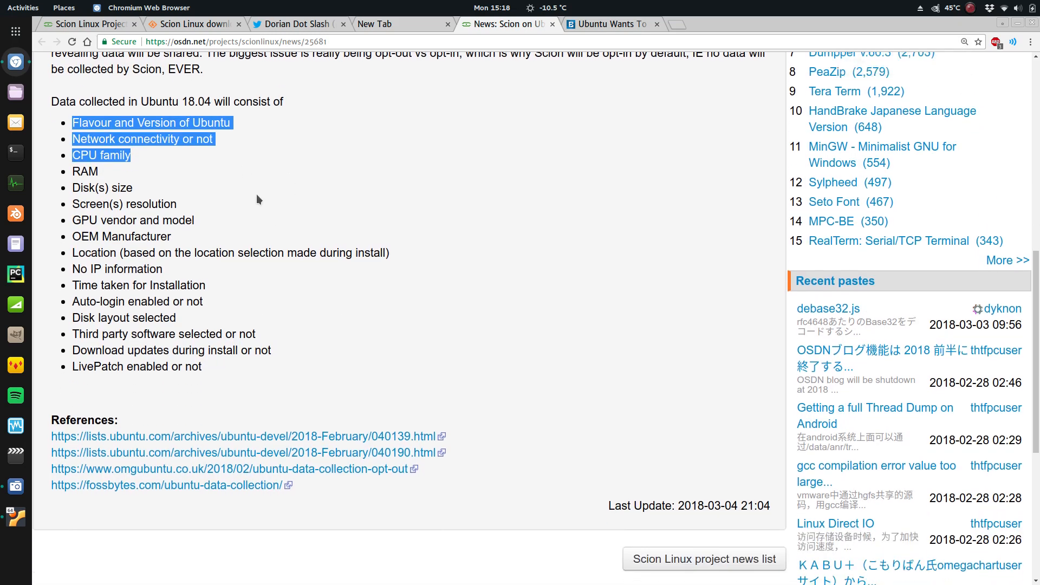
{"action": "mouse_move", "coordinate": [149, 138]}
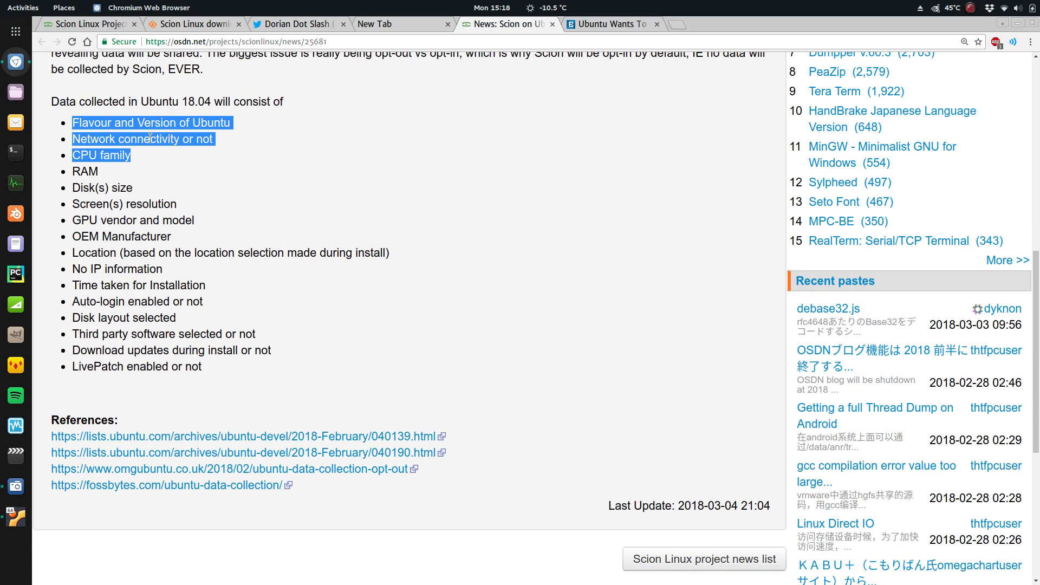
{"action": "left_click", "coordinate": [75, 170]}
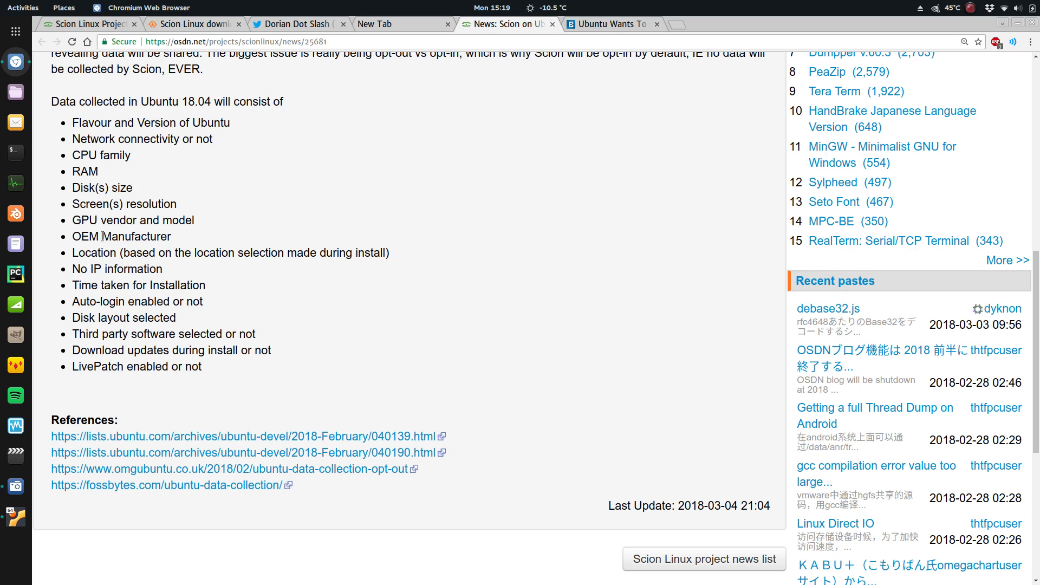
{"action": "mouse_move", "coordinate": [185, 243]}
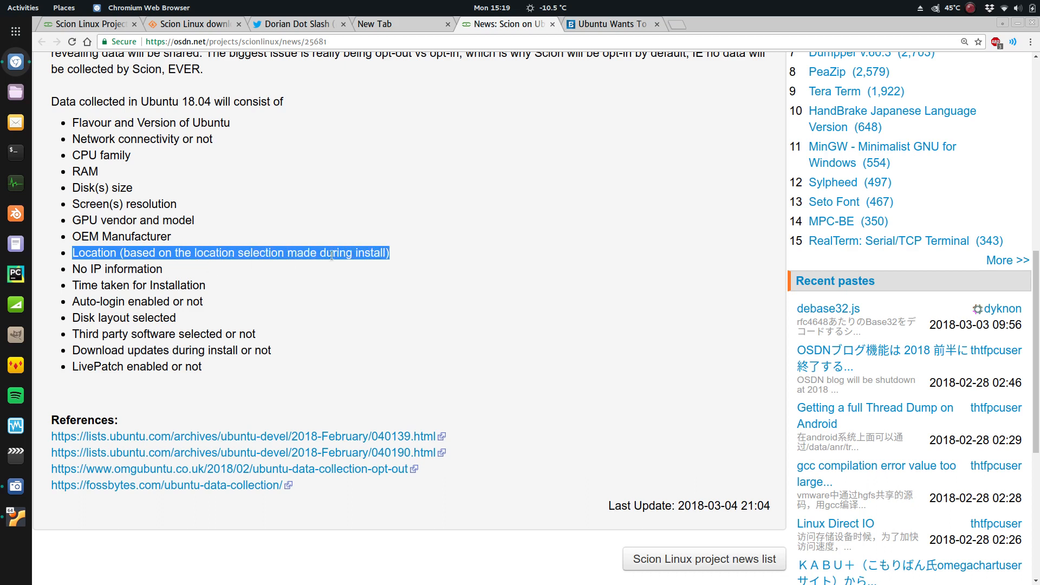
{"action": "mouse_move", "coordinate": [385, 275]}
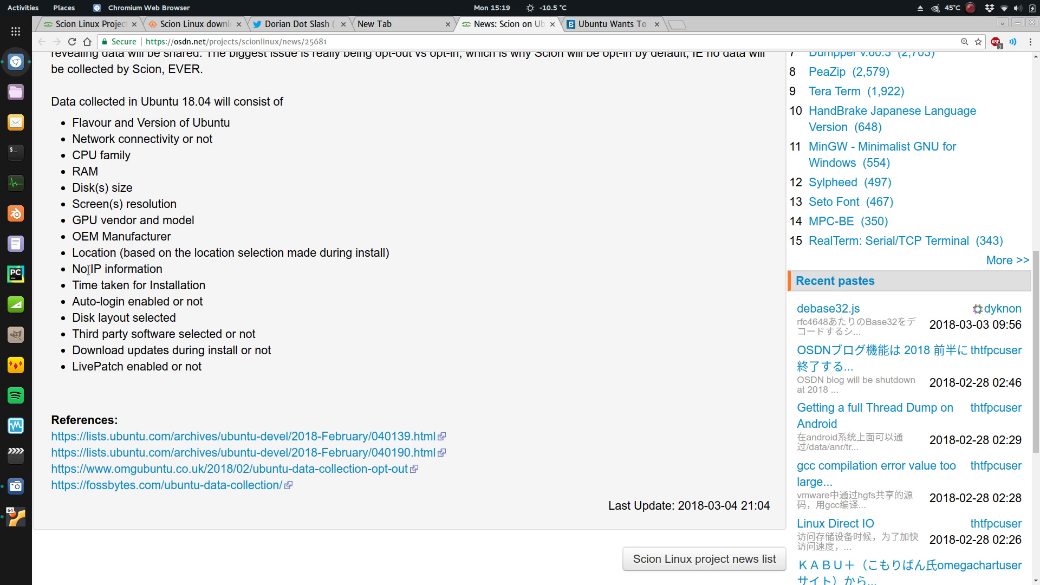
Highlight items in the collected-data list, including the Disk layout entry
{"action": "double_click", "coordinate": [106, 269]}
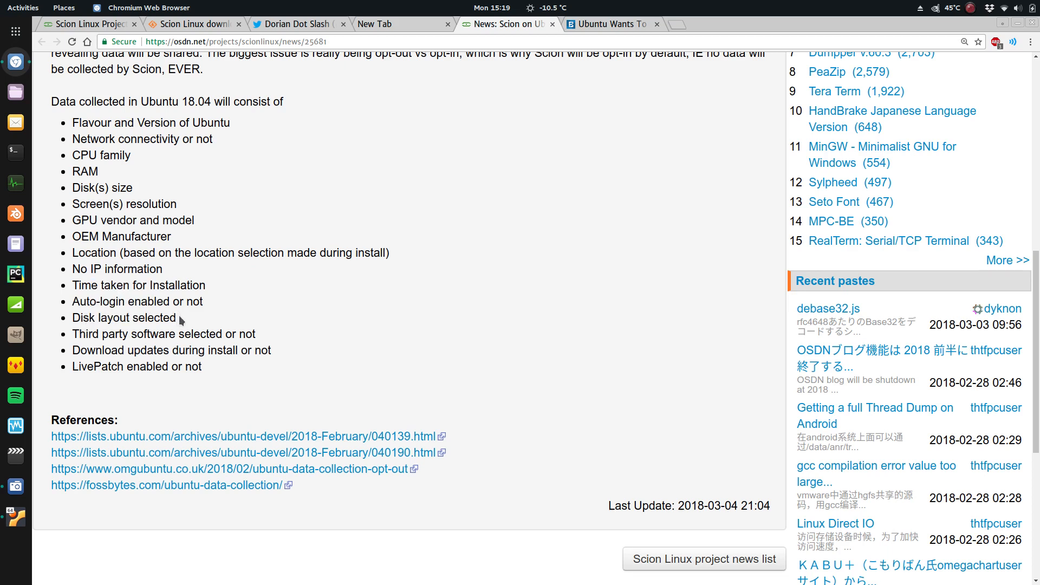
{"action": "double_click", "coordinate": [124, 317]}
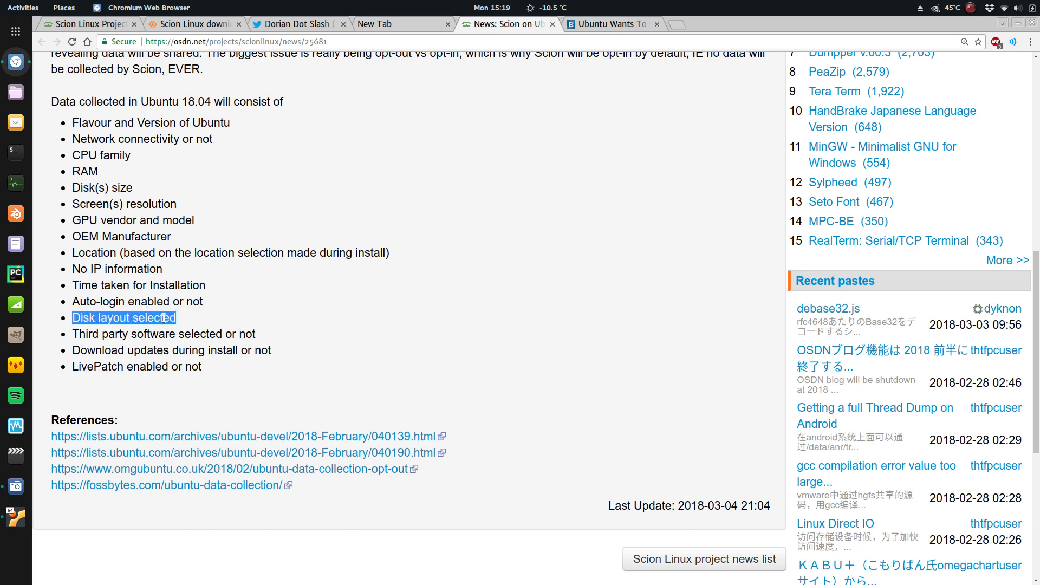
{"action": "mouse_move", "coordinate": [453, 315]}
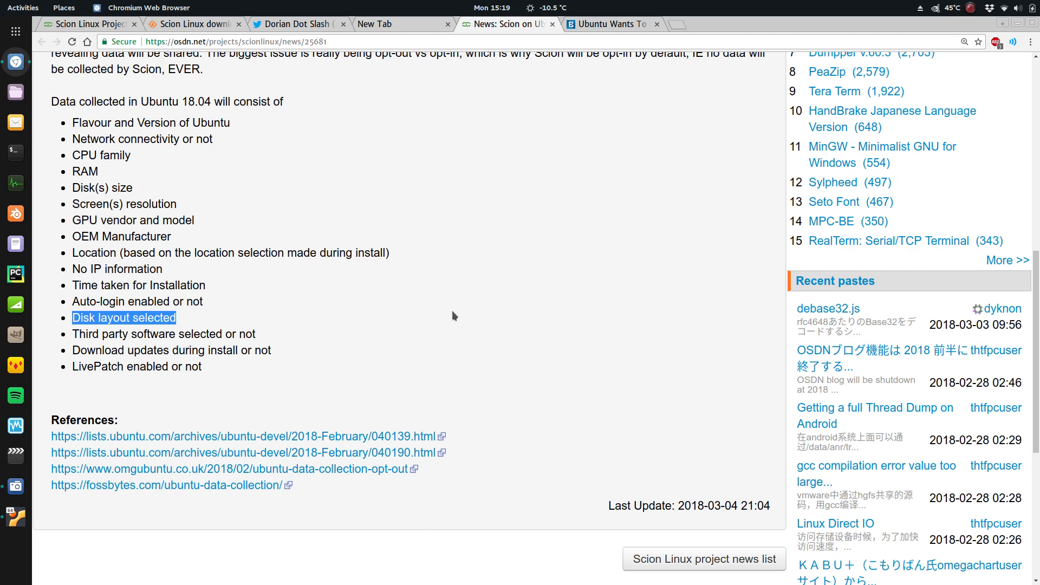
{"action": "mouse_move", "coordinate": [306, 206]}
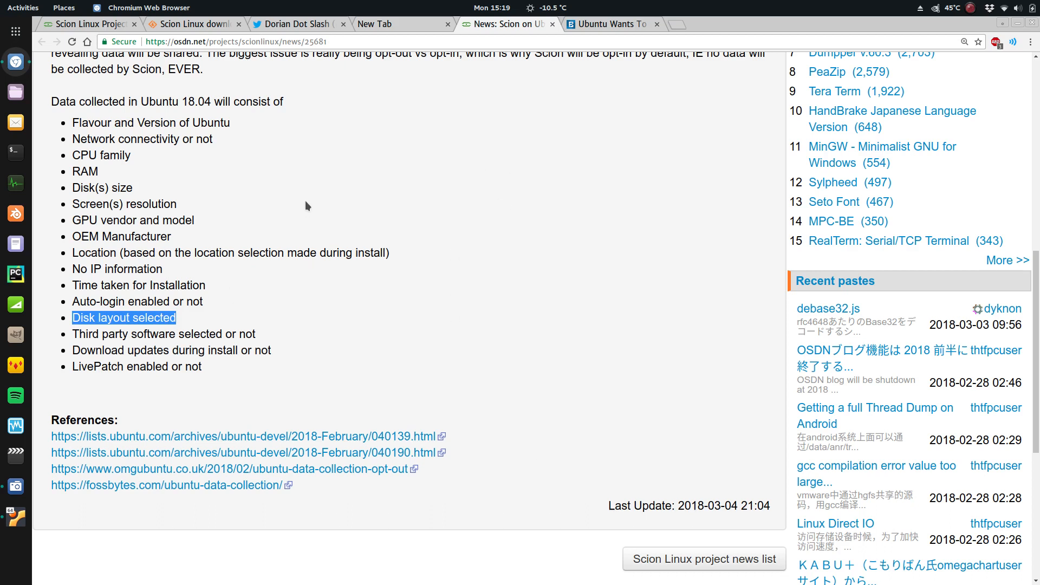
{"action": "mouse_move", "coordinate": [134, 339]}
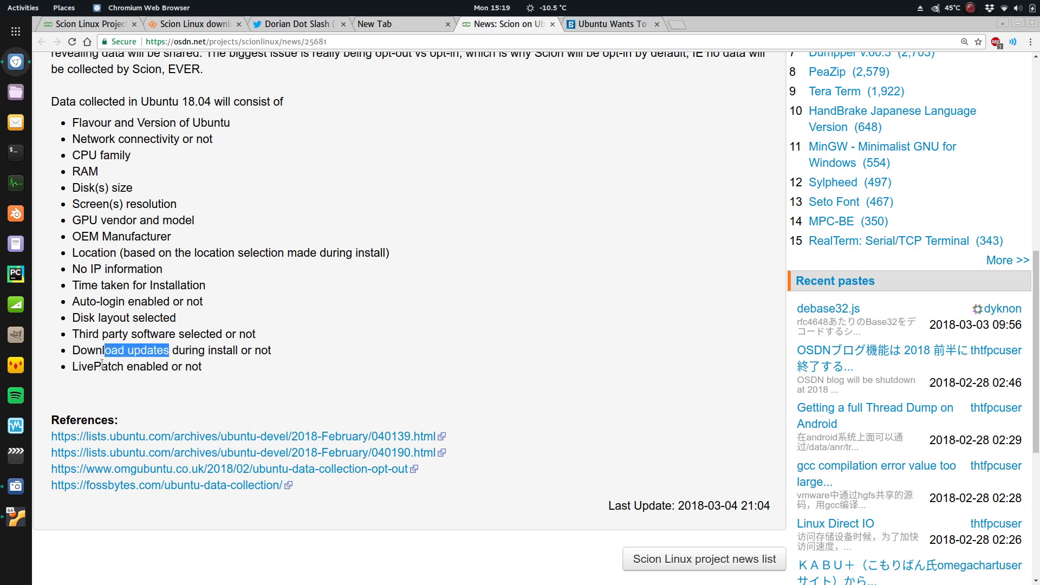
{"action": "scroll", "scroll_direction": "up", "scroll_amount": 3}
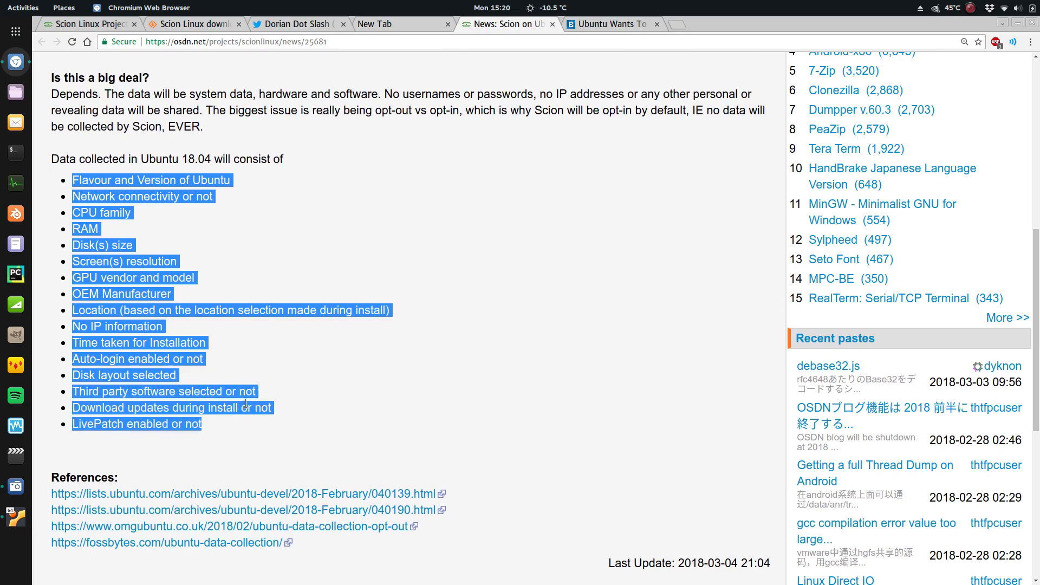
{"action": "mouse_move", "coordinate": [254, 375]}
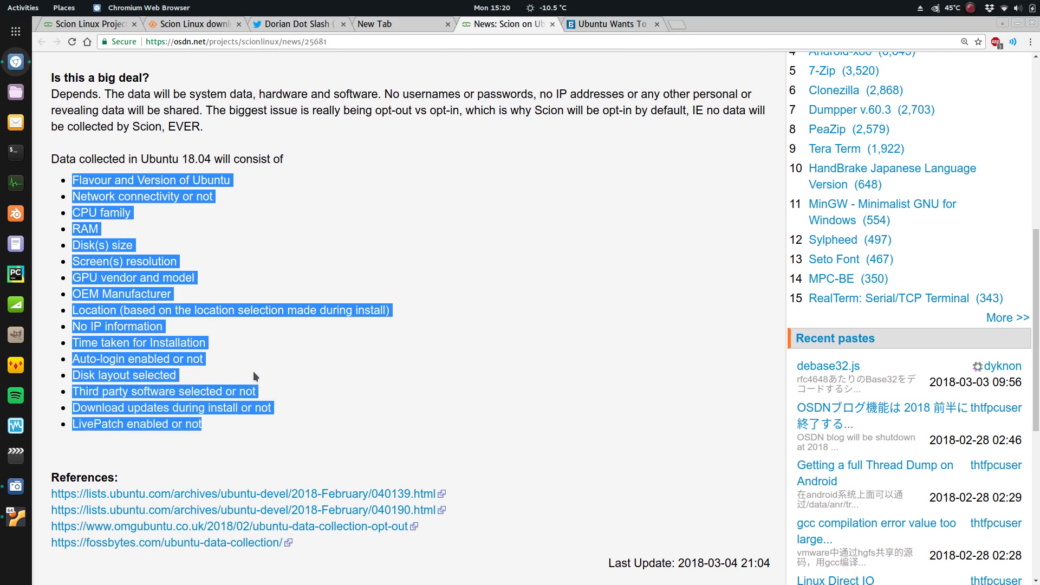
{"action": "mouse_move", "coordinate": [226, 262]}
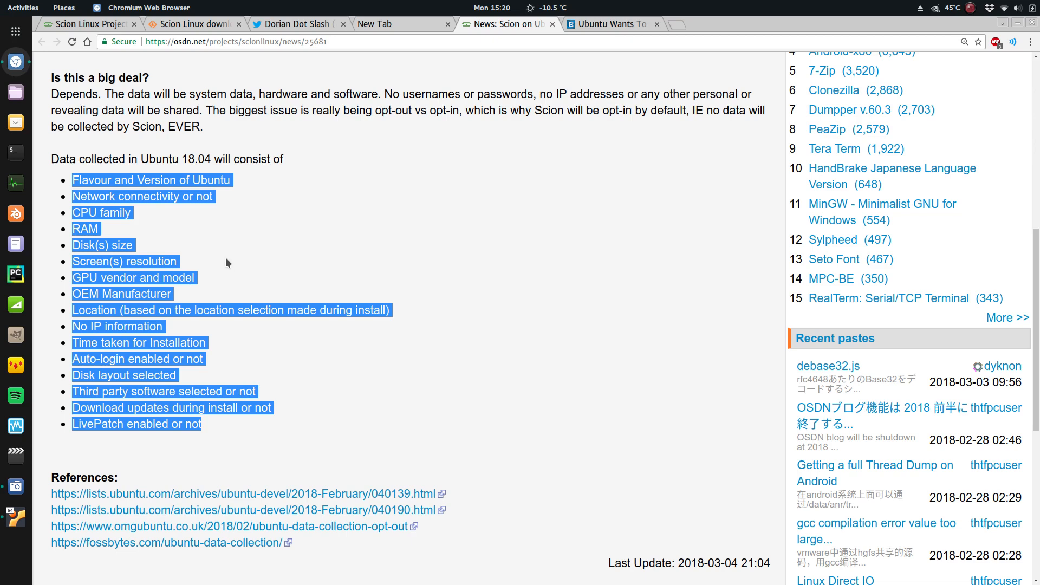
Clear the list highlight and move down to the reference links below it
{"action": "left_click", "coordinate": [228, 262]}
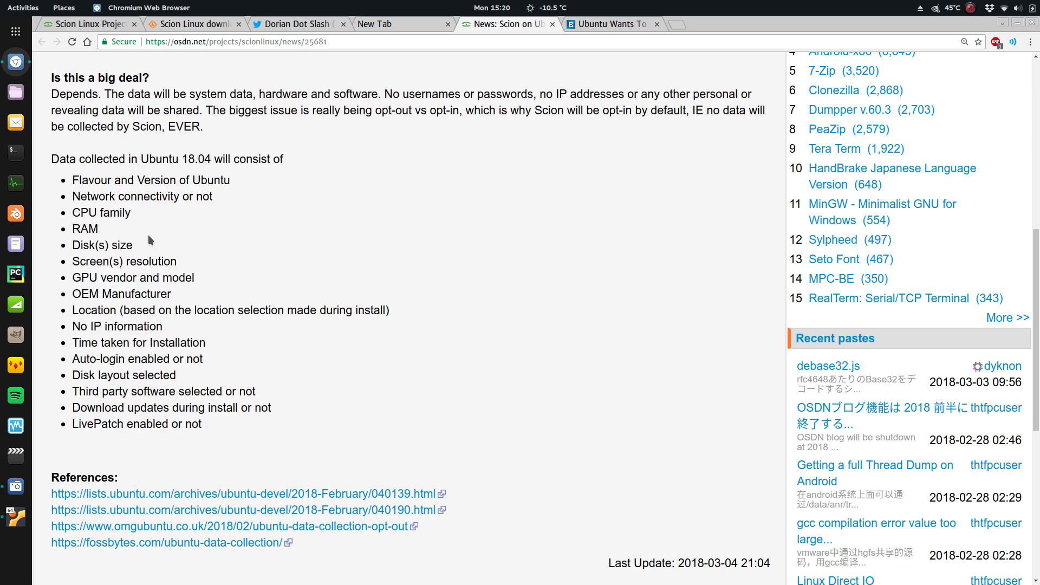
{"action": "scroll", "scroll_direction": "down", "scroll_amount": 3}
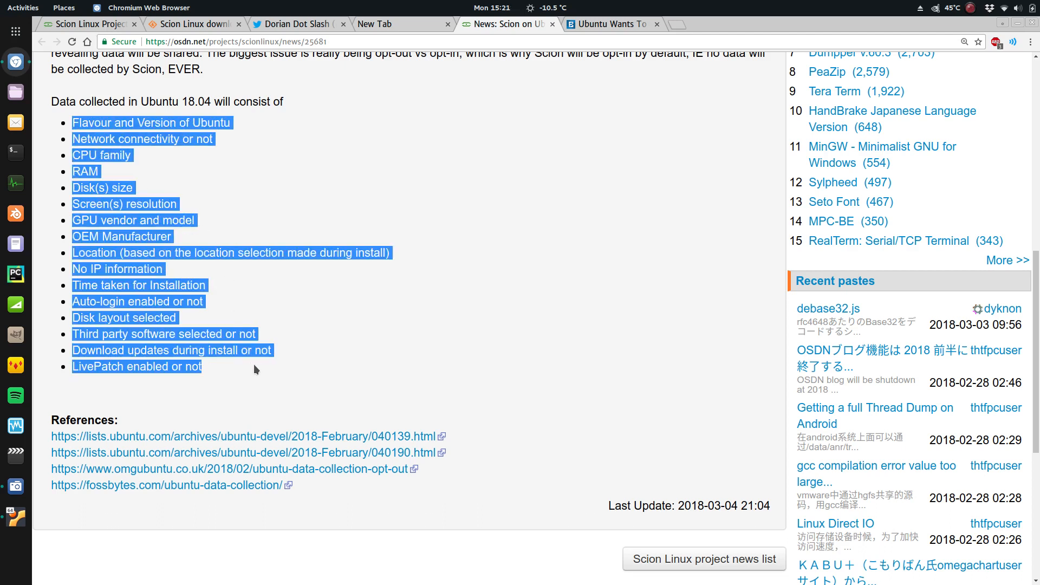
{"action": "mouse_move", "coordinate": [250, 349]}
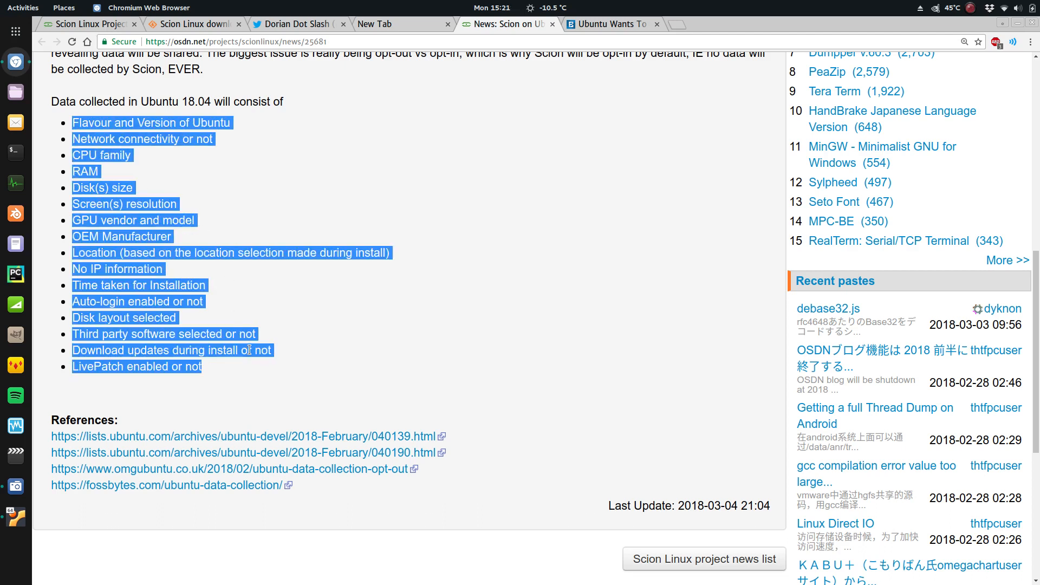
{"action": "mouse_move", "coordinate": [294, 344]}
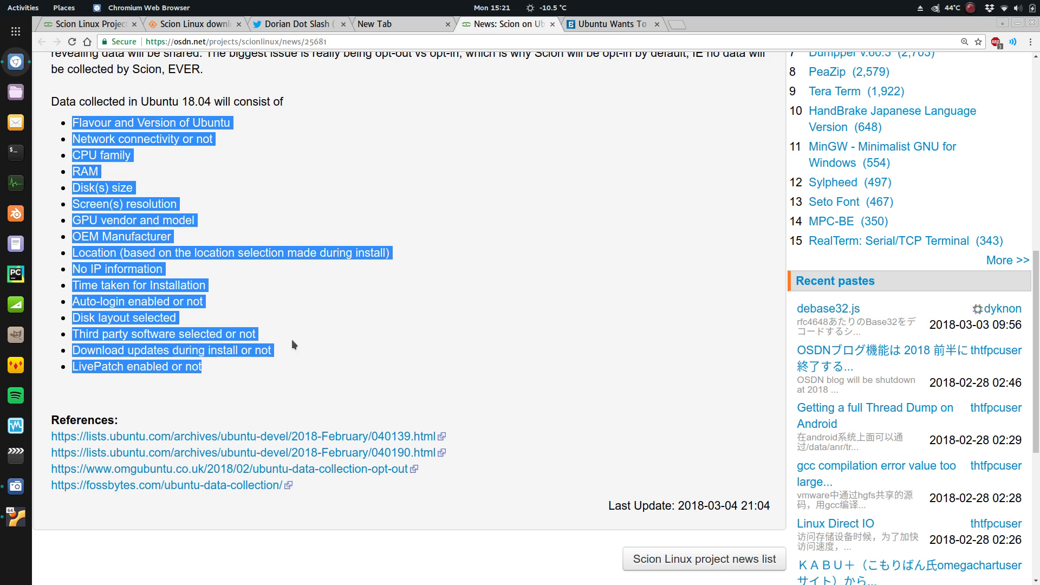
{"action": "mouse_move", "coordinate": [146, 303]}
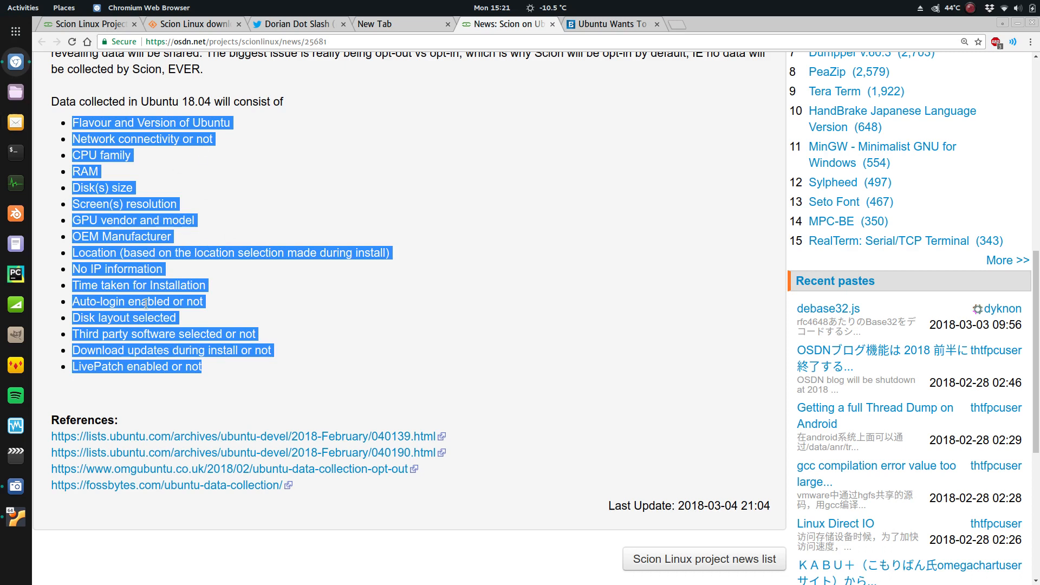
{"action": "mouse_move", "coordinate": [158, 398]}
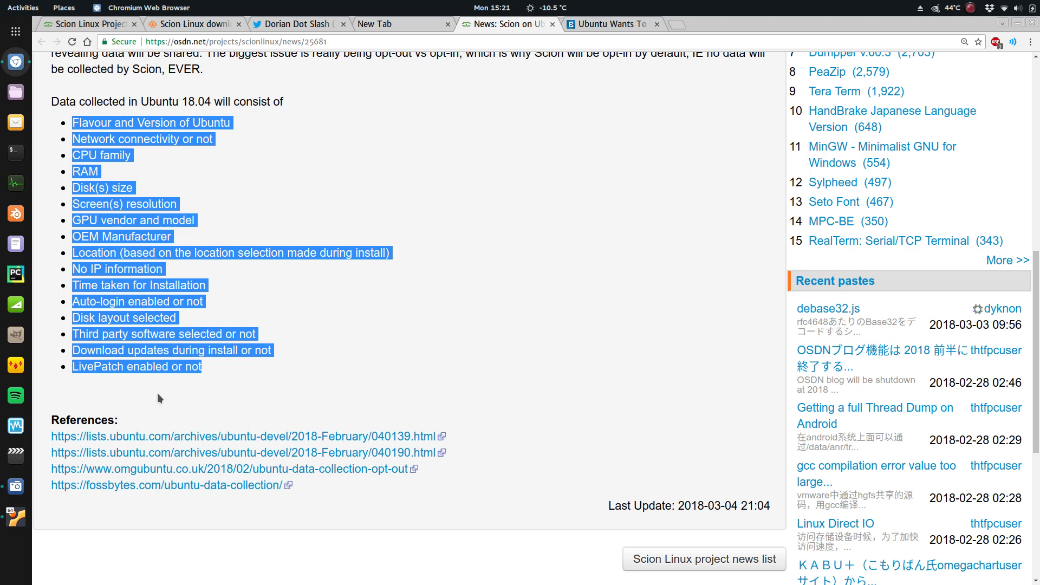
{"action": "mouse_move", "coordinate": [363, 307]}
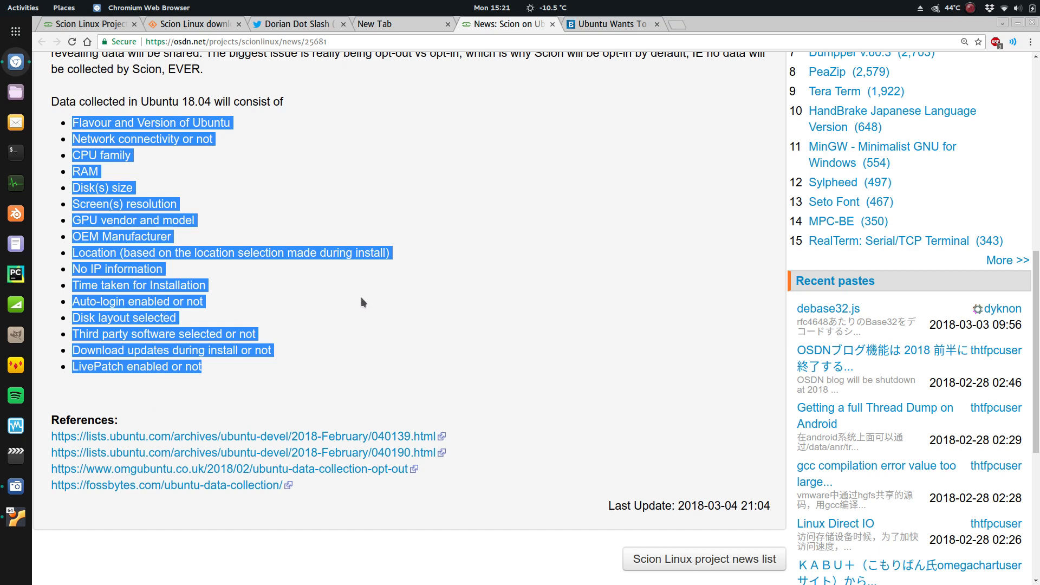
{"action": "mouse_move", "coordinate": [356, 290]}
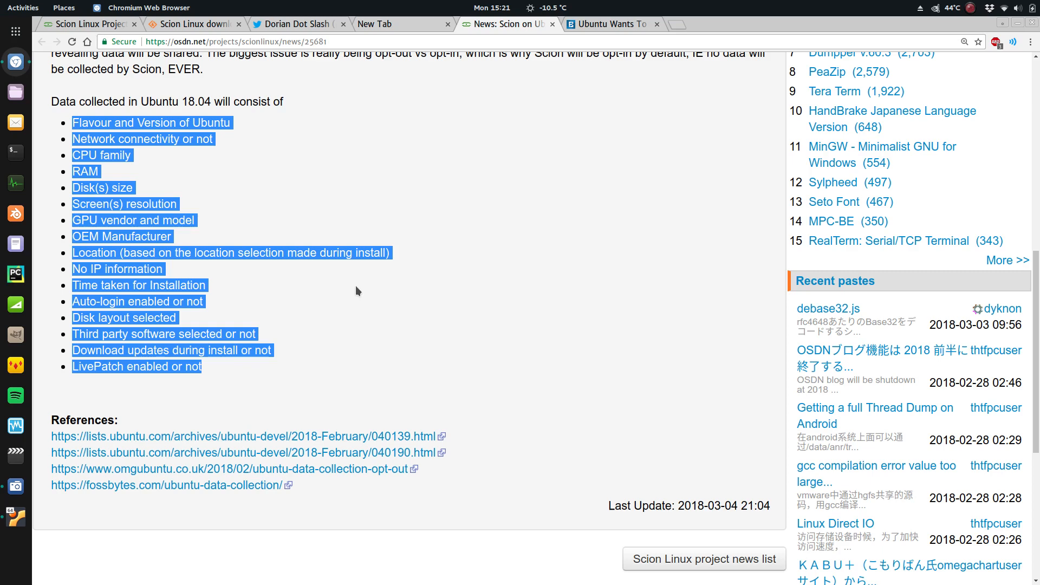
{"action": "mouse_move", "coordinate": [187, 121]}
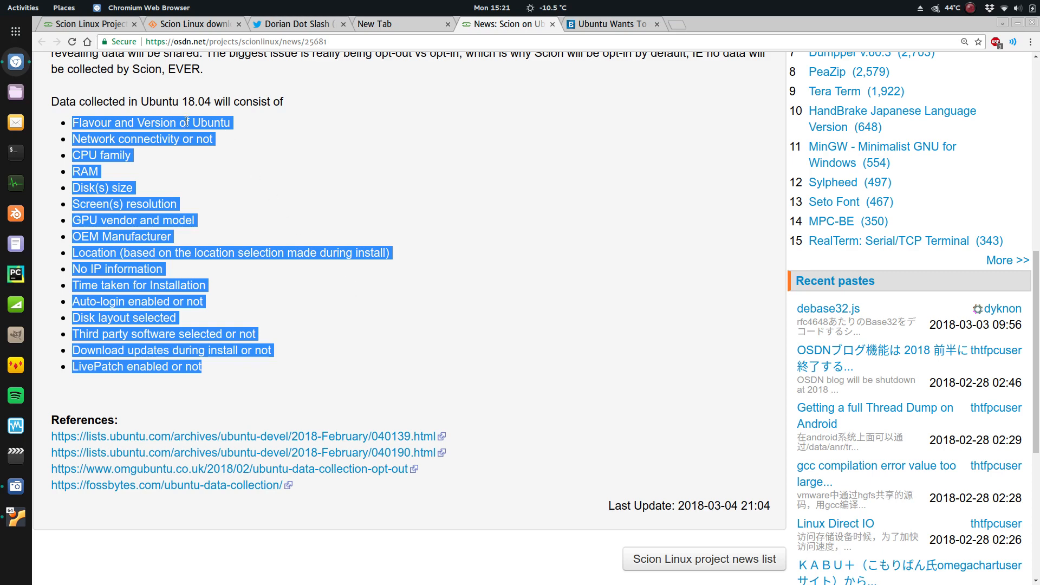
{"action": "double_click", "coordinate": [196, 101]}
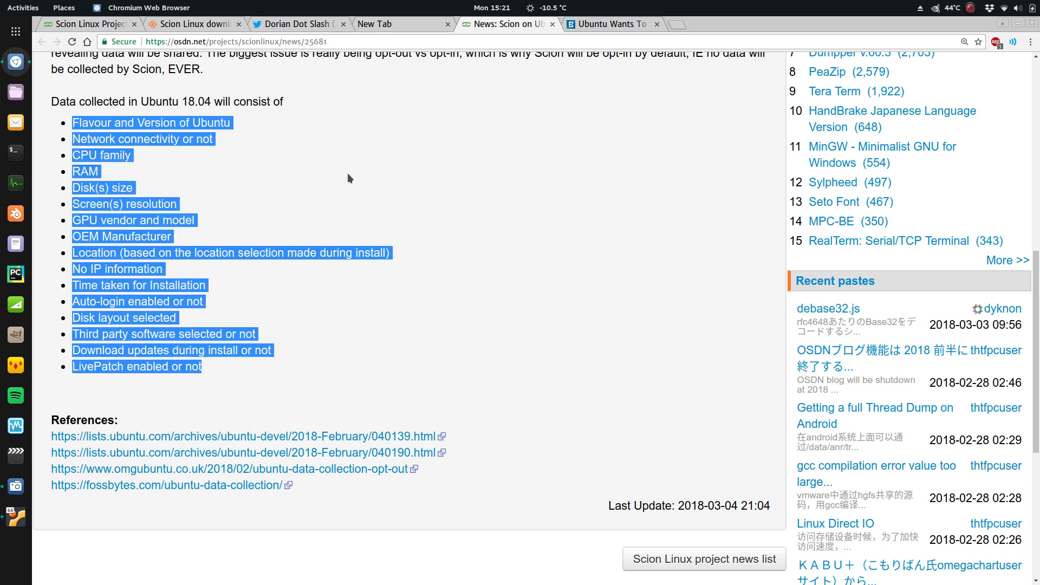
{"action": "scroll", "scroll_direction": "up", "scroll_amount": 3}
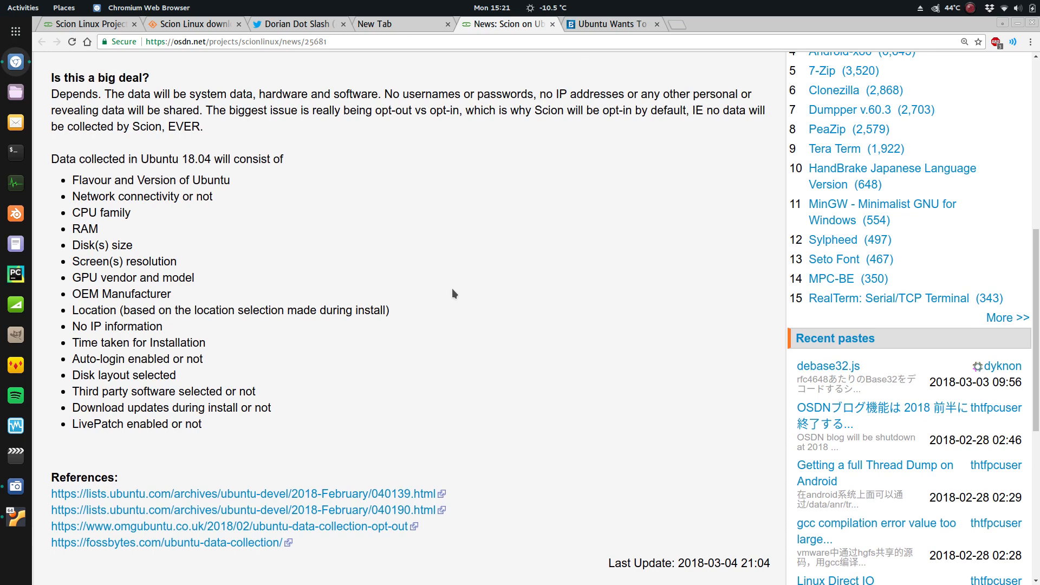
{"action": "scroll", "scroll_direction": "up", "scroll_amount": 3}
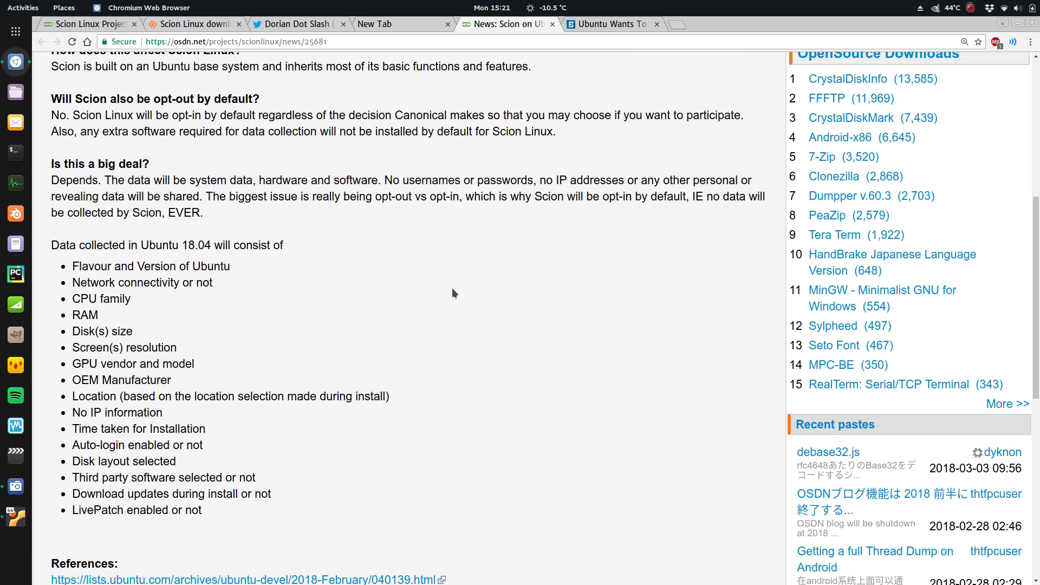
{"action": "scroll", "scroll_direction": "up", "scroll_amount": 3}
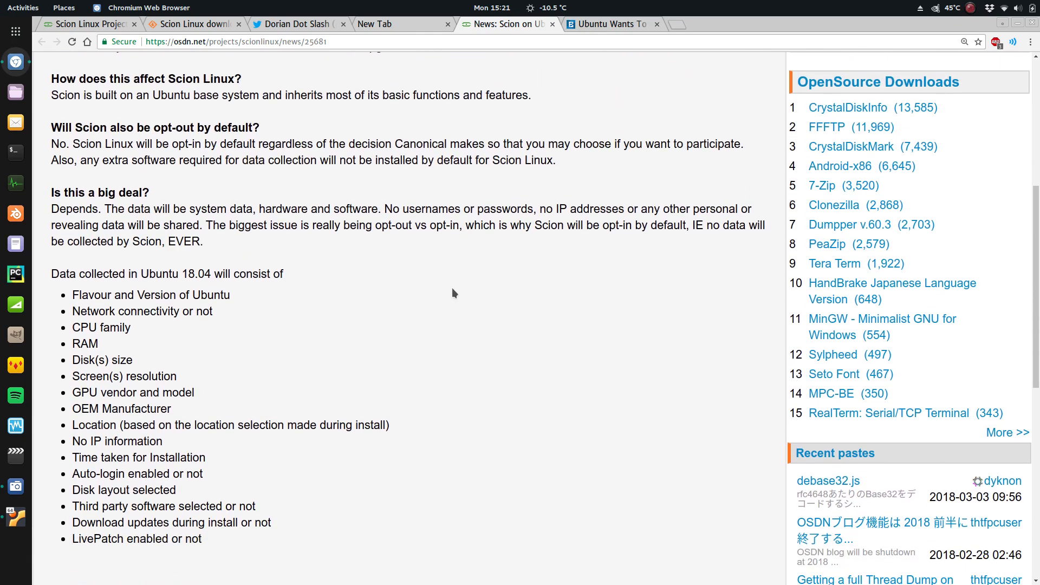
{"action": "scroll", "scroll_direction": "down", "scroll_amount": 3}
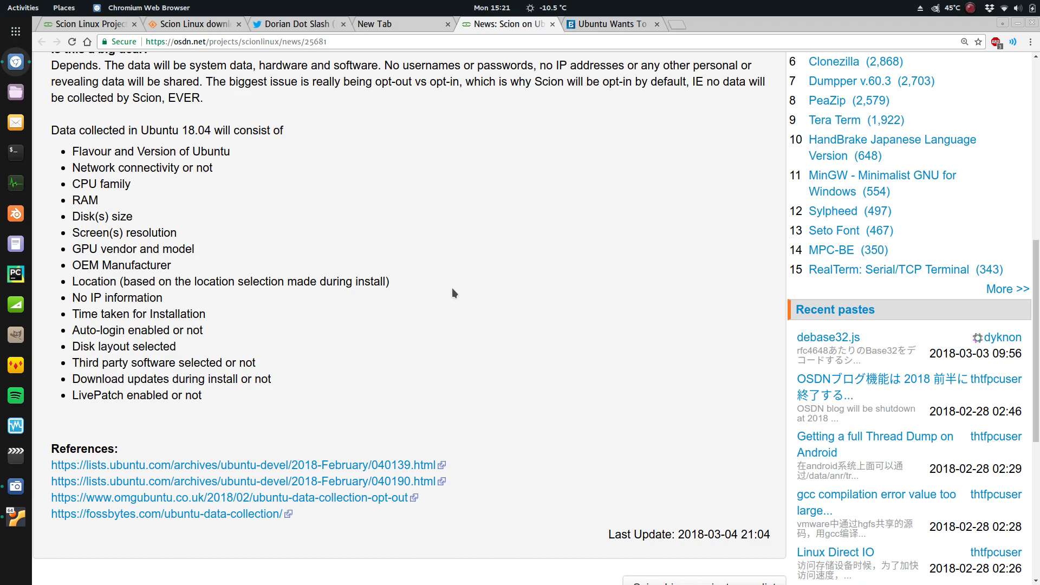
{"action": "mouse_move", "coordinate": [69, 156]}
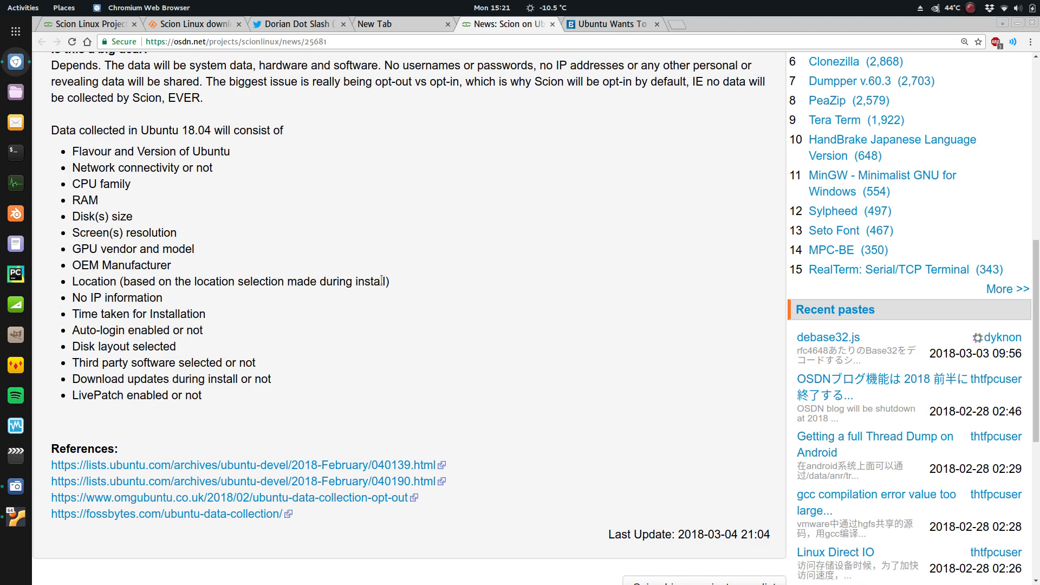
{"action": "mouse_move", "coordinate": [640, 325]}
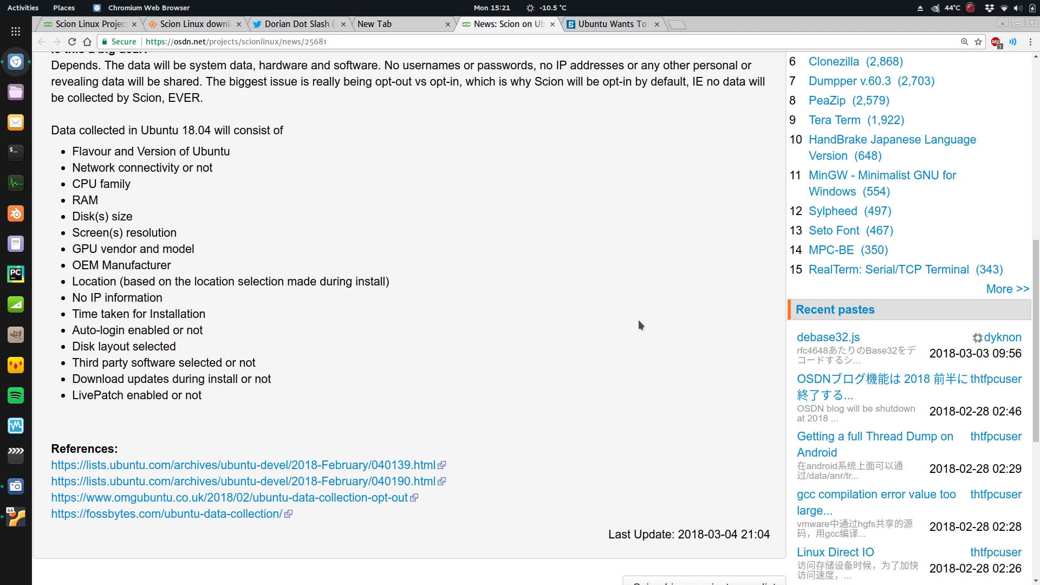
{"action": "mouse_move", "coordinate": [653, 328]}
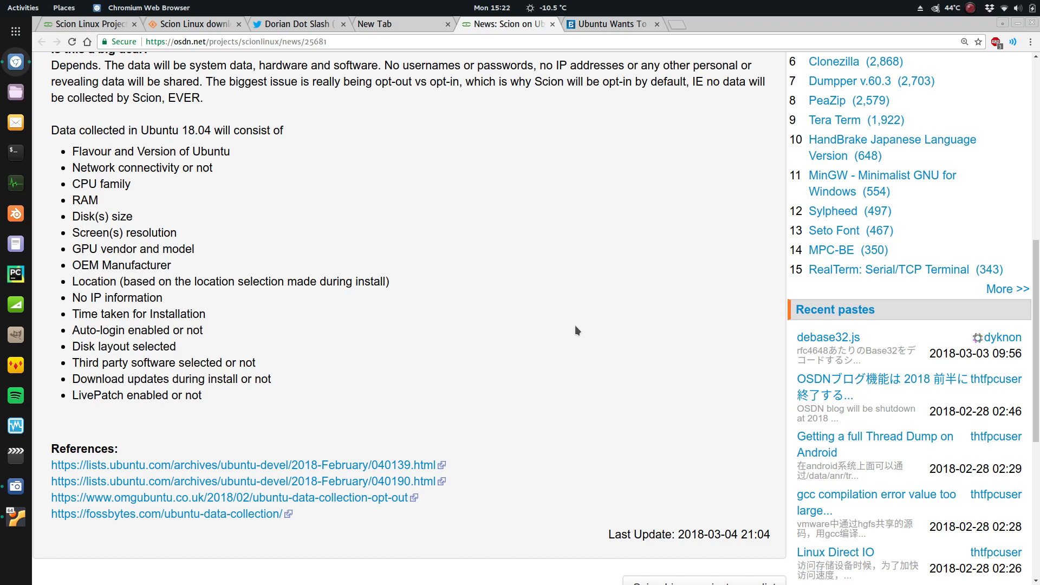
{"action": "mouse_move", "coordinate": [87, 156]}
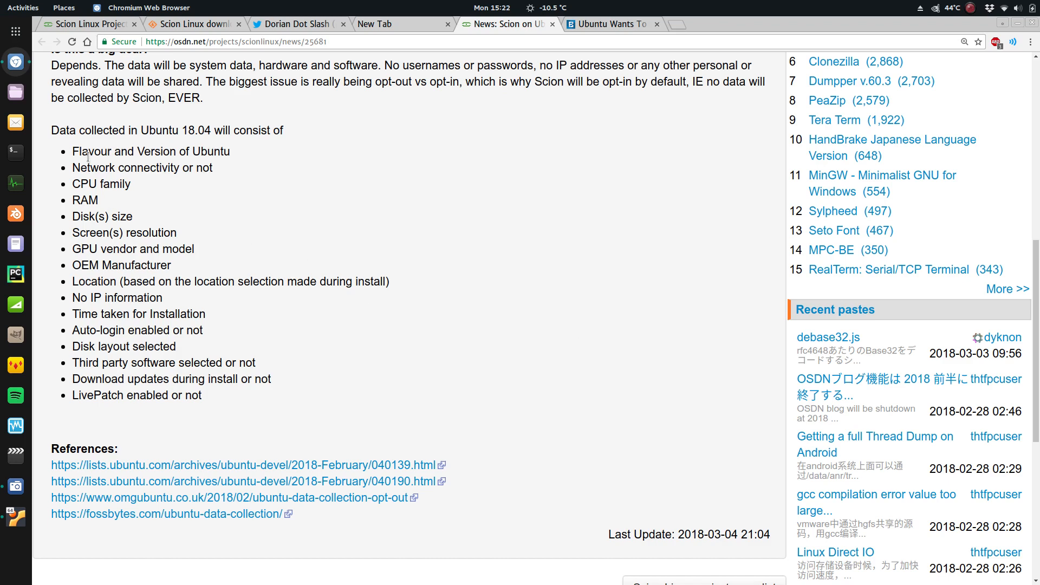
{"action": "mouse_move", "coordinate": [356, 230]}
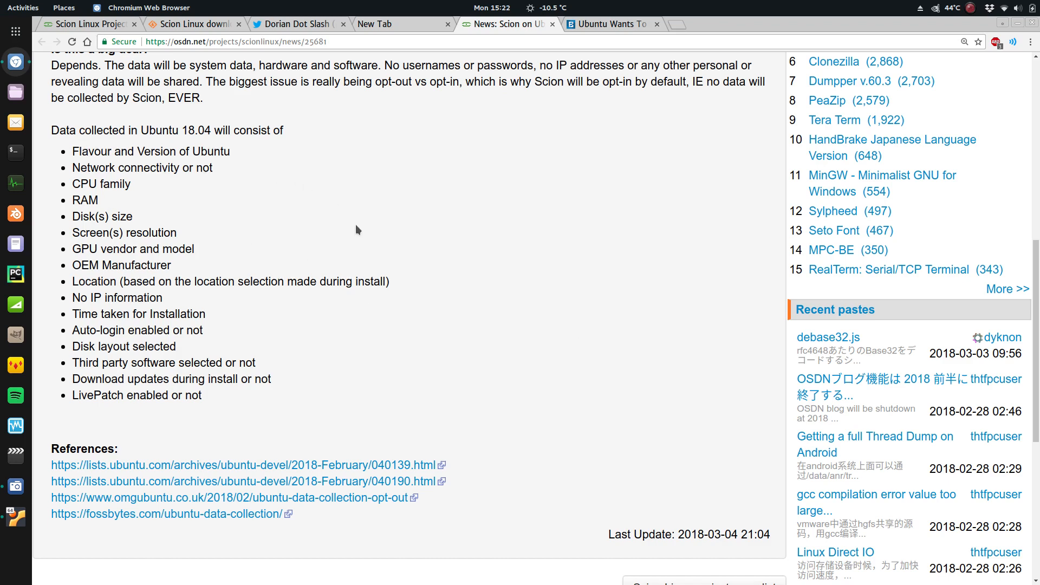
{"action": "mouse_move", "coordinate": [248, 128]}
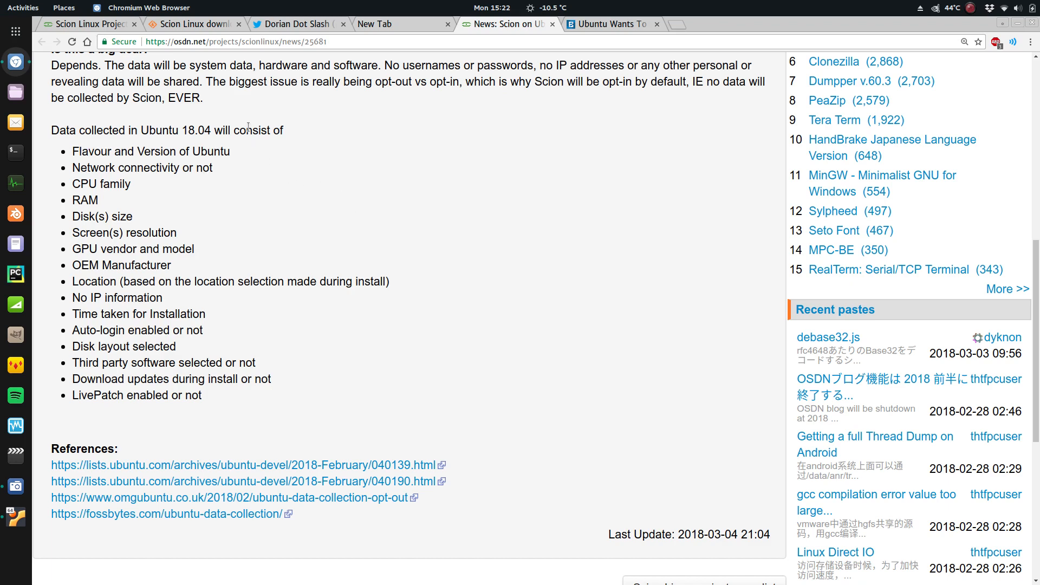
{"action": "mouse_move", "coordinate": [676, 155]}
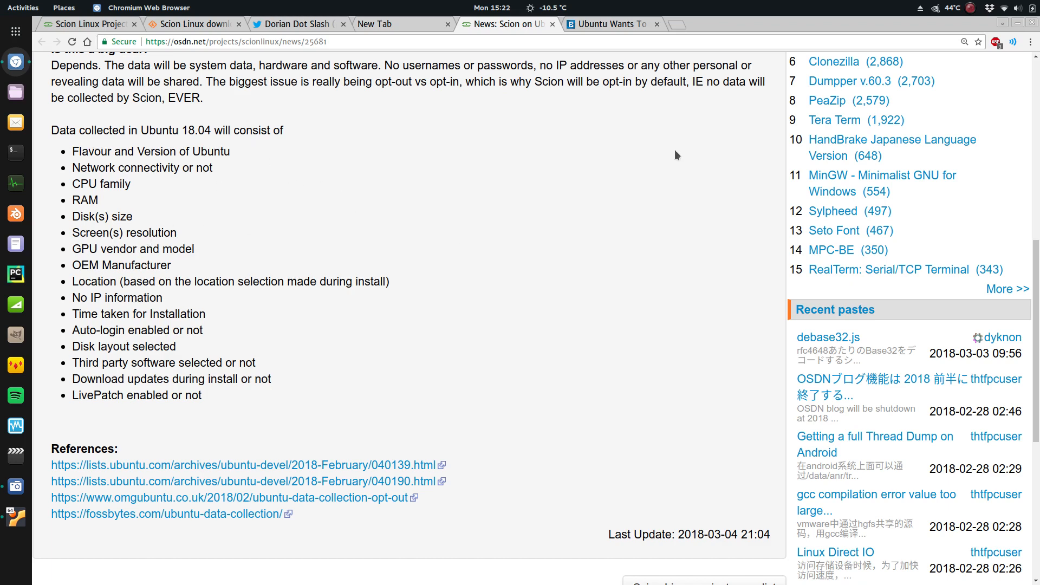
{"action": "mouse_move", "coordinate": [456, 160]}
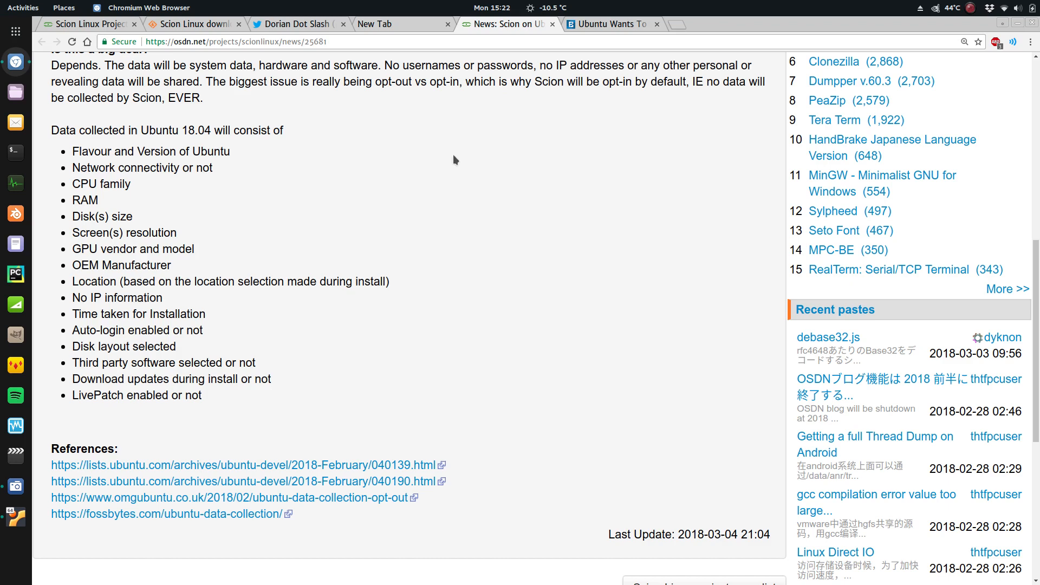
{"action": "mouse_move", "coordinate": [529, 216]}
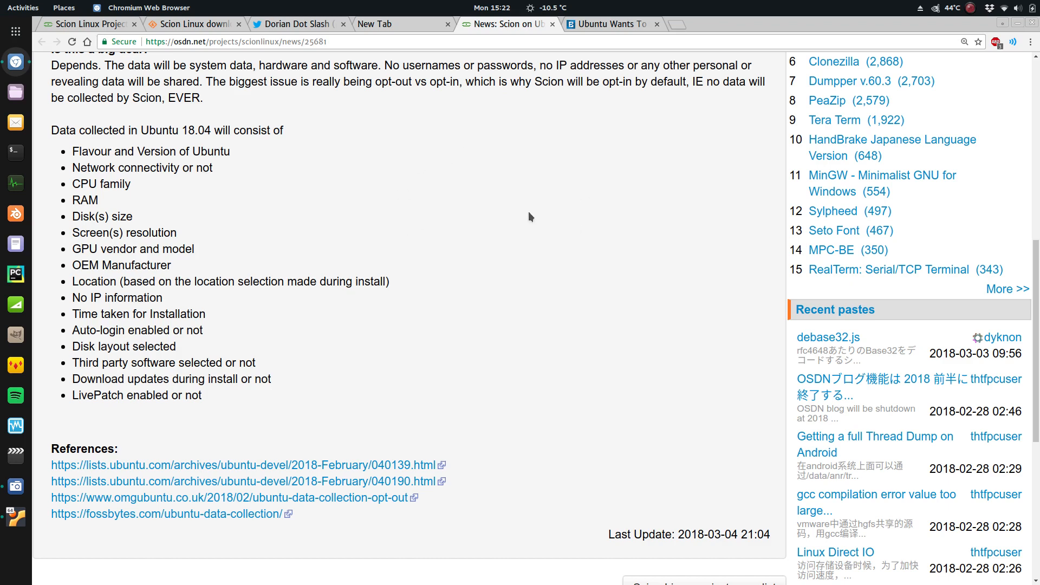
{"action": "mouse_move", "coordinate": [541, 312]}
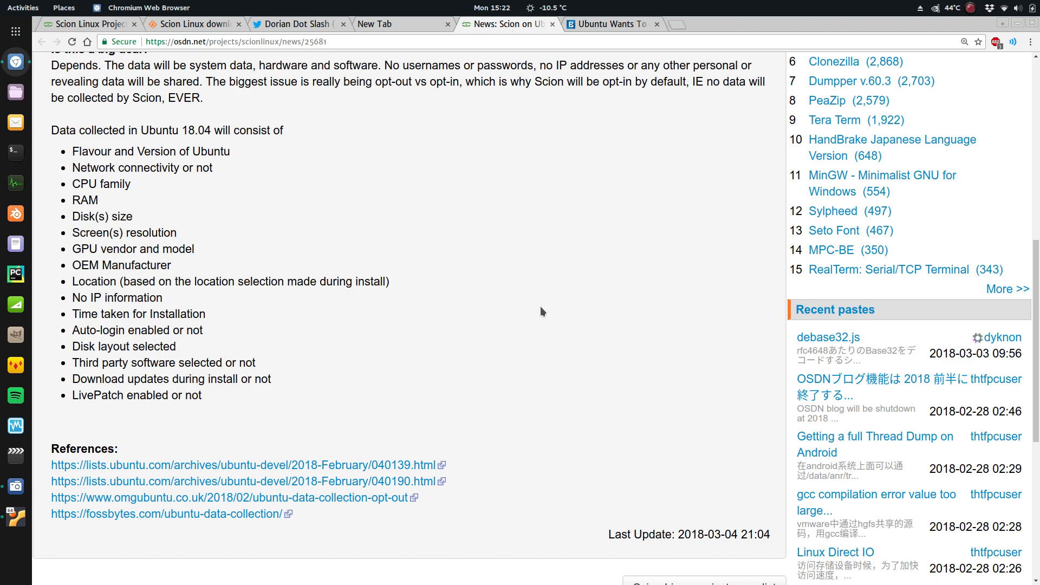
{"action": "scroll", "scroll_direction": "up", "scroll_amount": 3}
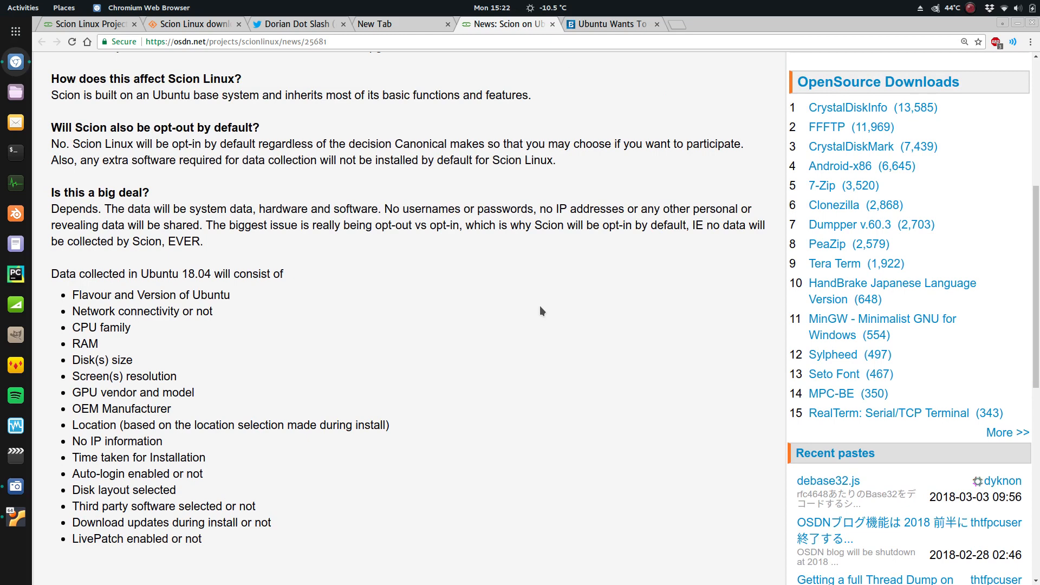
{"action": "scroll", "scroll_direction": "up", "scroll_amount": 3}
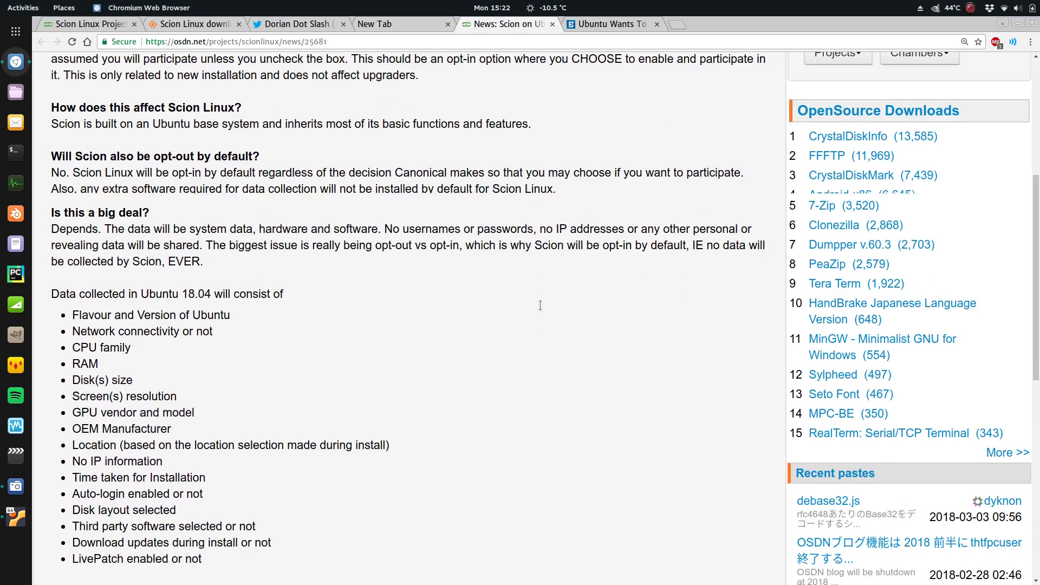
{"action": "scroll", "scroll_direction": "down", "scroll_amount": 3}
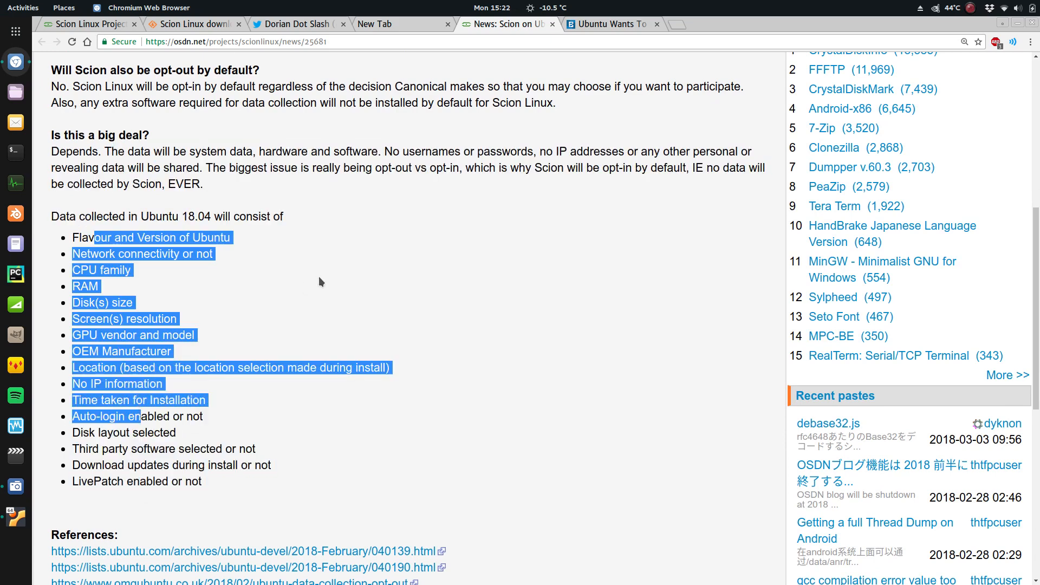
{"action": "mouse_move", "coordinate": [234, 259]}
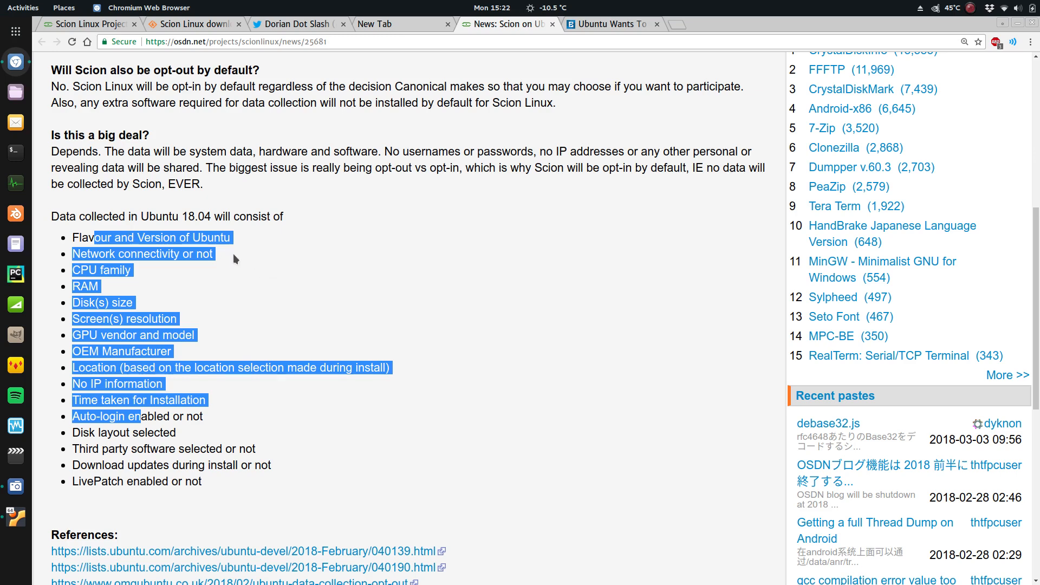
{"action": "left_click", "coordinate": [282, 278]}
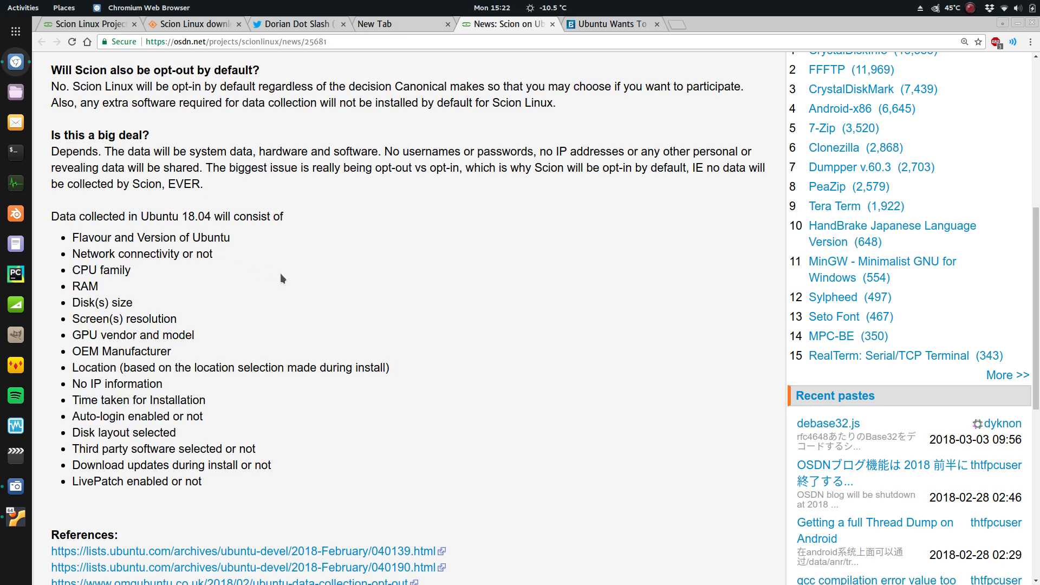
{"action": "mouse_move", "coordinate": [375, 309]}
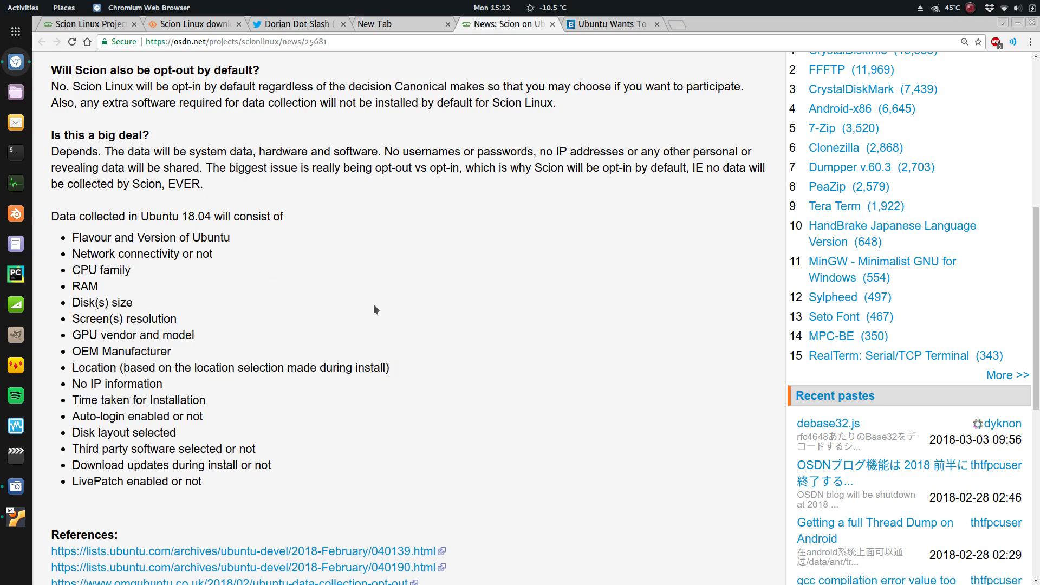
{"action": "scroll", "scroll_direction": "up", "scroll_amount": 3}
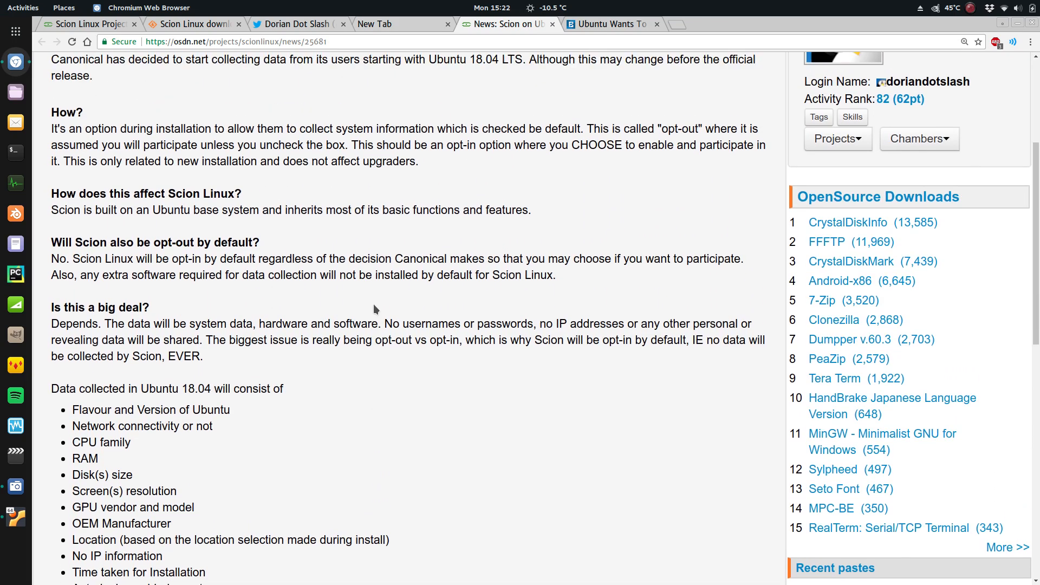
{"action": "scroll", "scroll_direction": "up", "scroll_amount": 3}
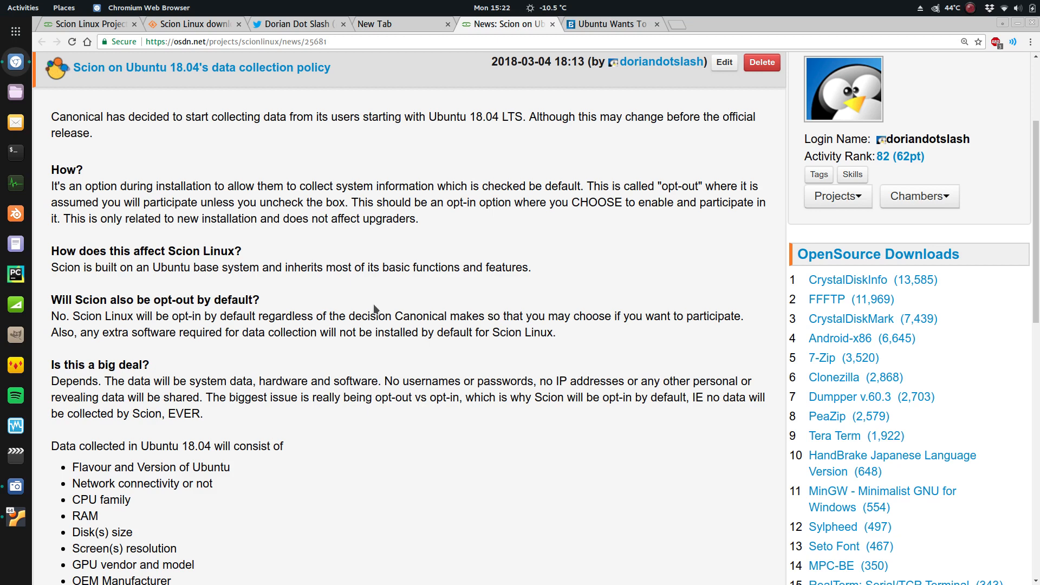
{"action": "mouse_move", "coordinate": [399, 299]}
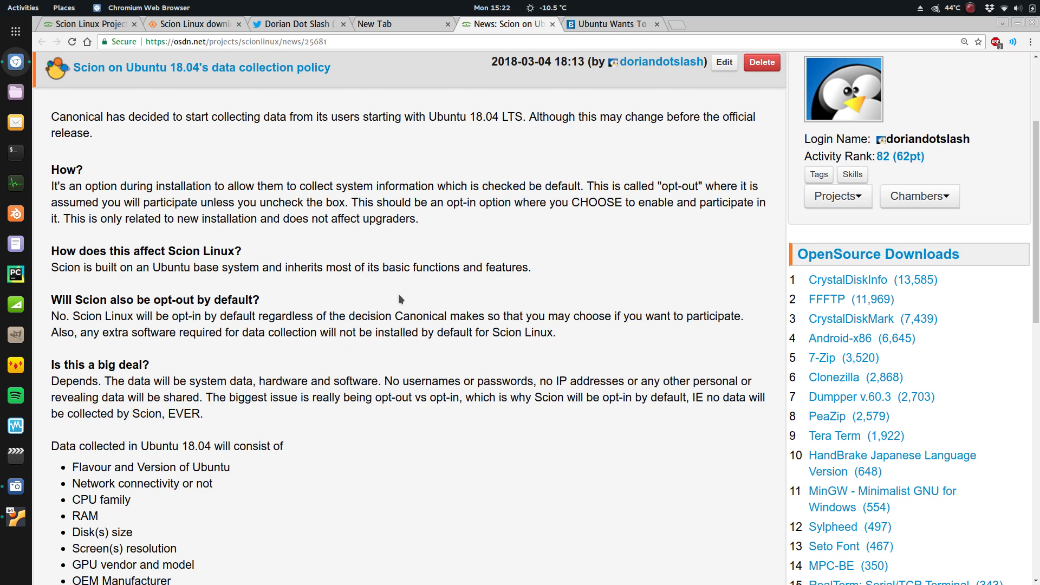
{"action": "mouse_move", "coordinate": [396, 294]}
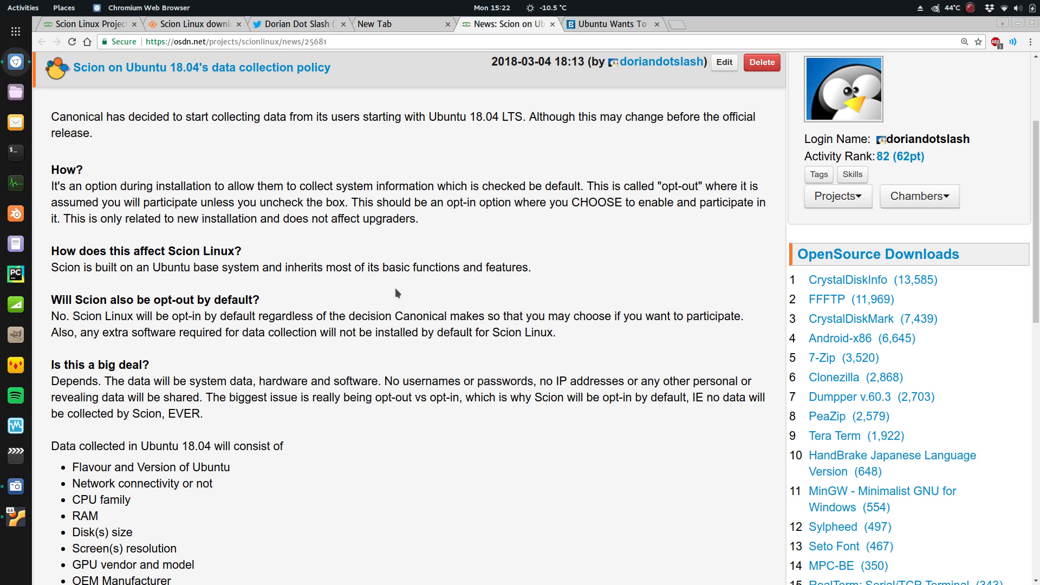
{"action": "scroll", "scroll_direction": "down", "scroll_amount": 3}
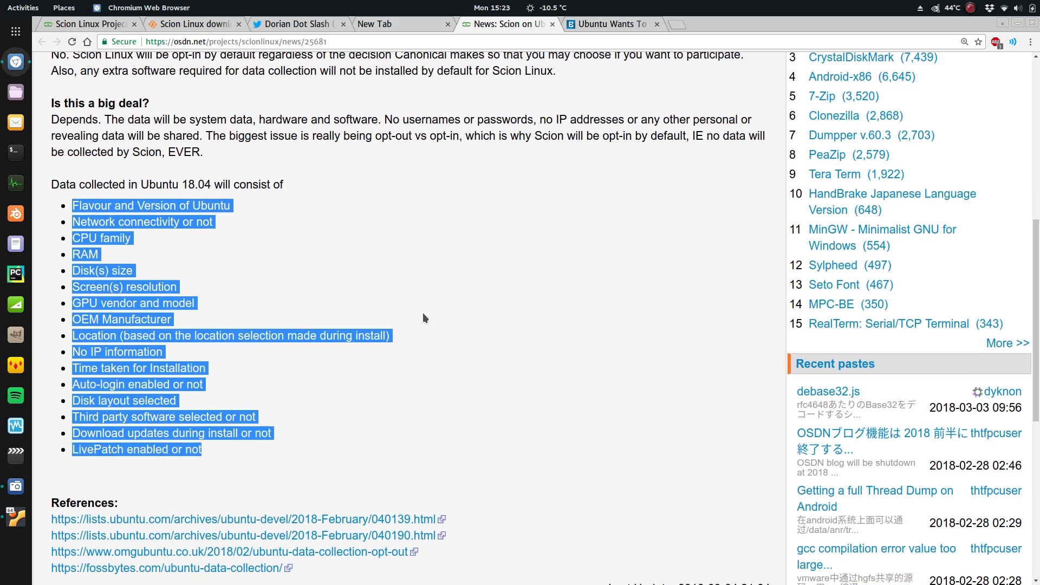
{"action": "scroll", "scroll_direction": "down", "scroll_amount": 3}
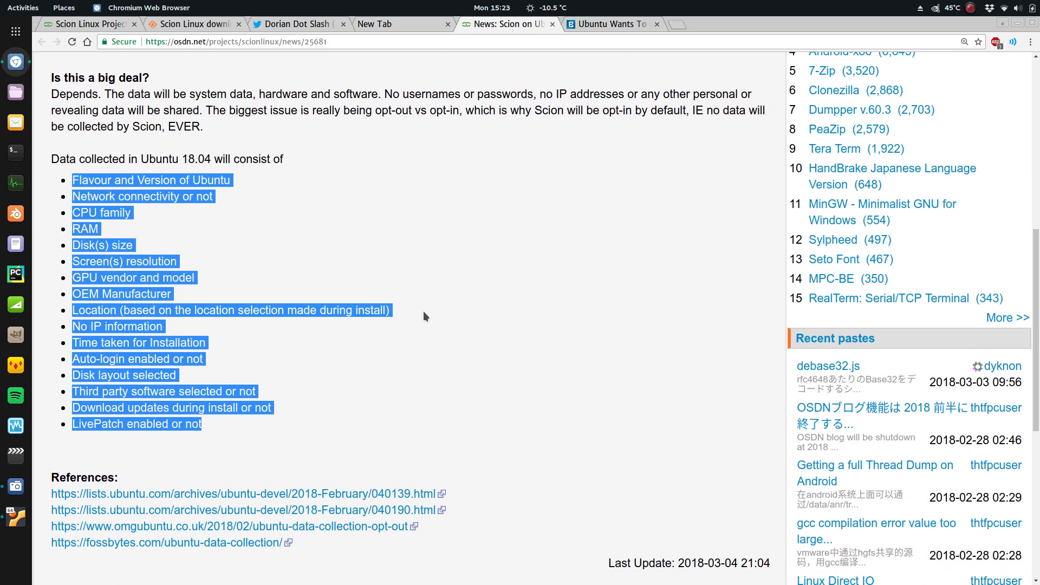
{"action": "mouse_move", "coordinate": [109, 182]}
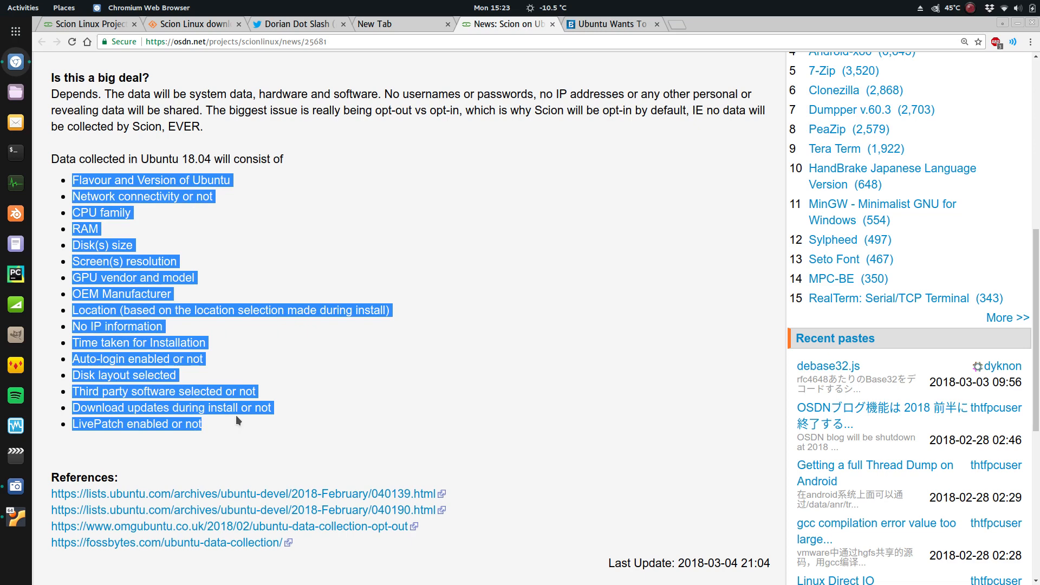
{"action": "mouse_move", "coordinate": [237, 391]}
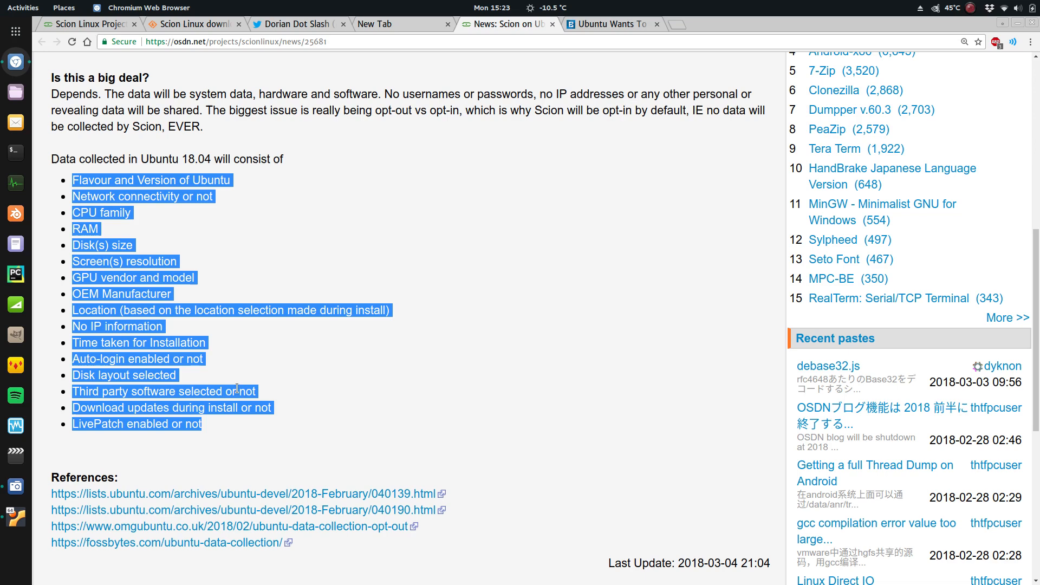
{"action": "mouse_move", "coordinate": [218, 278]}
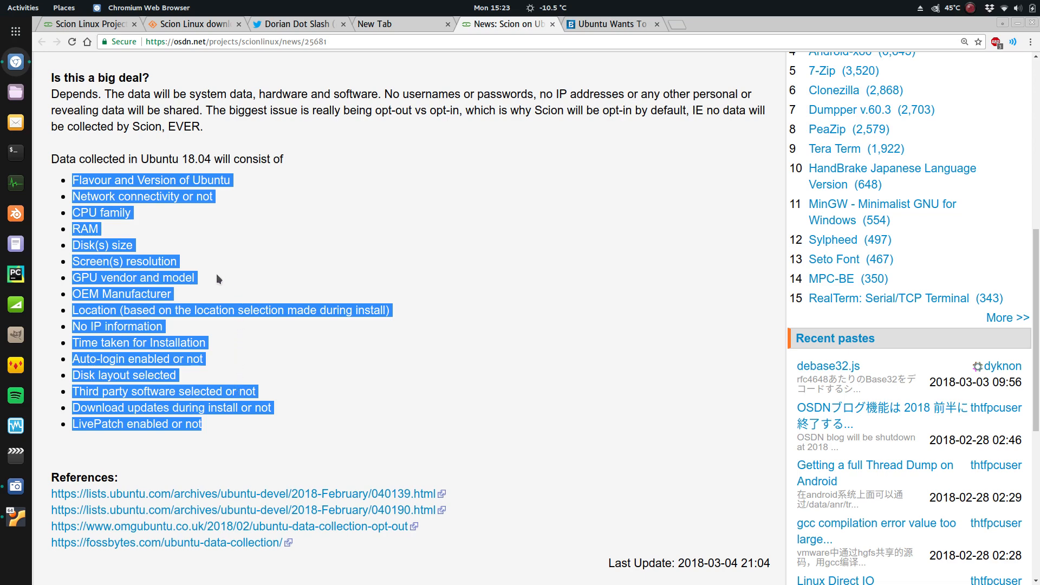
{"action": "left_click", "coordinate": [208, 284]}
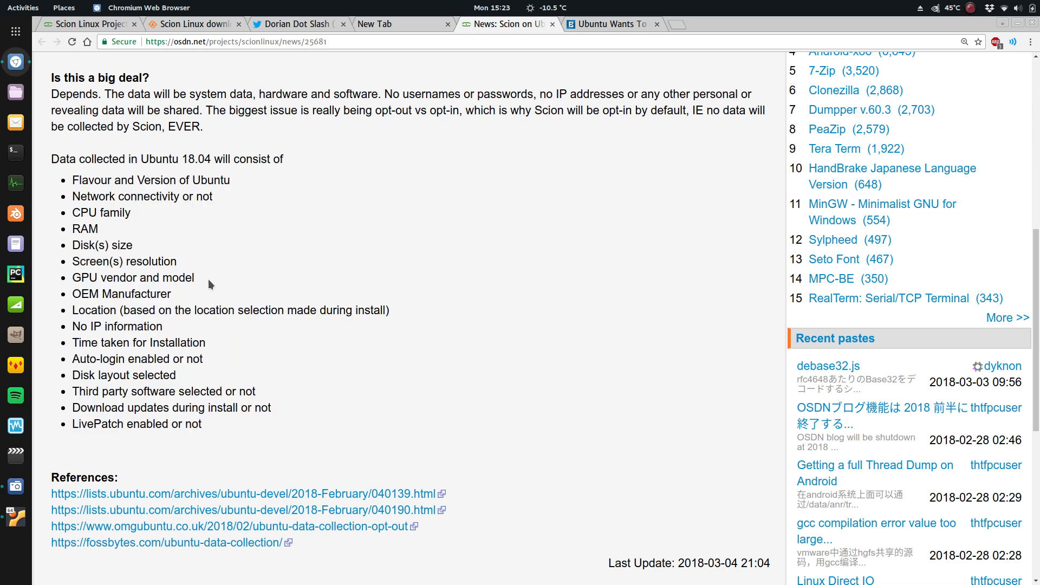
{"action": "scroll", "scroll_direction": "up", "scroll_amount": 3}
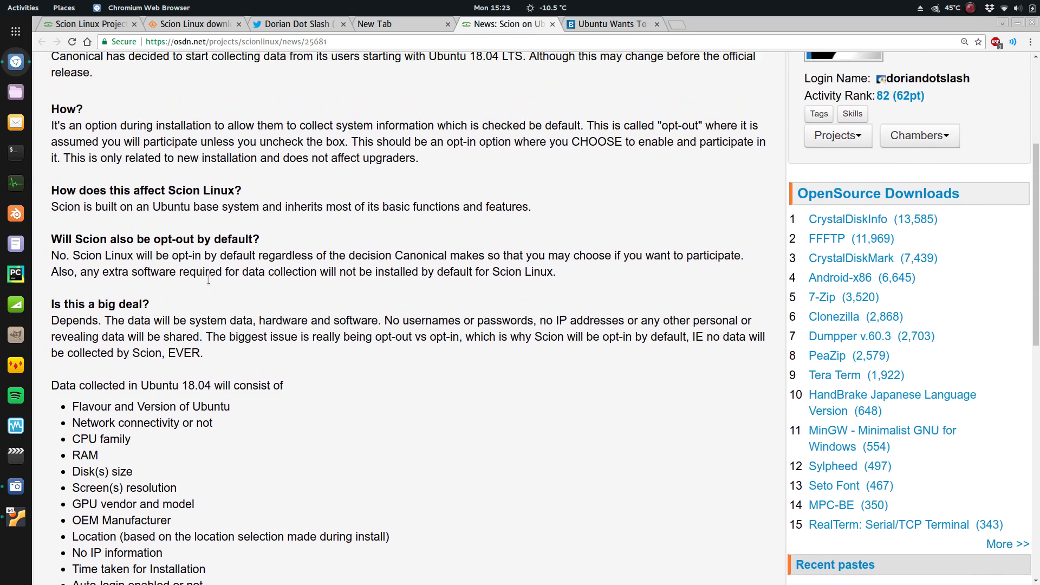
{"action": "scroll", "scroll_direction": "up", "scroll_amount": 3}
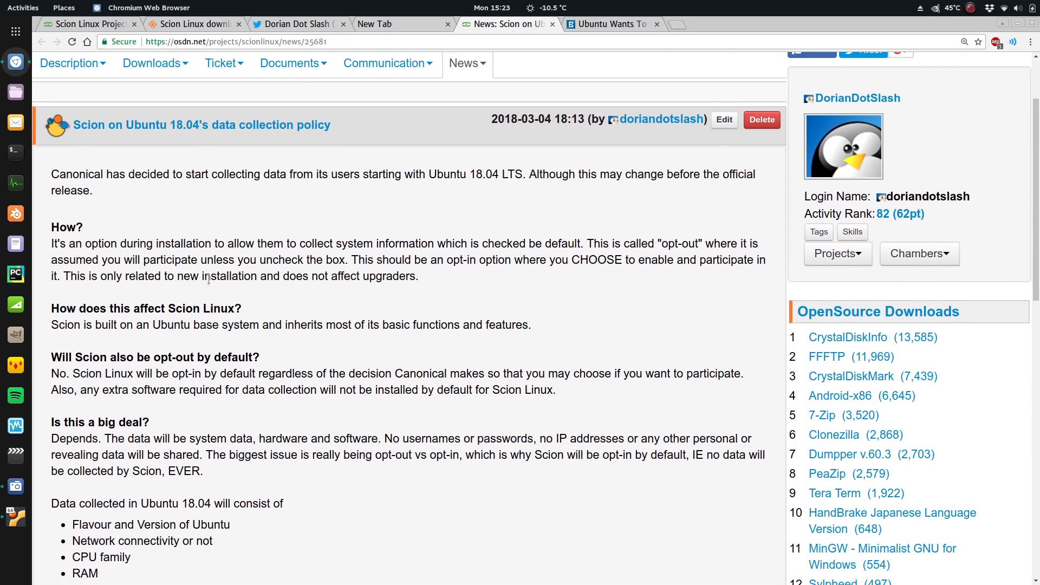
{"action": "scroll", "scroll_direction": "up", "scroll_amount": 3}
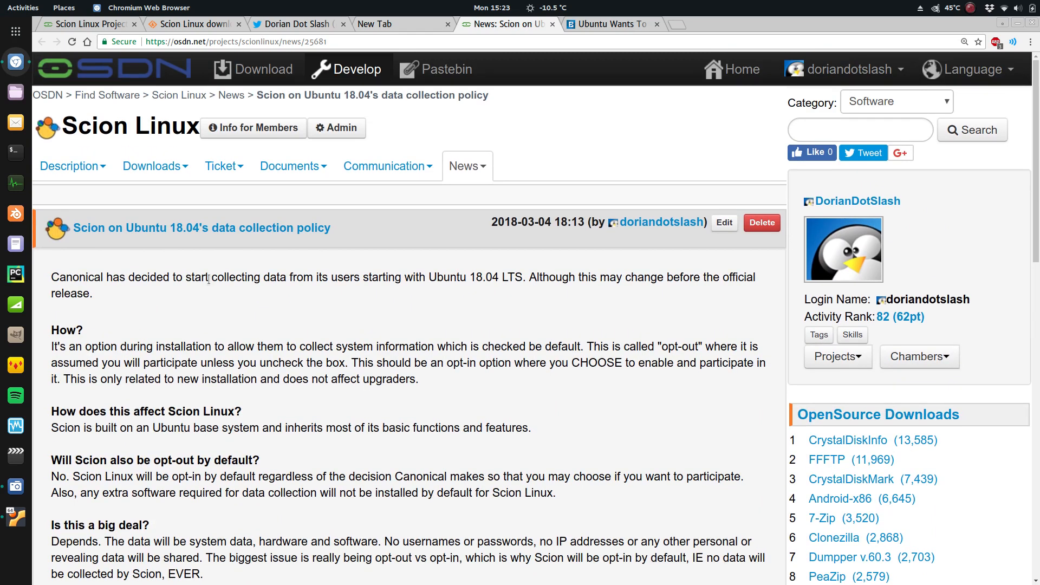
{"action": "mouse_move", "coordinate": [116, 105]}
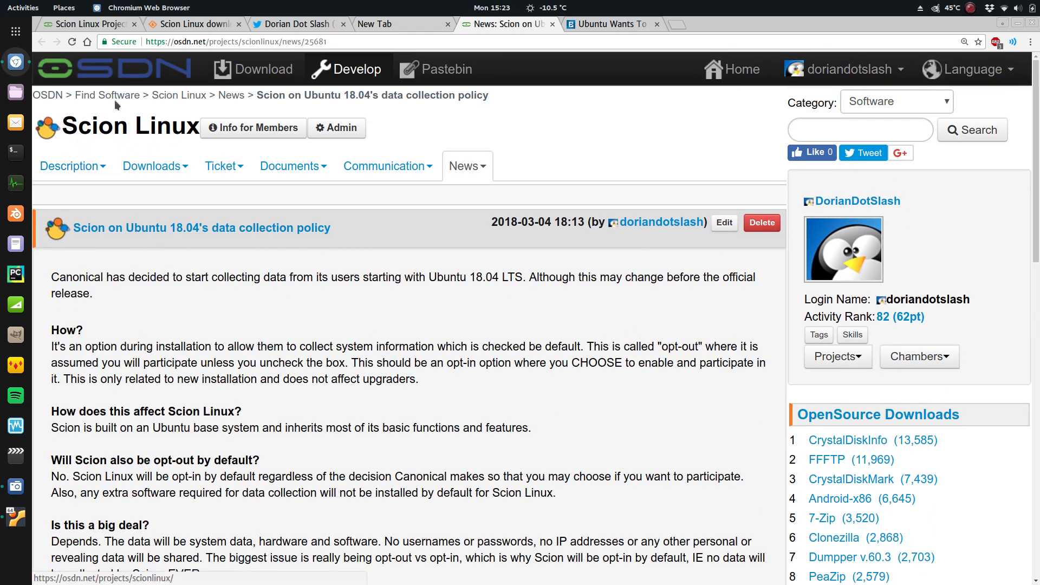
{"action": "mouse_move", "coordinate": [141, 141]}
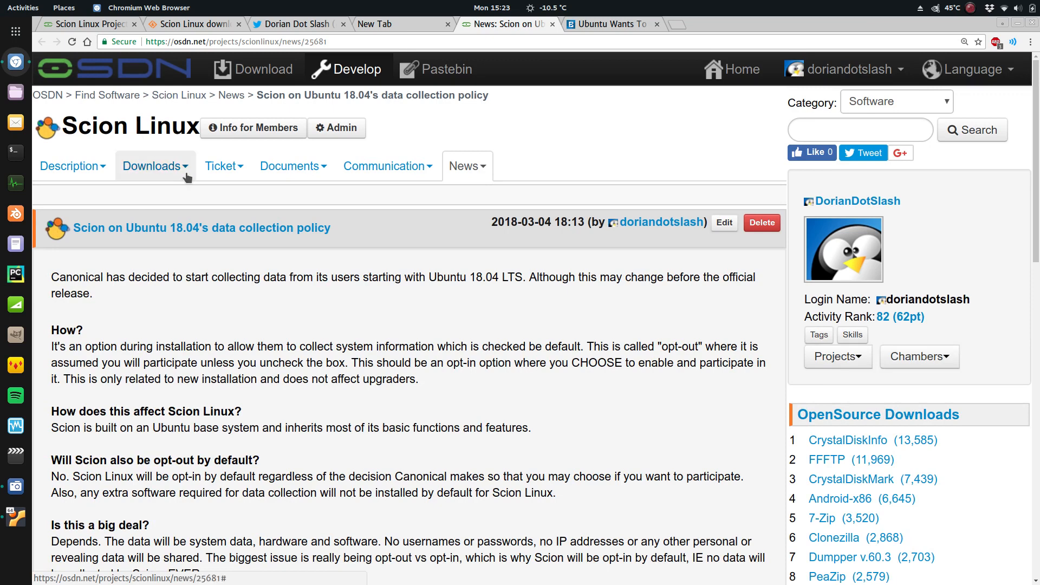
{"action": "scroll", "scroll_direction": "up", "scroll_amount": 3}
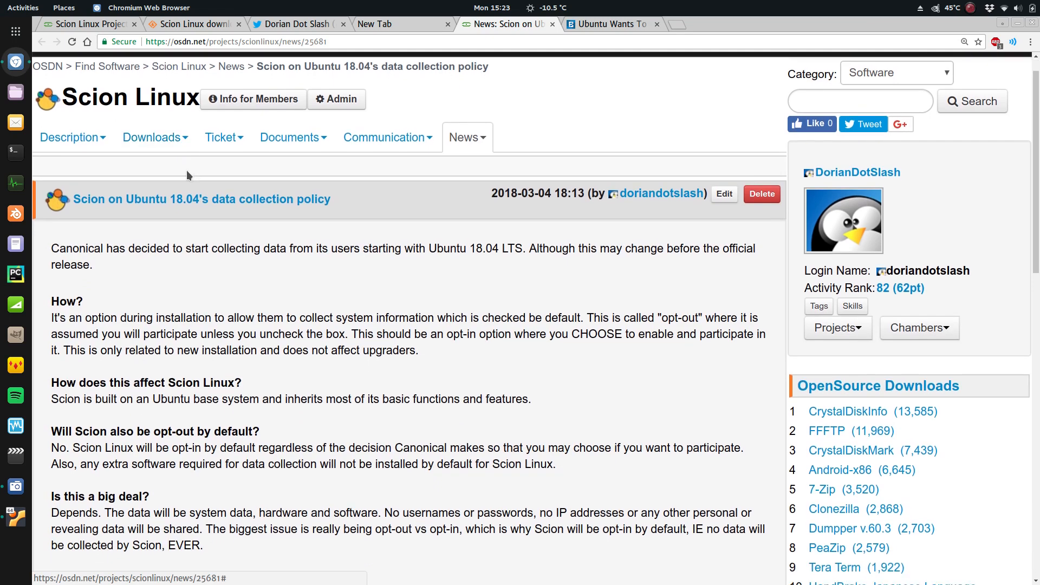
{"action": "scroll", "scroll_direction": "down", "scroll_amount": 3}
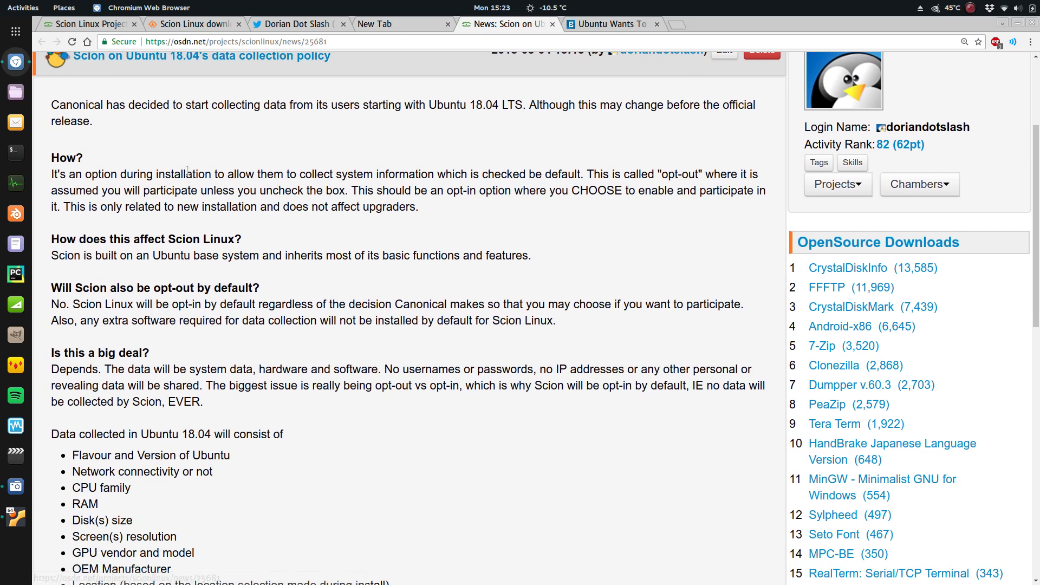
{"action": "scroll", "scroll_direction": "down", "scroll_amount": 3}
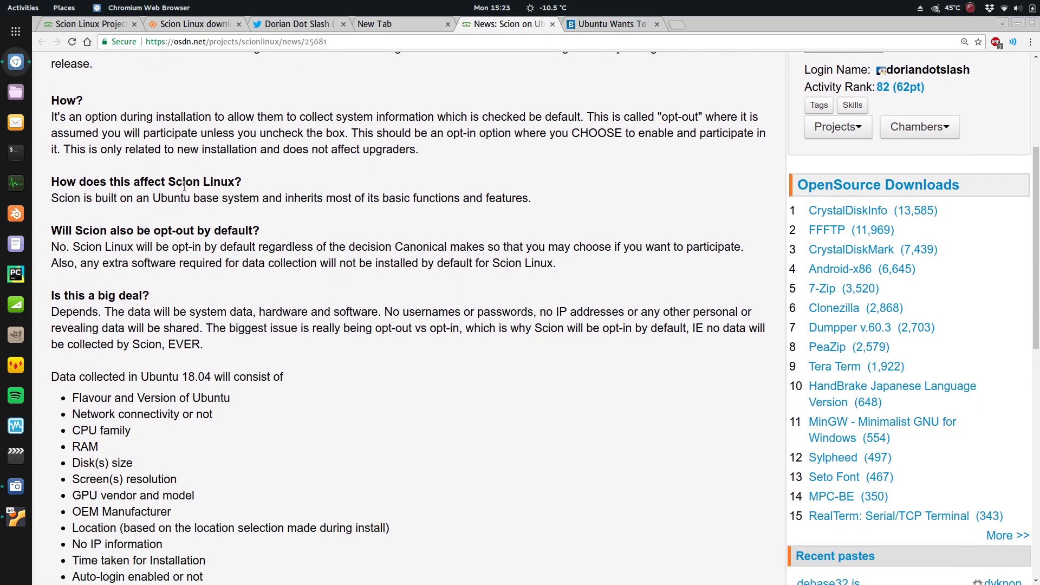
{"action": "mouse_move", "coordinate": [171, 172]}
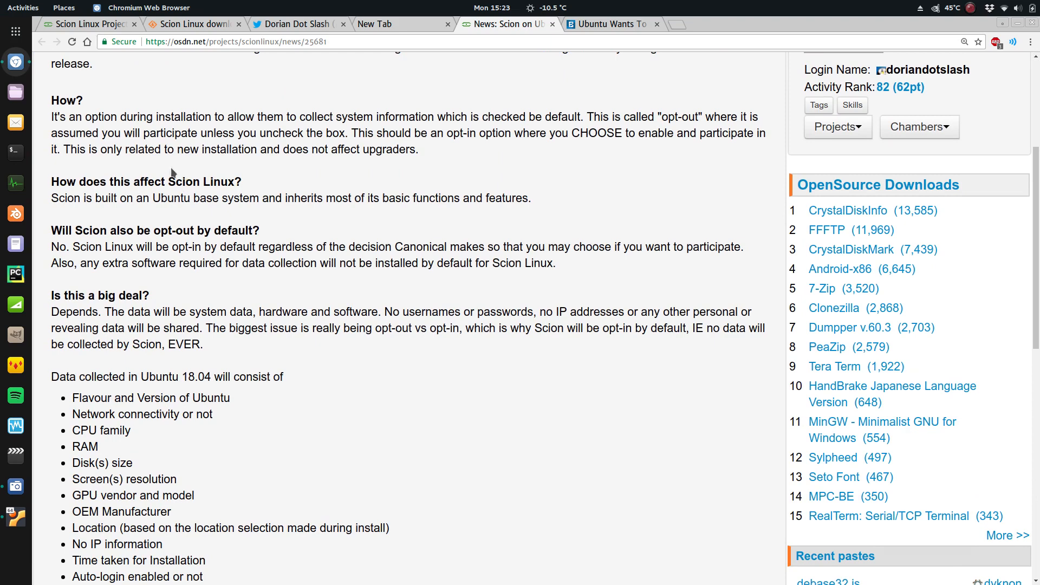
{"action": "mouse_move", "coordinate": [173, 180]}
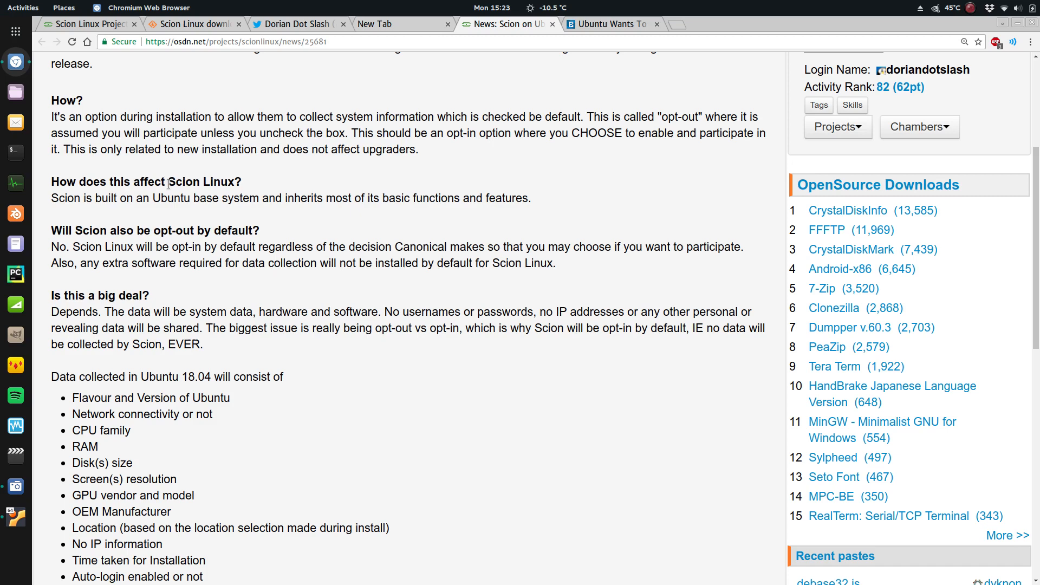
{"action": "mouse_move", "coordinate": [297, 279]}
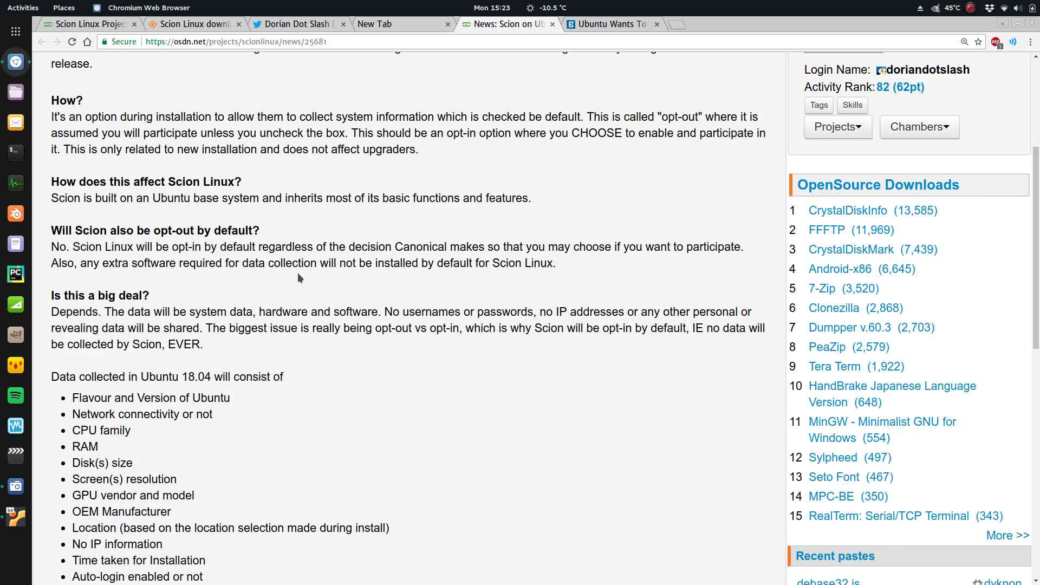
{"action": "scroll", "scroll_direction": "up", "scroll_amount": 3}
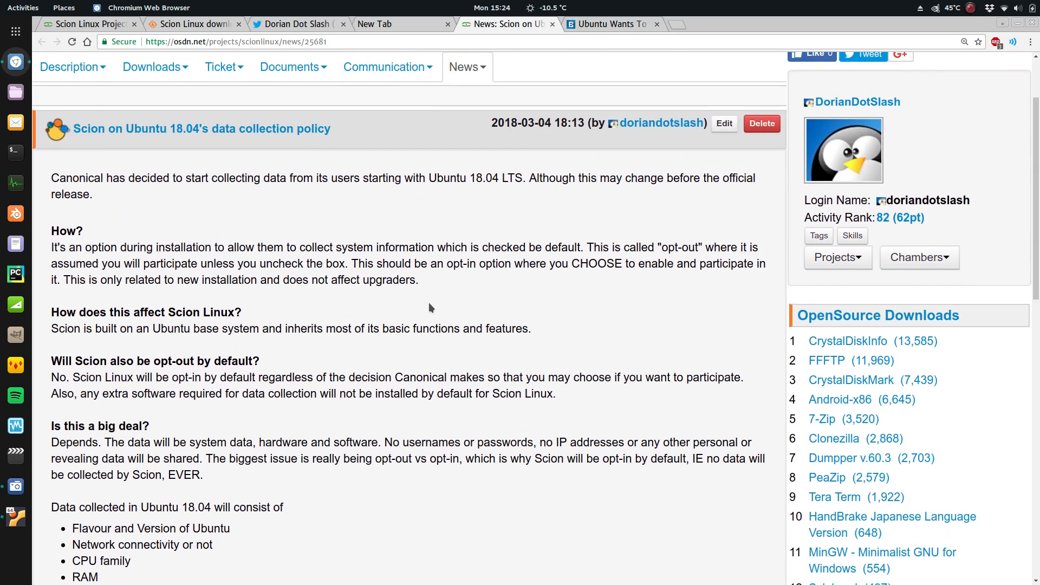
{"action": "scroll", "scroll_direction": "down", "scroll_amount": 3}
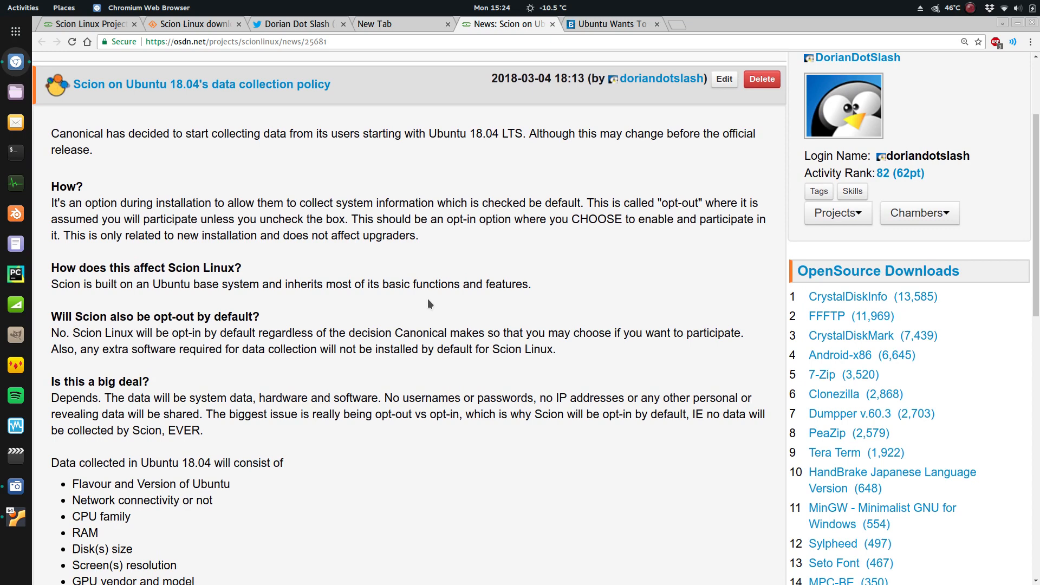
{"action": "mouse_move", "coordinate": [430, 296]}
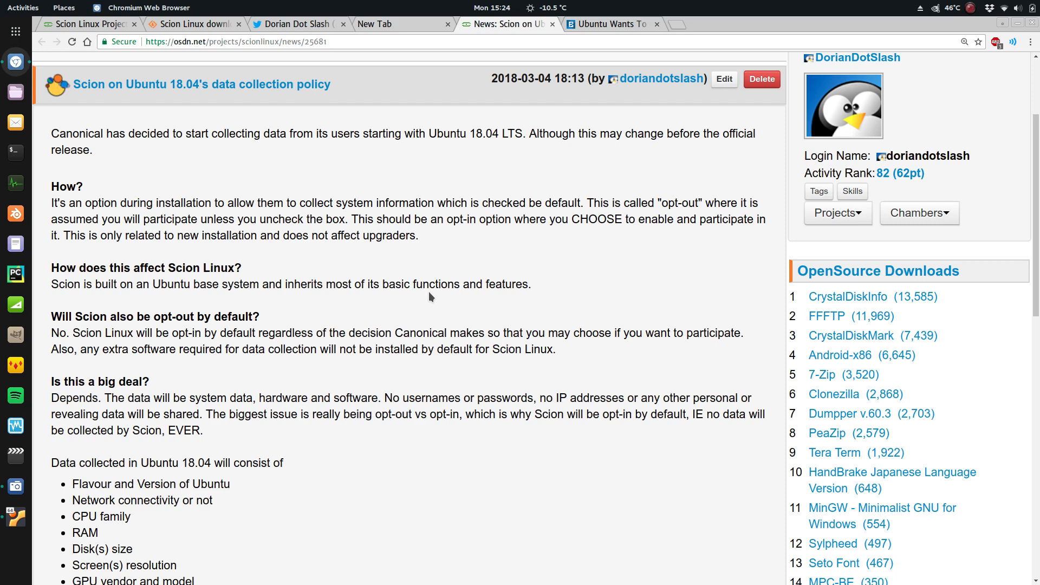
{"action": "mouse_move", "coordinate": [425, 282]}
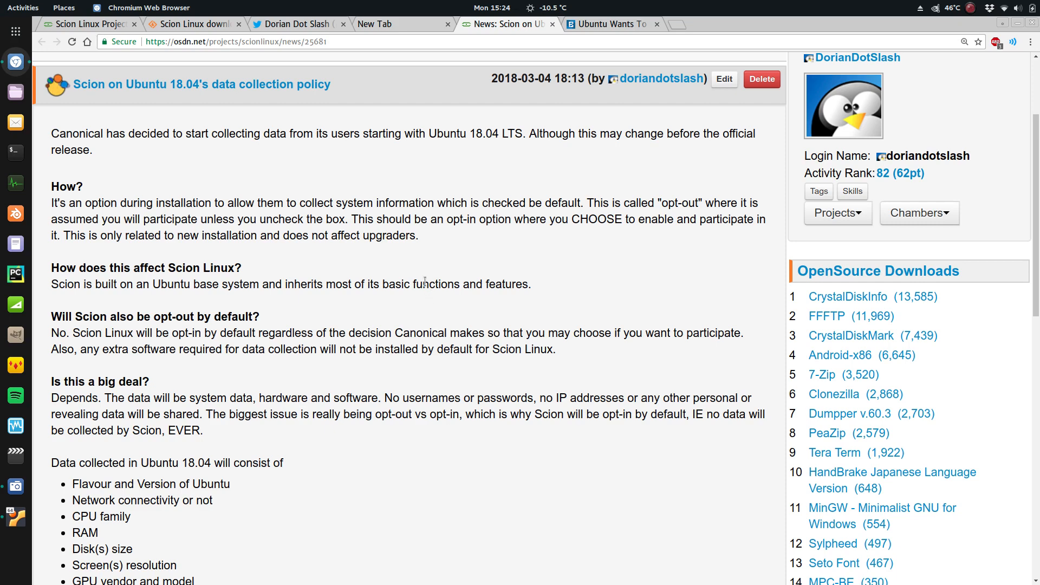
{"action": "mouse_move", "coordinate": [295, 224]}
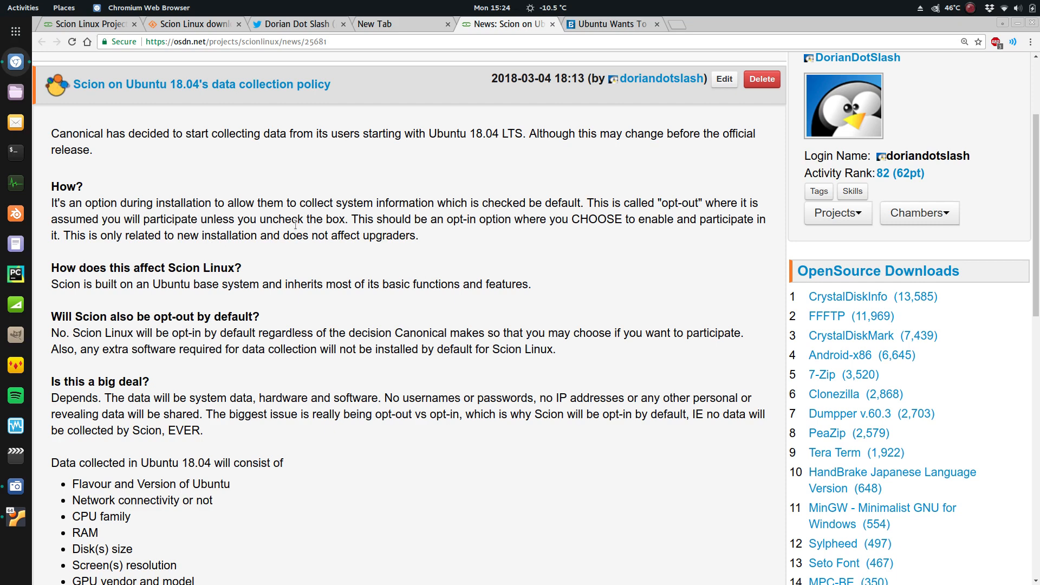
{"action": "mouse_move", "coordinate": [171, 262]}
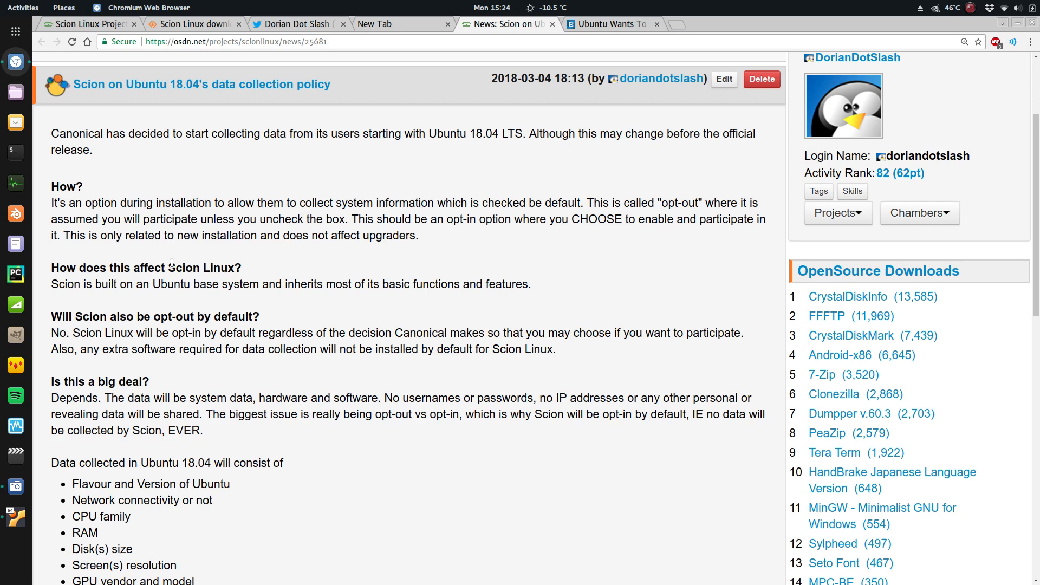
{"action": "double_click", "coordinate": [202, 267]}
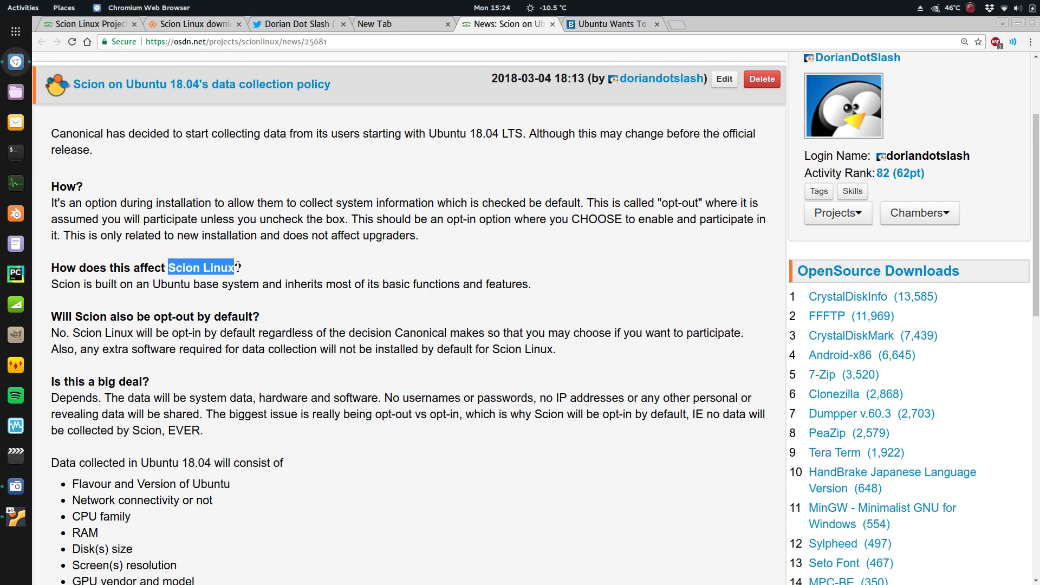
{"action": "mouse_move", "coordinate": [291, 274]}
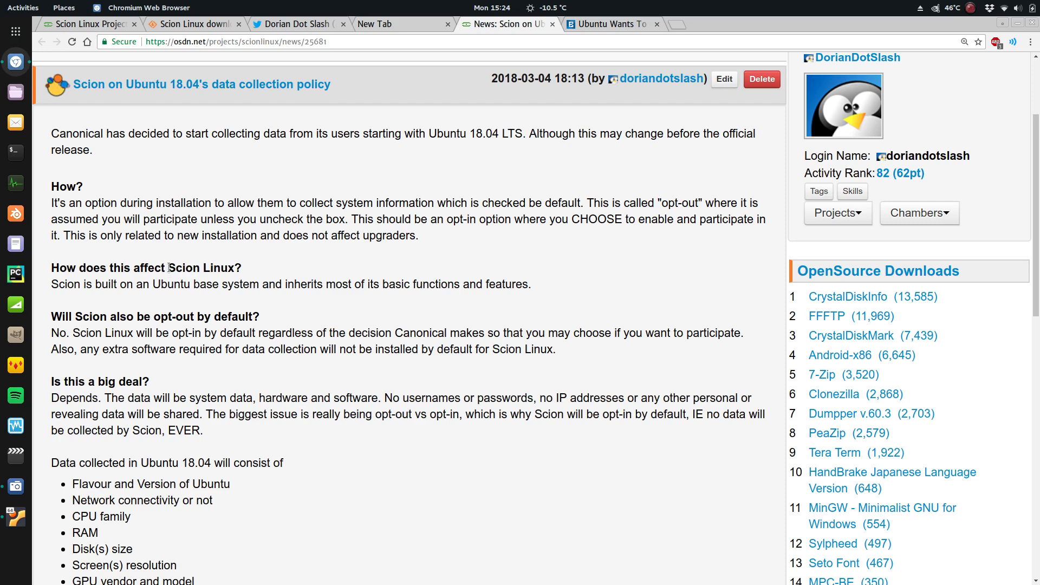
{"action": "mouse_move", "coordinate": [157, 265]}
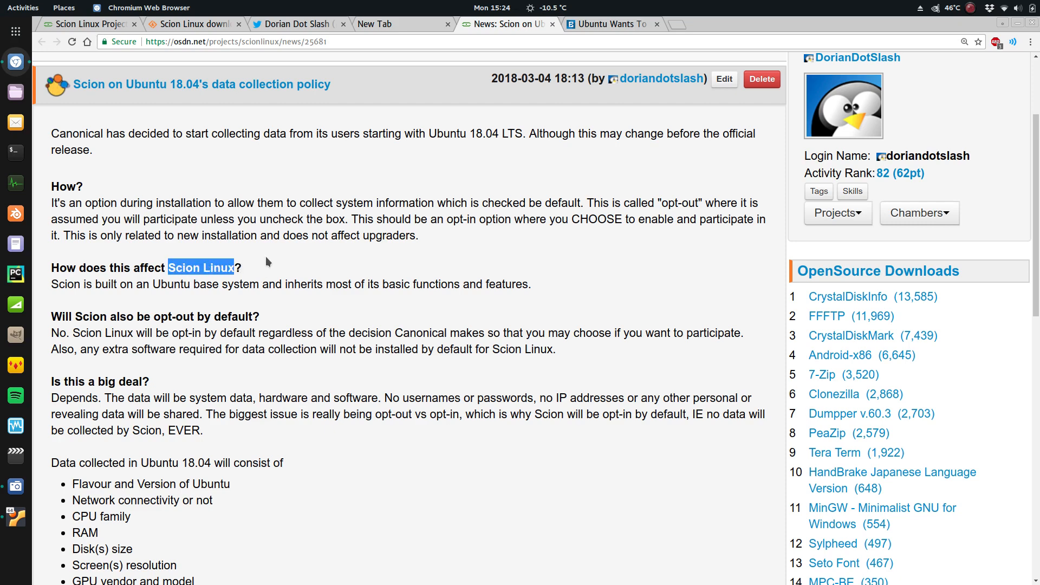
{"action": "scroll", "scroll_direction": "down", "scroll_amount": 3}
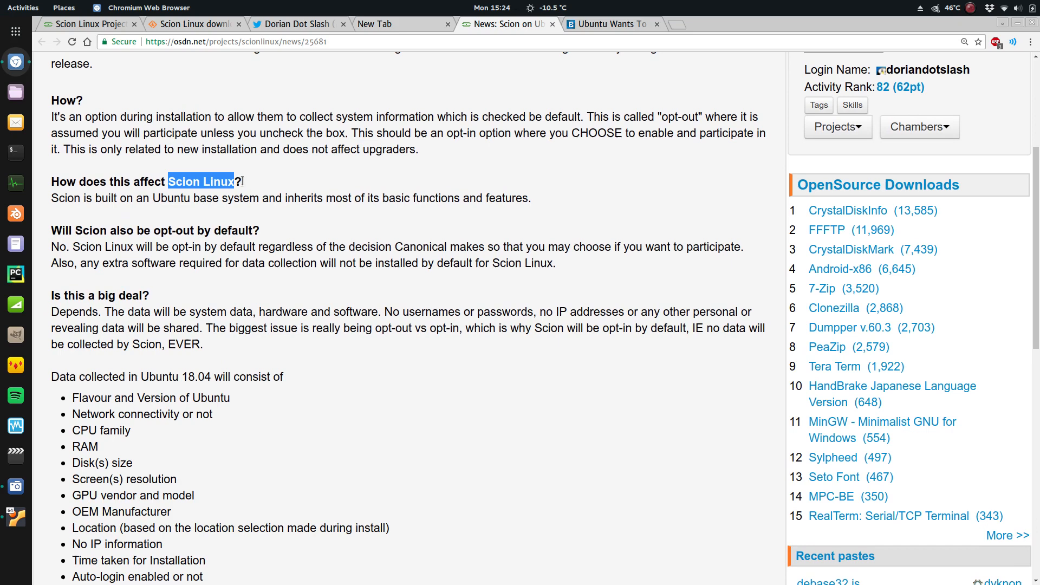
{"action": "left_click", "coordinate": [199, 181]}
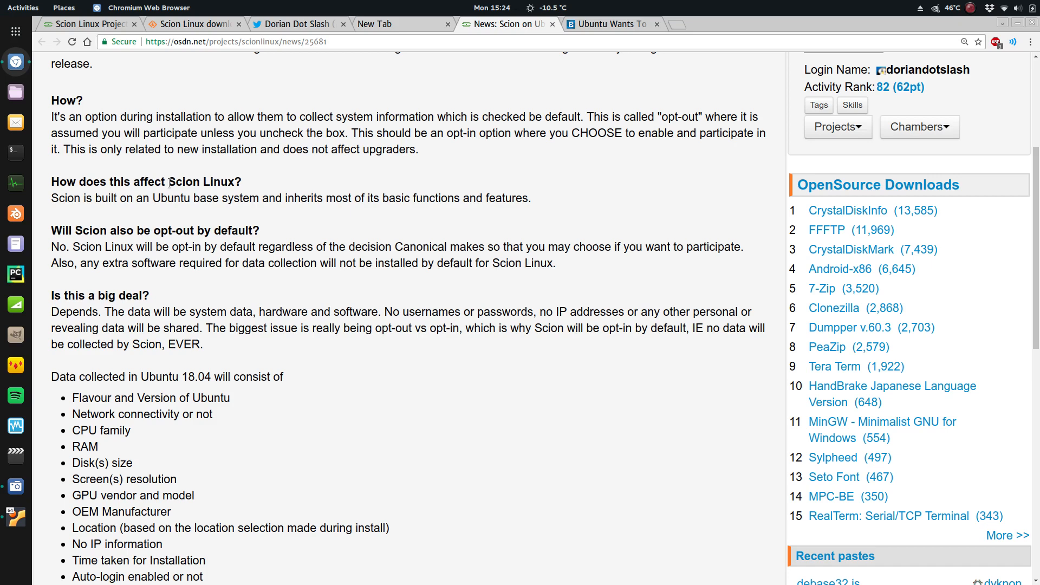
{"action": "scroll", "scroll_direction": "down", "scroll_amount": 3}
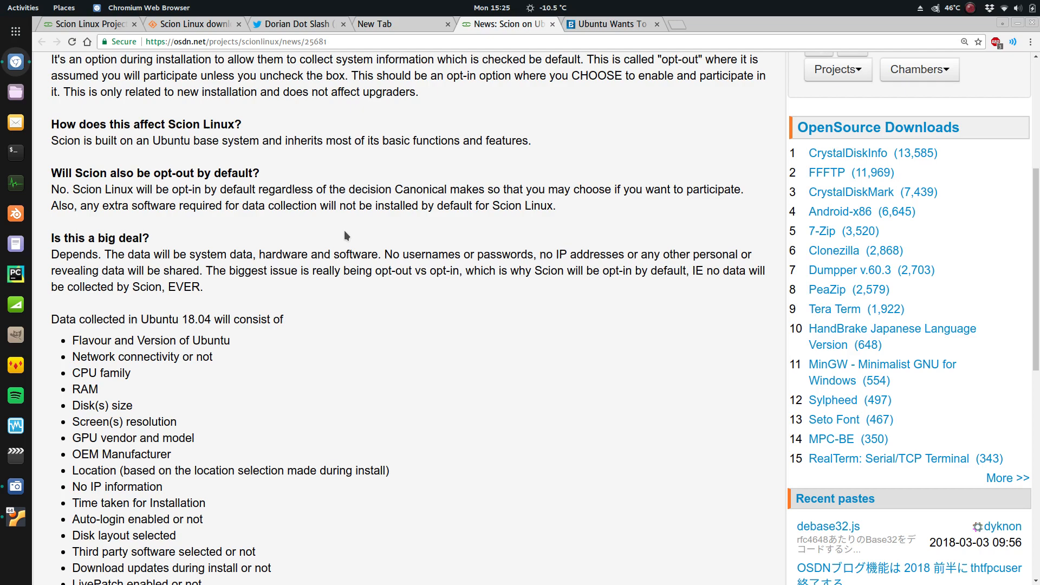
{"action": "scroll", "scroll_direction": "up", "scroll_amount": 3}
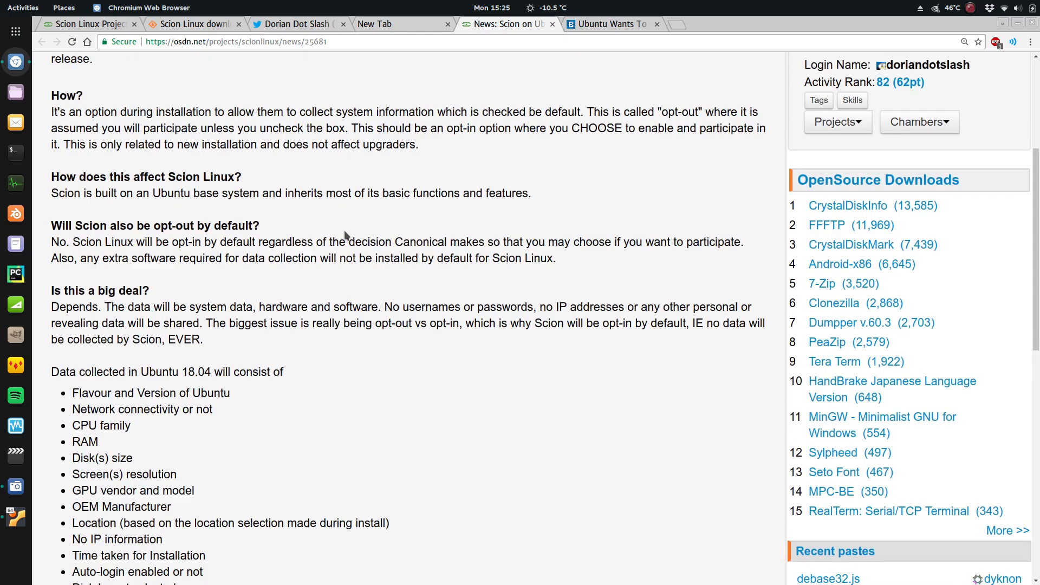
{"action": "scroll", "scroll_direction": "up", "scroll_amount": 3}
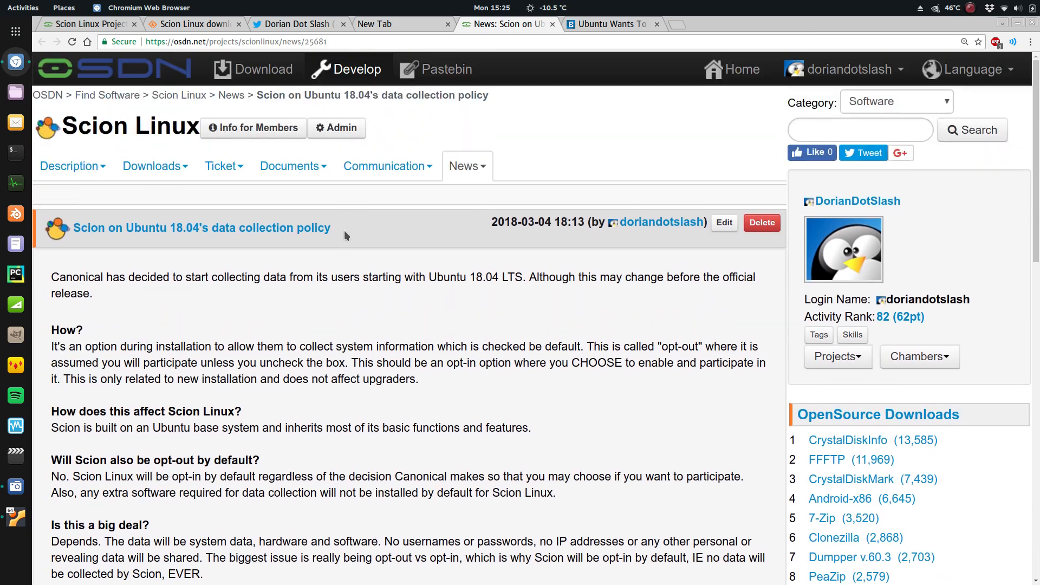
{"action": "mouse_move", "coordinate": [91, 83]}
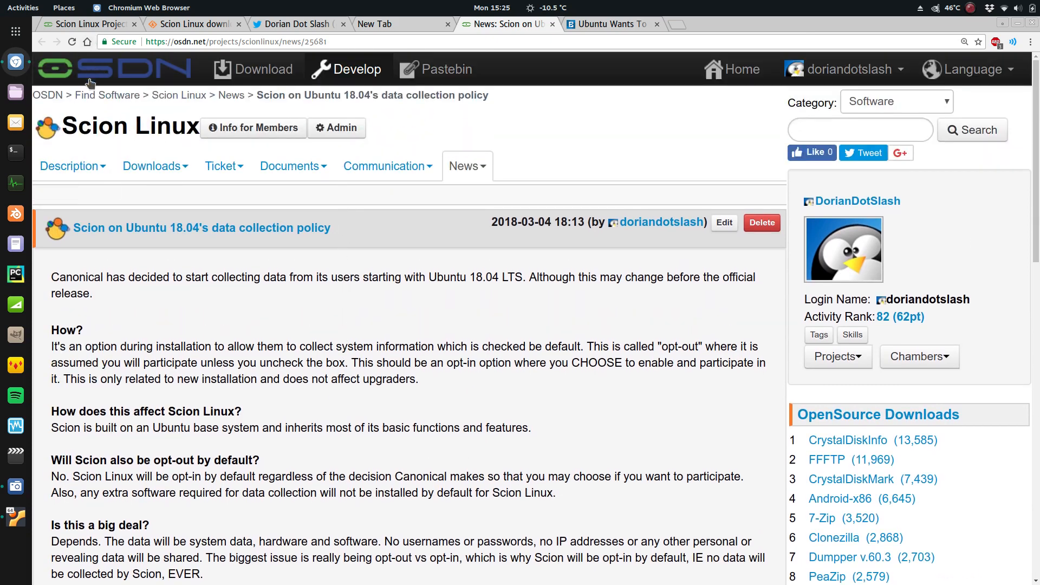
{"action": "mouse_move", "coordinate": [272, 87]}
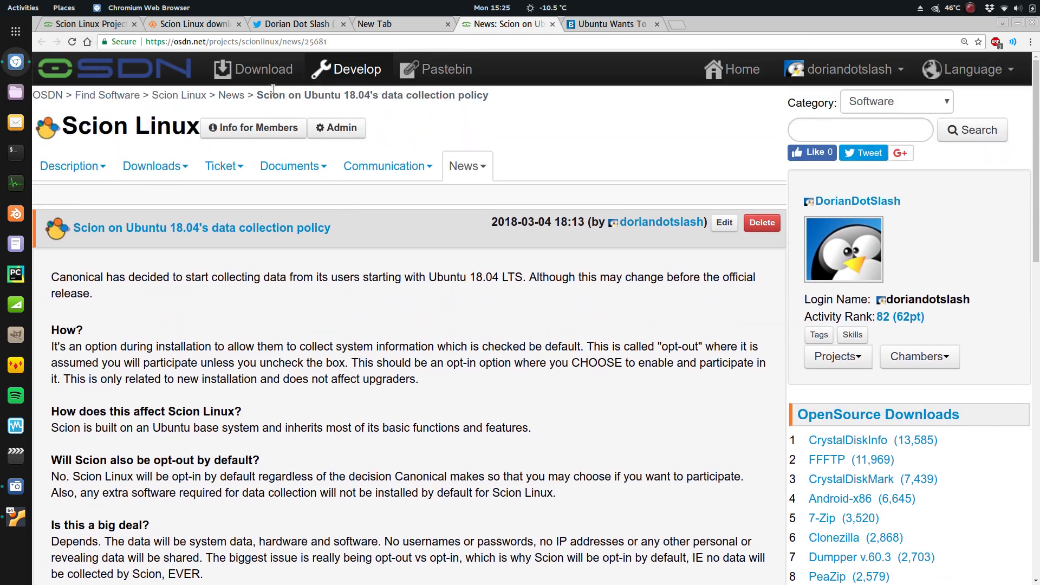
{"action": "mouse_move", "coordinate": [87, 24]}
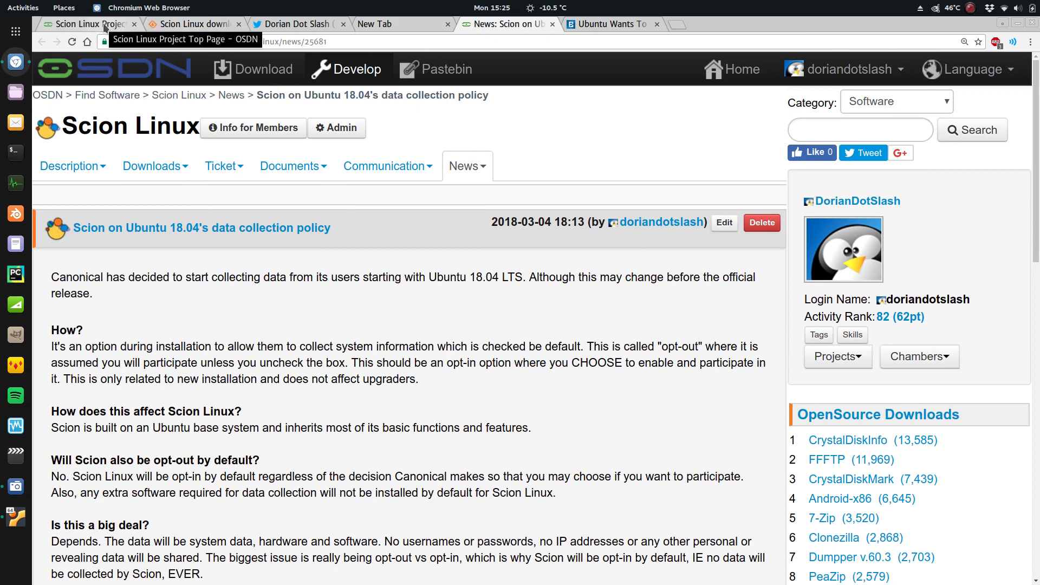
Look over the old SourceForge project page, then bring up the Scion Linux project on OSDN
{"action": "left_click", "coordinate": [191, 24]}
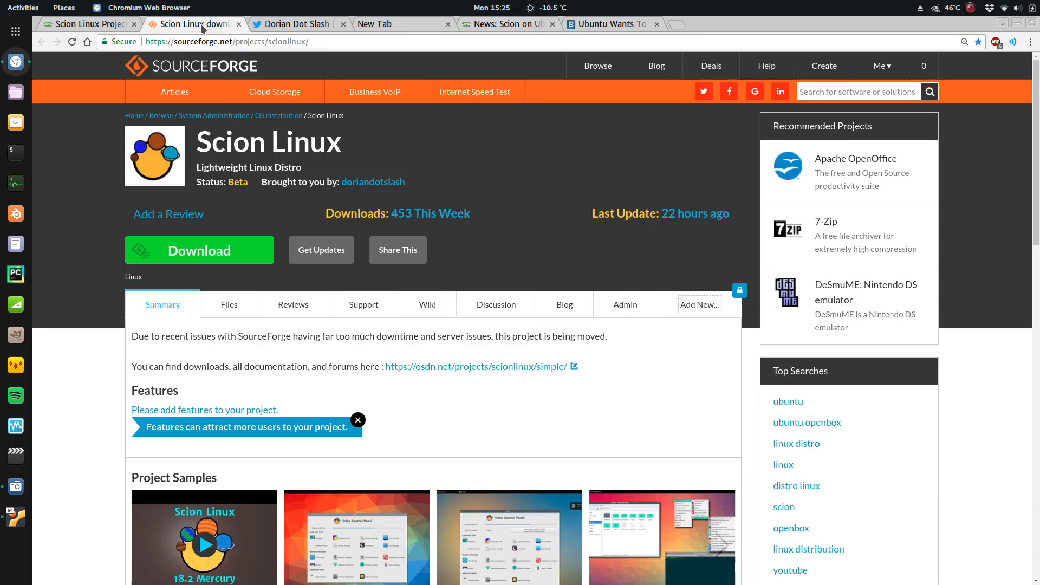
{"action": "mouse_move", "coordinate": [216, 54]}
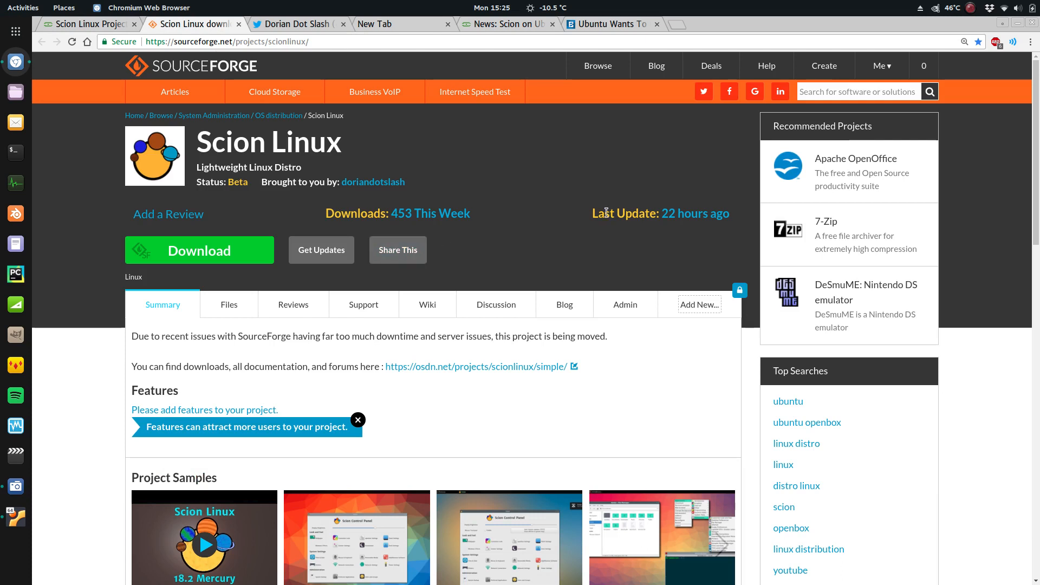
{"action": "mouse_move", "coordinate": [580, 246]}
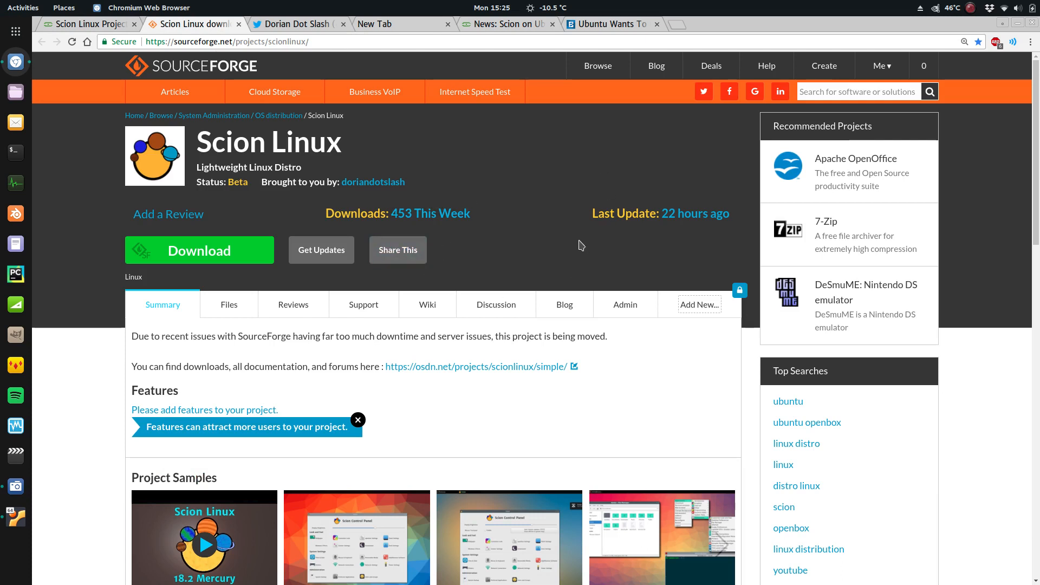
{"action": "mouse_move", "coordinate": [530, 185]}
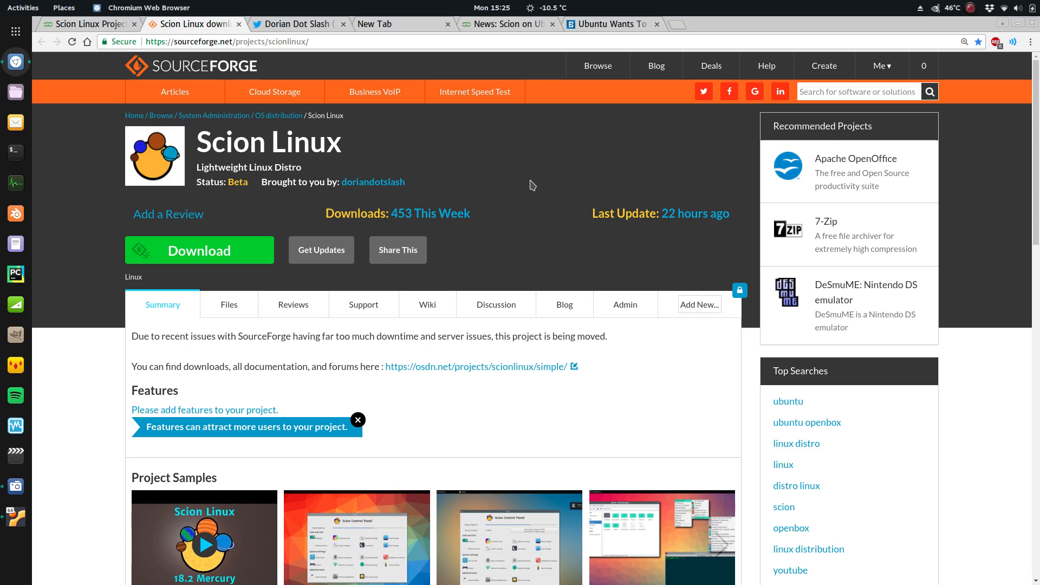
{"action": "mouse_move", "coordinate": [294, 304]}
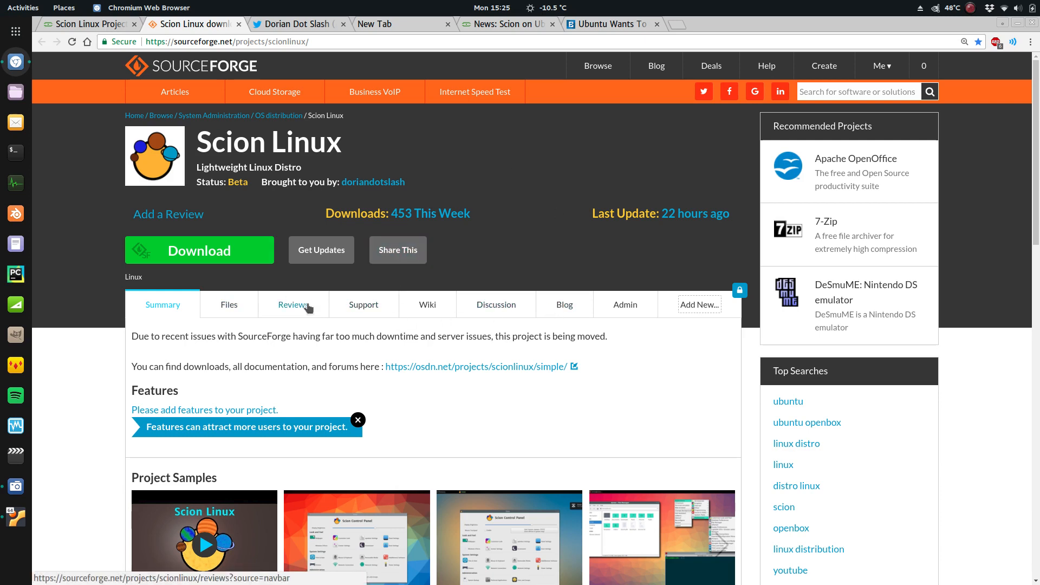
{"action": "mouse_move", "coordinate": [312, 312]}
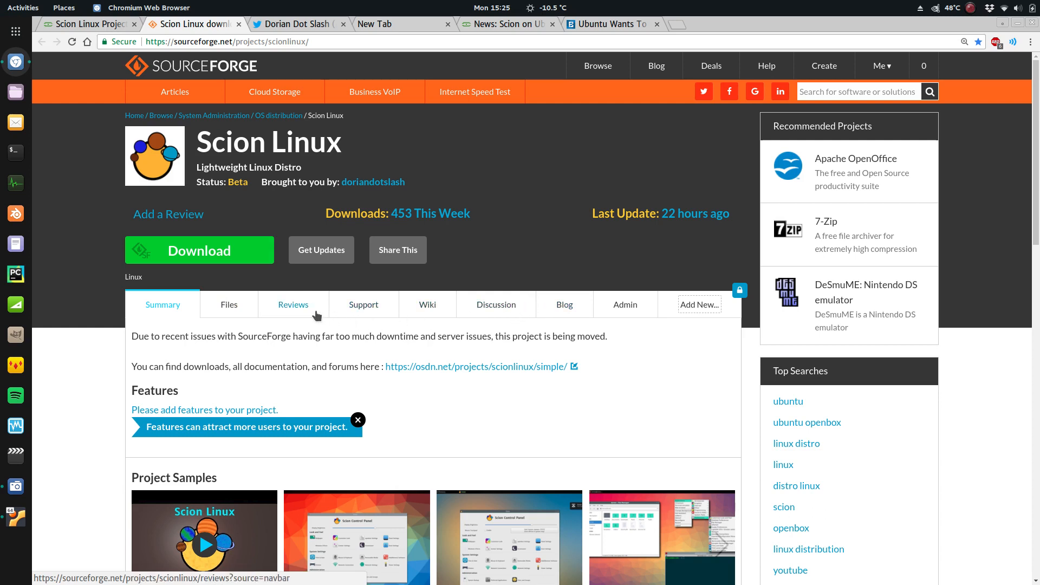
{"action": "scroll", "scroll_direction": "down", "scroll_amount": 3}
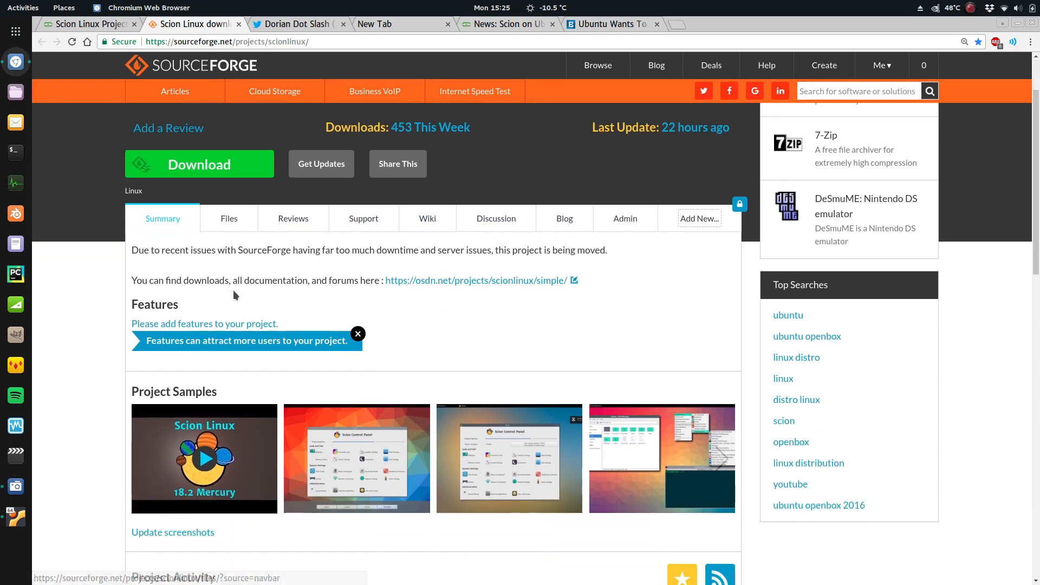
{"action": "mouse_move", "coordinate": [194, 307]}
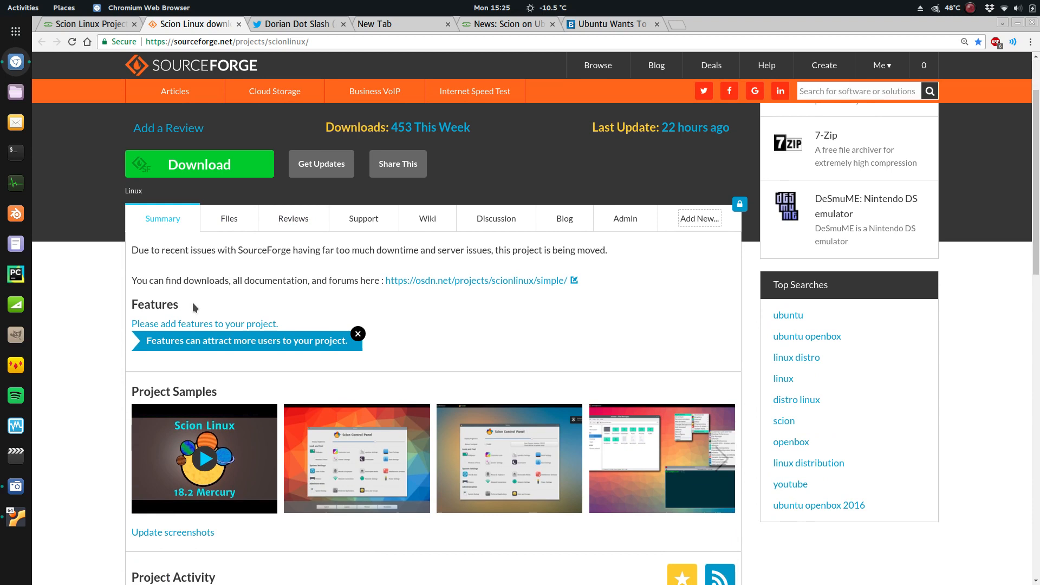
{"action": "scroll", "scroll_direction": "up", "scroll_amount": 3}
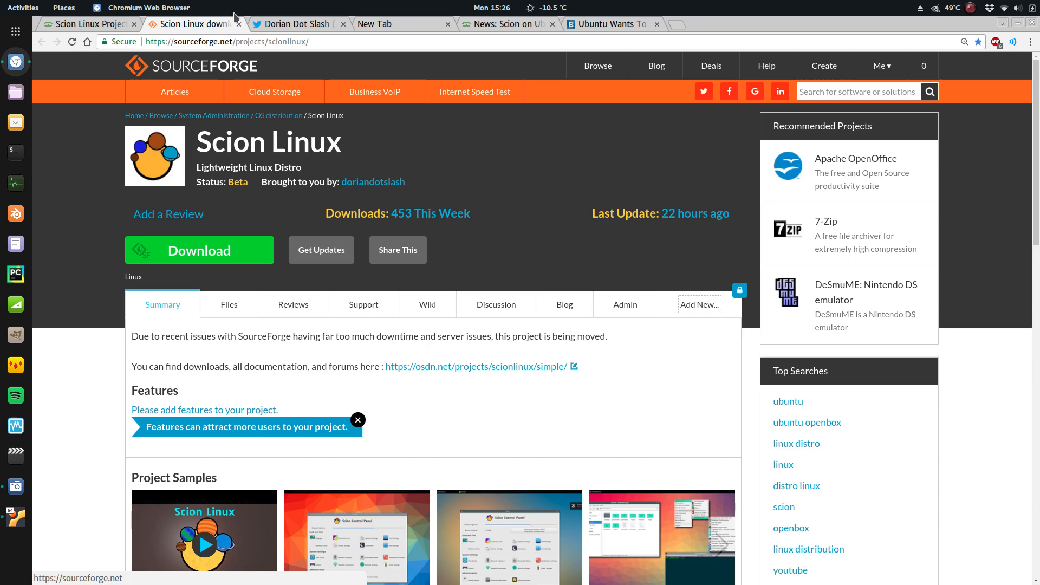
{"action": "left_click", "coordinate": [474, 365]}
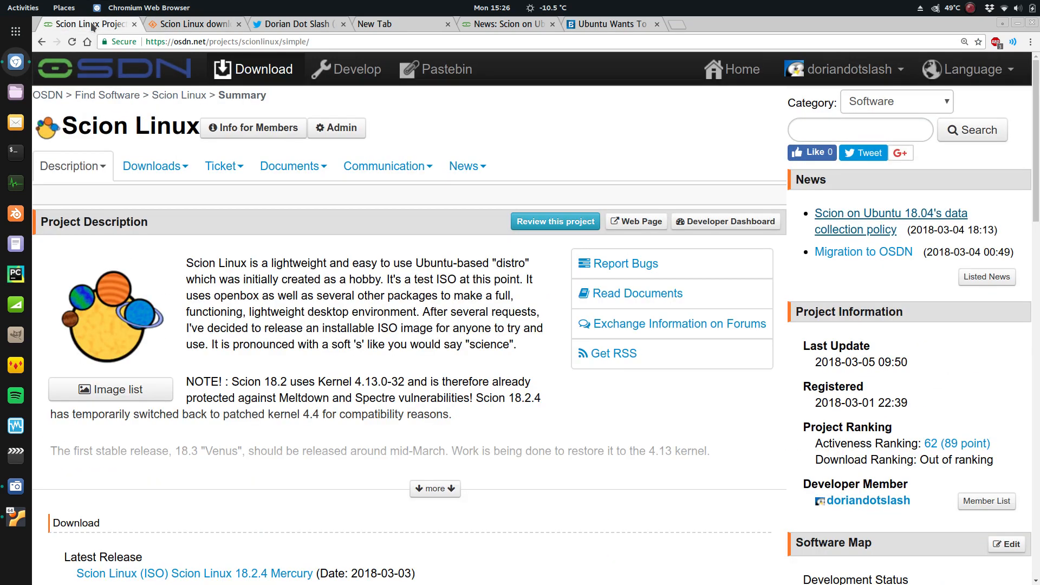
{"action": "mouse_move", "coordinate": [467, 166]}
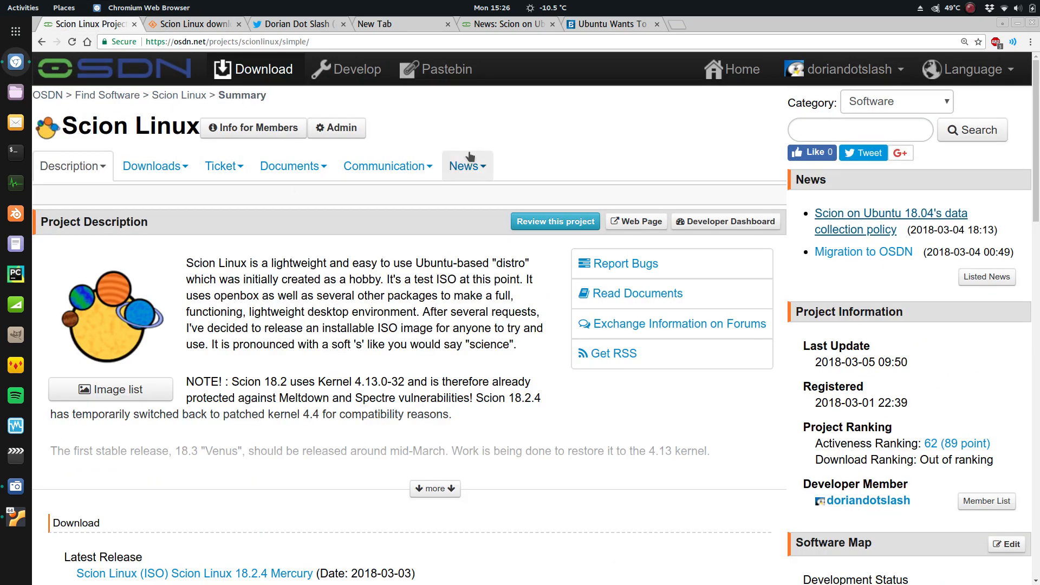
{"action": "mouse_move", "coordinate": [428, 7]}
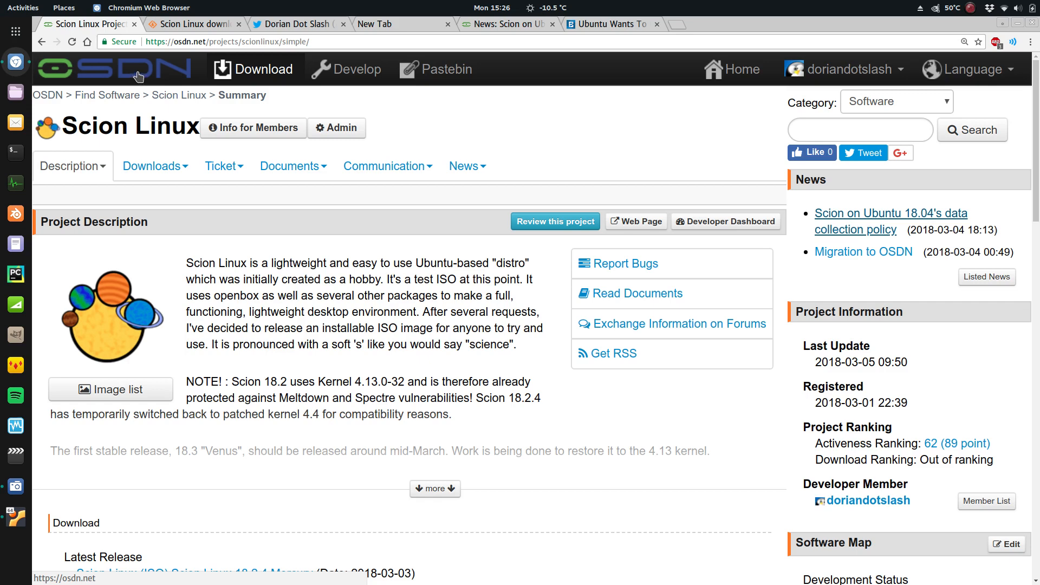
{"action": "mouse_move", "coordinate": [188, 74]}
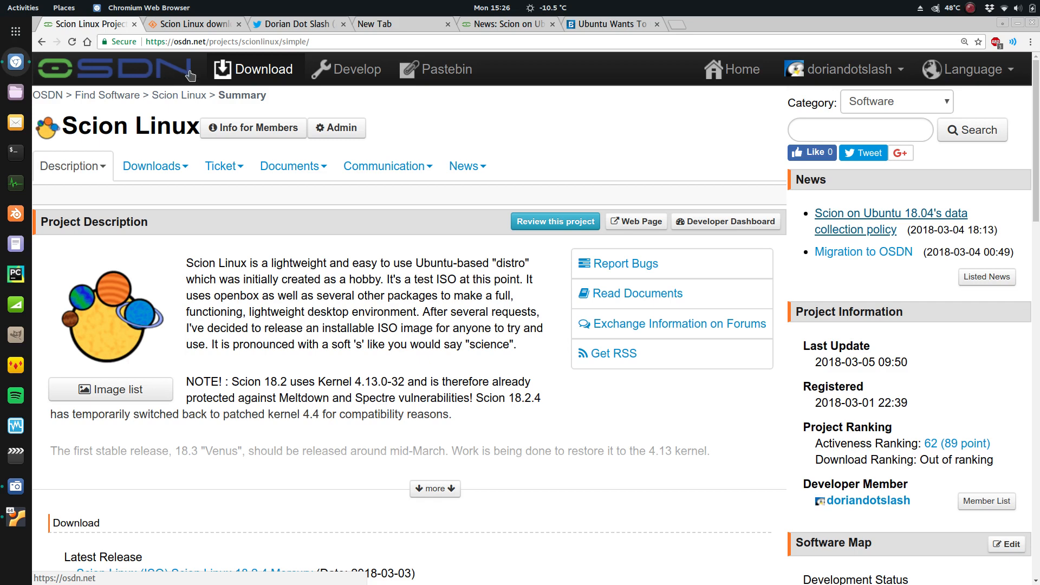
{"action": "mouse_move", "coordinate": [345, 70]}
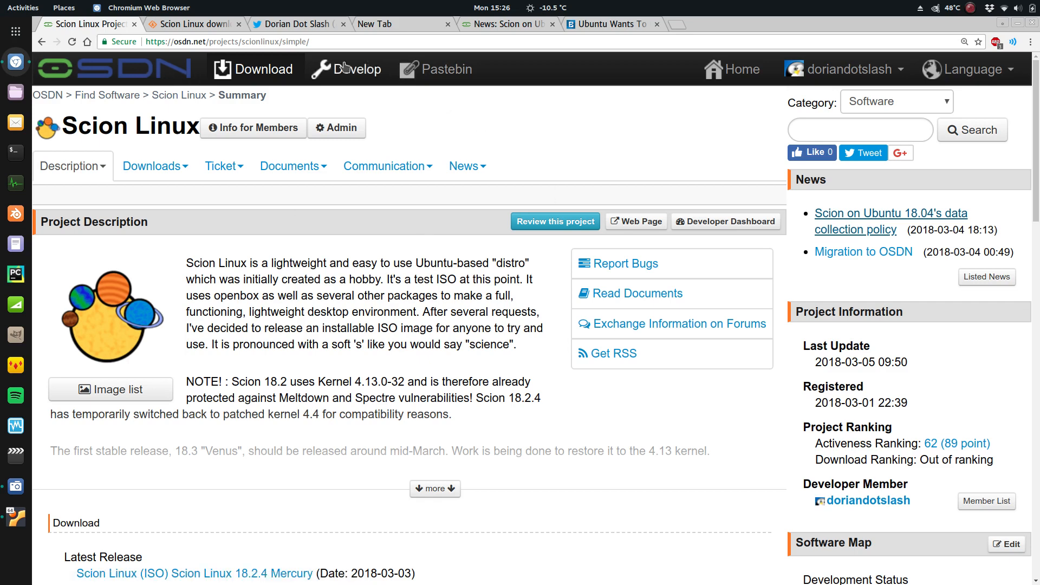
{"action": "left_click", "coordinate": [191, 23]}
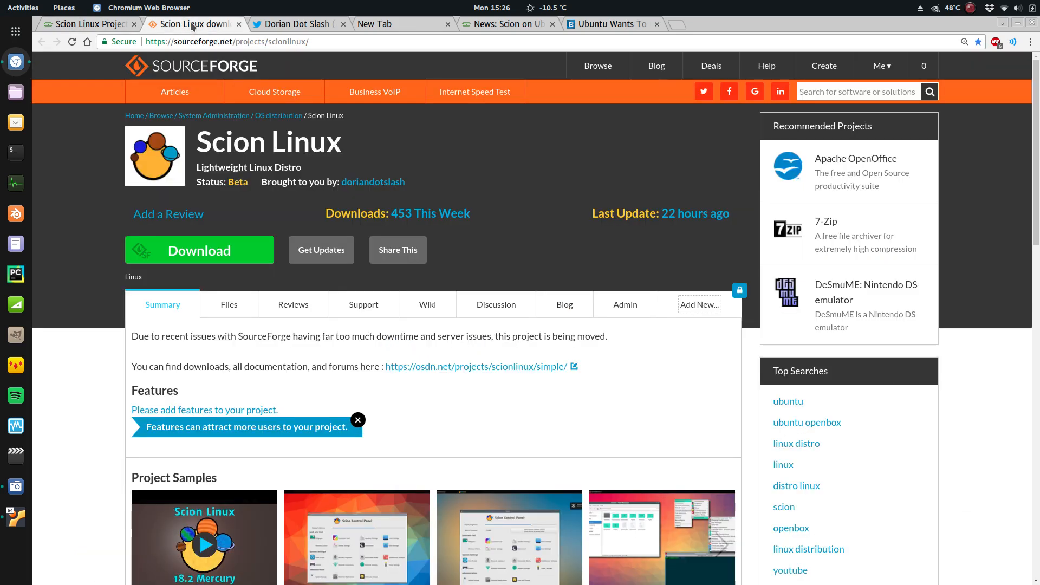
{"action": "mouse_move", "coordinate": [153, 306]}
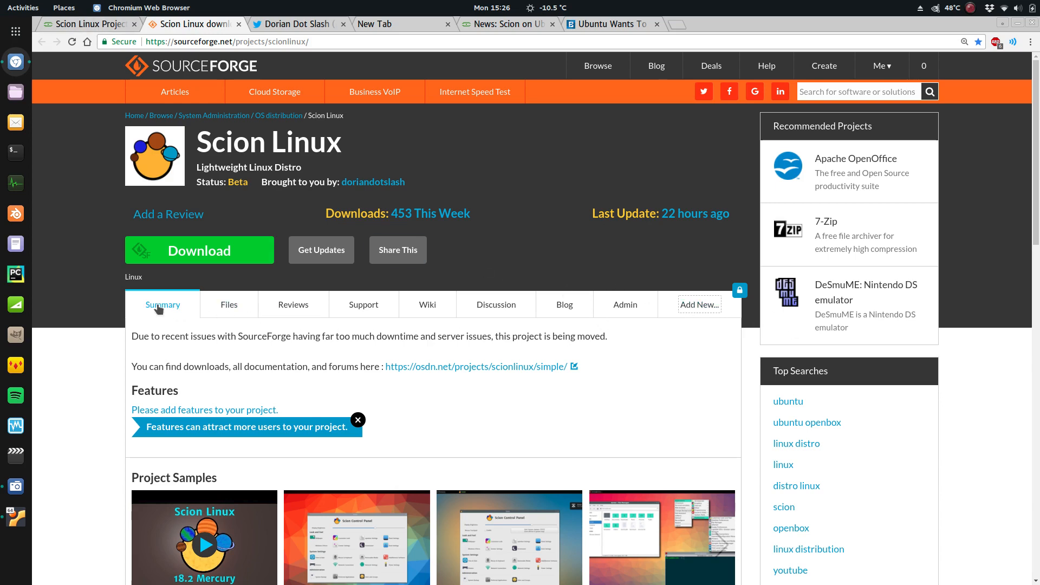
{"action": "left_click", "coordinate": [474, 365]}
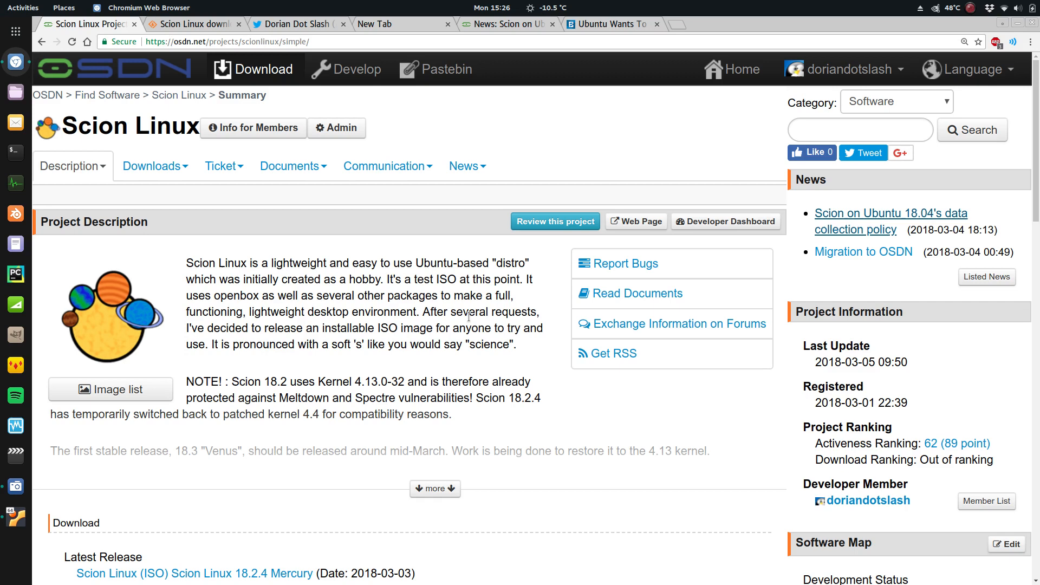
{"action": "scroll", "scroll_direction": "down", "scroll_amount": 3}
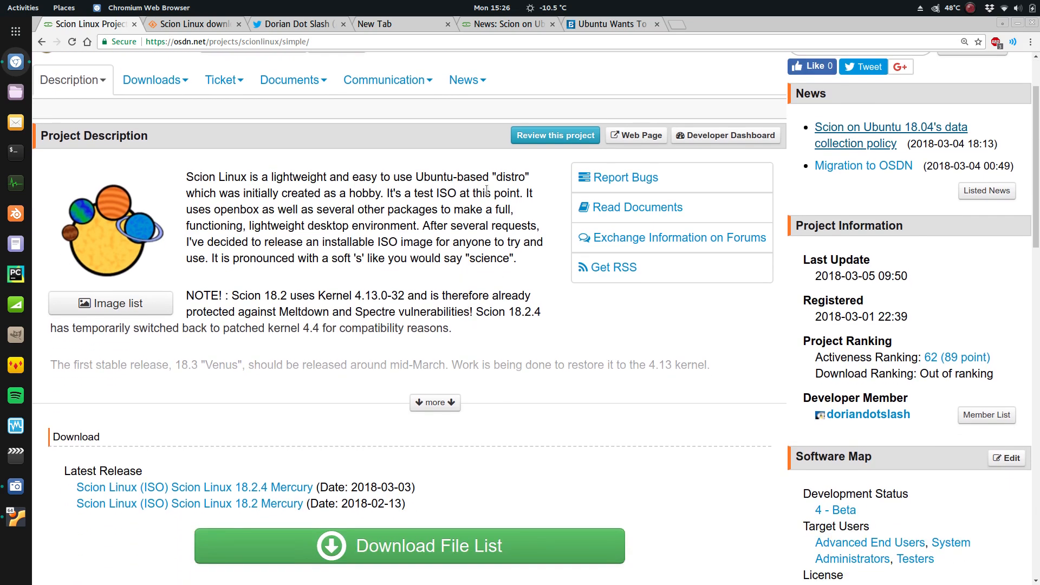
{"action": "mouse_move", "coordinate": [438, 397]}
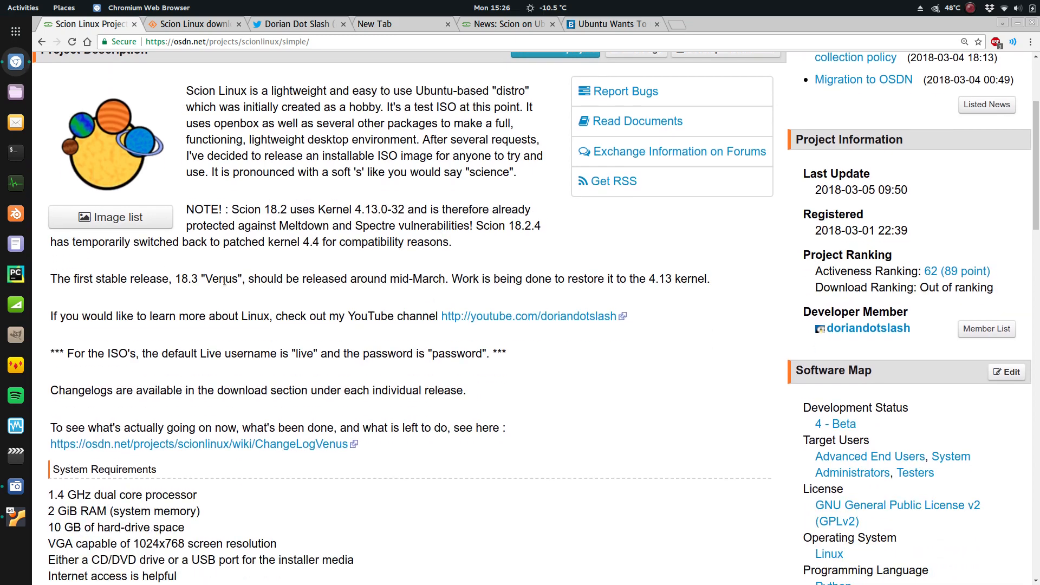
{"action": "scroll", "scroll_direction": "down", "scroll_amount": 3}
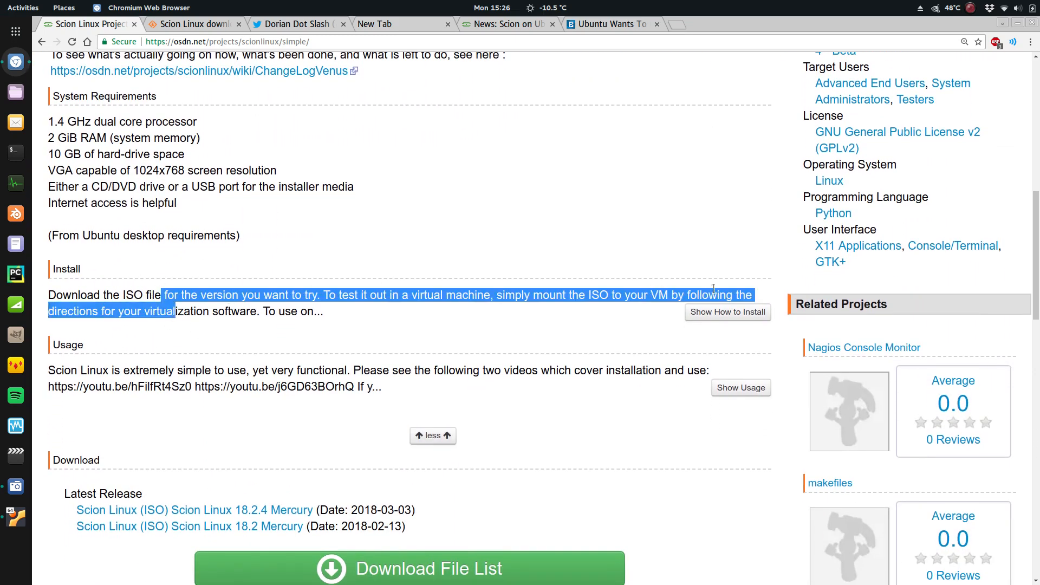
{"action": "left_click", "coordinate": [102, 285]}
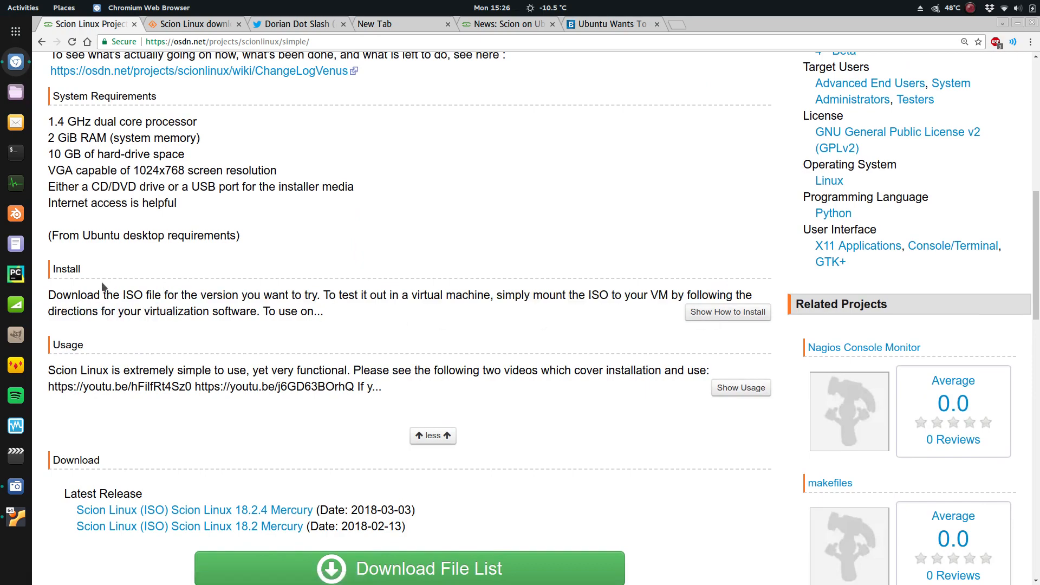
{"action": "left_click", "coordinate": [432, 436]}
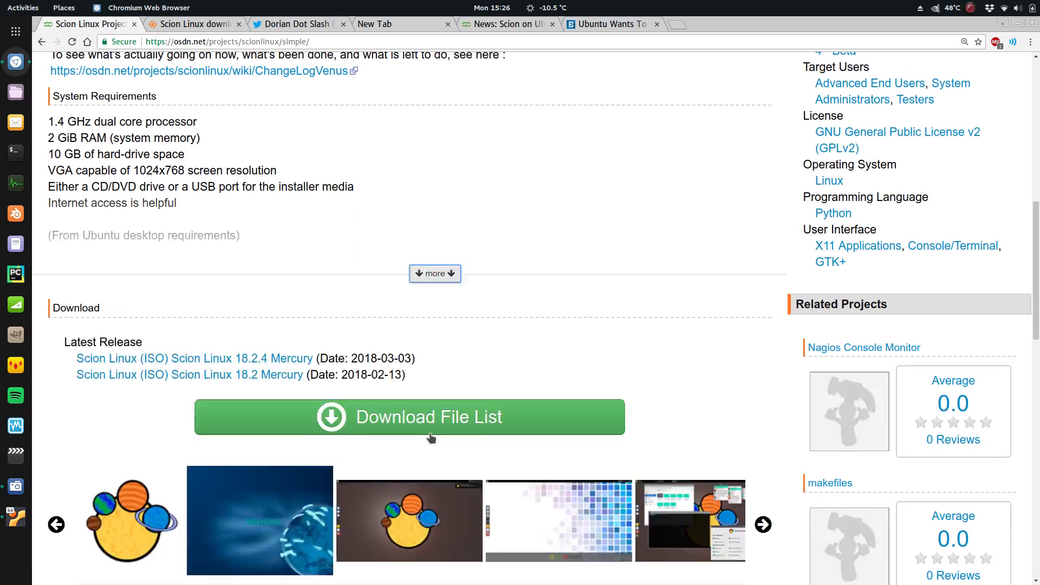
{"action": "scroll", "scroll_direction": "up", "scroll_amount": 3}
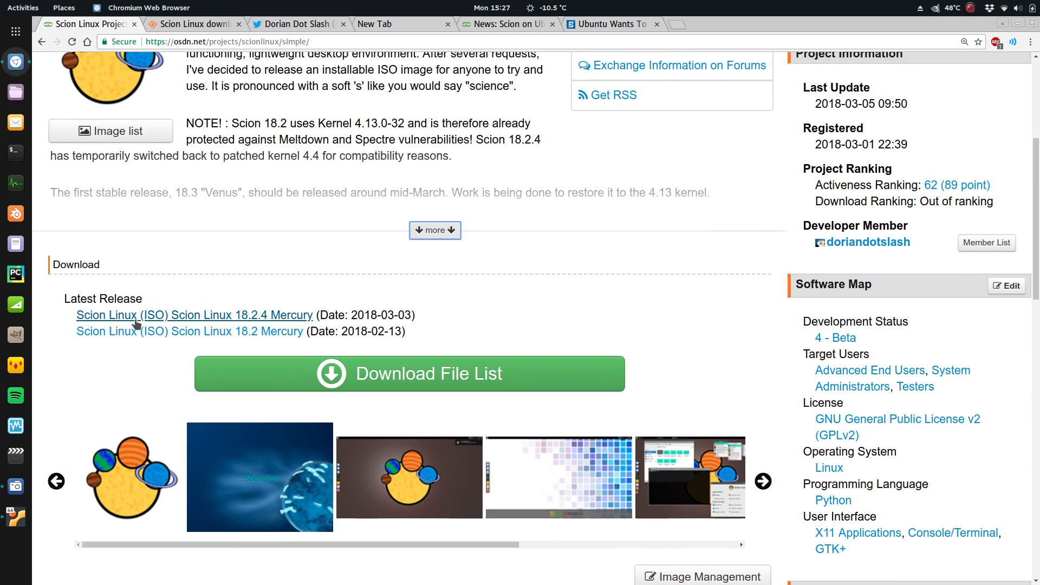
{"action": "scroll", "scroll_direction": "down", "scroll_amount": 3}
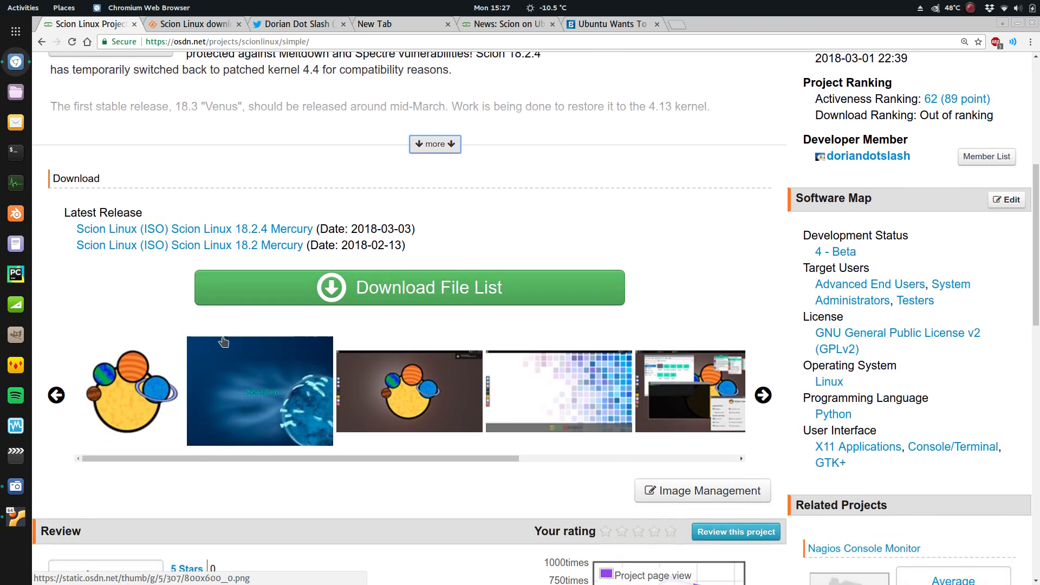
{"action": "mouse_move", "coordinate": [653, 403]}
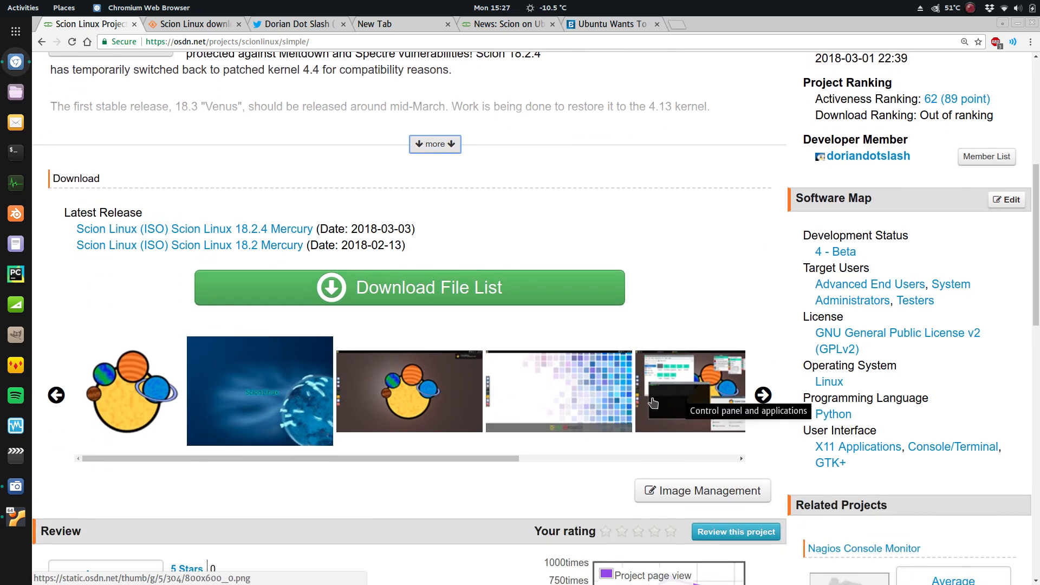
{"action": "scroll", "scroll_direction": "up", "scroll_amount": 3}
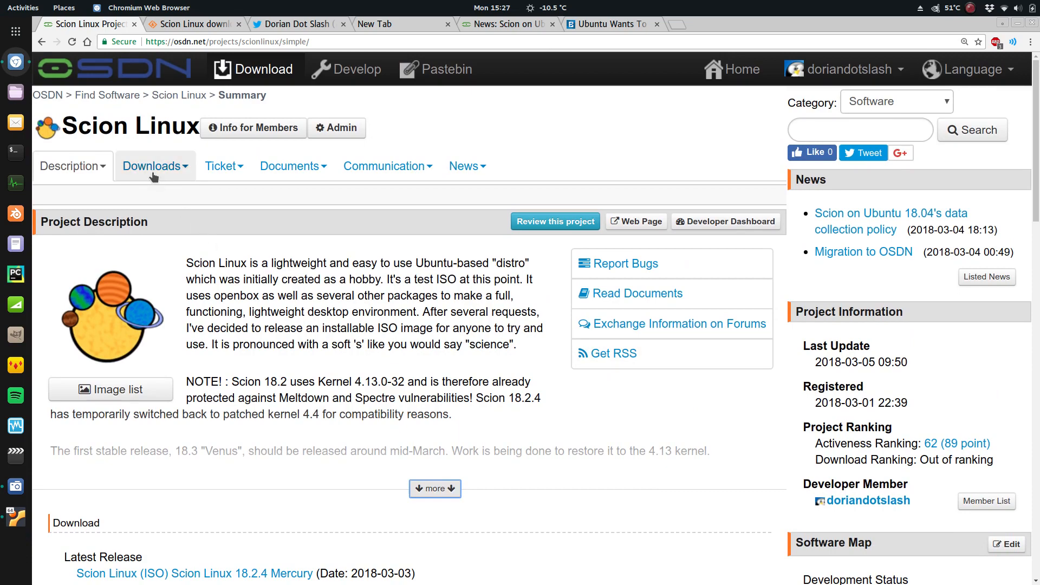
{"action": "left_click", "coordinate": [152, 166]}
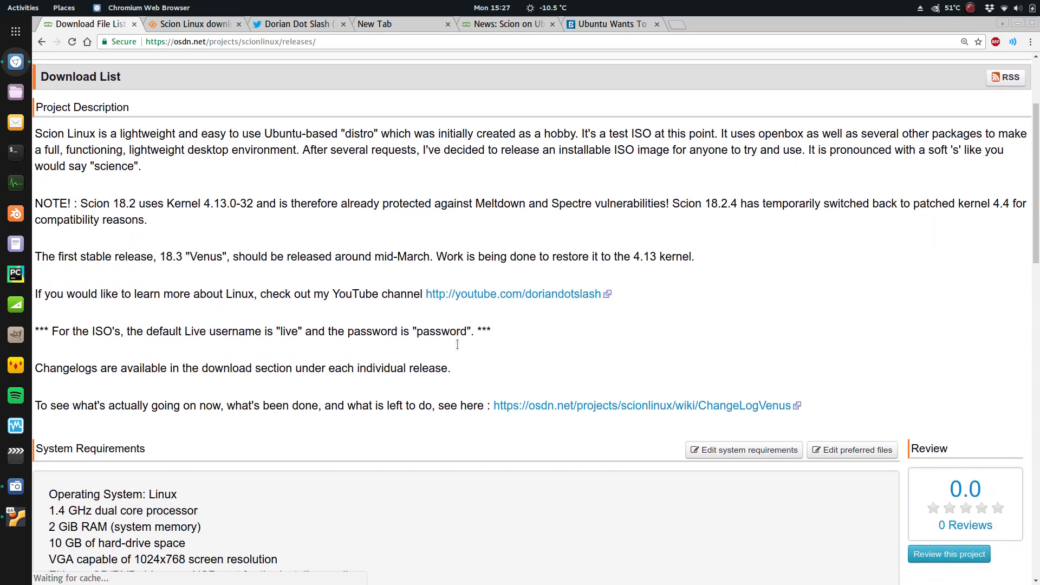
Open the Scion Linux 18.2.4 Mercury release from the download list and read its release notes
{"action": "scroll", "scroll_direction": "down", "scroll_amount": 3}
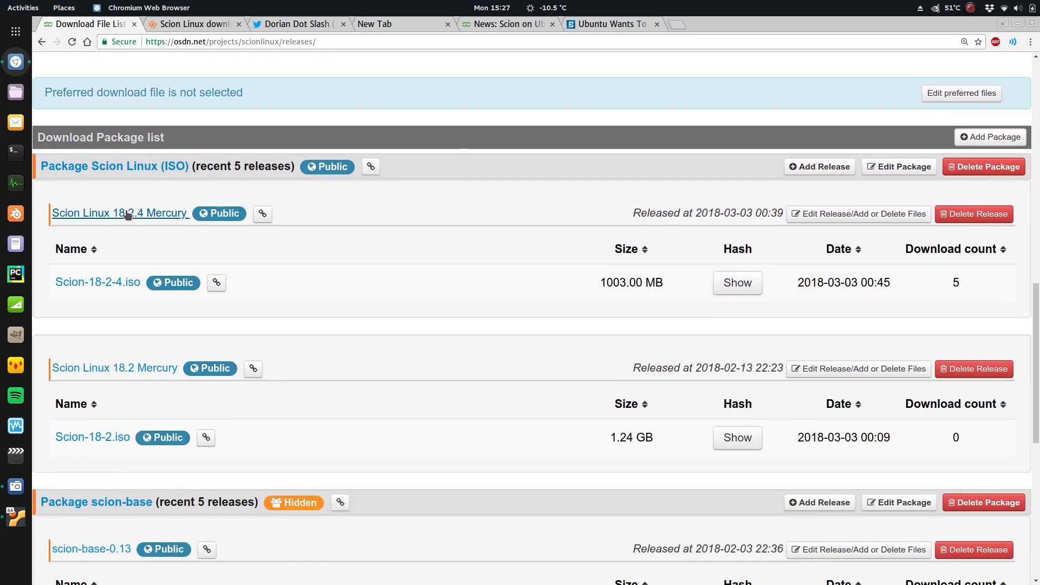
{"action": "left_click", "coordinate": [120, 213]}
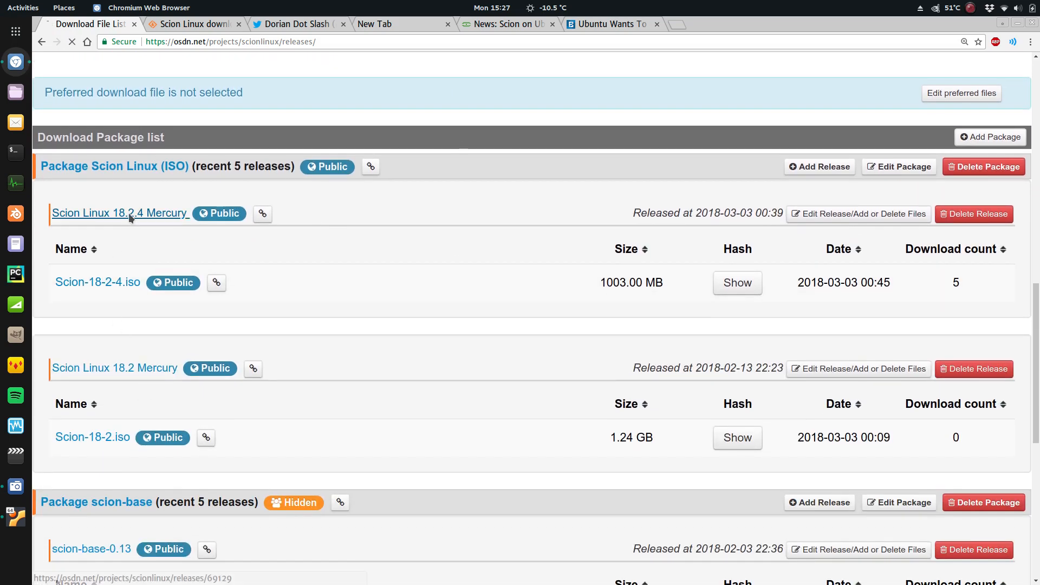
{"action": "left_click", "coordinate": [121, 213]}
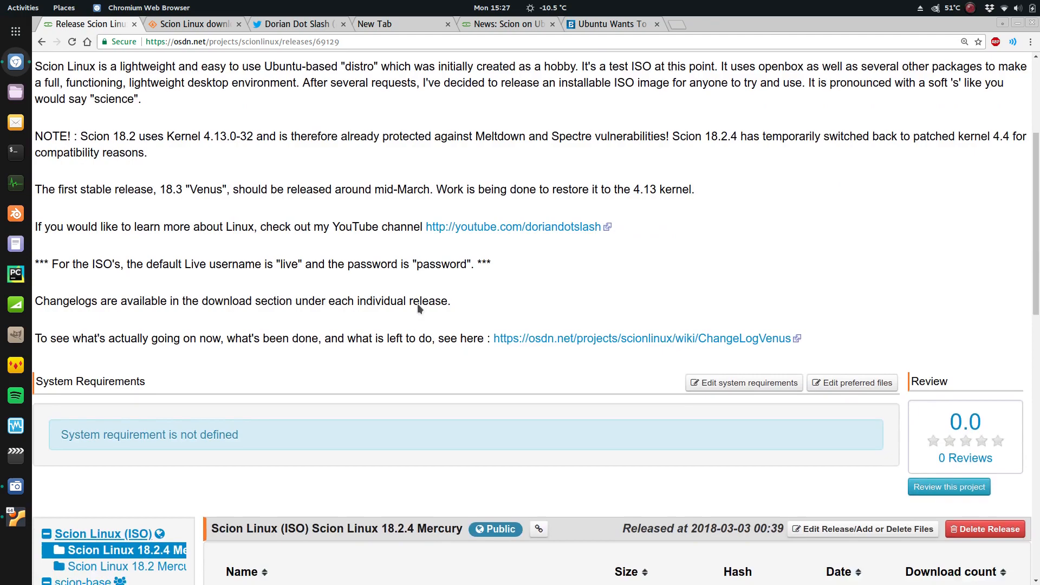
{"action": "scroll", "scroll_direction": "down", "scroll_amount": 3}
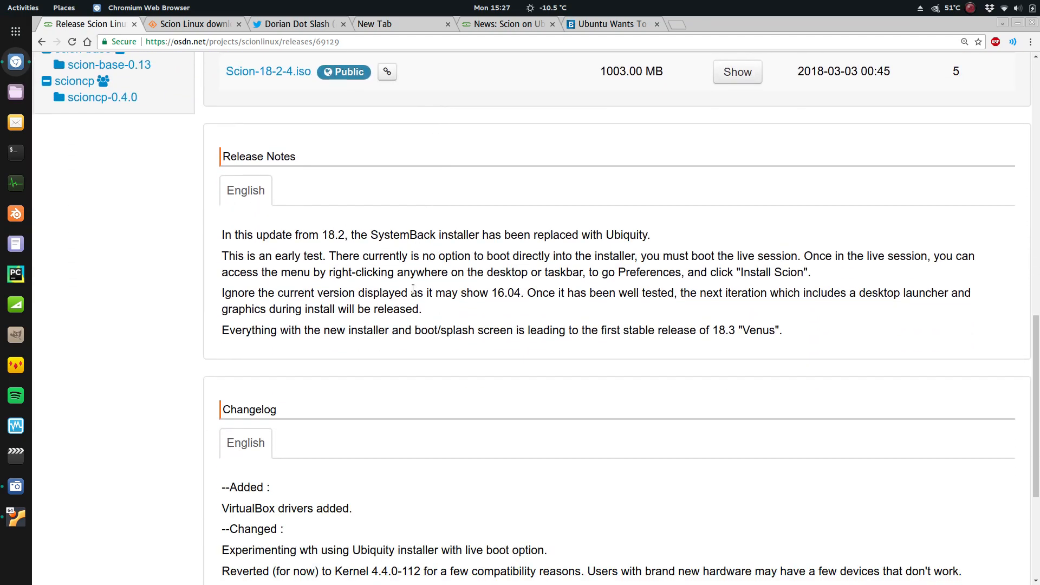
{"action": "scroll", "scroll_direction": "up", "scroll_amount": 3}
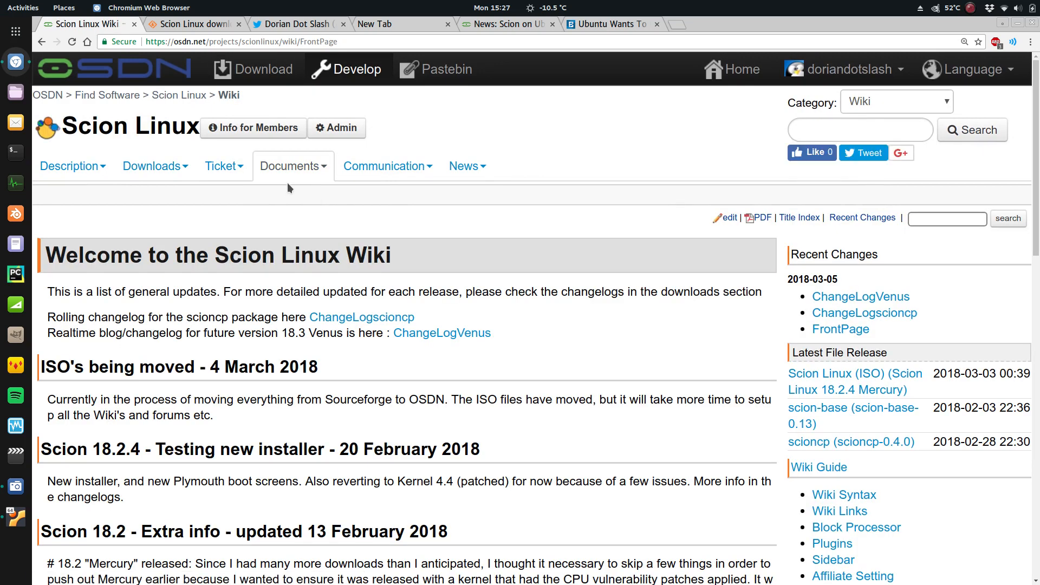
Visit the project forums list and the News of Scion Linux page from the navigation menus
{"action": "left_click", "coordinate": [386, 166]}
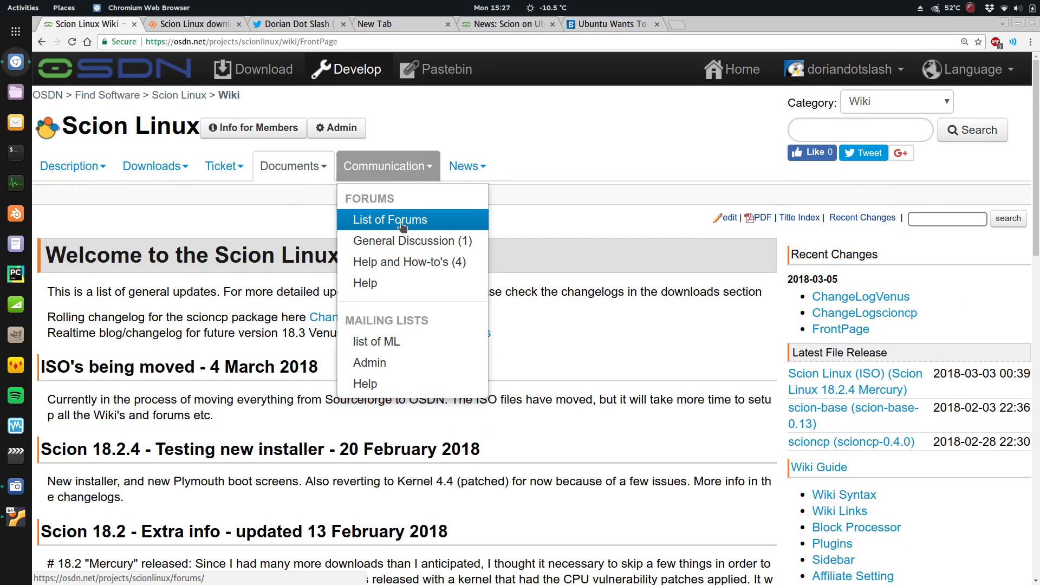
{"action": "left_click", "coordinate": [388, 220]}
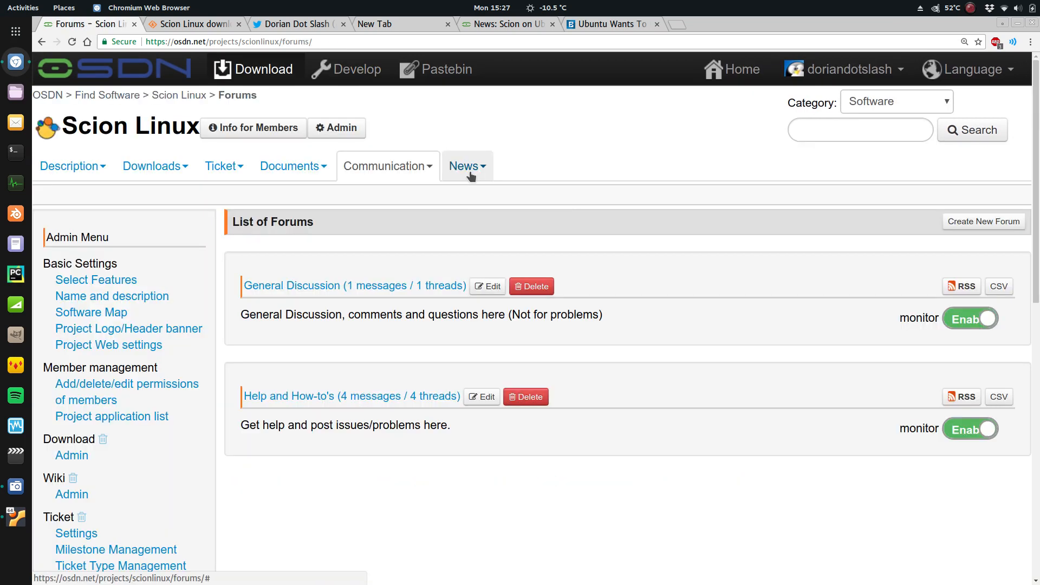
{"action": "left_click", "coordinate": [465, 166]}
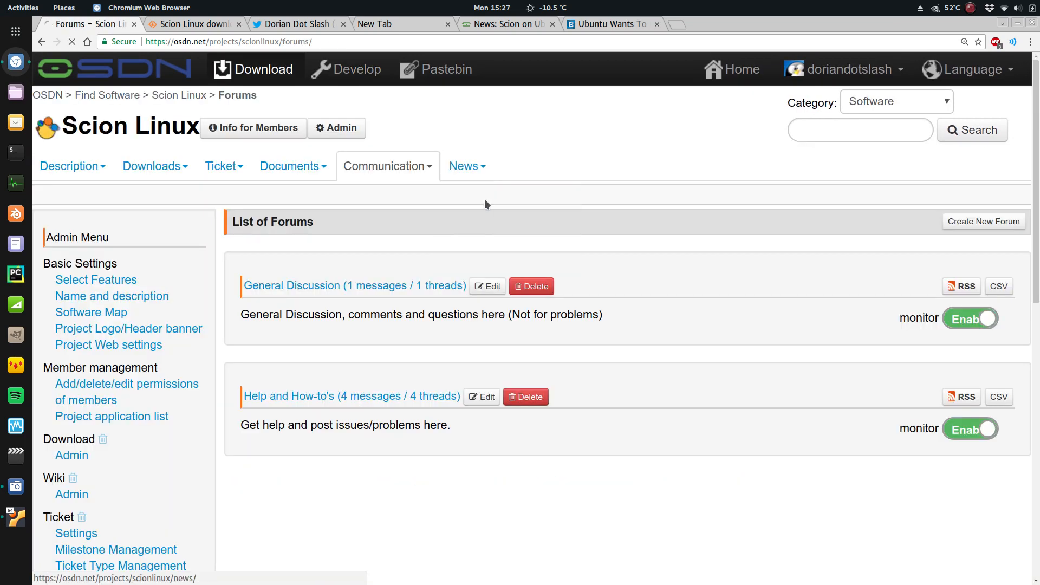
{"action": "left_click", "coordinate": [464, 166]}
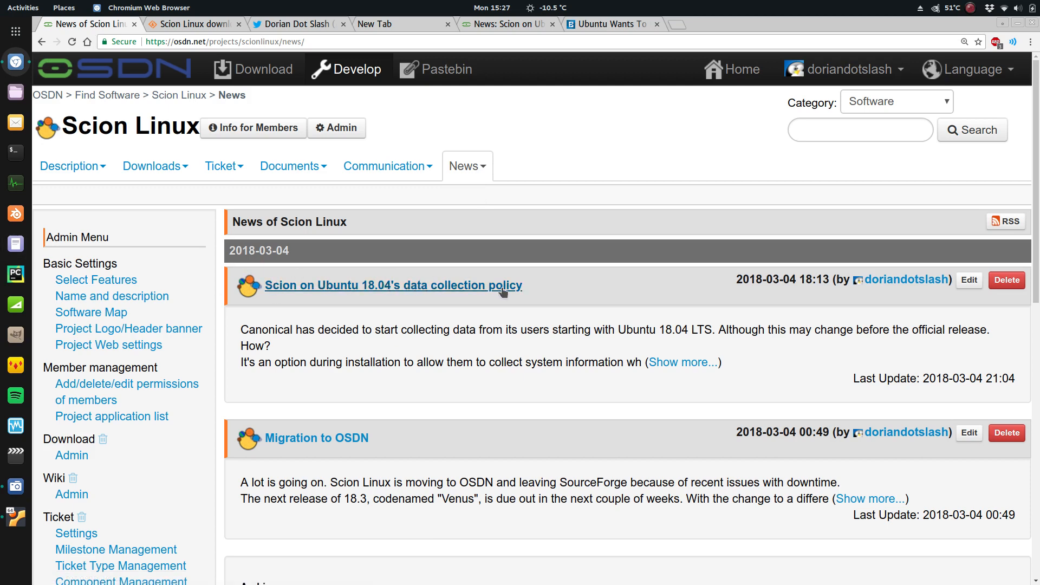
{"action": "scroll", "scroll_direction": "down", "scroll_amount": 3}
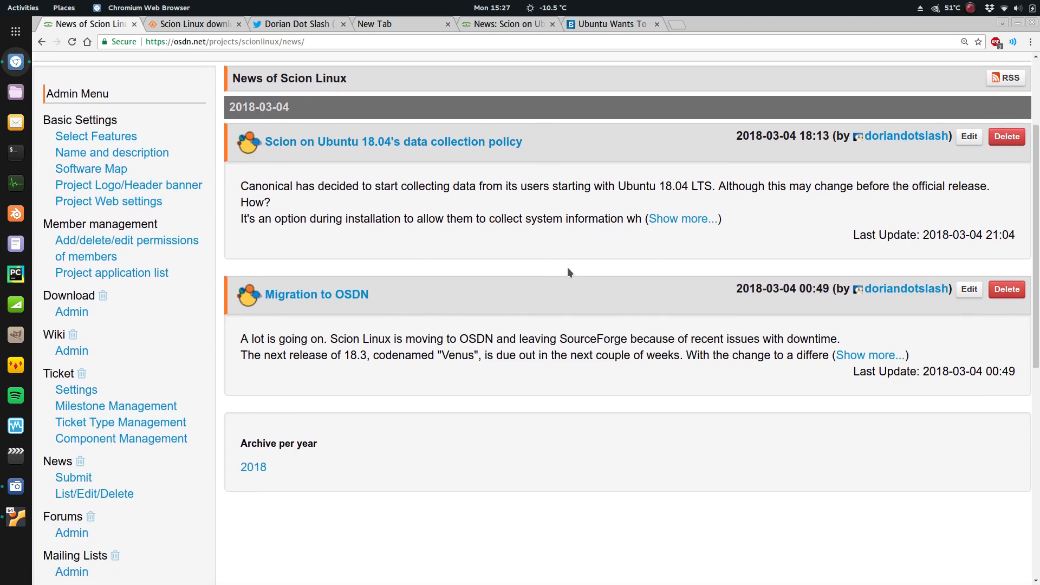
{"action": "scroll", "scroll_direction": "up", "scroll_amount": 3}
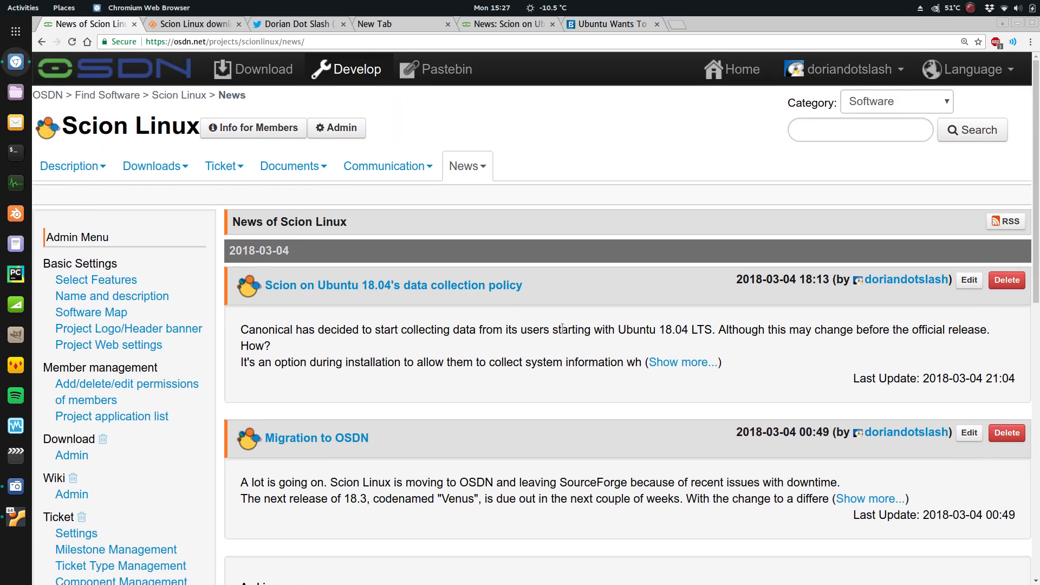
Return to the Scion Linux project summary via the Description menu
{"action": "left_click", "coordinate": [68, 165]}
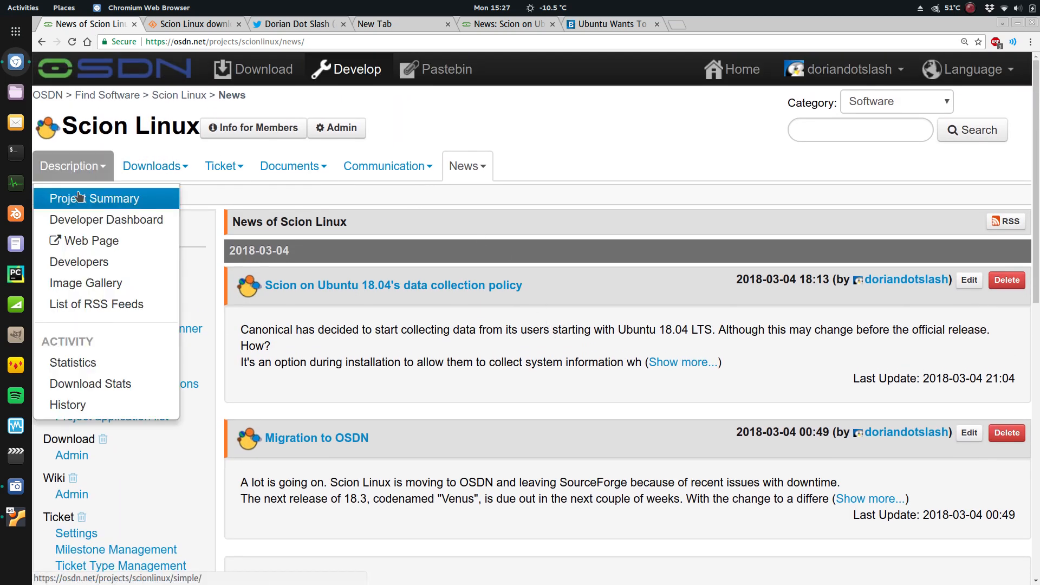
{"action": "left_click", "coordinate": [93, 198]}
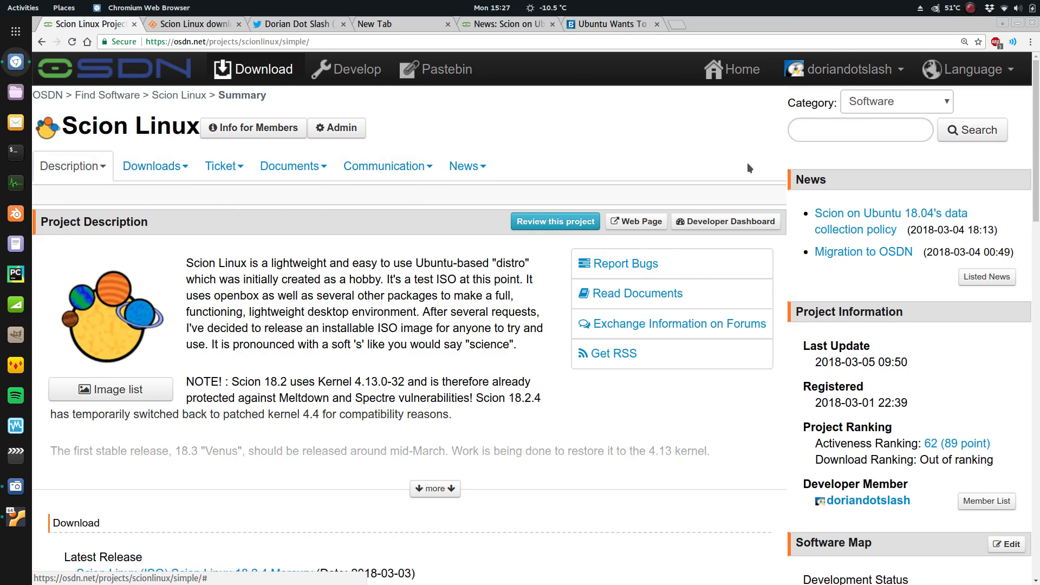
Open the Scion Linux project website and page through its screenshot carousel
{"action": "left_click", "coordinate": [183, 24]}
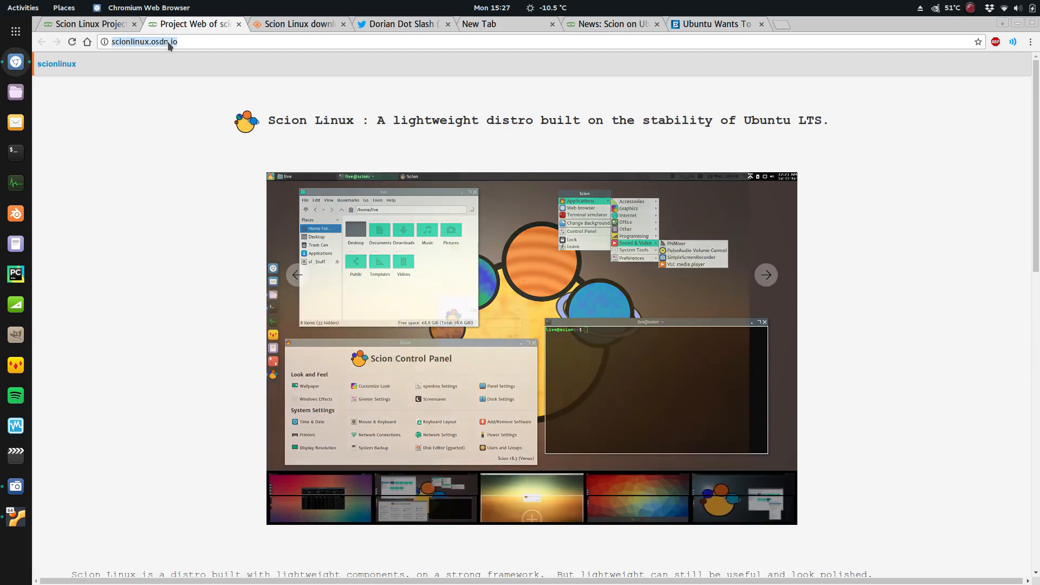
{"action": "left_click", "coordinate": [765, 274]}
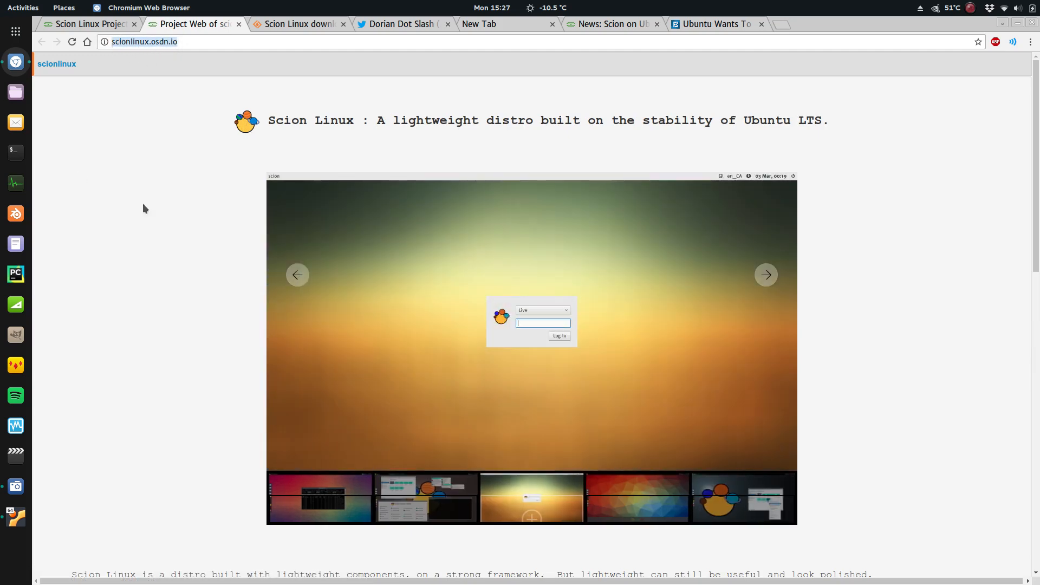
{"action": "left_click", "coordinate": [766, 274]}
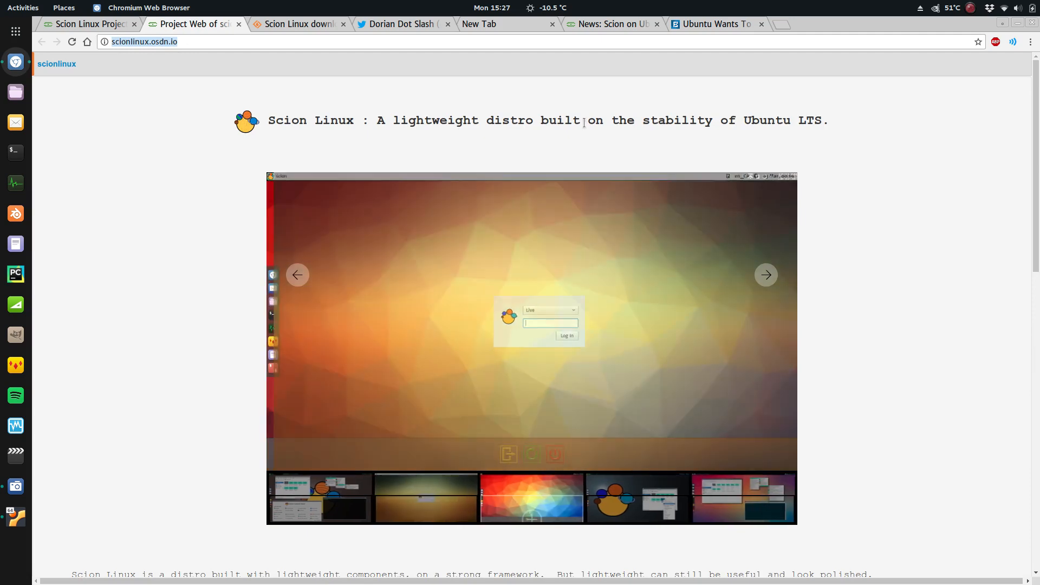
{"action": "left_click", "coordinate": [766, 274]}
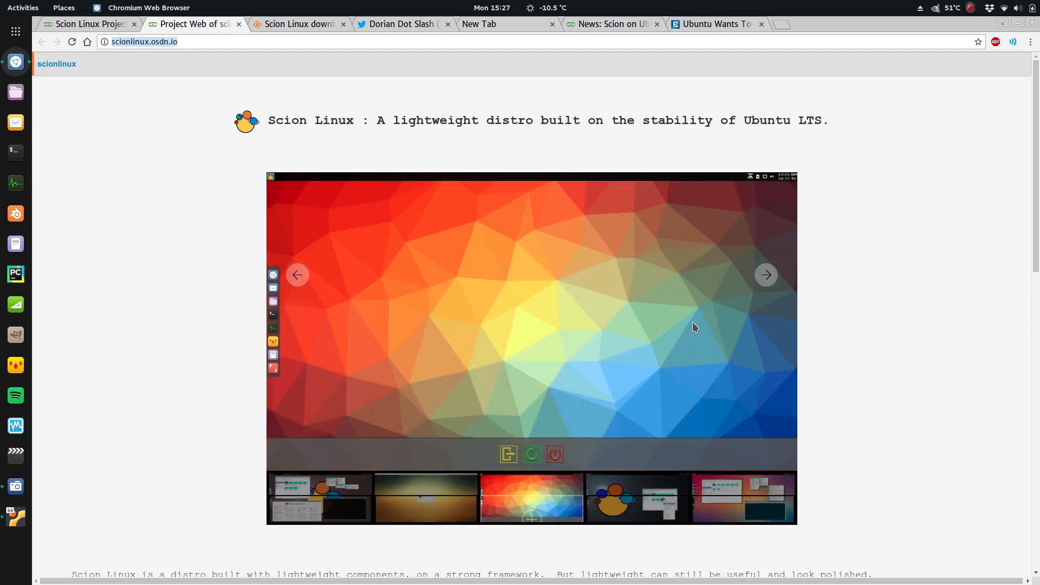
Read the site's description and download sections, advancing the slideshow once more
{"action": "scroll", "scroll_direction": "down", "scroll_amount": 3}
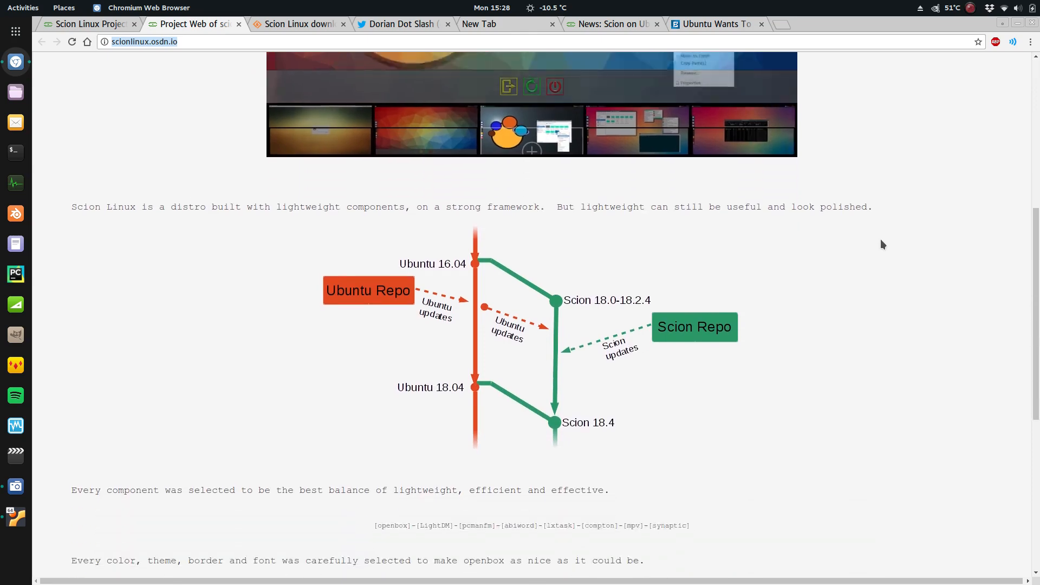
{"action": "scroll", "scroll_direction": "down", "scroll_amount": 3}
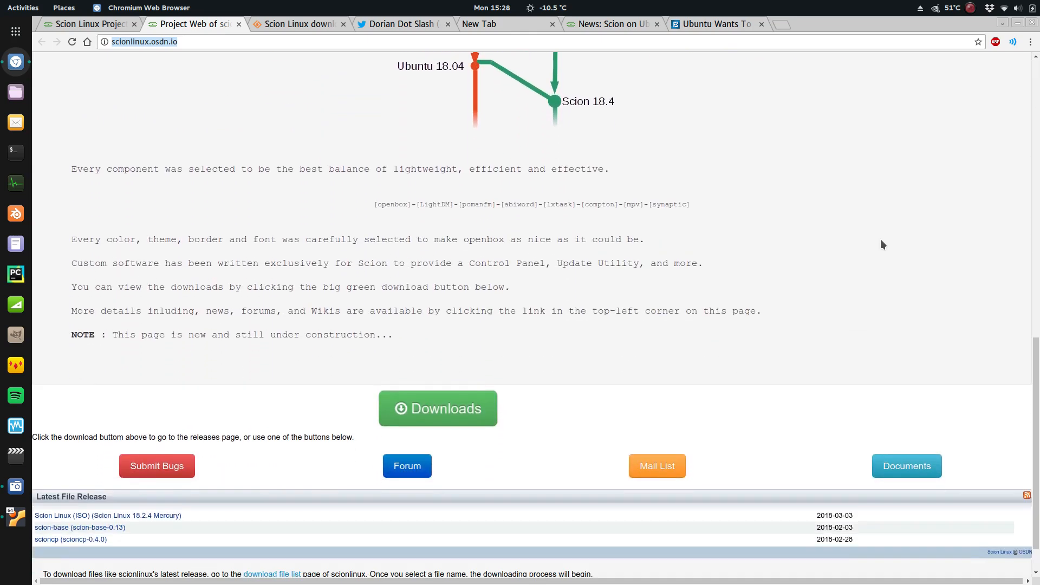
{"action": "scroll", "scroll_direction": "down", "scroll_amount": 3}
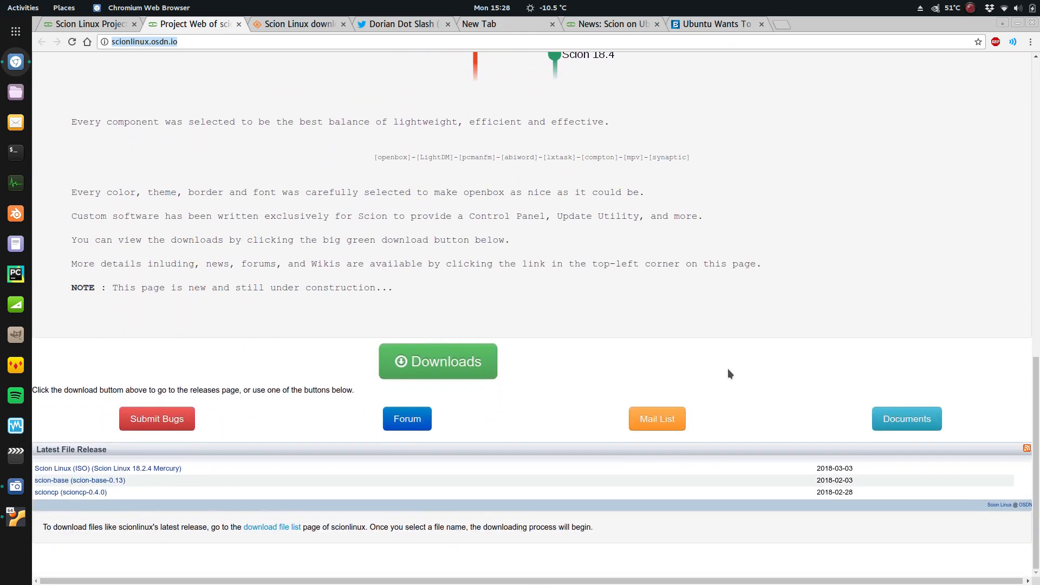
{"action": "scroll", "scroll_direction": "up", "scroll_amount": 3}
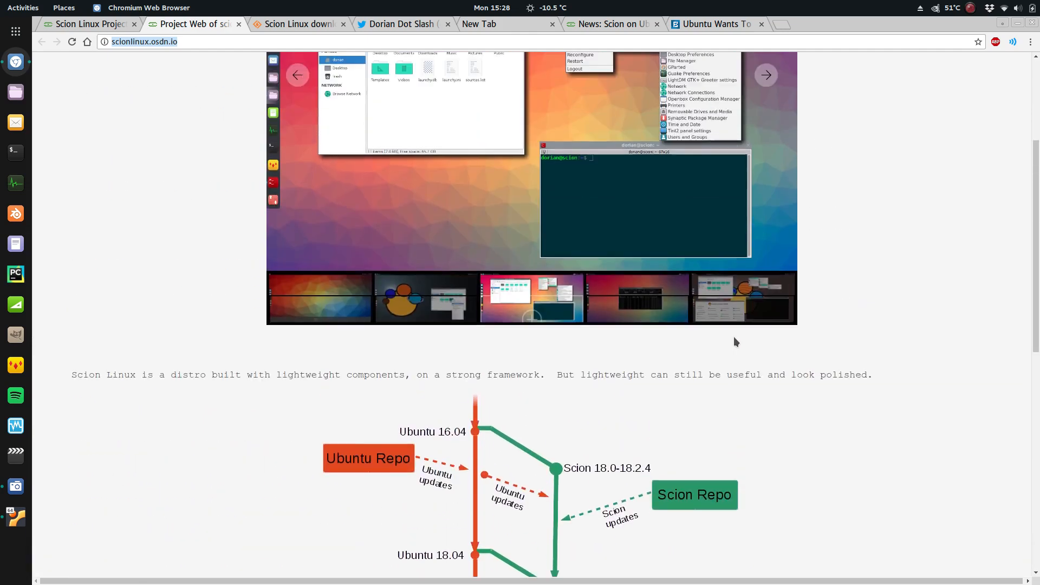
{"action": "scroll", "scroll_direction": "up", "scroll_amount": 3}
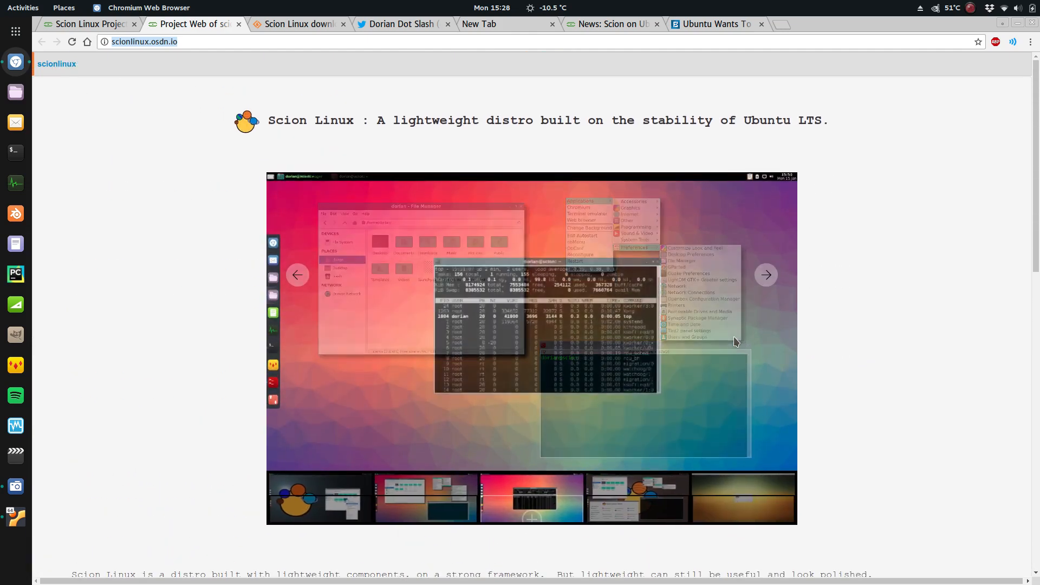
{"action": "left_click", "coordinate": [766, 274]}
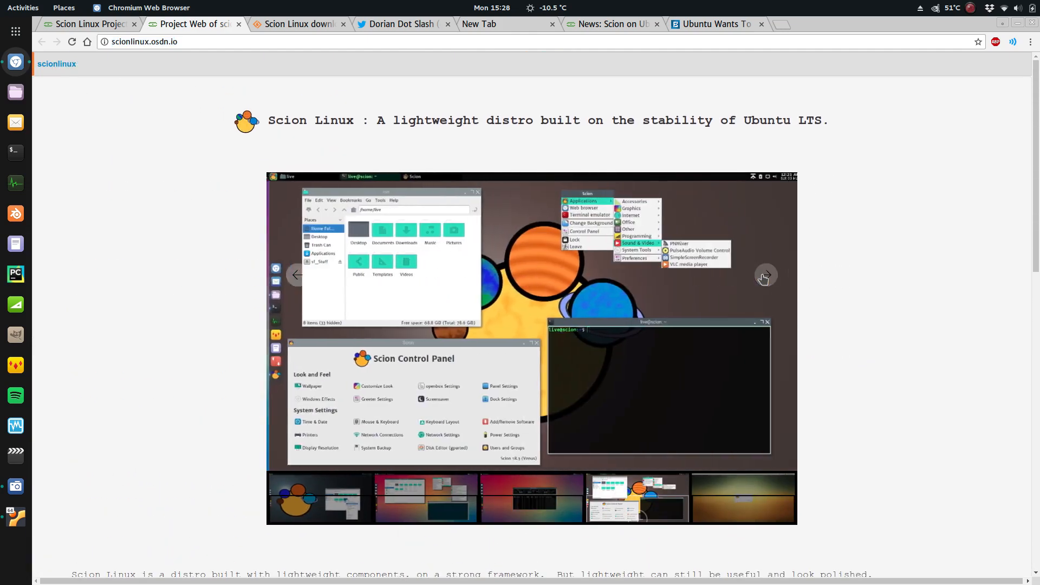
{"action": "scroll", "scroll_direction": "down", "scroll_amount": 3}
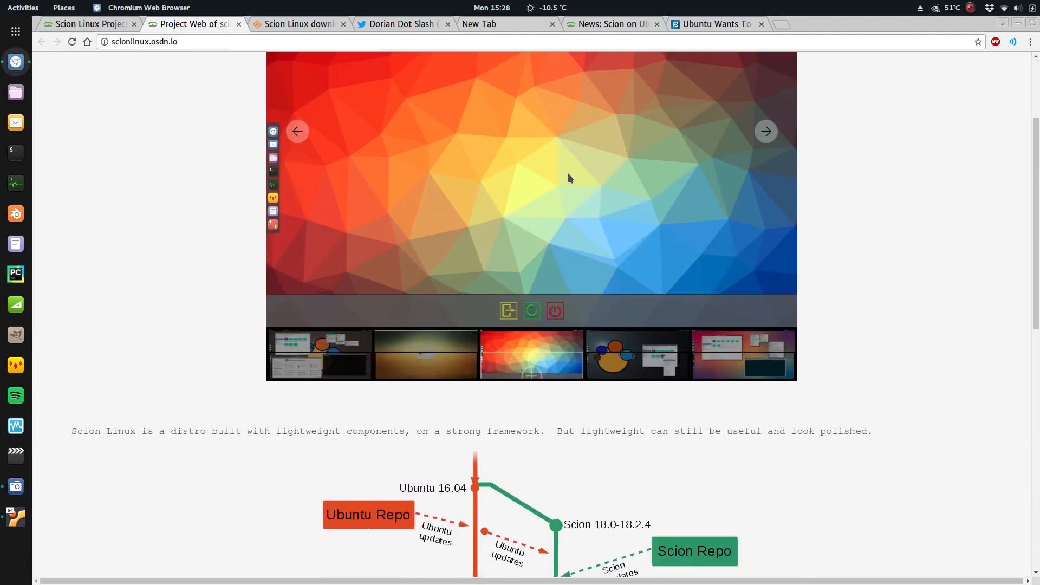
{"action": "scroll", "scroll_direction": "down", "scroll_amount": 3}
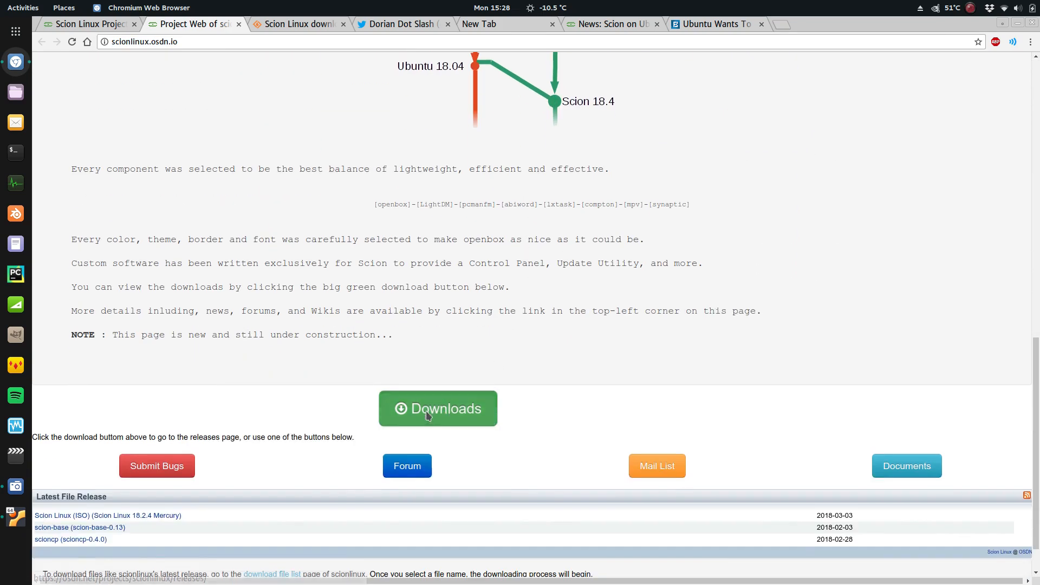
Show the OSDN download file list with its ISO releases, then switch to the SourceForge tab
{"action": "left_click", "coordinate": [438, 408]}
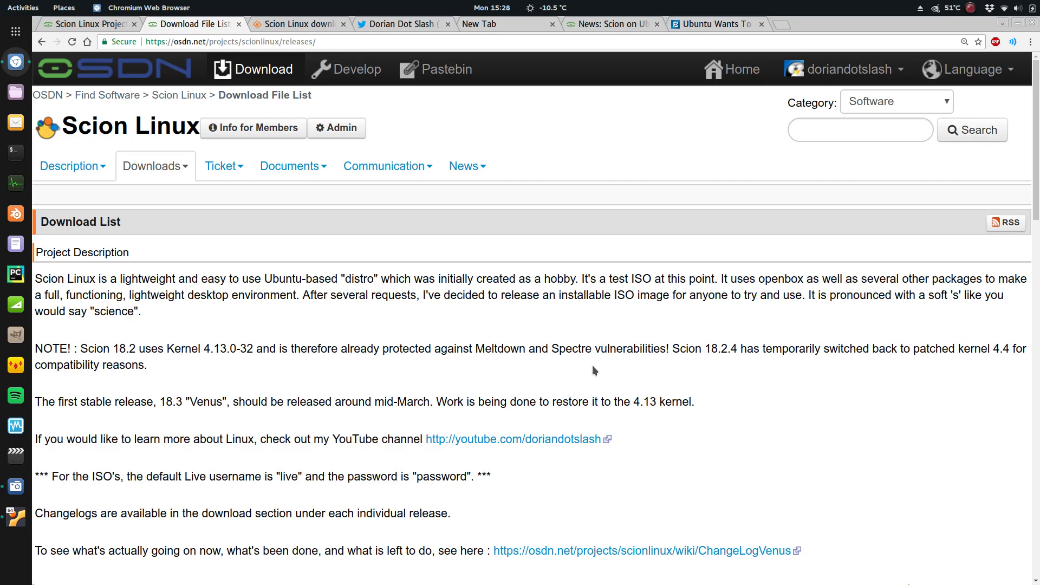
{"action": "scroll", "scroll_direction": "down", "scroll_amount": 3}
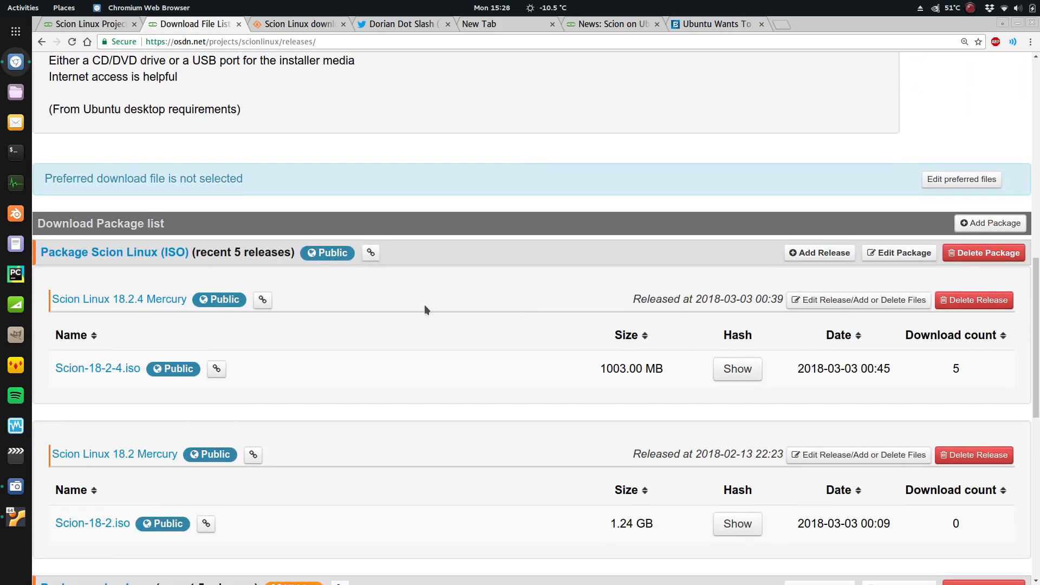
{"action": "scroll", "scroll_direction": "up", "scroll_amount": 3}
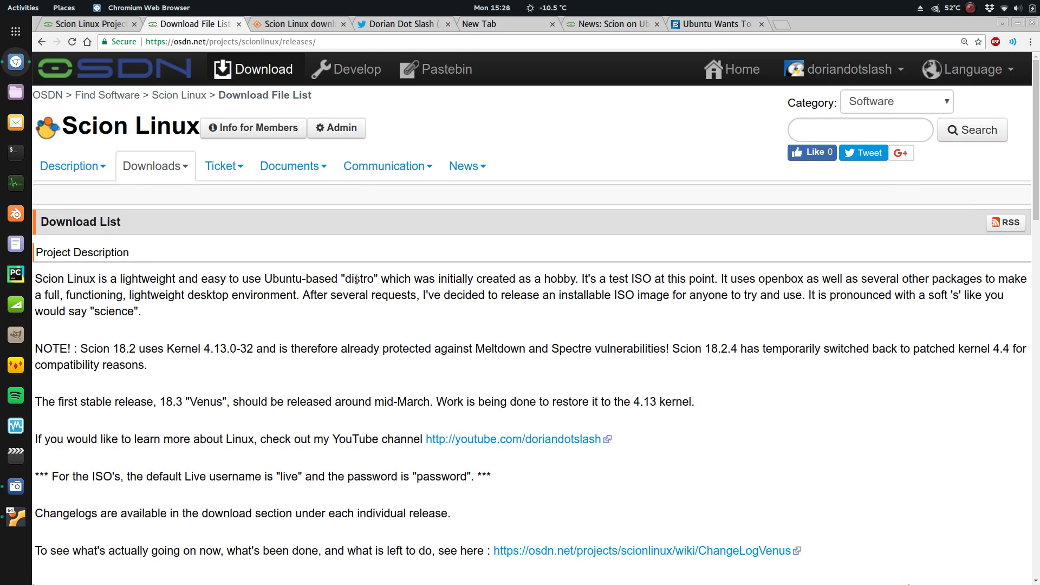
{"action": "left_click", "coordinate": [295, 24]}
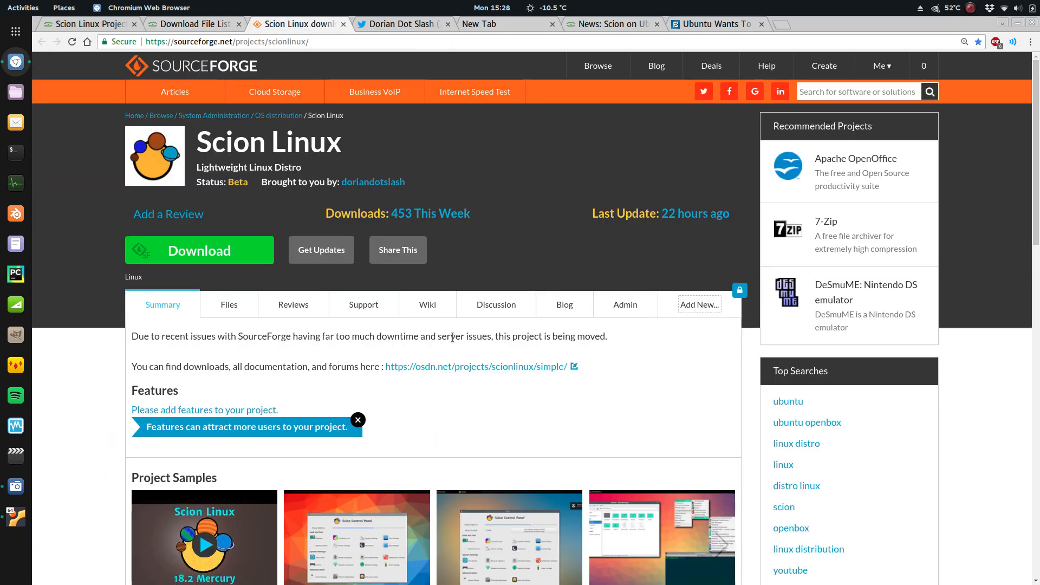
Open the SourceForge Files listing and drill into Releases/testing-1 with its ISO files
{"action": "scroll", "scroll_direction": "down", "scroll_amount": 3}
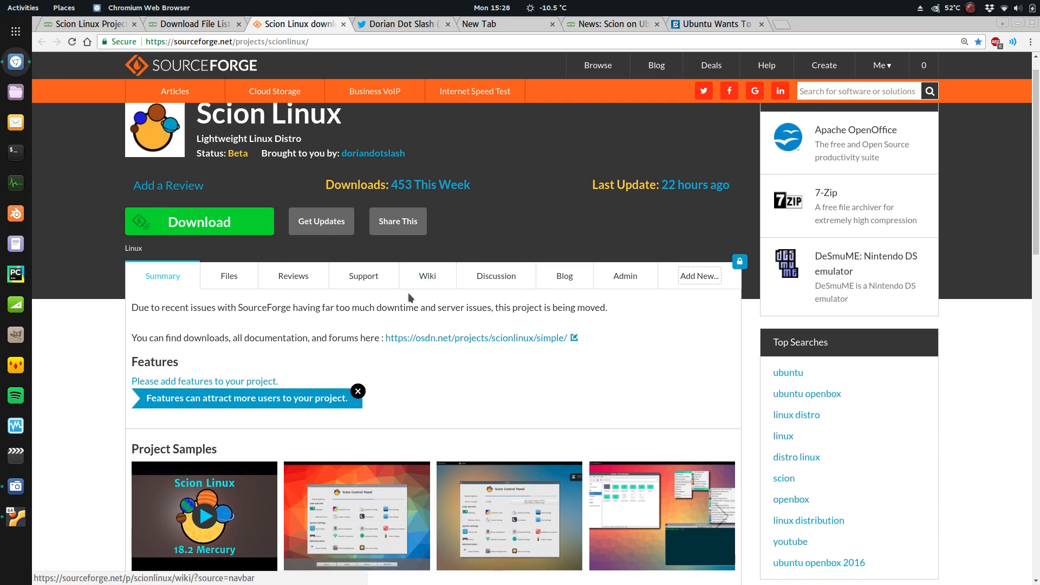
{"action": "scroll", "scroll_direction": "down", "scroll_amount": 3}
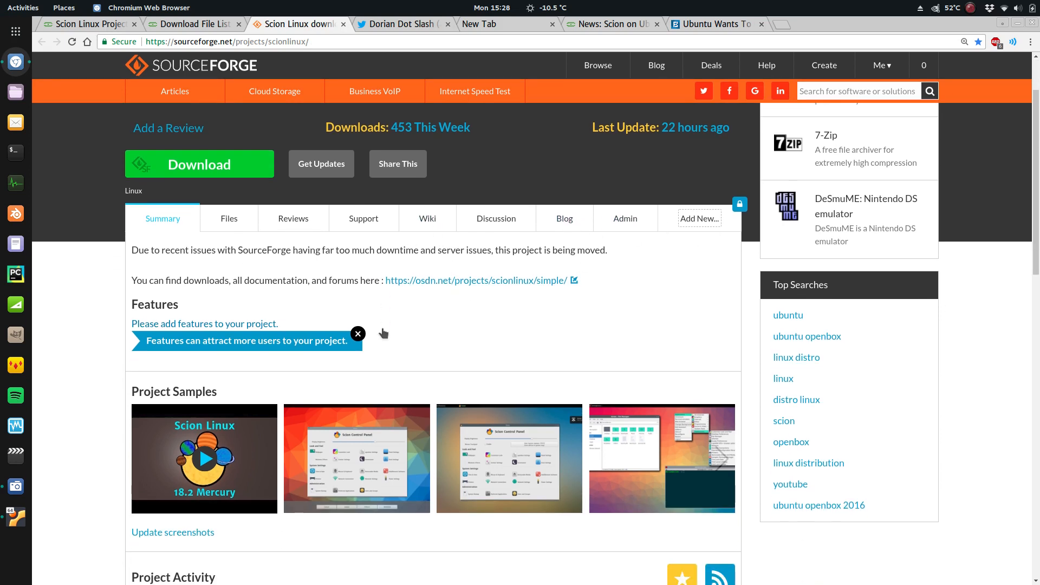
{"action": "left_click", "coordinate": [229, 218]}
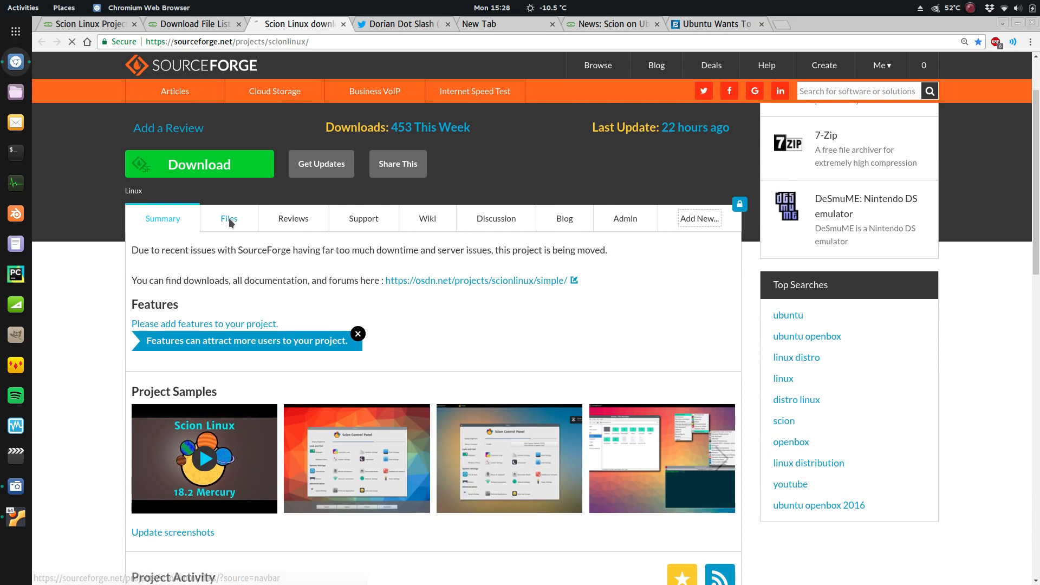
{"action": "left_click", "coordinate": [229, 217]}
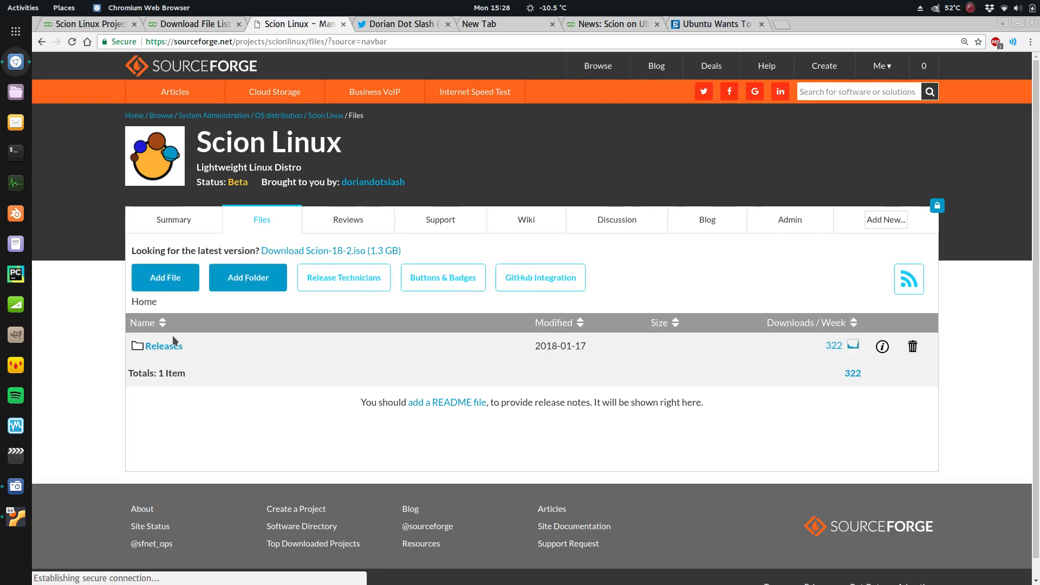
{"action": "mouse_move", "coordinate": [163, 345]}
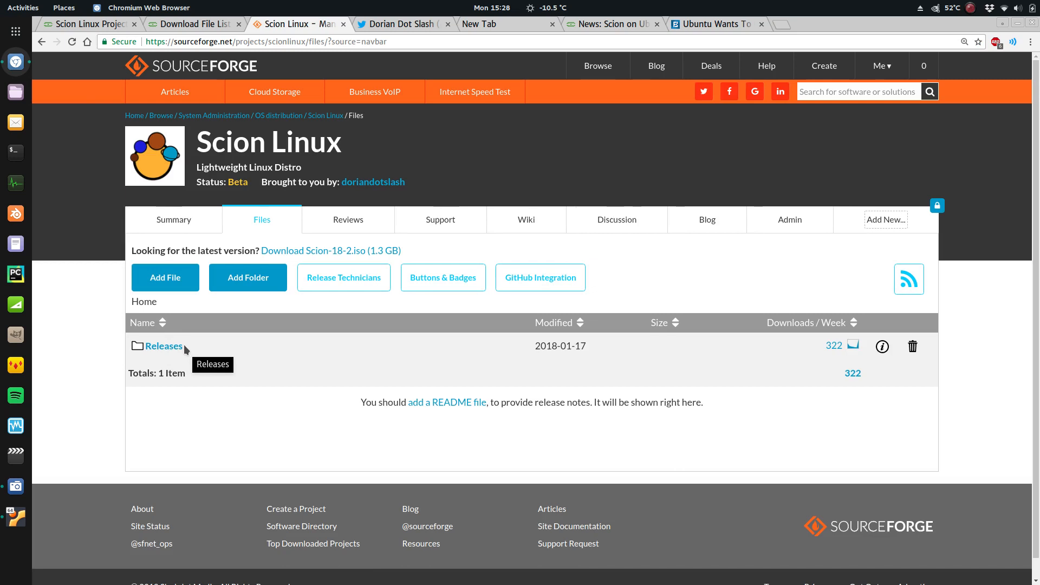
{"action": "mouse_move", "coordinate": [165, 346]}
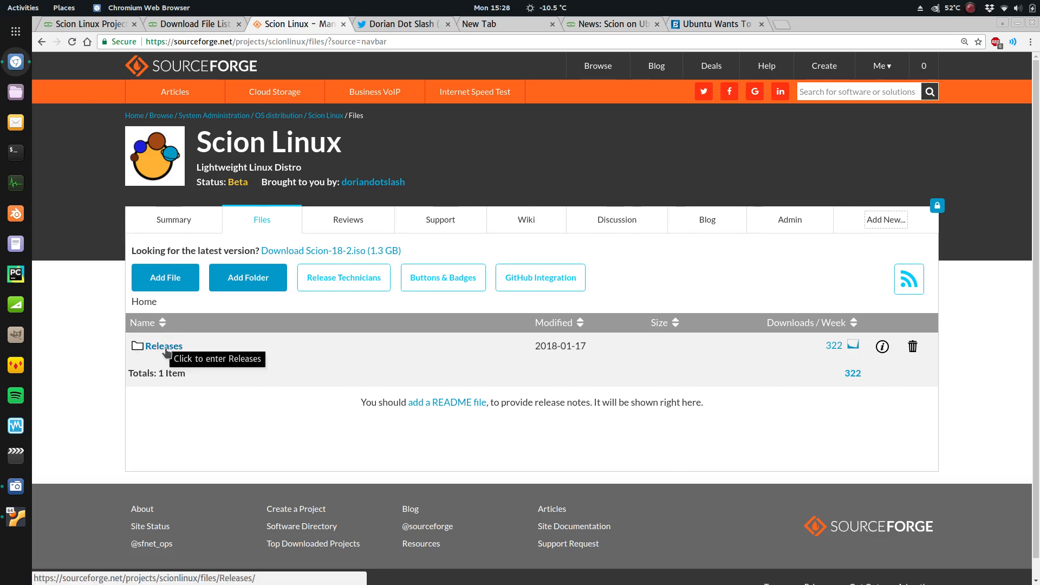
{"action": "left_click", "coordinate": [163, 345]}
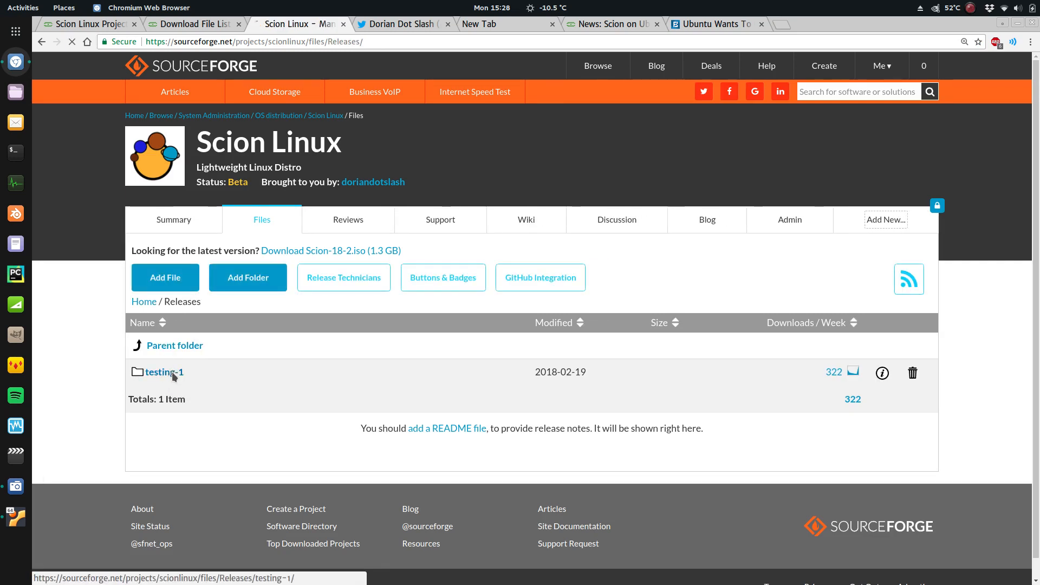
{"action": "left_click", "coordinate": [164, 372]}
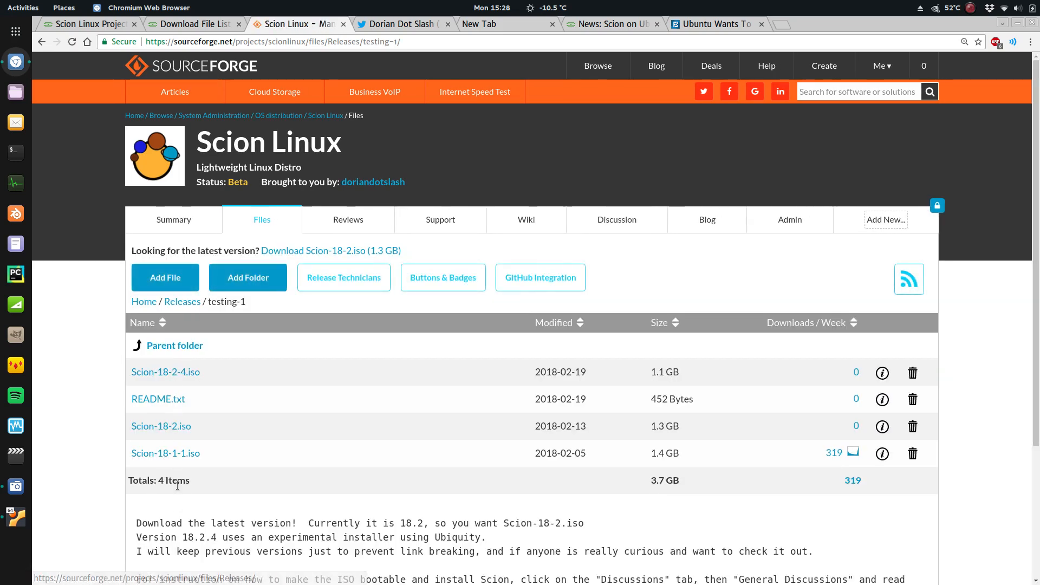
Reread the OSDN project summary description and the neighbouring project tab
{"action": "left_click", "coordinate": [86, 24]}
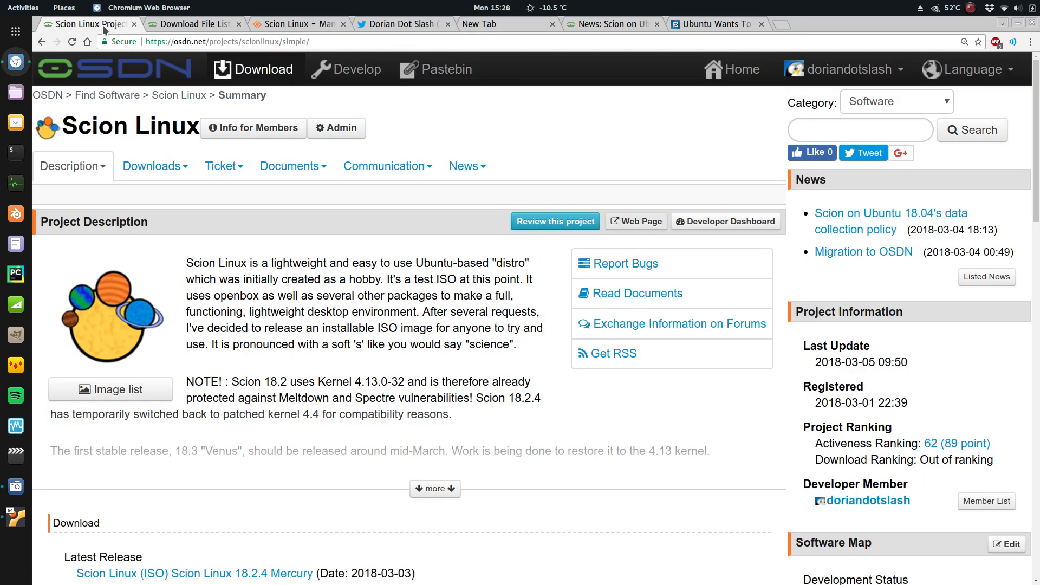
{"action": "mouse_move", "coordinate": [226, 260]}
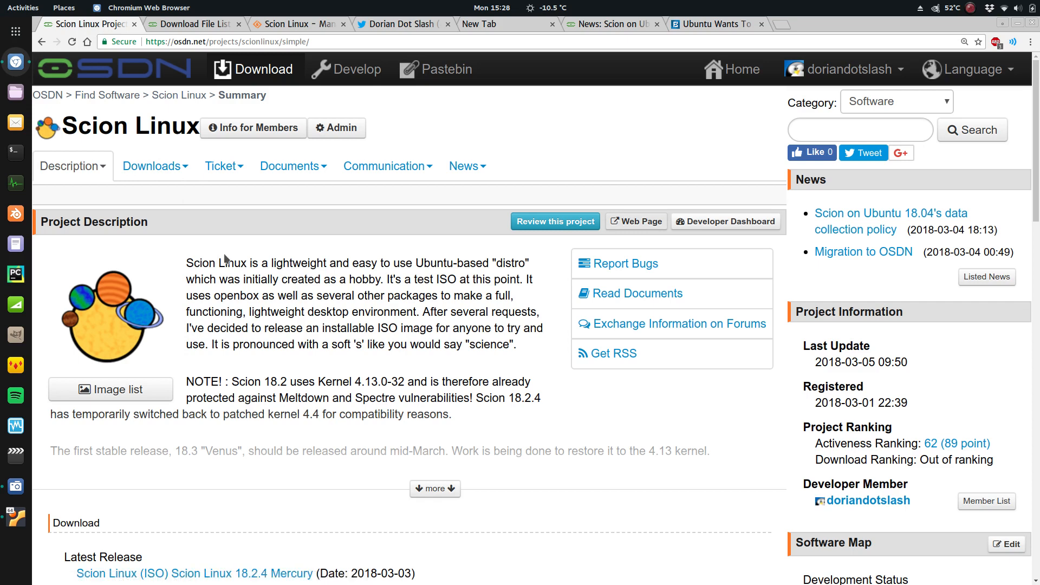
{"action": "mouse_move", "coordinate": [569, 316]}
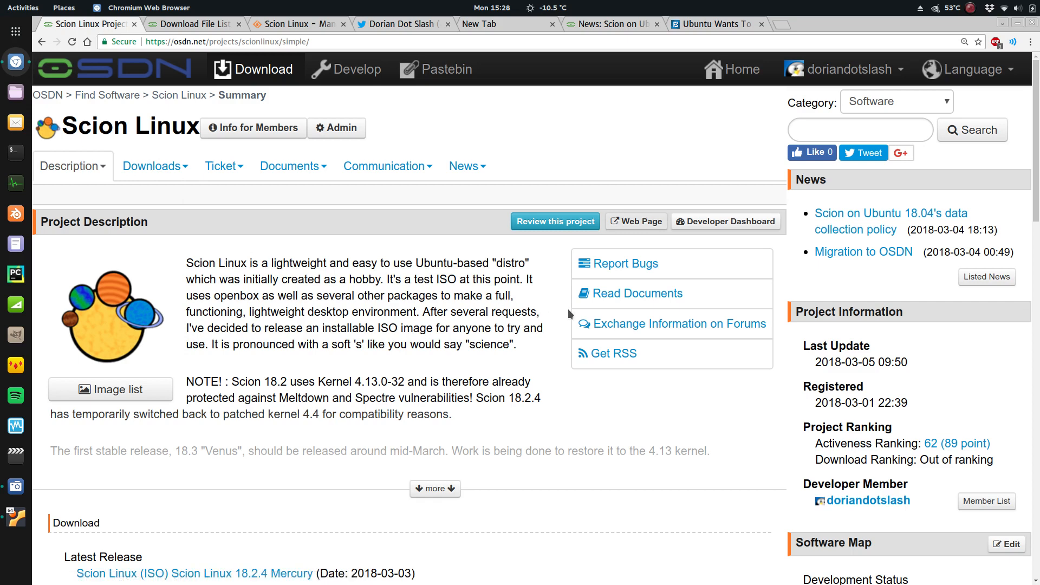
{"action": "mouse_move", "coordinate": [376, 256]}
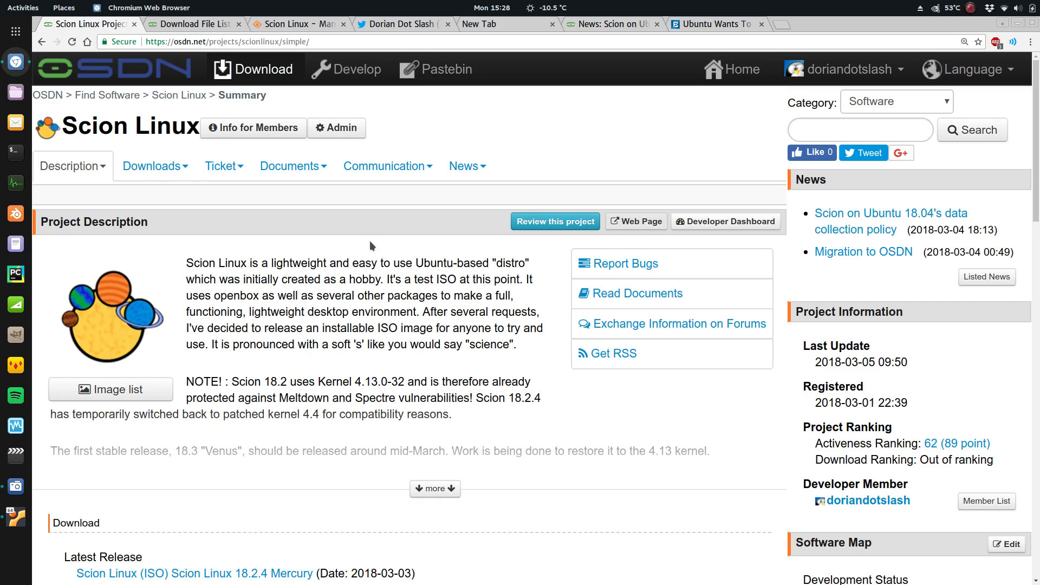
{"action": "mouse_move", "coordinate": [137, 291]}
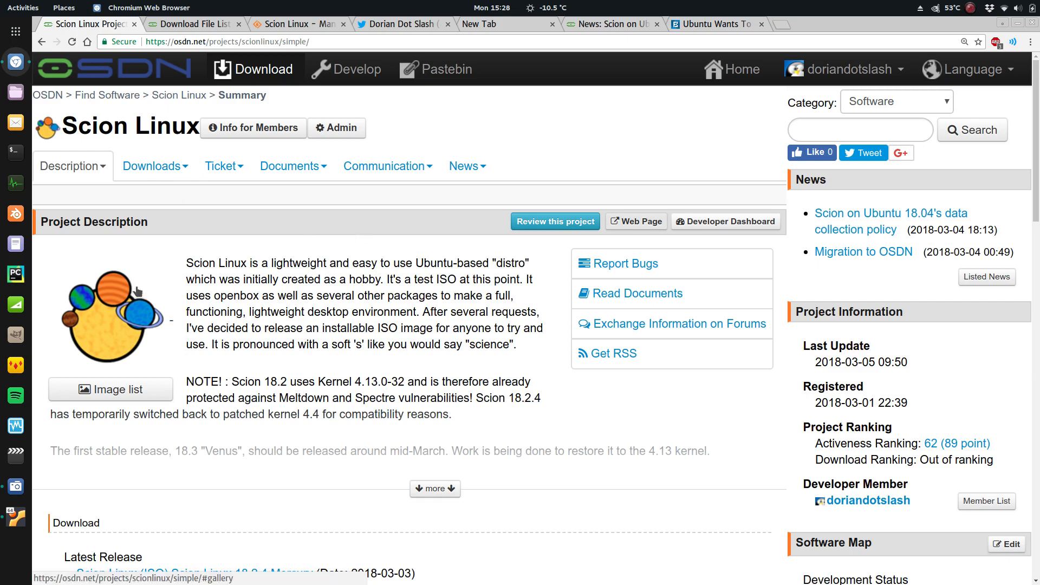
{"action": "mouse_move", "coordinate": [136, 289]}
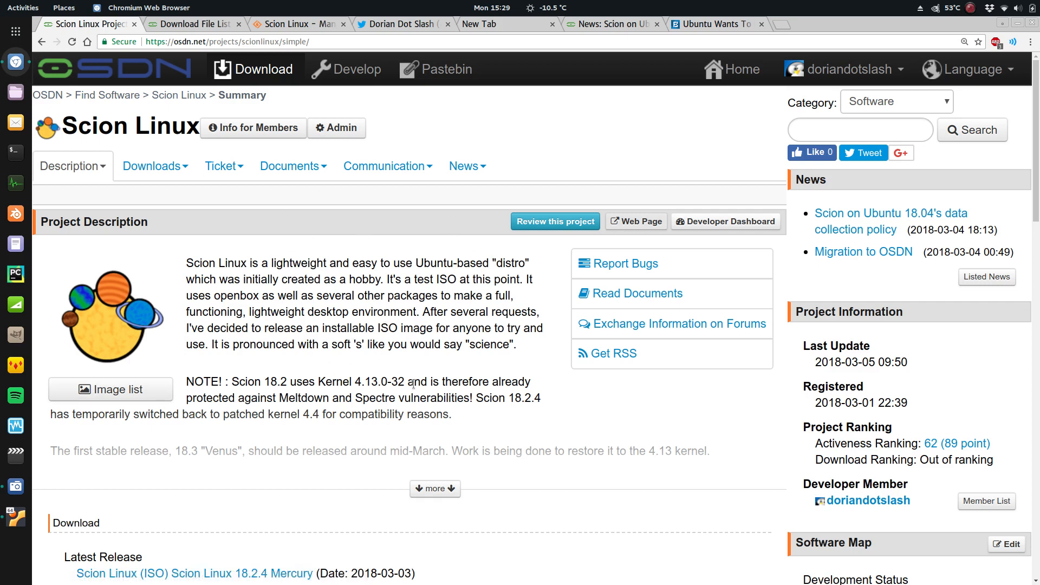
{"action": "mouse_move", "coordinate": [511, 317]}
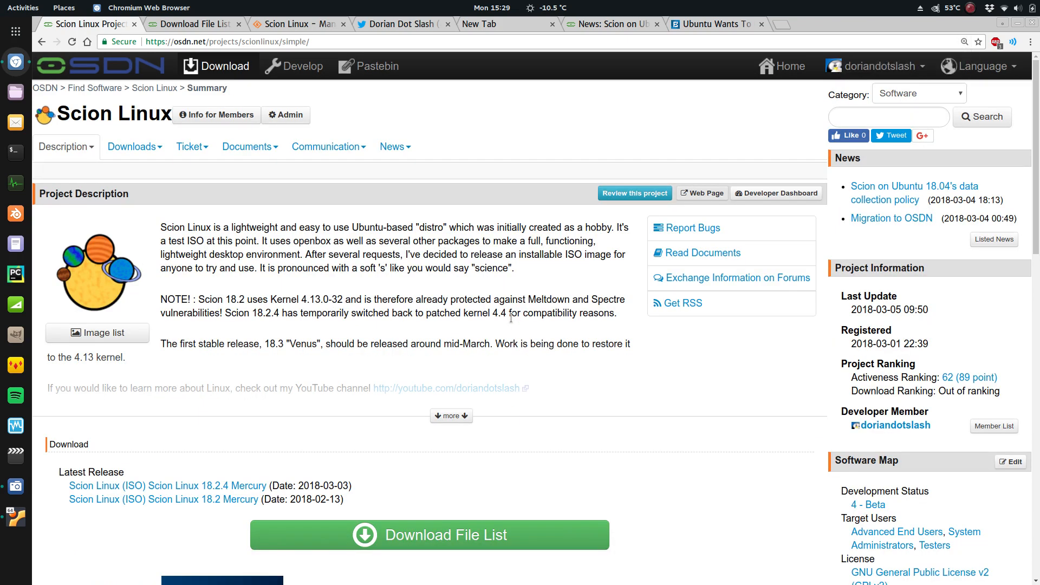
{"action": "scroll", "scroll_direction": "down", "scroll_amount": 3}
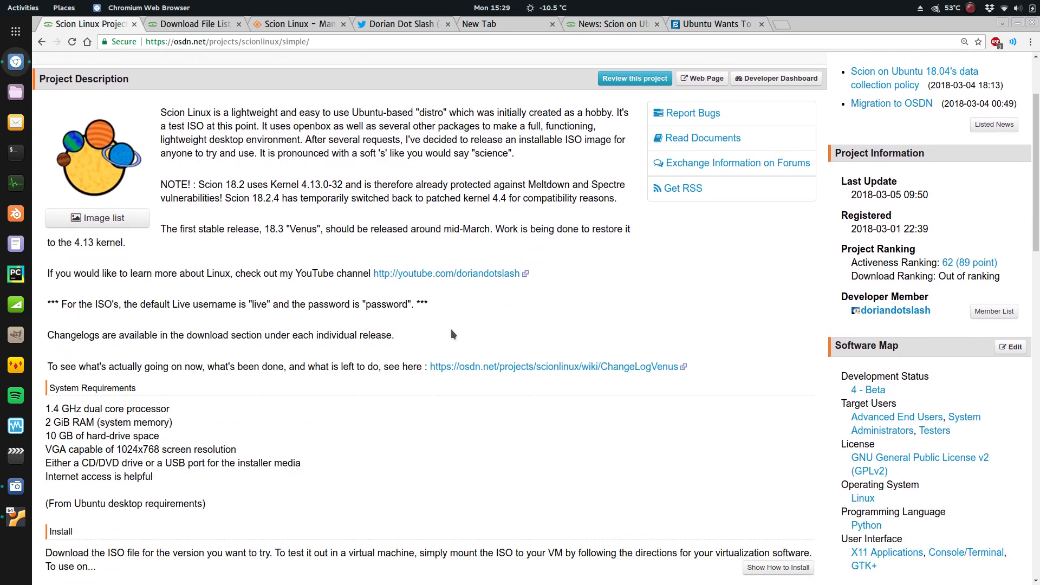
{"action": "scroll", "scroll_direction": "up", "scroll_amount": 3}
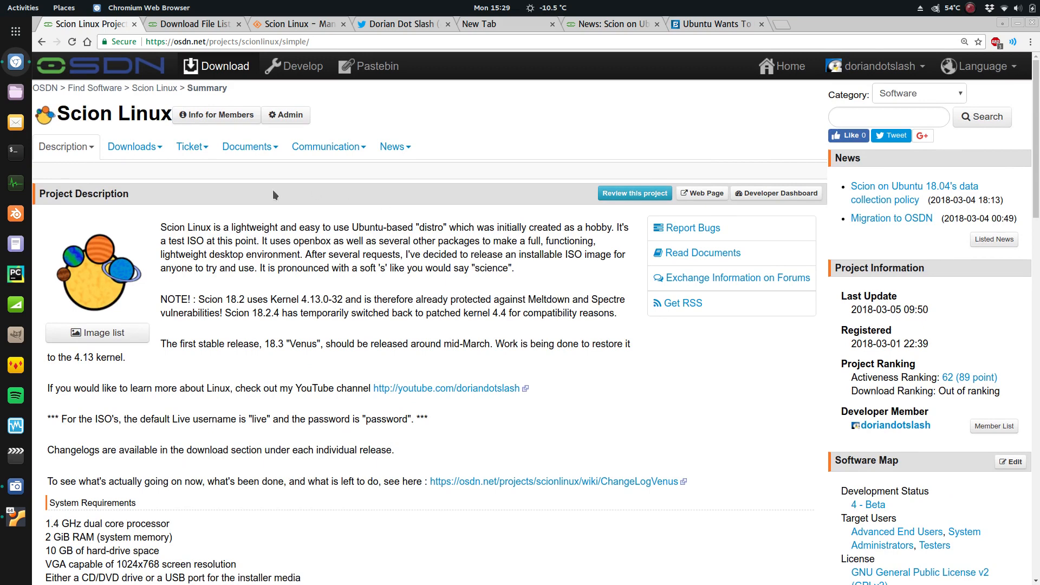
{"action": "mouse_move", "coordinate": [250, 146]}
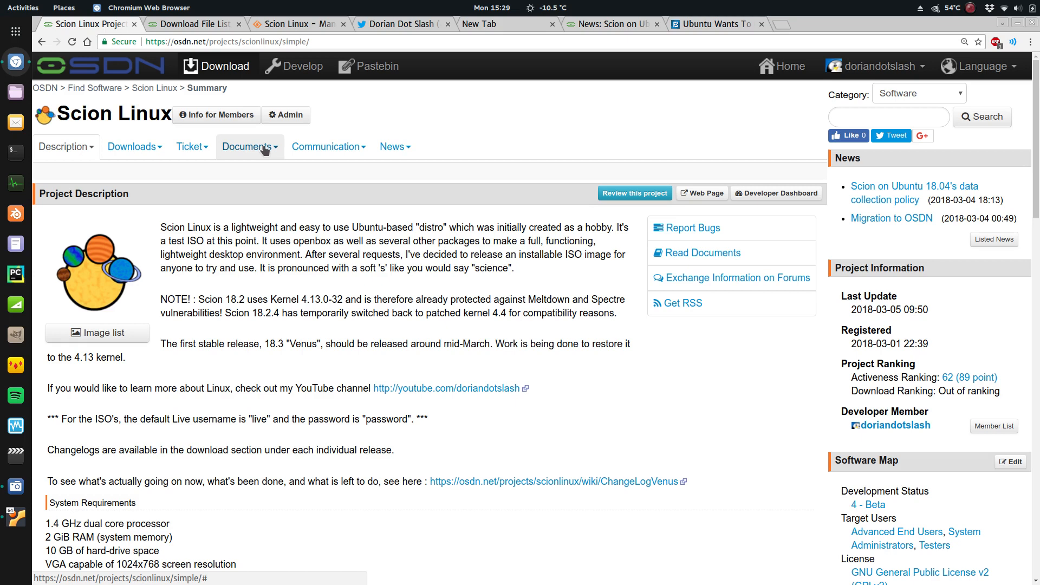
{"action": "left_click", "coordinate": [300, 24]}
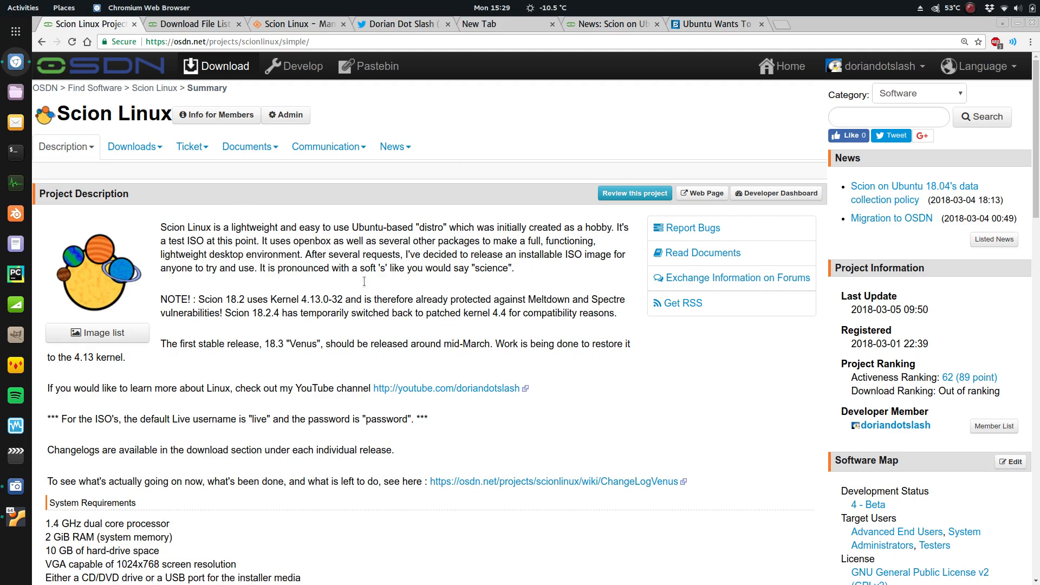
{"action": "scroll", "scroll_direction": "down", "scroll_amount": 3}
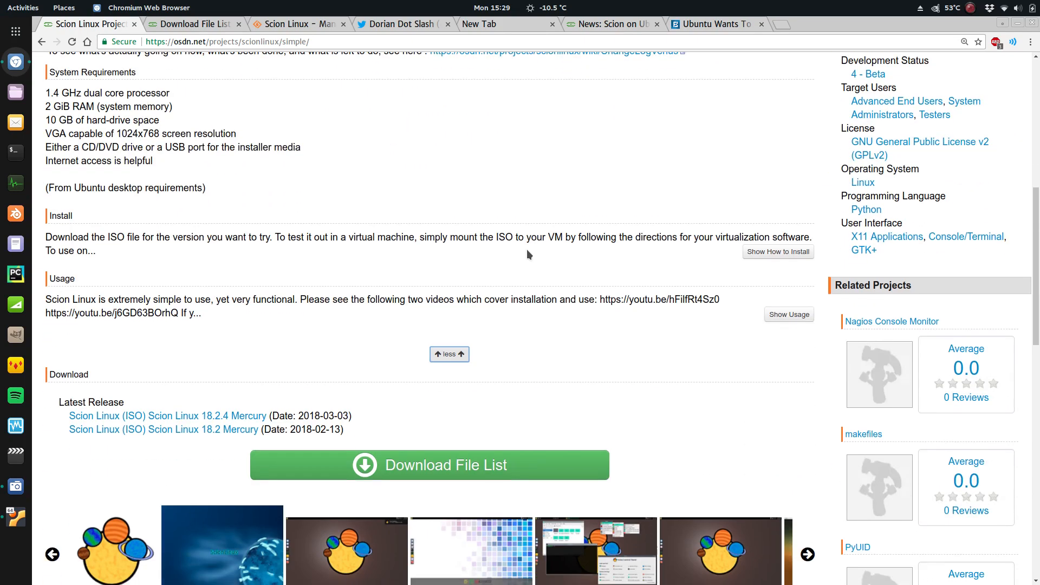
{"action": "scroll", "scroll_direction": "up", "scroll_amount": 3}
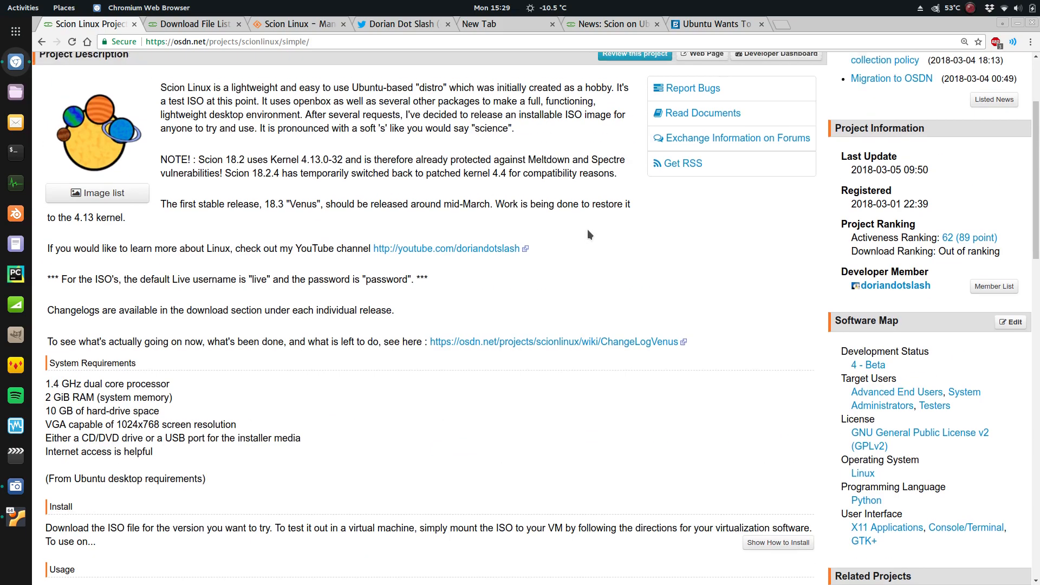
{"action": "scroll", "scroll_direction": "up", "scroll_amount": 3}
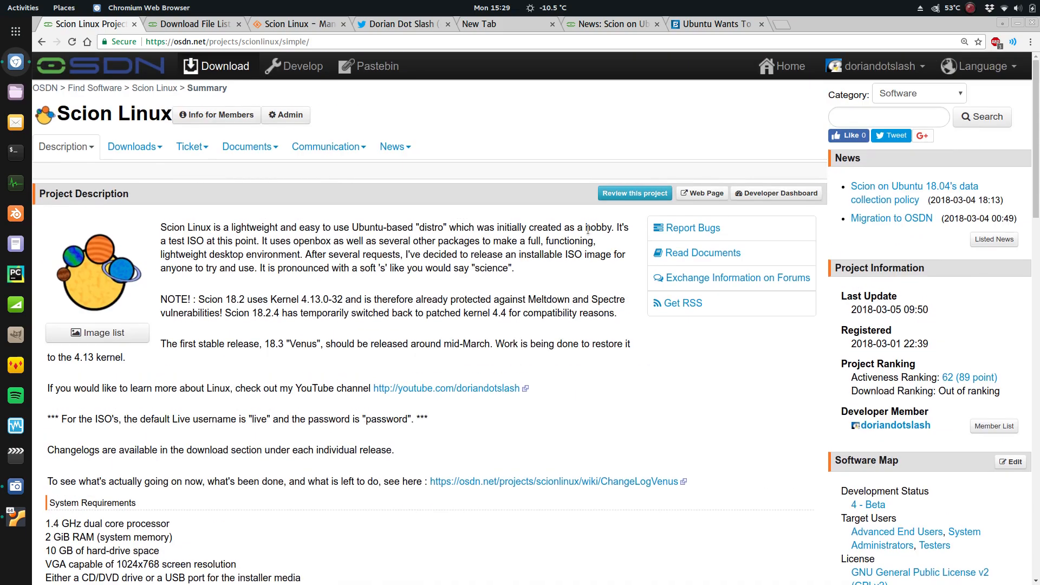
{"action": "mouse_move", "coordinate": [448, 116]}
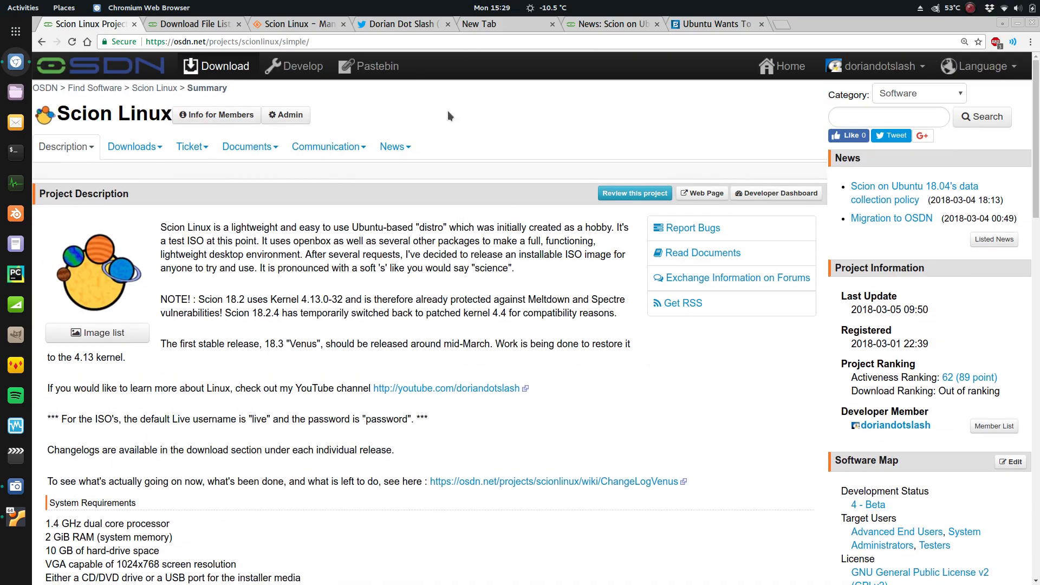
Glance at the data-collection news post, return to the summary and hide the browser to show the desktop
{"action": "left_click", "coordinate": [713, 24]}
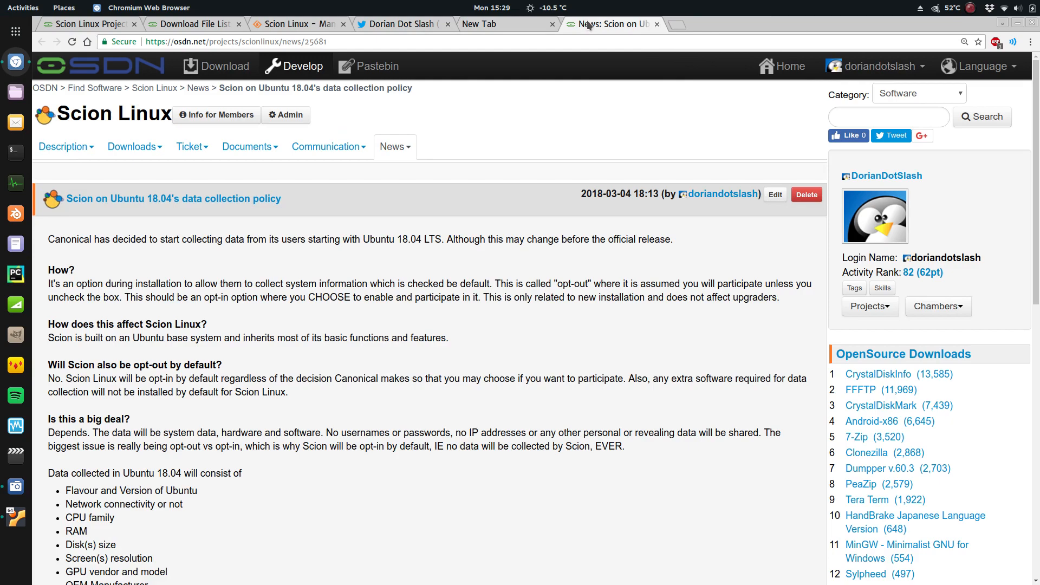
{"action": "mouse_move", "coordinate": [250, 100]}
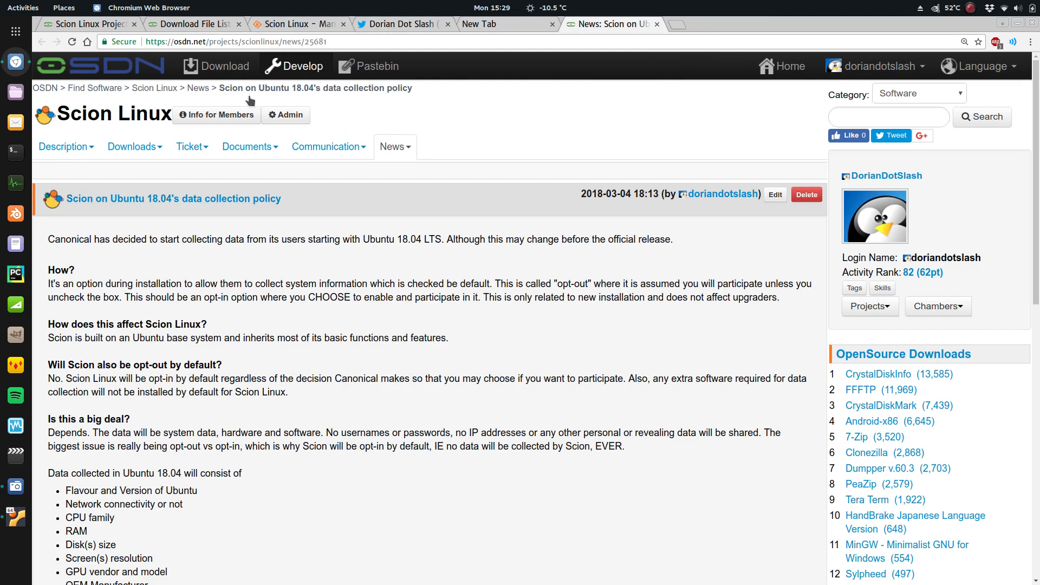
{"action": "left_click", "coordinate": [154, 87]}
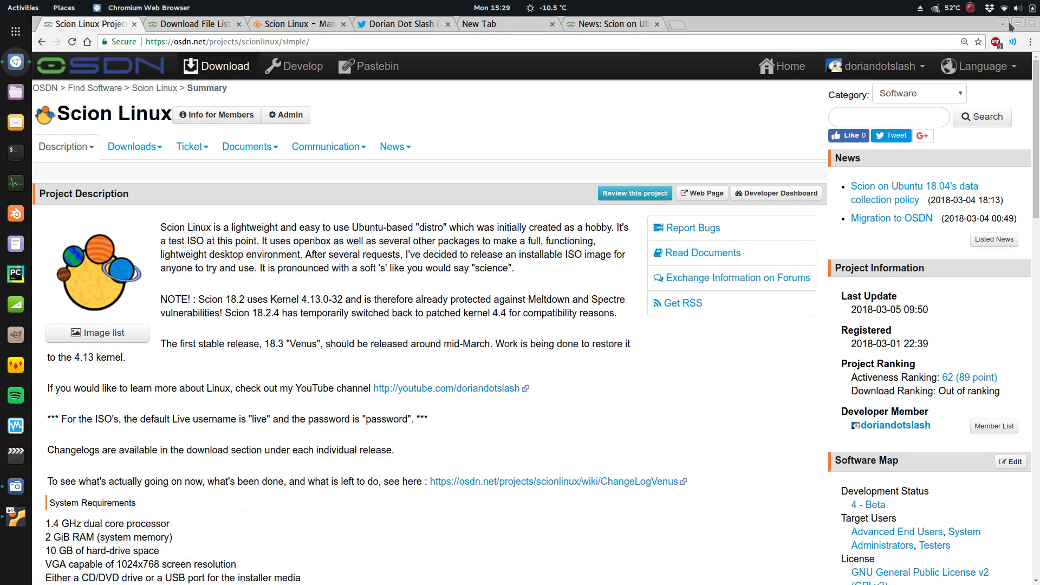
{"action": "left_click", "coordinate": [1010, 22]}
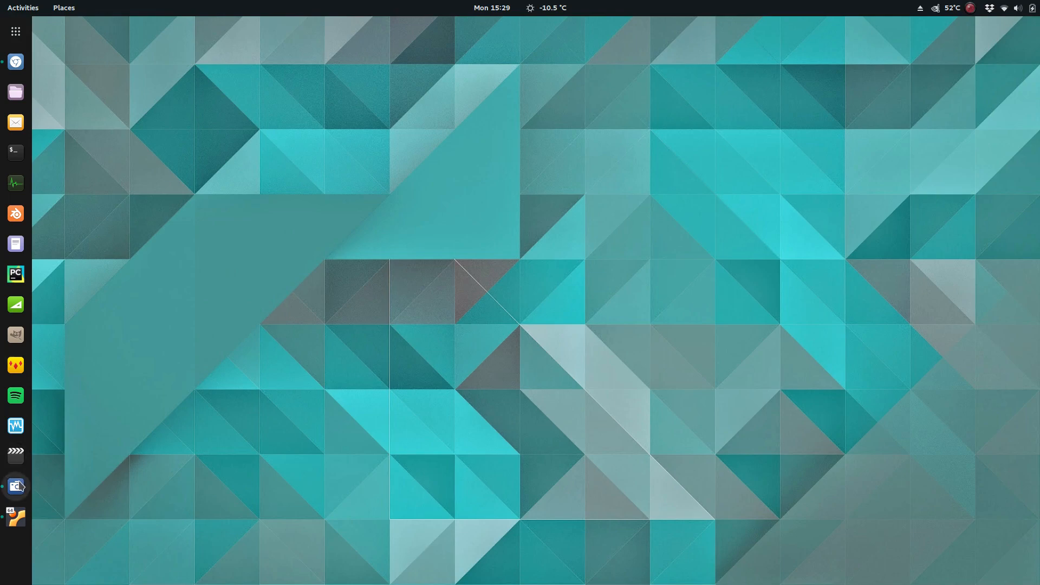
Switch to the Scion Linux session and bring up the desktop right-click menu
{"action": "left_click", "coordinate": [15, 485]}
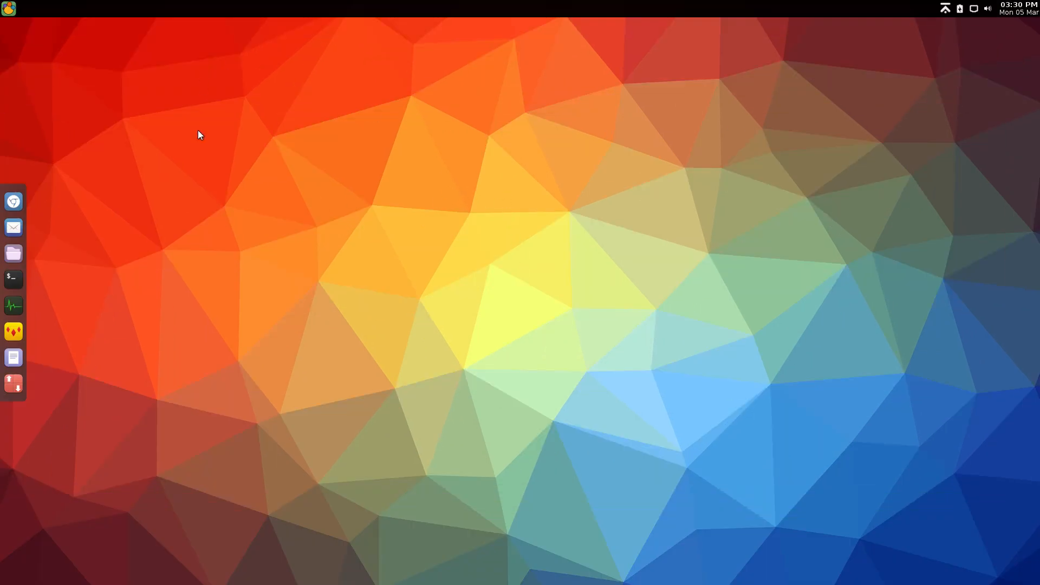
{"action": "right_click", "coordinate": [206, 100]}
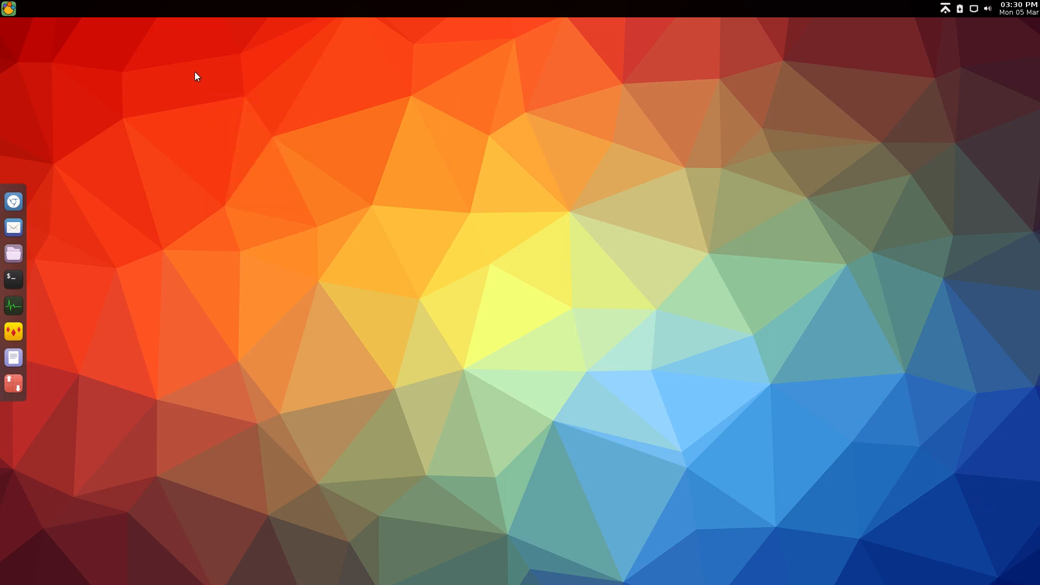
{"action": "mouse_move", "coordinate": [125, 149]}
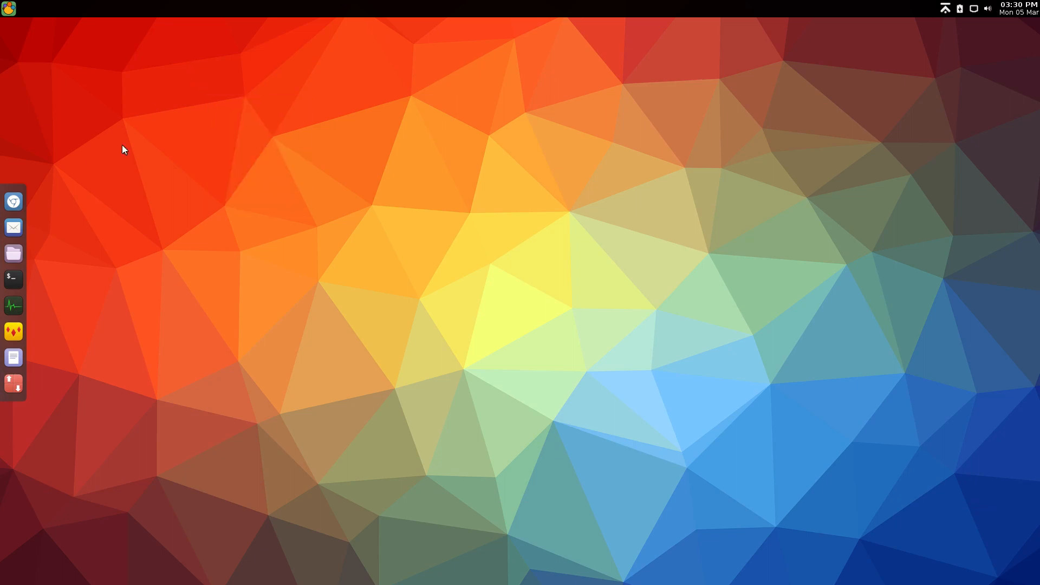
{"action": "mouse_move", "coordinate": [12, 278]}
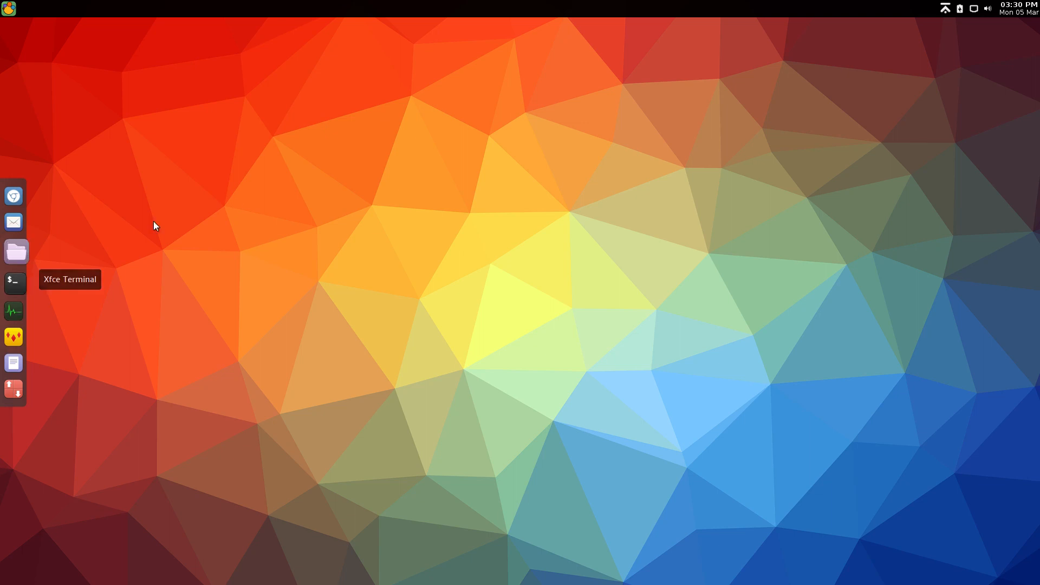
{"action": "mouse_move", "coordinate": [270, 187]}
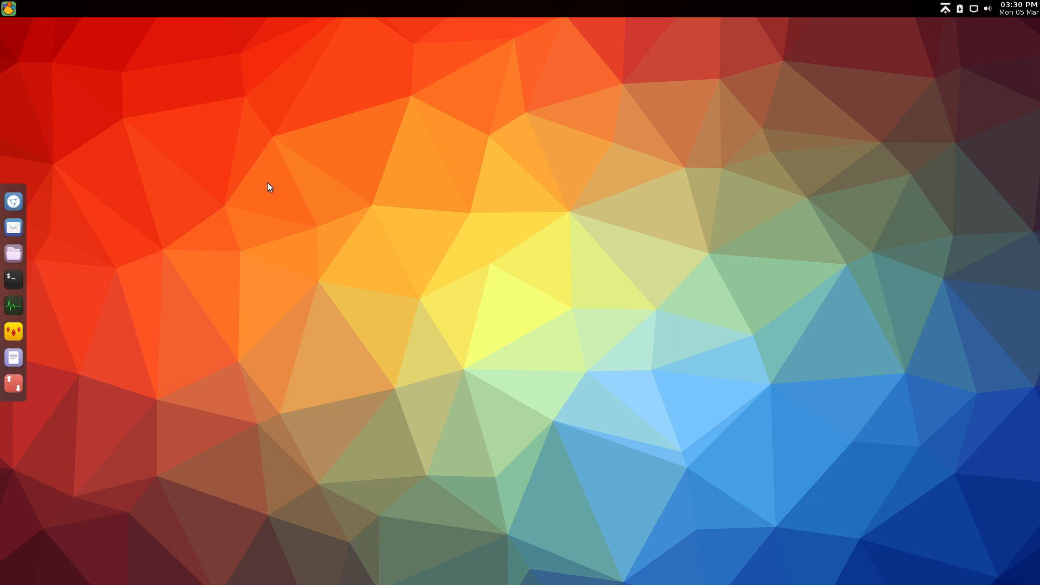
{"action": "mouse_move", "coordinate": [13, 279]}
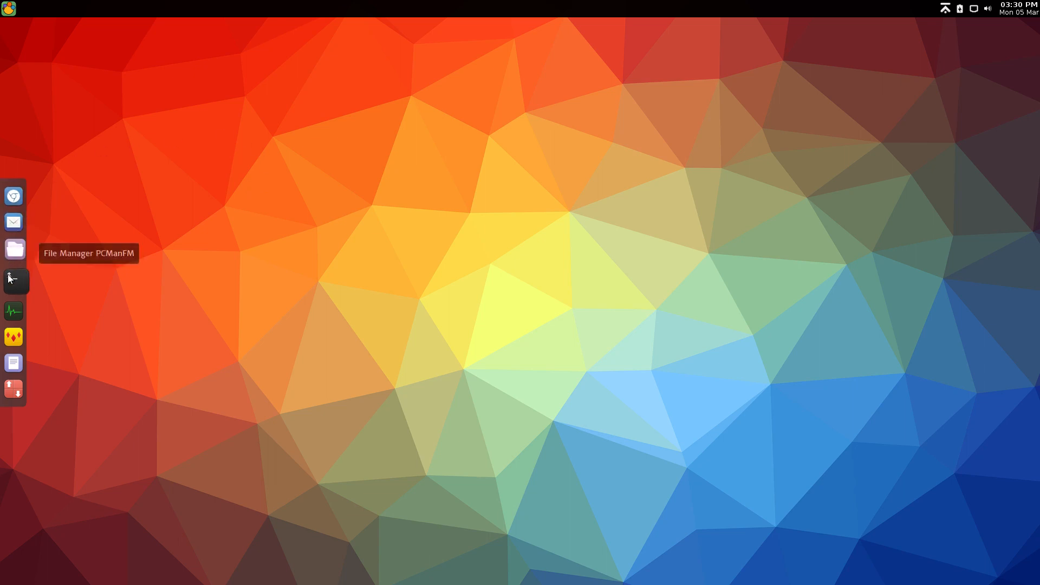
{"action": "mouse_move", "coordinate": [13, 278]}
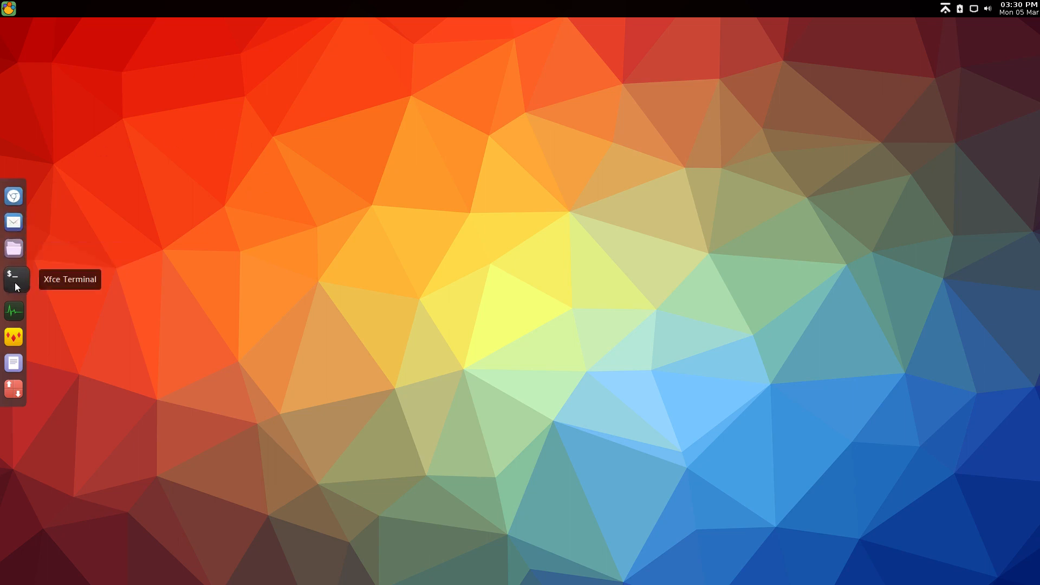
Launch an Xfce Terminal from the dock, move it upper-left, and open PCManFM on the home folder
{"action": "left_click", "coordinate": [13, 276]}
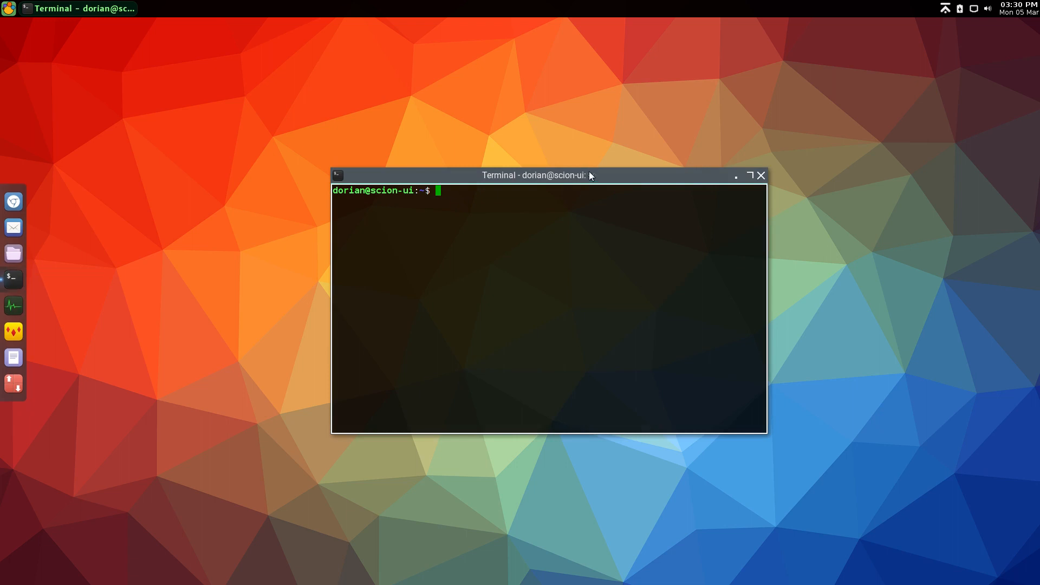
{"action": "left_click_drag", "start_coordinate": [534, 175], "coordinate": [264, 60]}
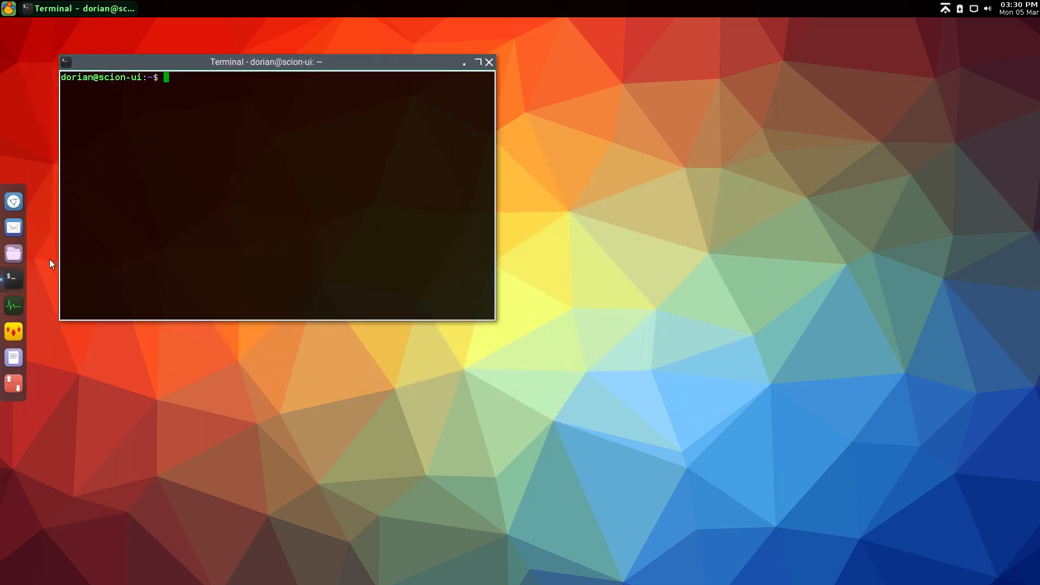
{"action": "left_click", "coordinate": [13, 252]}
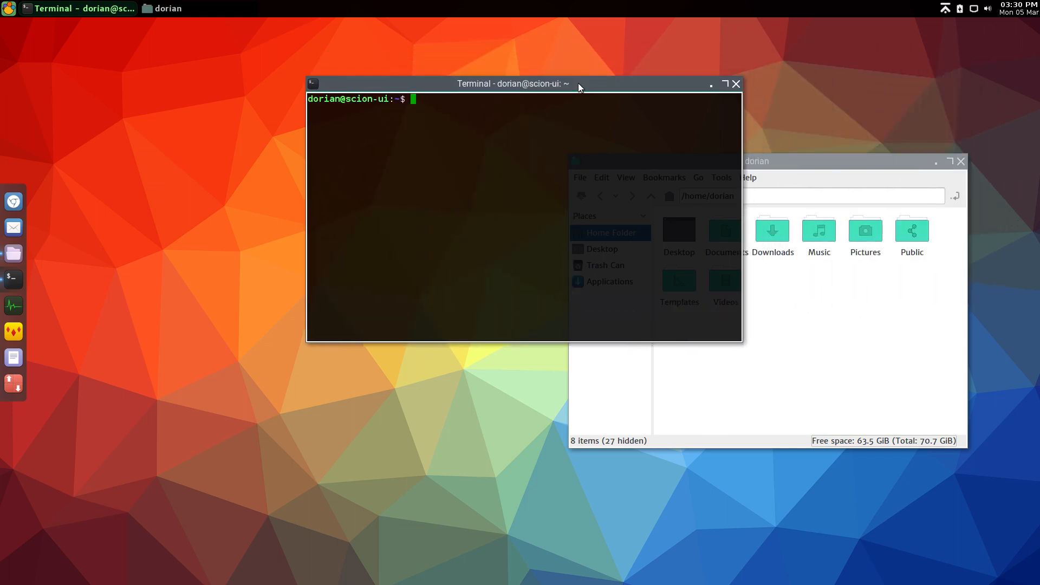
{"action": "mouse_move", "coordinate": [542, 237]}
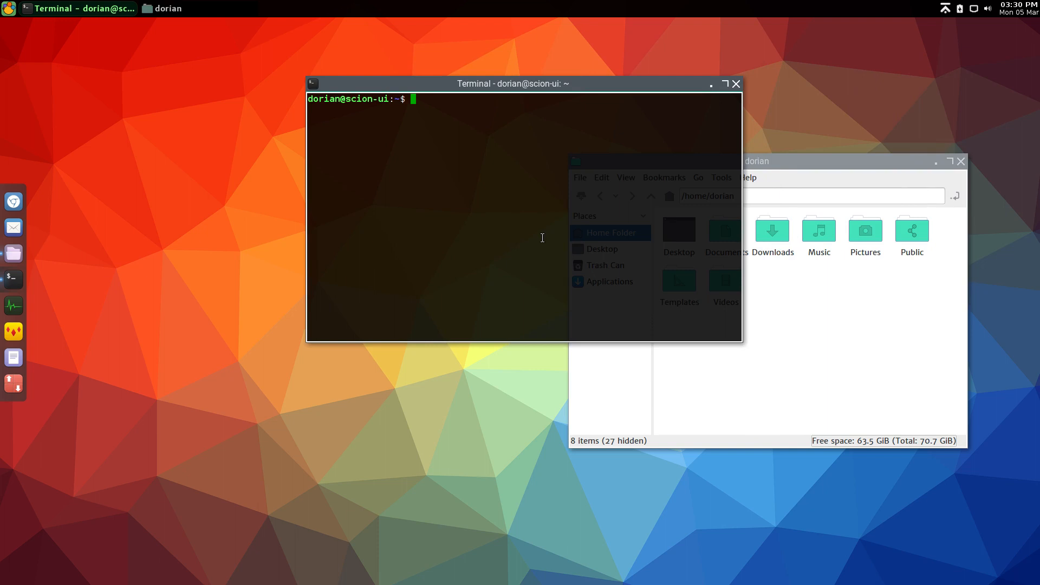
{"action": "mouse_move", "coordinate": [765, 223]}
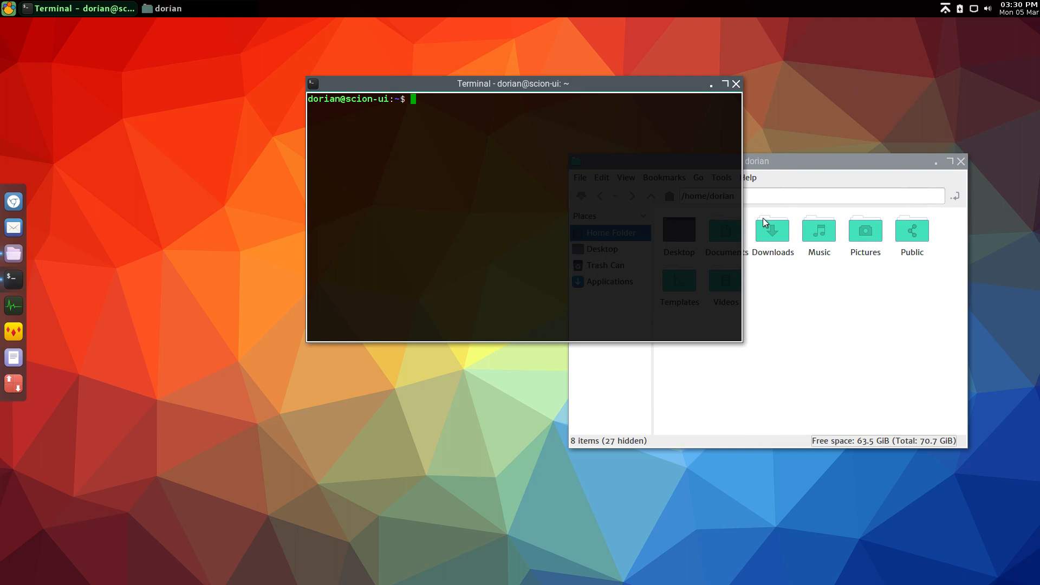
{"action": "mouse_move", "coordinate": [896, 107]}
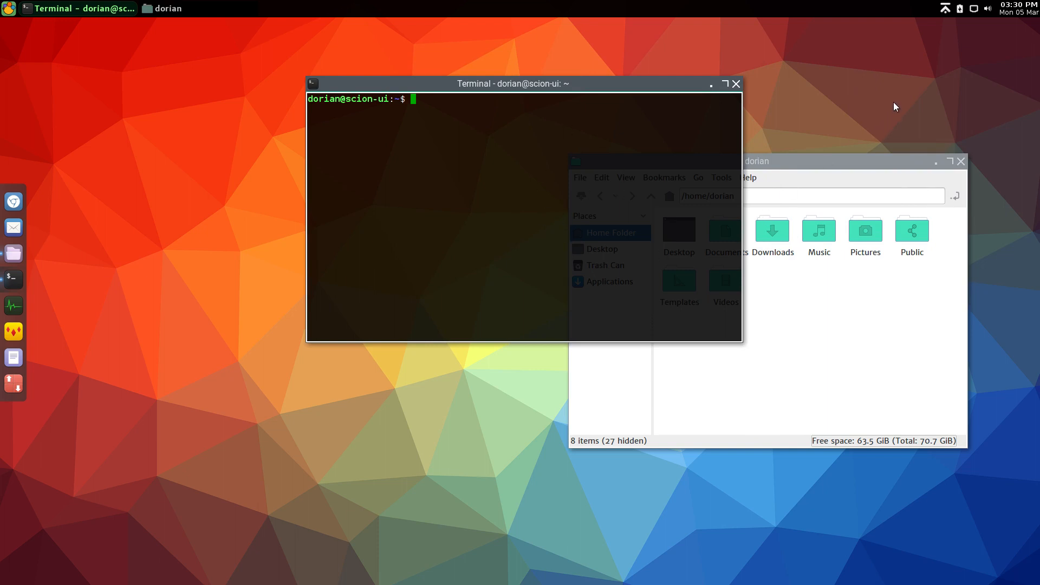
Run Scion Updater's Check Now twice from the tray menu, reporting 0 updates available
{"action": "left_click", "coordinate": [945, 8]}
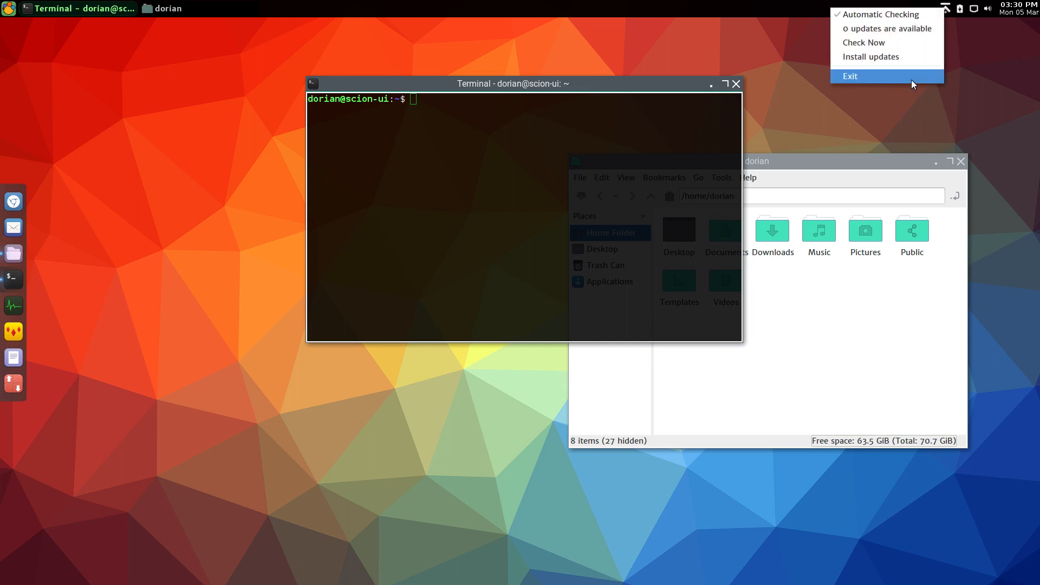
{"action": "mouse_move", "coordinate": [876, 42]}
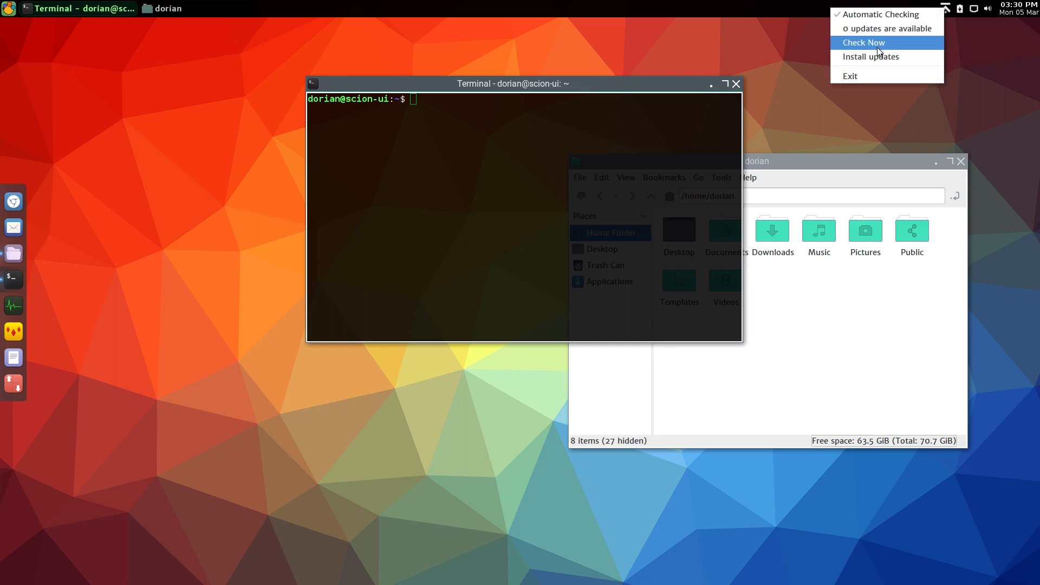
{"action": "left_click", "coordinate": [863, 43]}
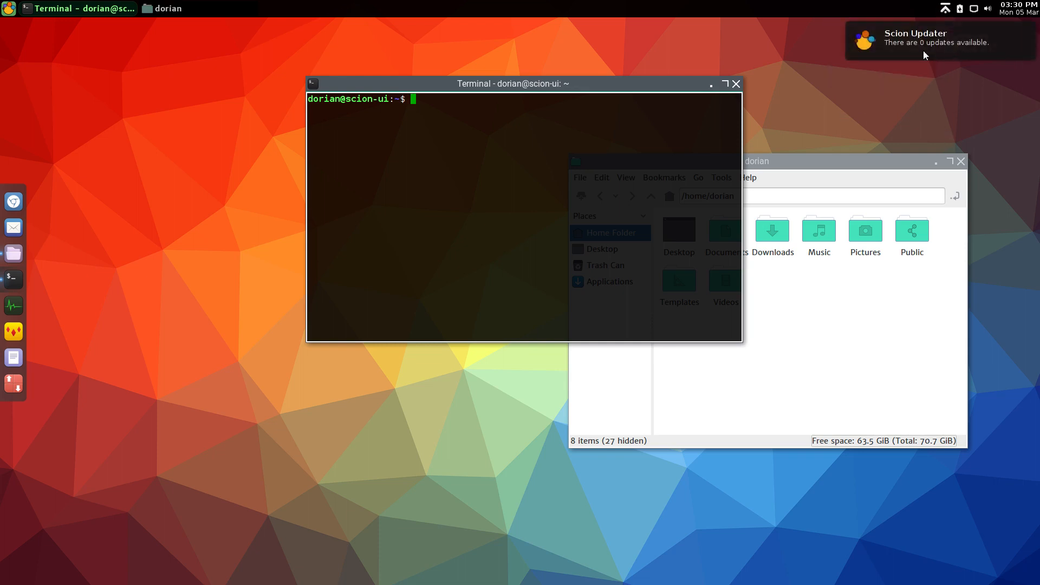
{"action": "mouse_move", "coordinate": [945, 10]}
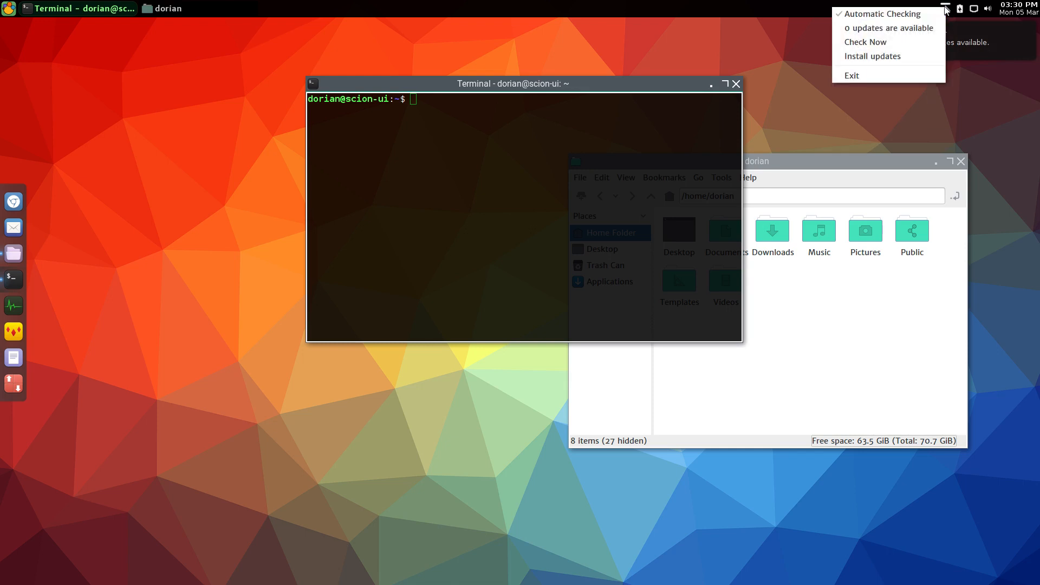
{"action": "left_click", "coordinate": [864, 42]}
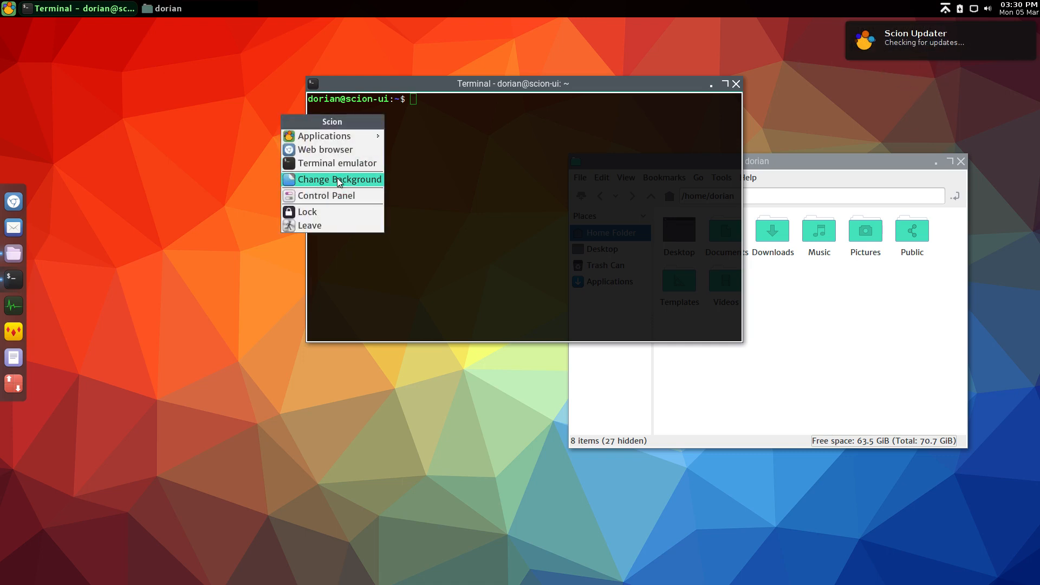
Open the Scion Control Panel from the desktop menu to show its settings sections
{"action": "left_click", "coordinate": [326, 195]}
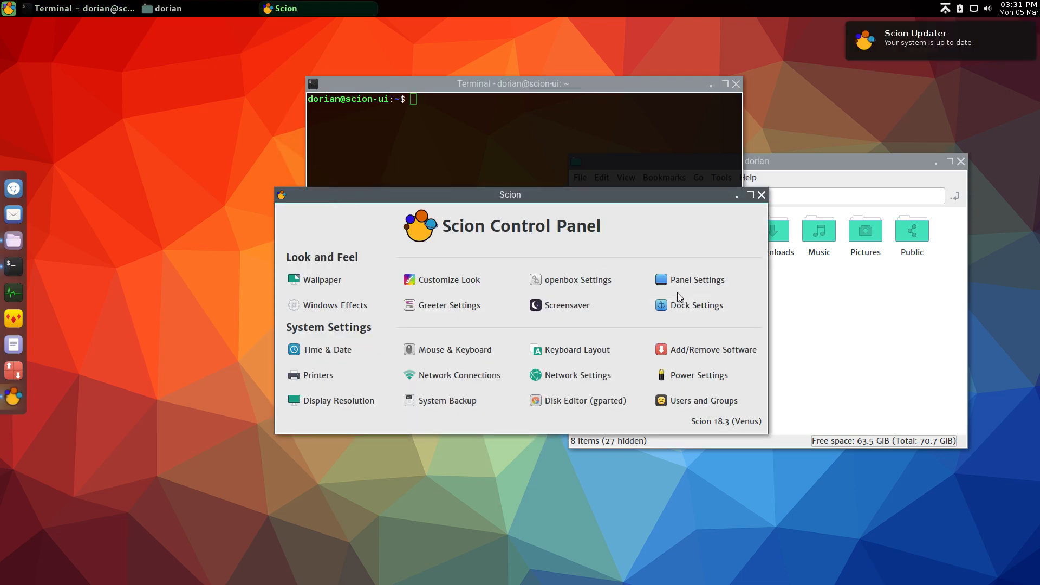
{"action": "mouse_move", "coordinate": [387, 442]}
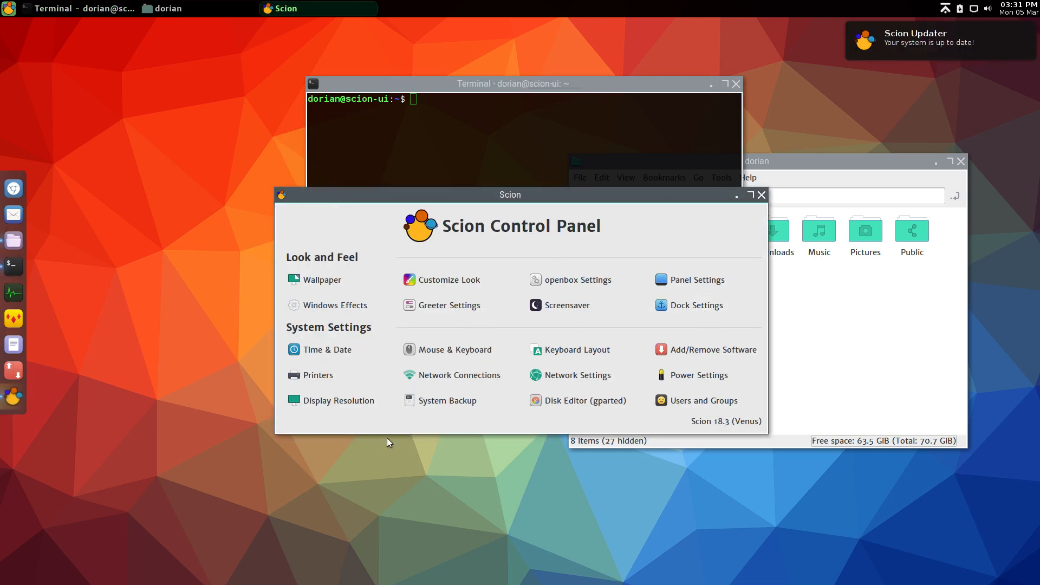
{"action": "mouse_move", "coordinate": [566, 296]}
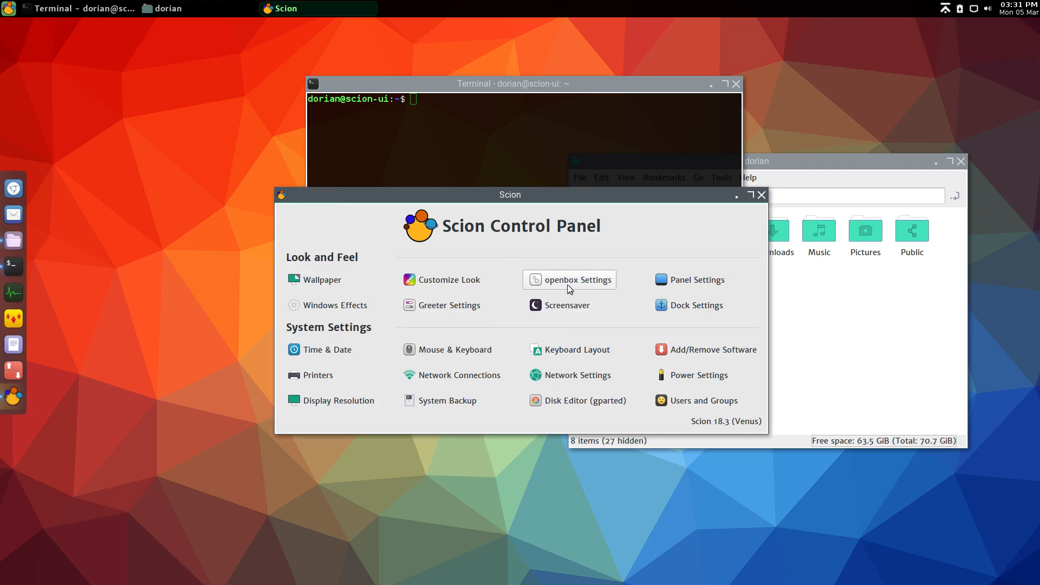
{"action": "mouse_move", "coordinate": [724, 428]}
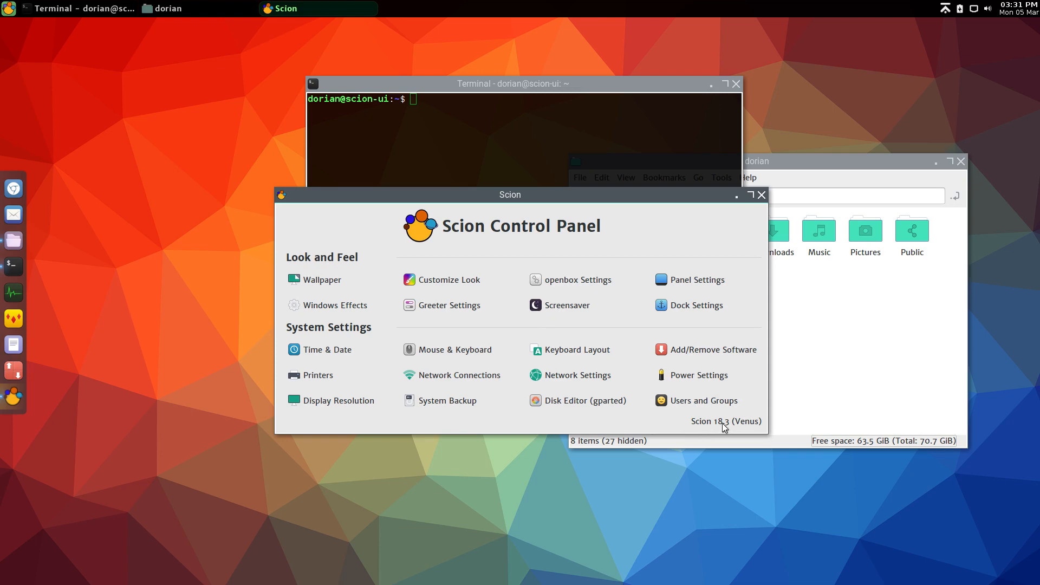
{"action": "mouse_move", "coordinate": [732, 423]}
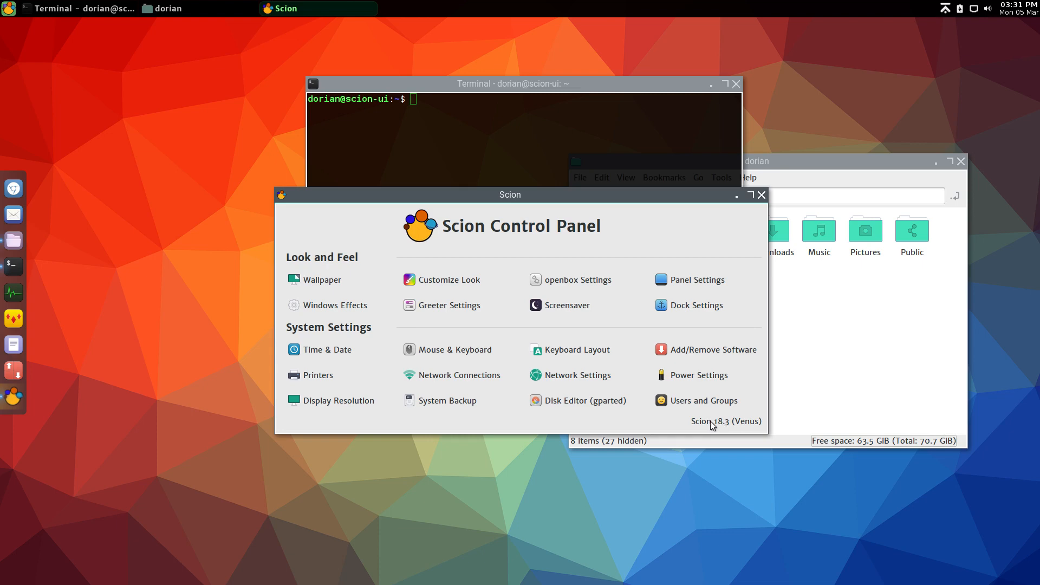
{"action": "mouse_move", "coordinate": [723, 426]}
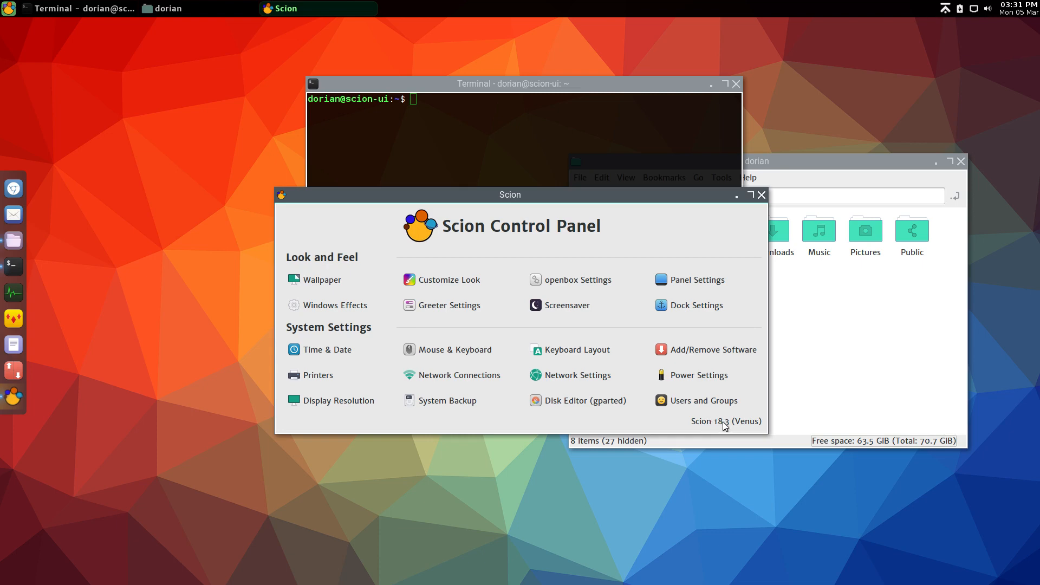
{"action": "mouse_move", "coordinate": [760, 302]}
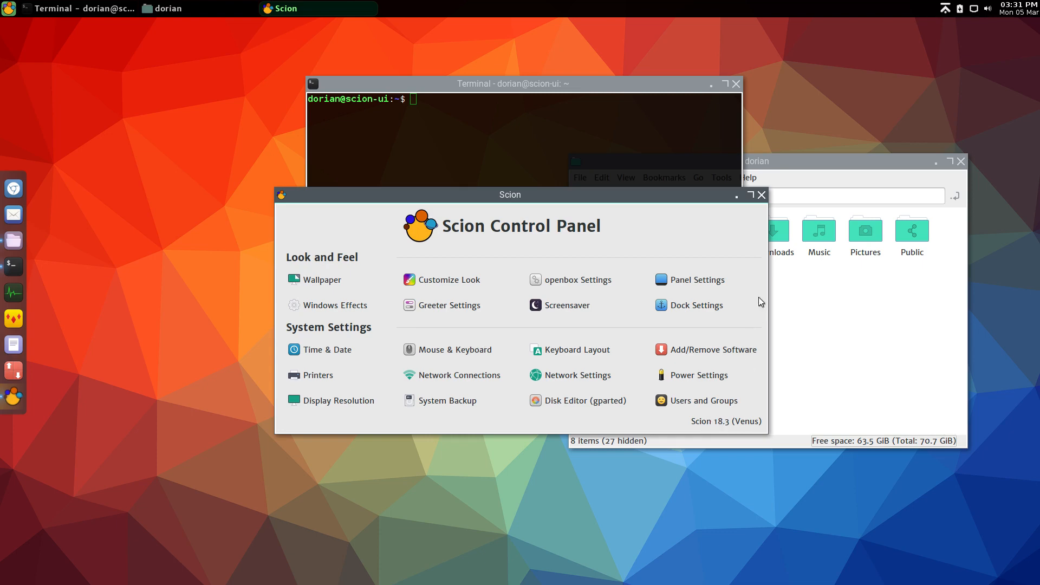
Close the Control Panel and pick Leave to show the logout, restart and shutdown bar
{"action": "left_click", "coordinate": [761, 193]}
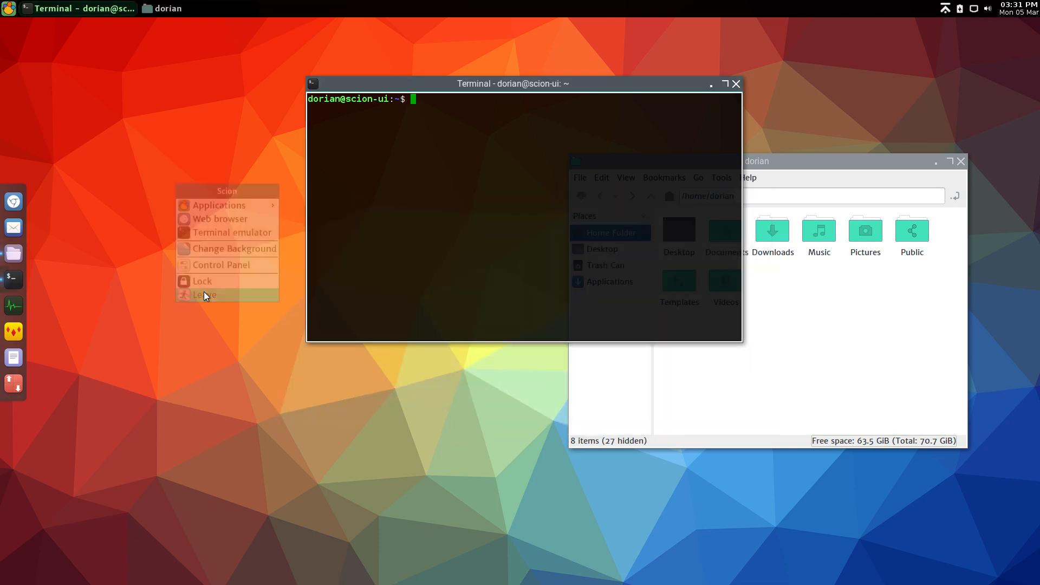
{"action": "left_click", "coordinate": [205, 294]}
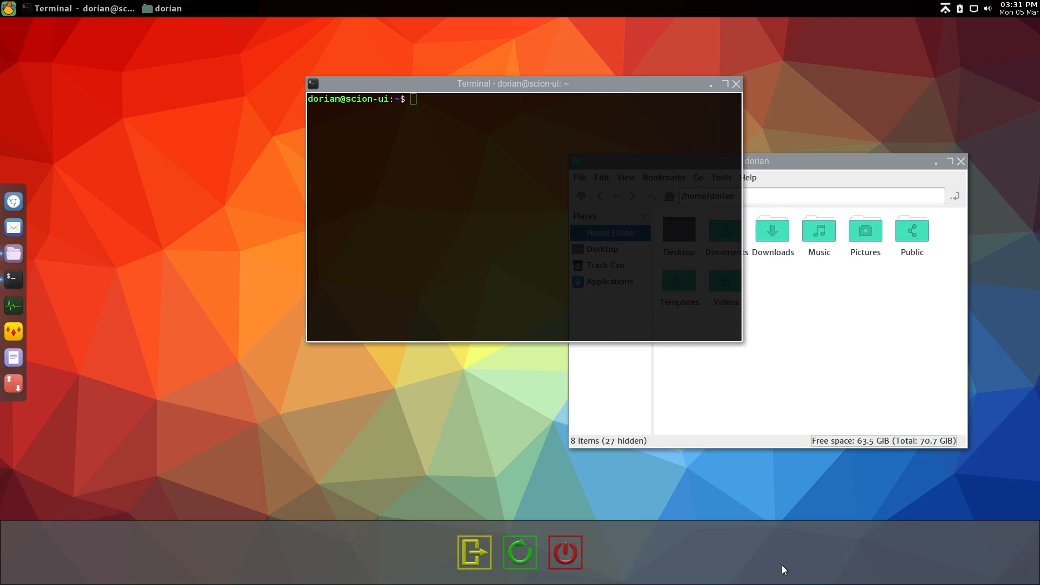
{"action": "mouse_move", "coordinate": [622, 565]}
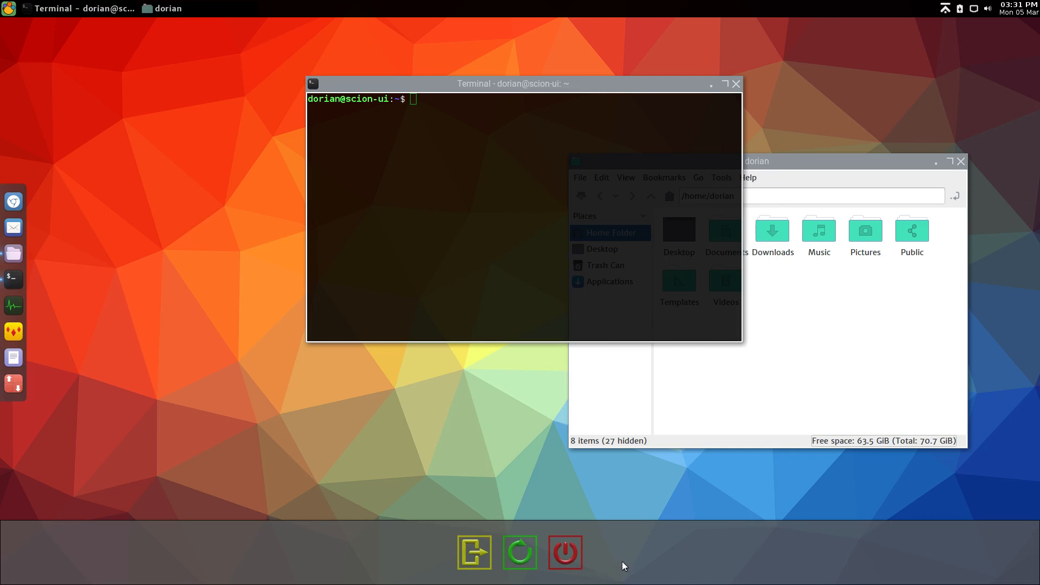
{"action": "mouse_move", "coordinate": [541, 451]}
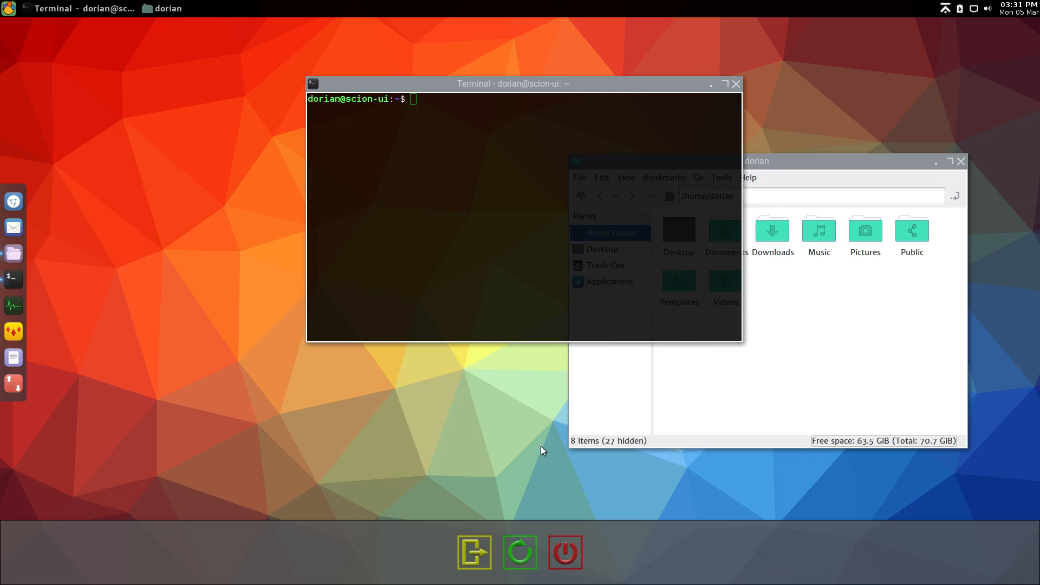
{"action": "mouse_move", "coordinate": [544, 554]}
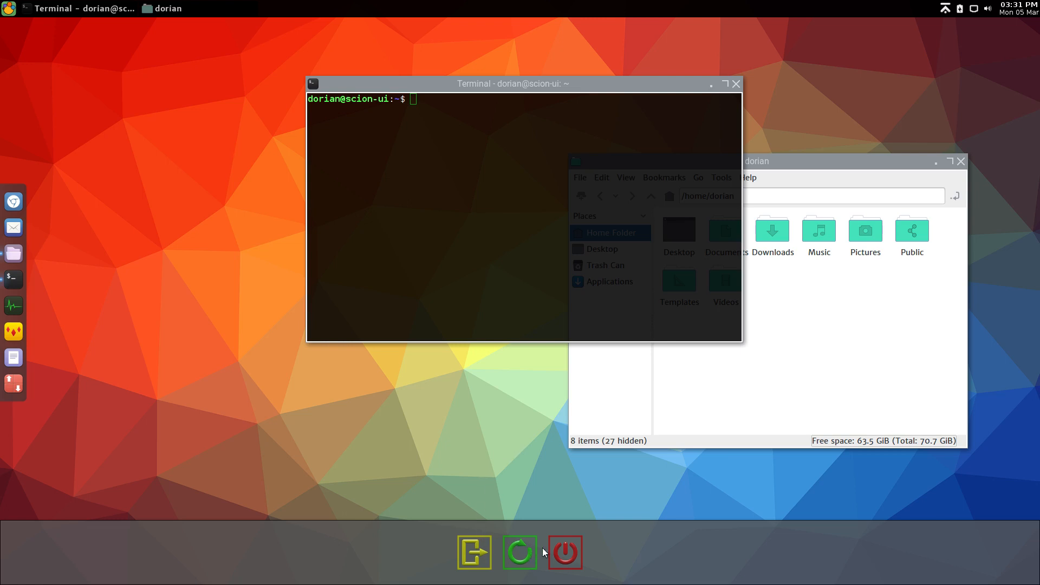
{"action": "mouse_move", "coordinate": [556, 559]}
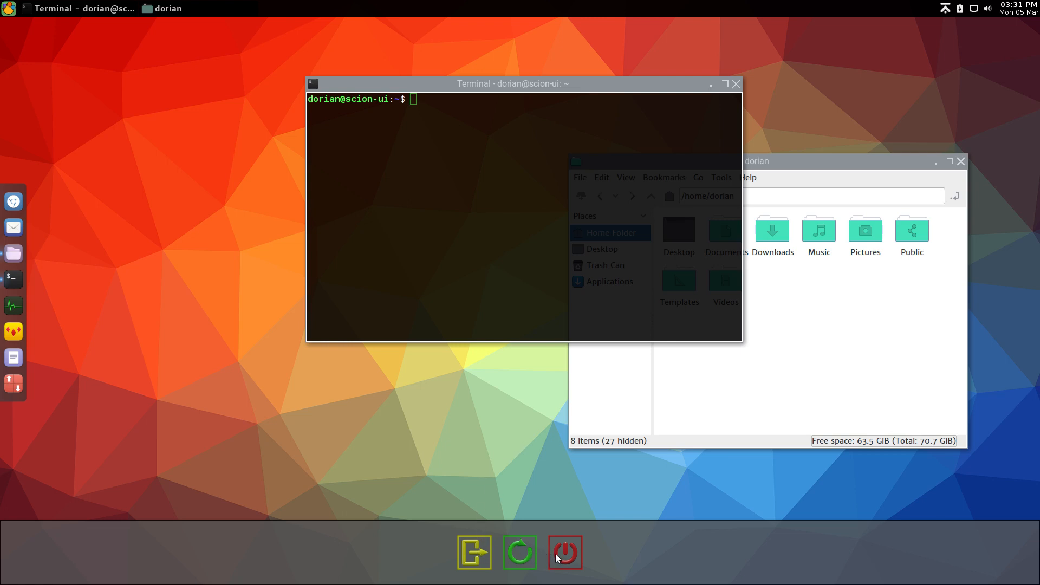
{"action": "mouse_move", "coordinate": [473, 551]}
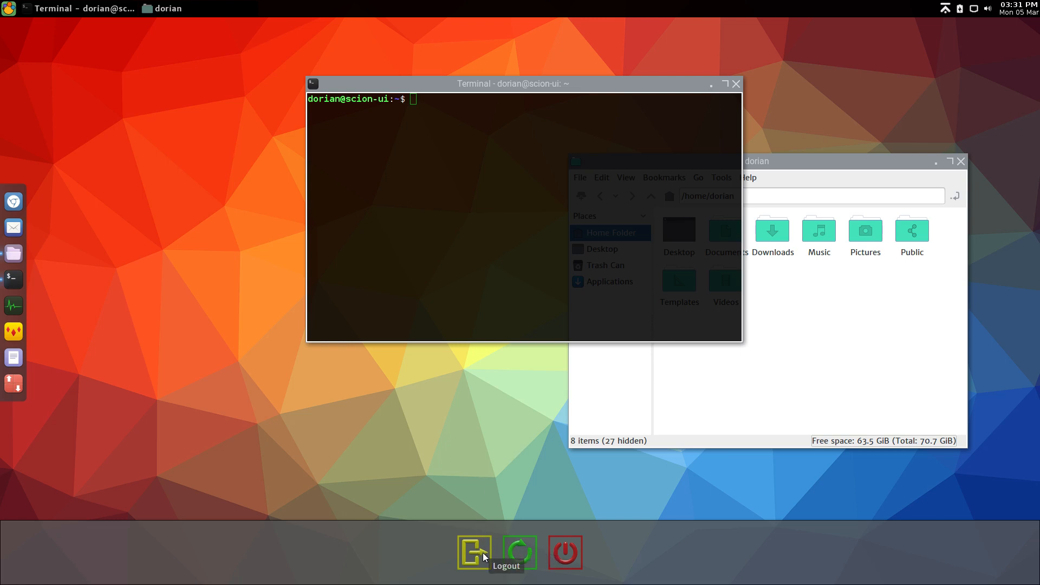
{"action": "mouse_move", "coordinate": [582, 562]}
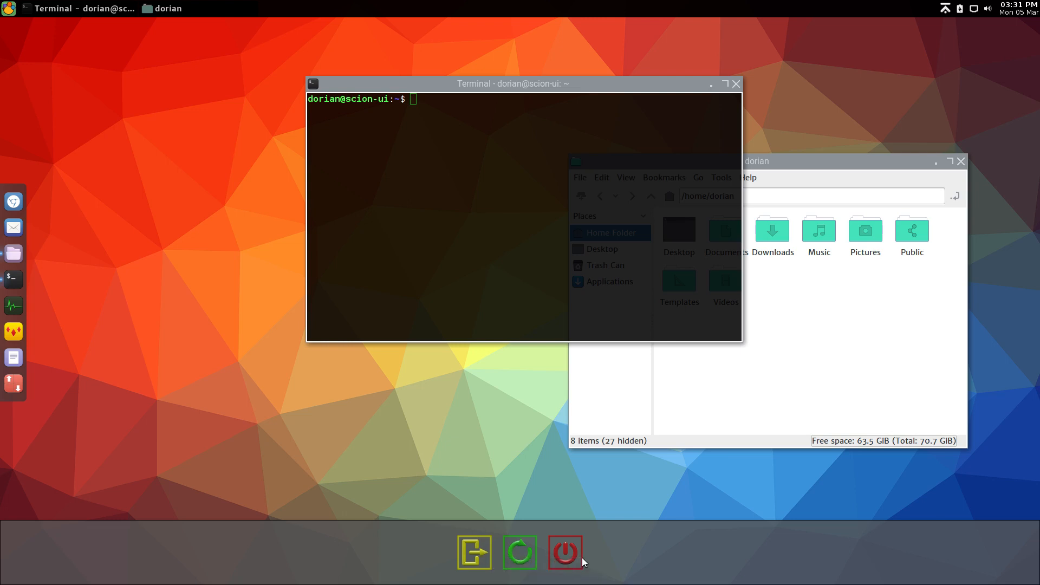
{"action": "mouse_move", "coordinate": [482, 368]}
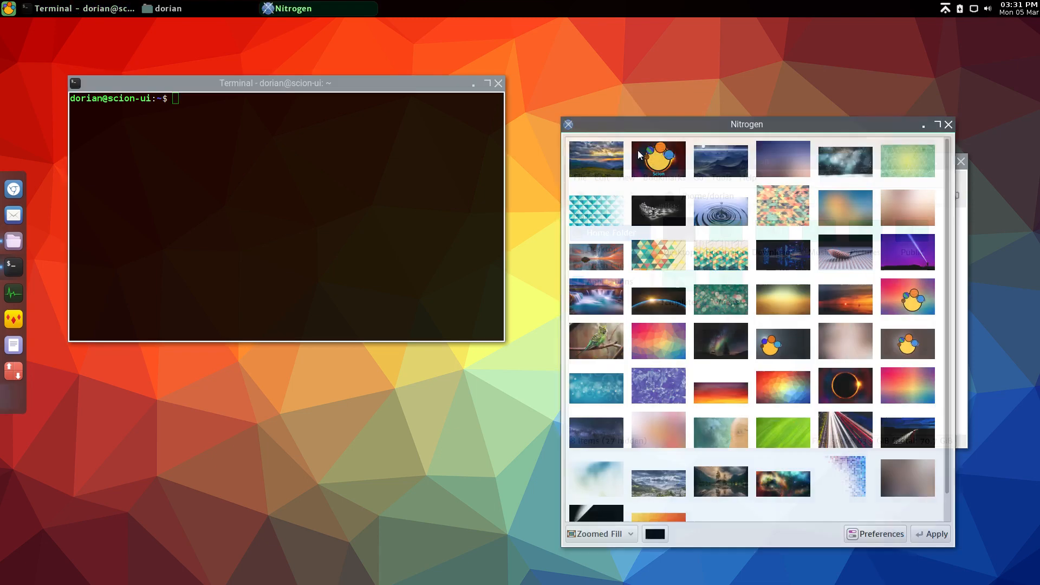
Close Nitrogen, then relaunch Change Background from the desktop right-click menu
{"action": "scroll", "scroll_direction": "down", "scroll_amount": 3}
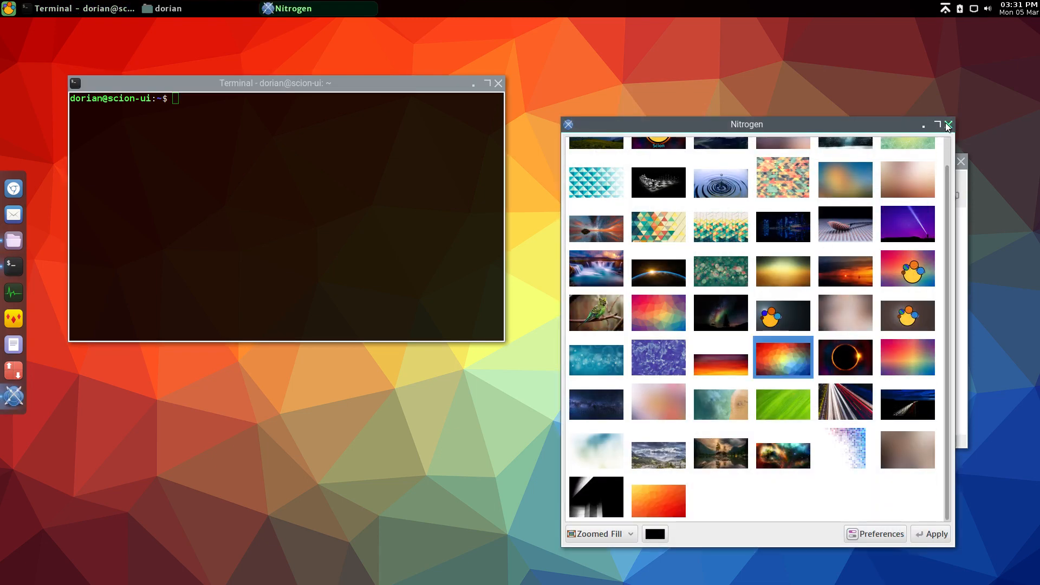
{"action": "left_click", "coordinate": [947, 126]}
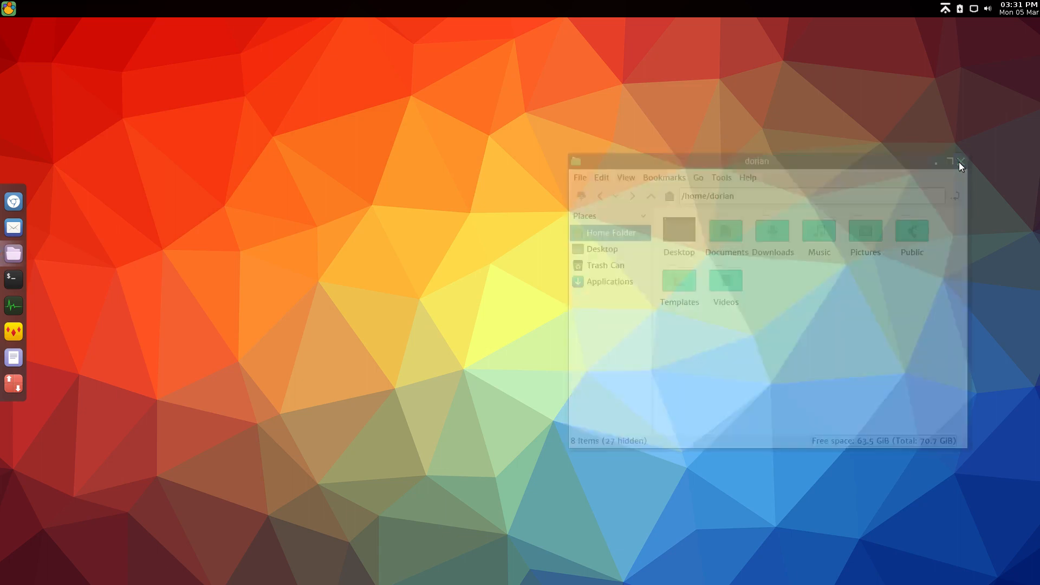
{"action": "right_click", "coordinate": [594, 218]}
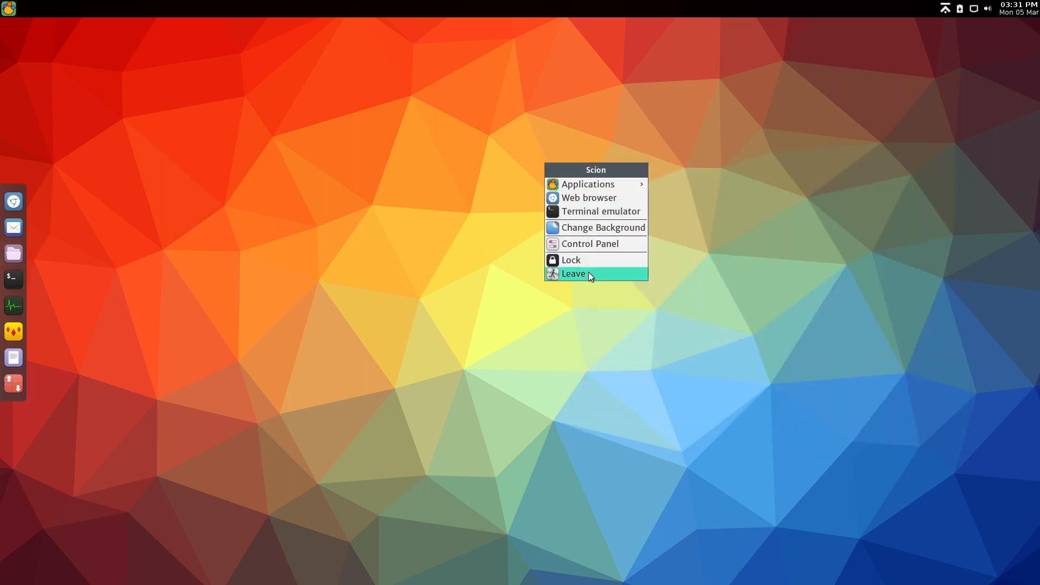
{"action": "left_click", "coordinate": [572, 273]}
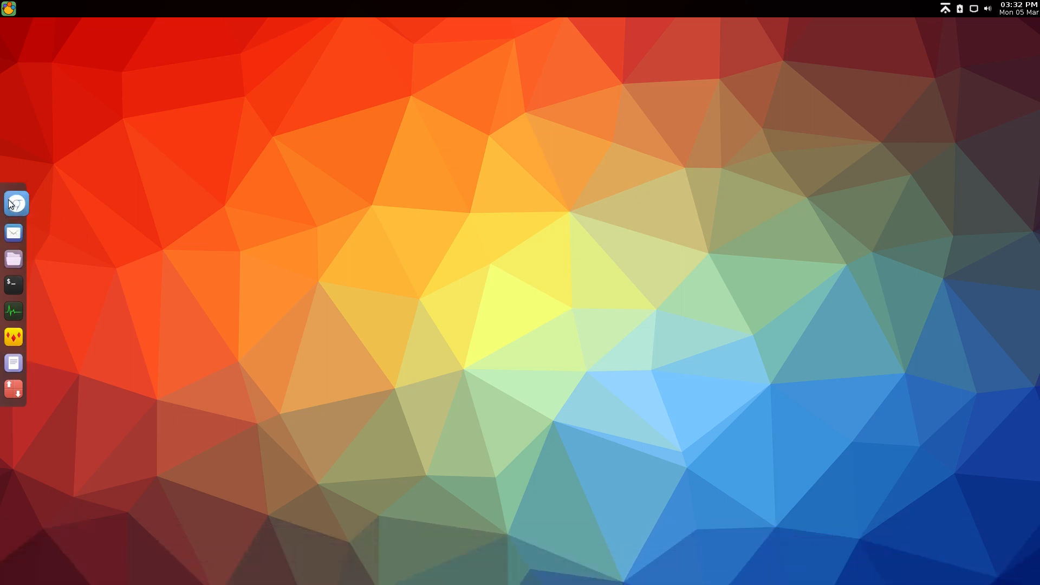
{"action": "mouse_move", "coordinate": [12, 275]}
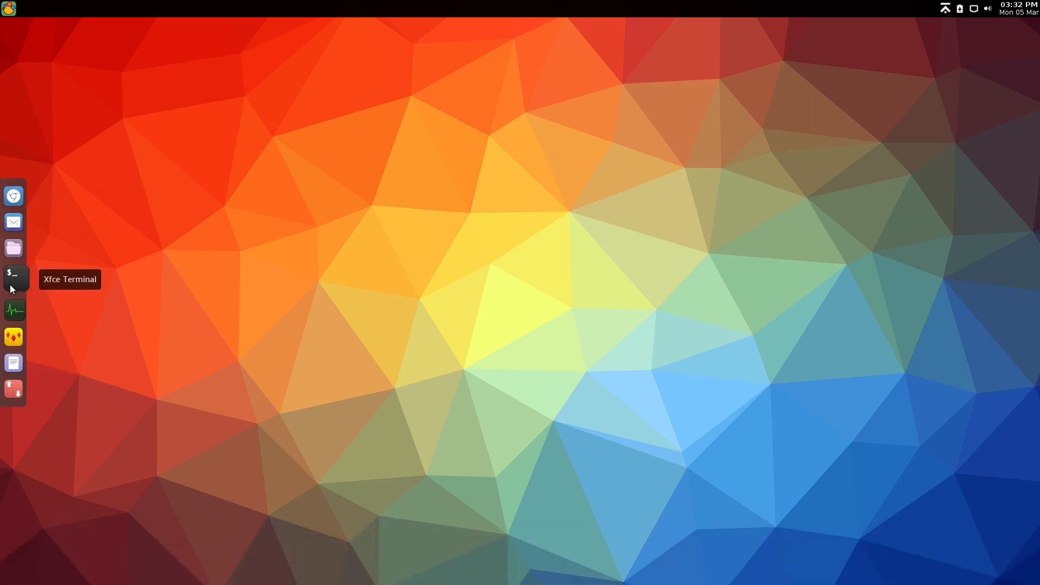
{"action": "mouse_move", "coordinate": [13, 309]}
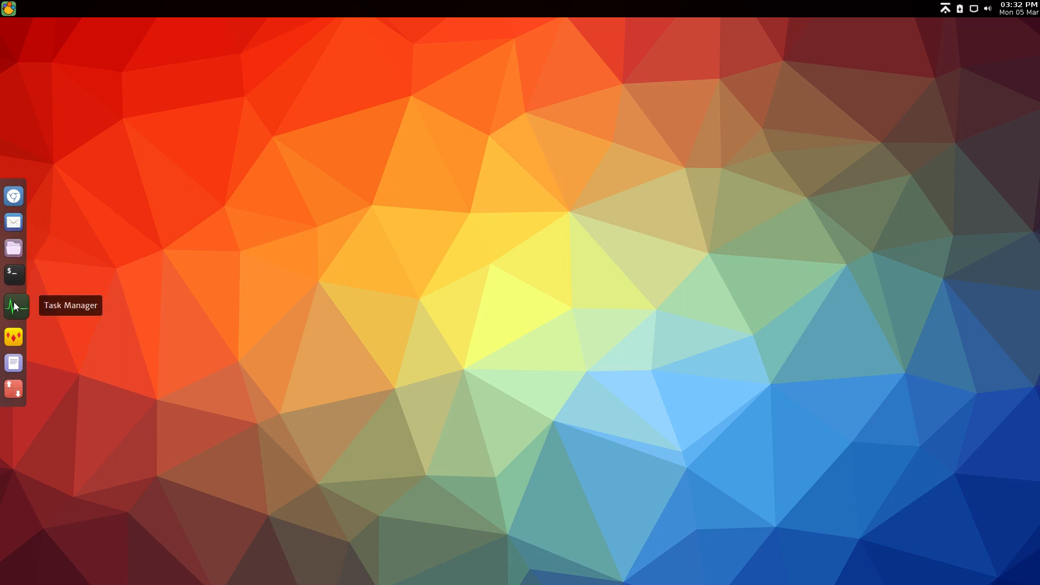
{"action": "mouse_move", "coordinate": [616, 203]}
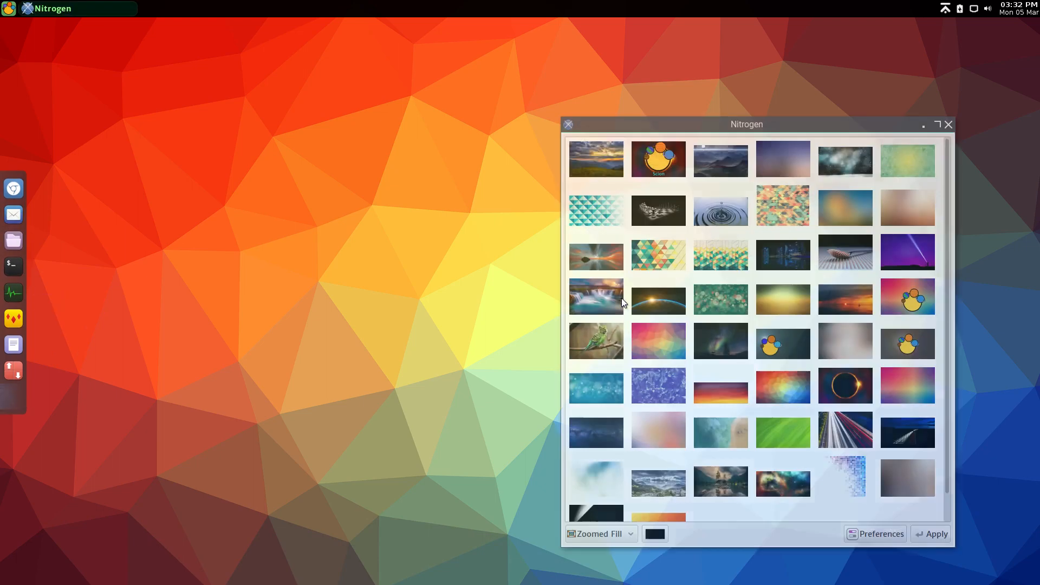
Scroll through the Nitrogen wallpaper thumbnails to find the pastel squares image
{"action": "scroll", "scroll_direction": "down", "scroll_amount": 3}
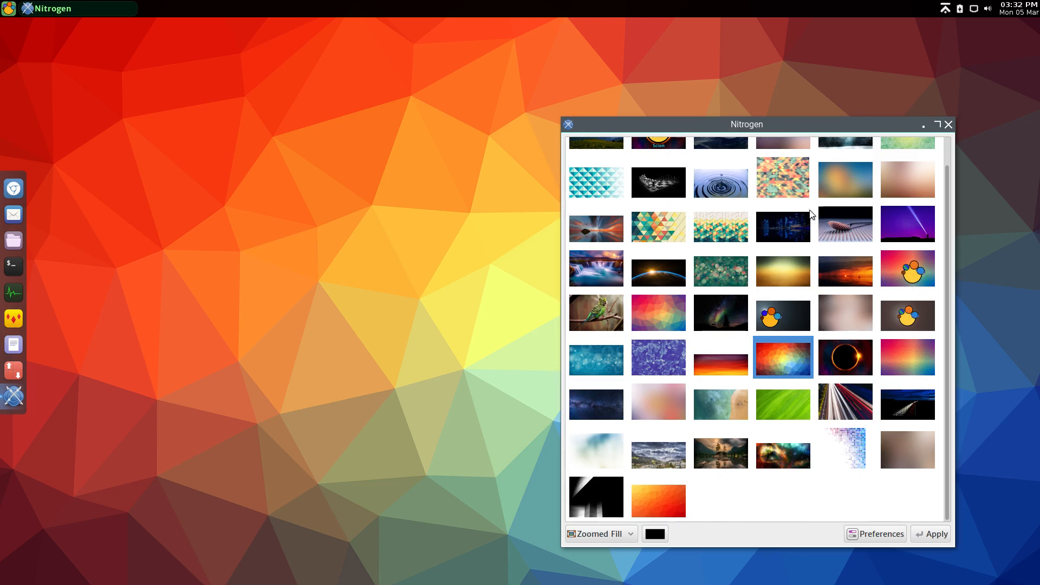
{"action": "scroll", "scroll_direction": "up", "scroll_amount": 3}
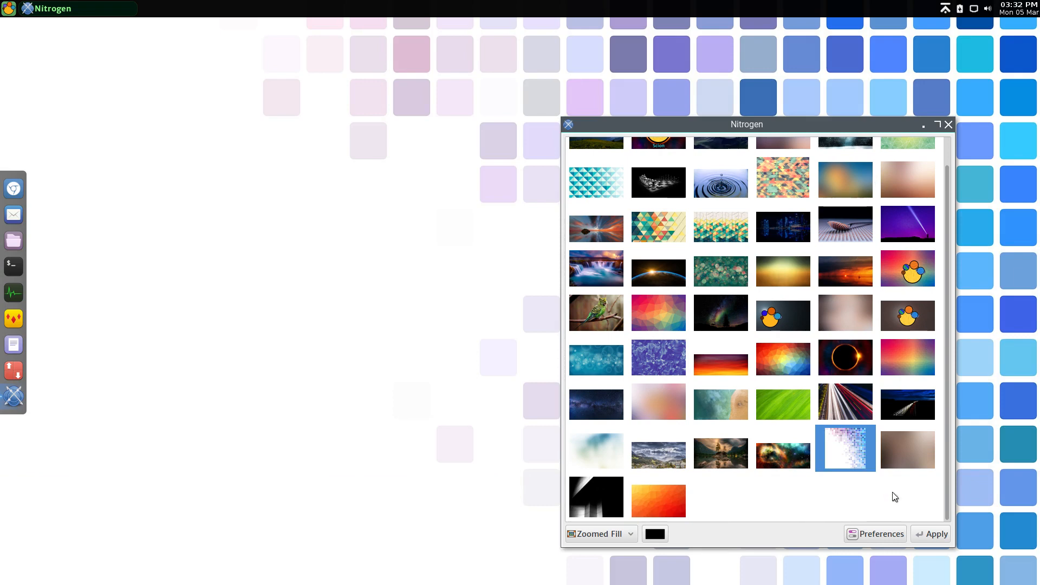
{"action": "mouse_move", "coordinate": [922, 139]}
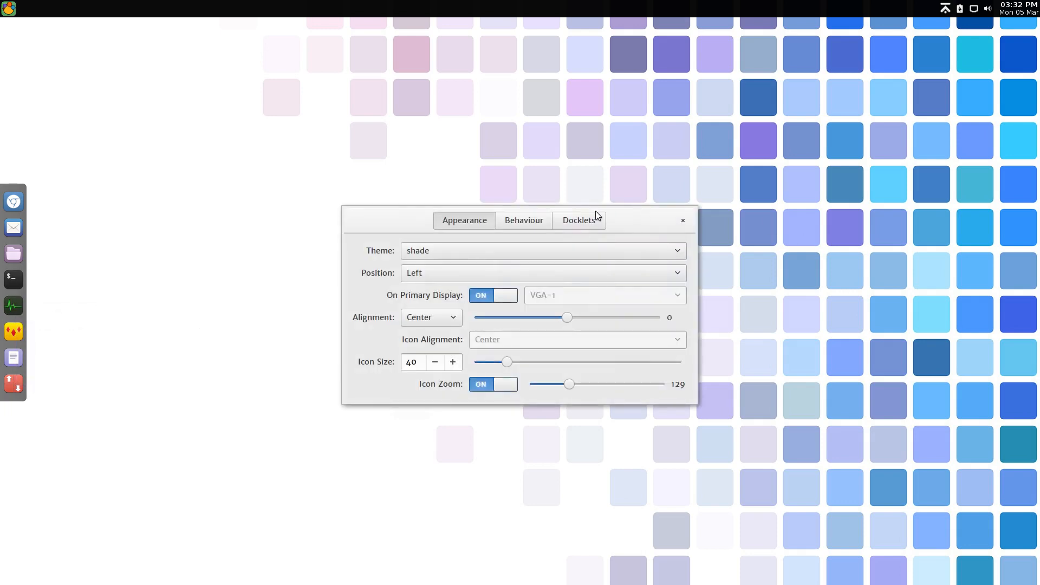
Switch the Plank dock theme from paperterial to shade in the Appearance Theme dropdown
{"action": "left_click", "coordinate": [542, 250]}
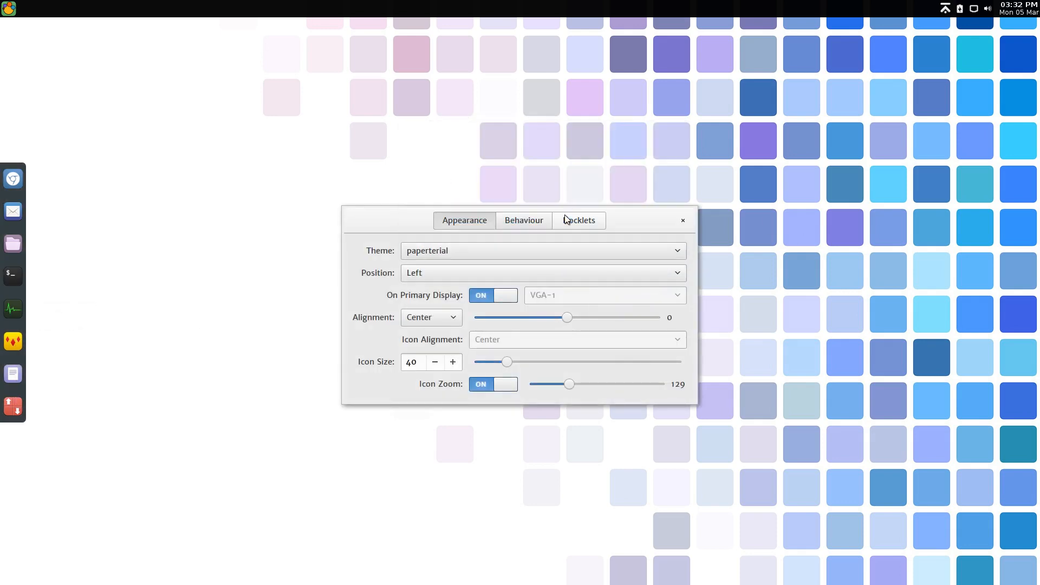
{"action": "mouse_move", "coordinate": [11, 241]}
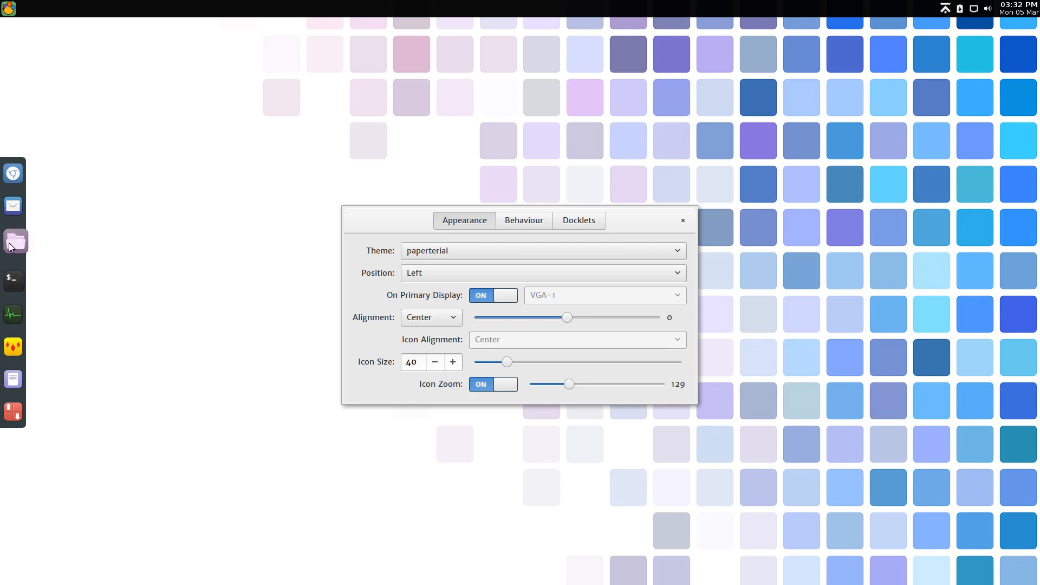
{"action": "left_click", "coordinate": [541, 250]}
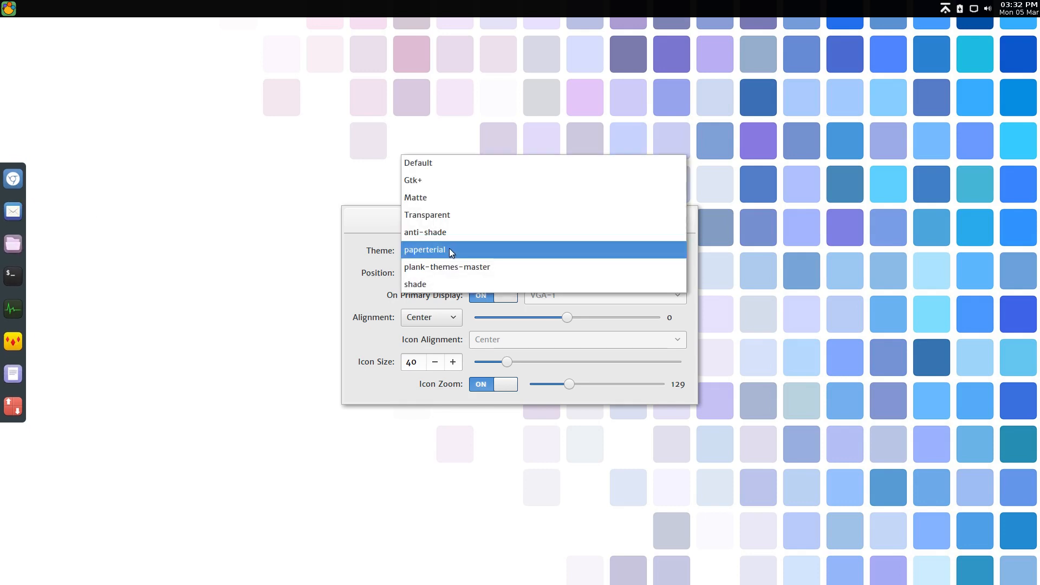
{"action": "left_click", "coordinate": [414, 284]}
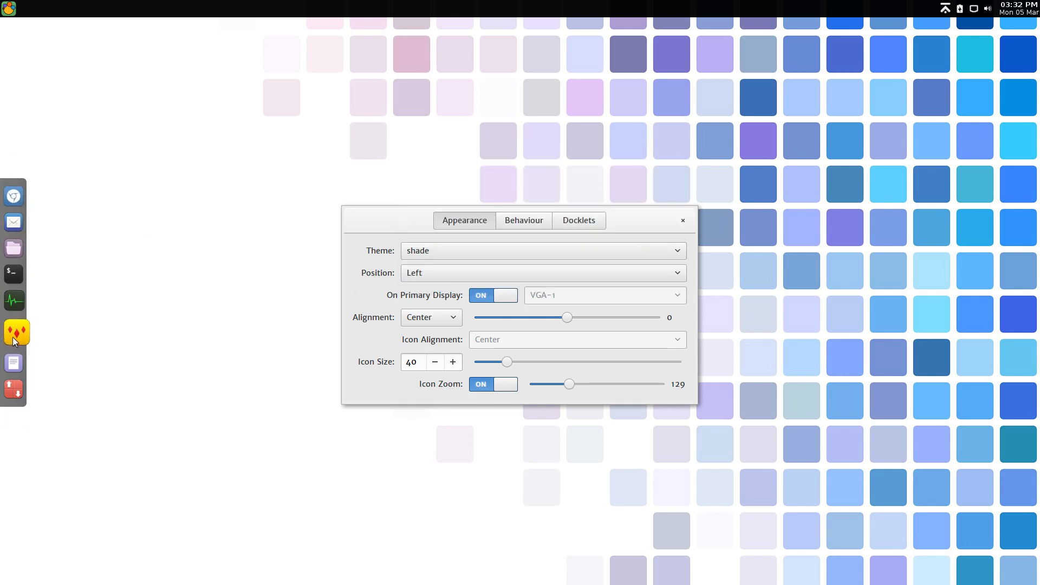
{"action": "mouse_move", "coordinate": [677, 226]}
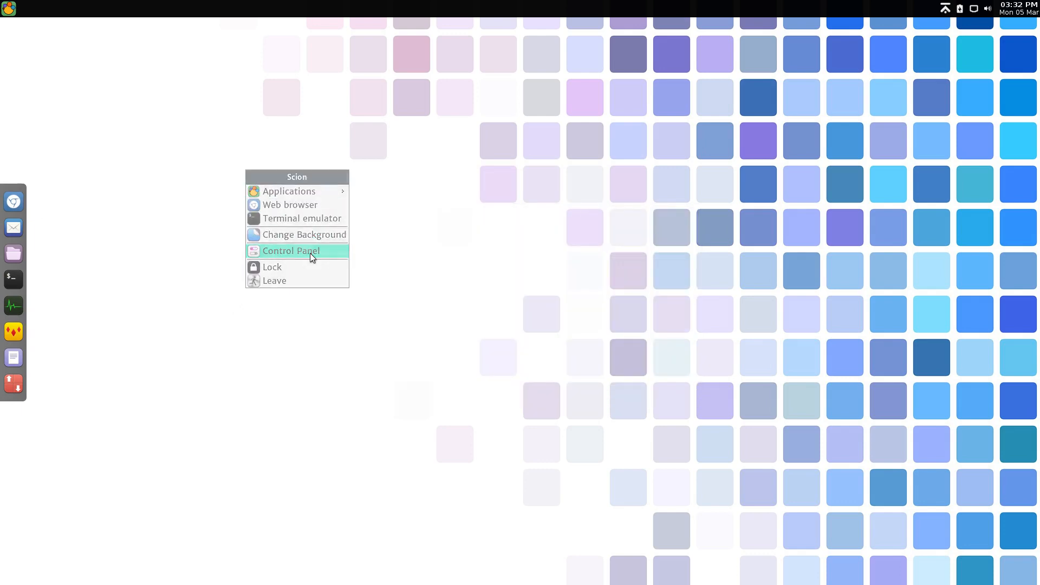
Open the Scion Control Panel, nudge it lower, and launch Customize Look
{"action": "left_click", "coordinate": [290, 250]}
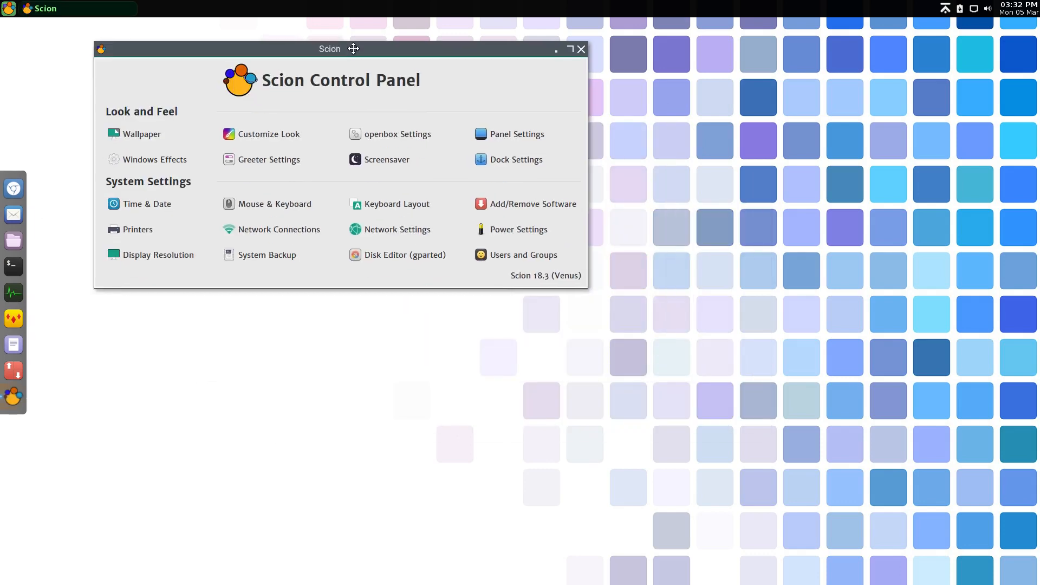
{"action": "left_click_drag", "start_coordinate": [329, 49], "coordinate": [327, 61]}
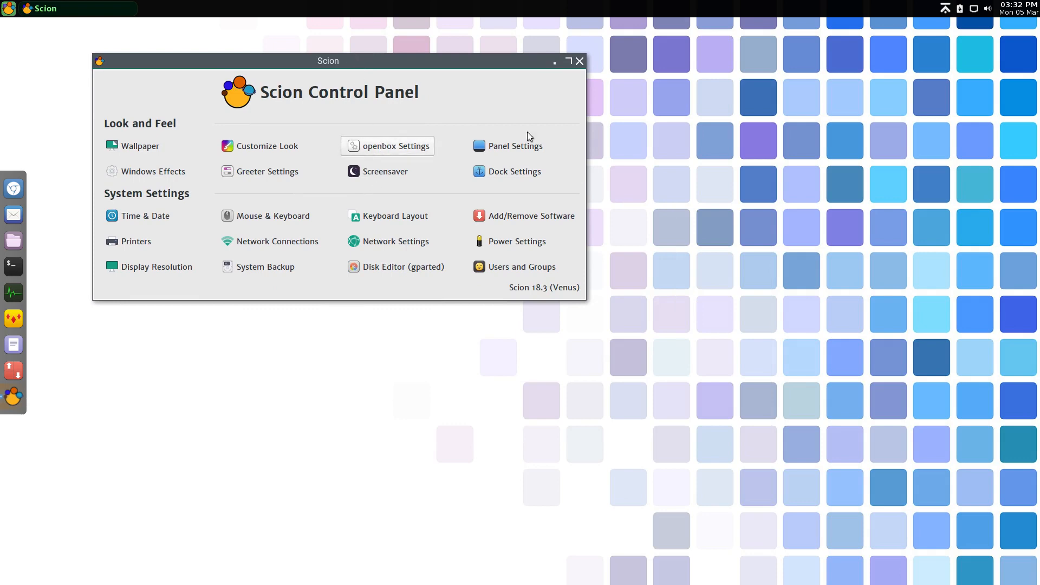
{"action": "mouse_move", "coordinate": [462, 211]}
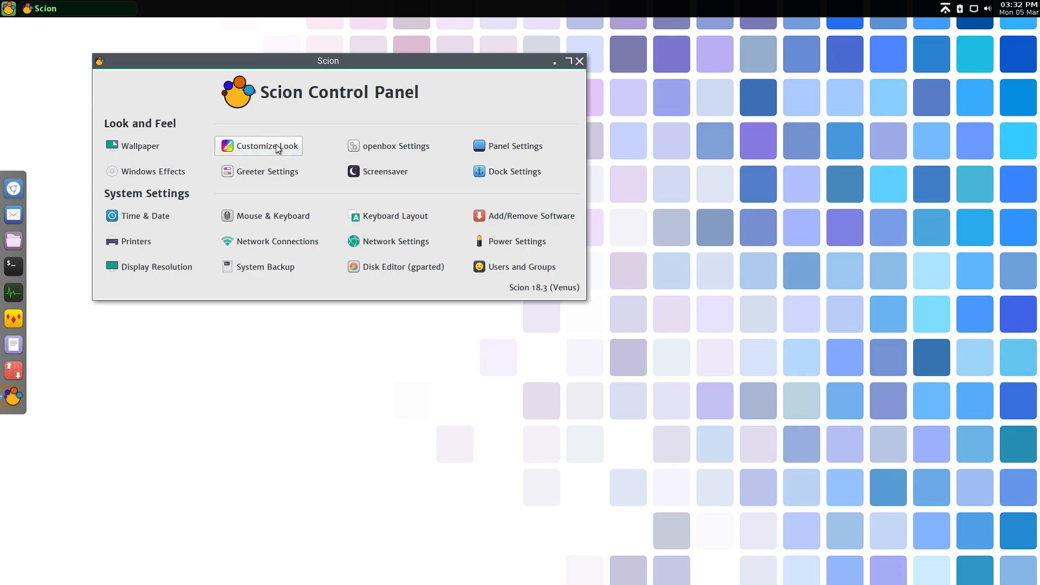
{"action": "left_click", "coordinate": [267, 146]}
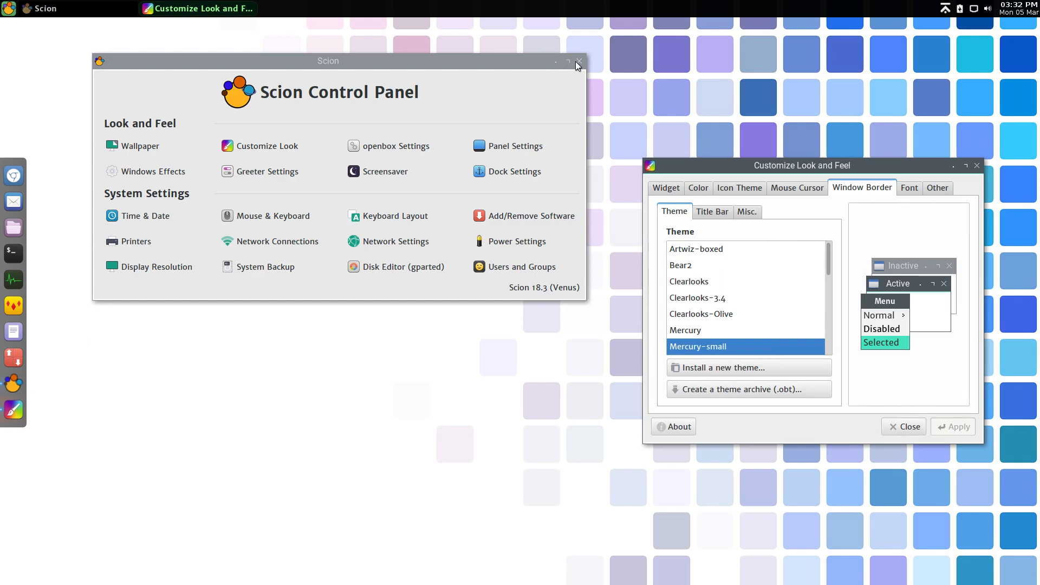
{"action": "mouse_move", "coordinate": [925, 175]}
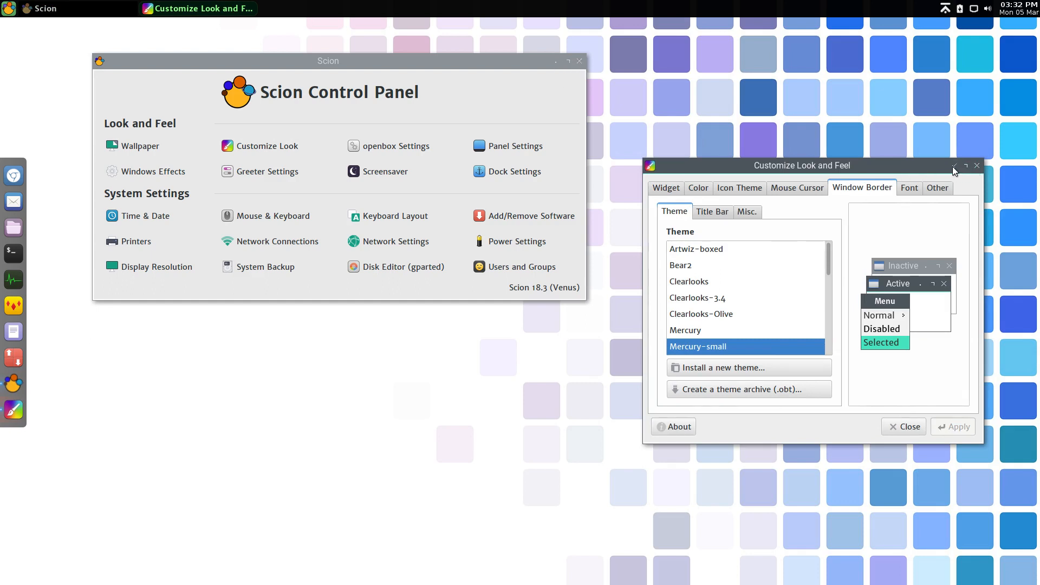
Select Mercury as the window border theme and close the look-and-feel customizer
{"action": "left_click", "coordinate": [697, 330]}
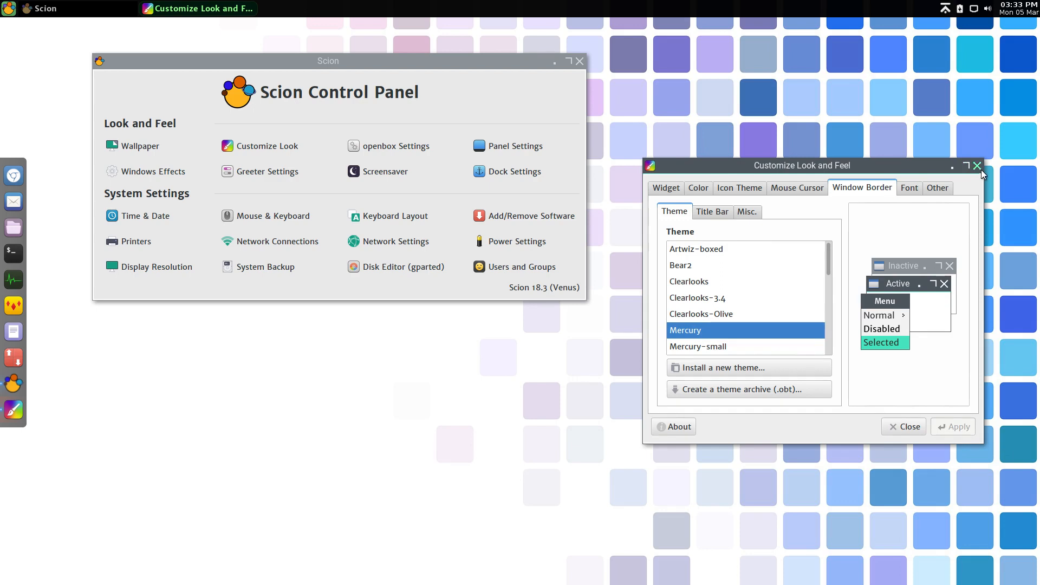
{"action": "left_click", "coordinate": [976, 164]}
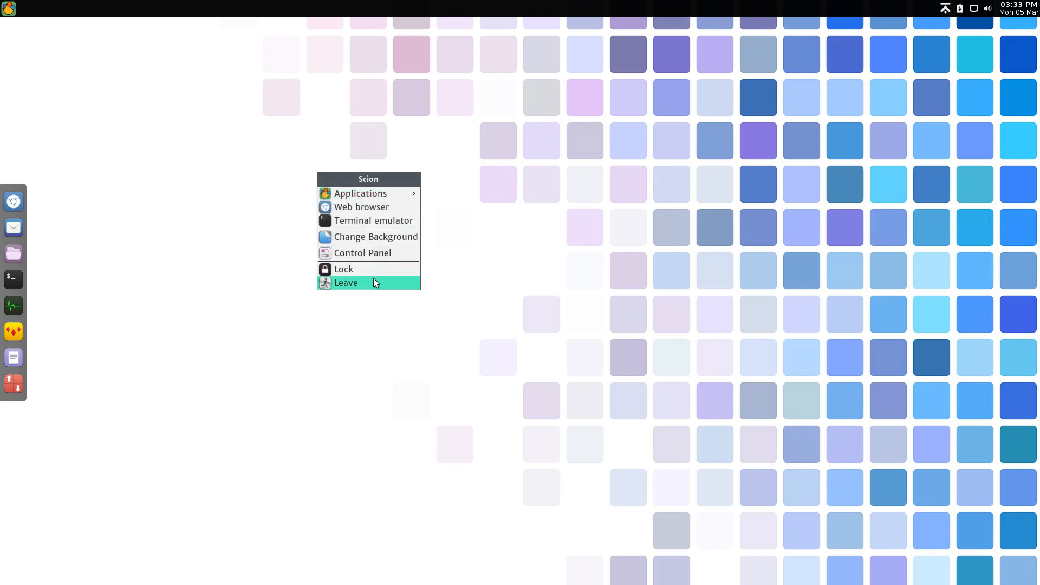
Confirm Leave in the Scion menu to exit back to the GNOME desktop
{"action": "left_click", "coordinate": [346, 283]}
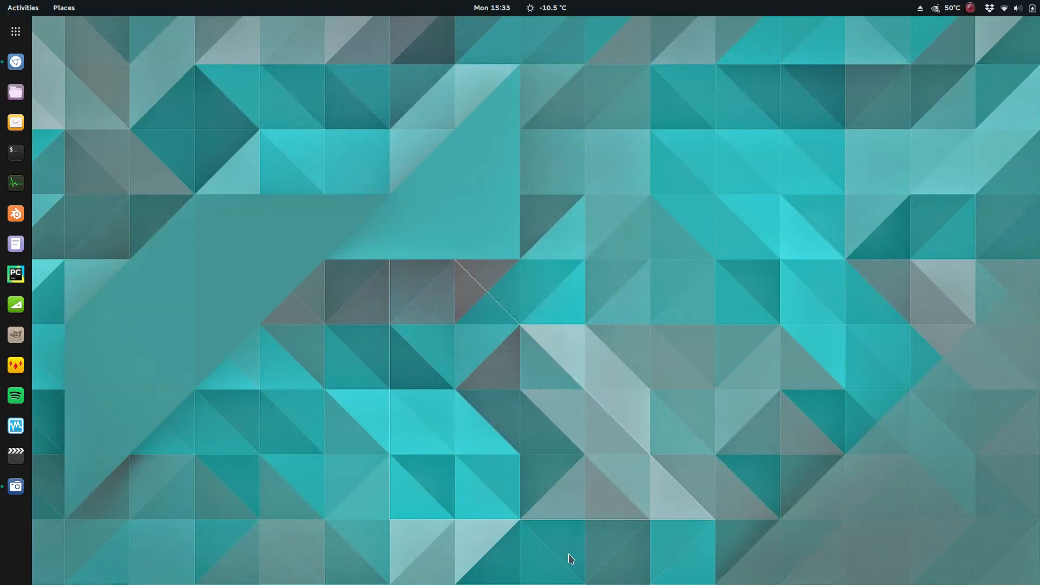
{"action": "mouse_move", "coordinate": [583, 183]}
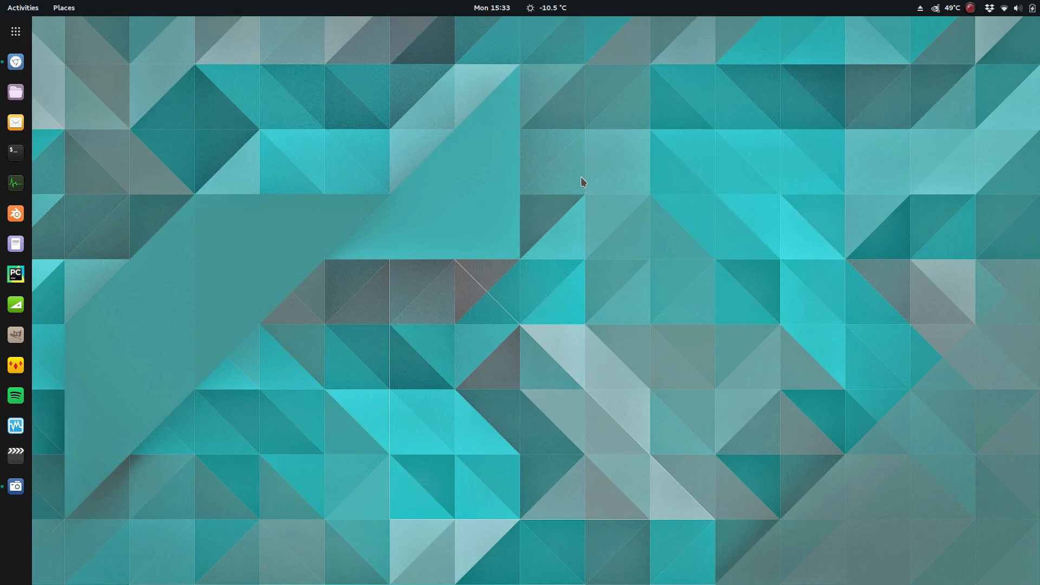
{"action": "mouse_move", "coordinate": [278, 323]}
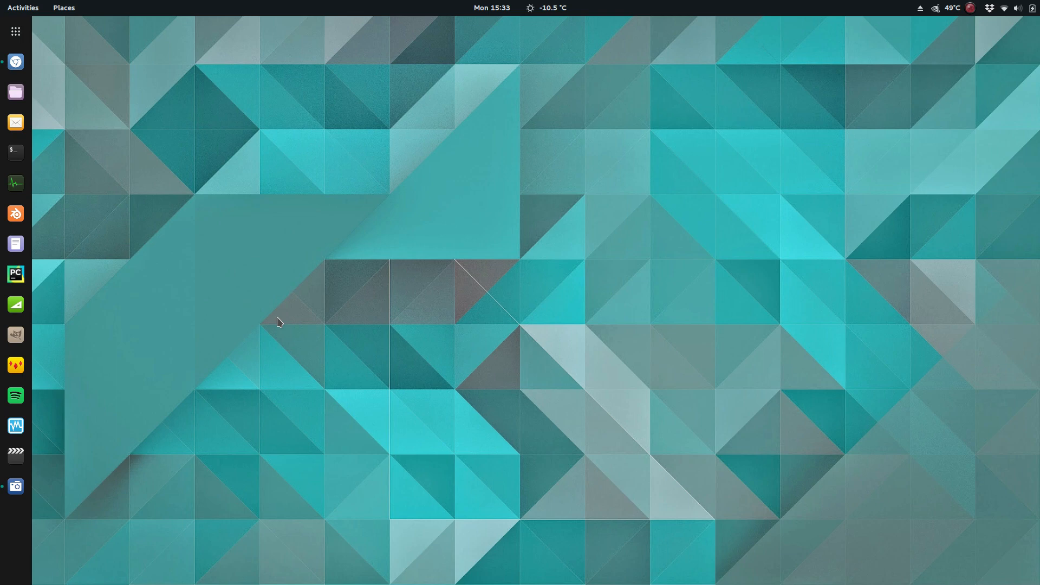
{"action": "mouse_move", "coordinate": [50, 170]}
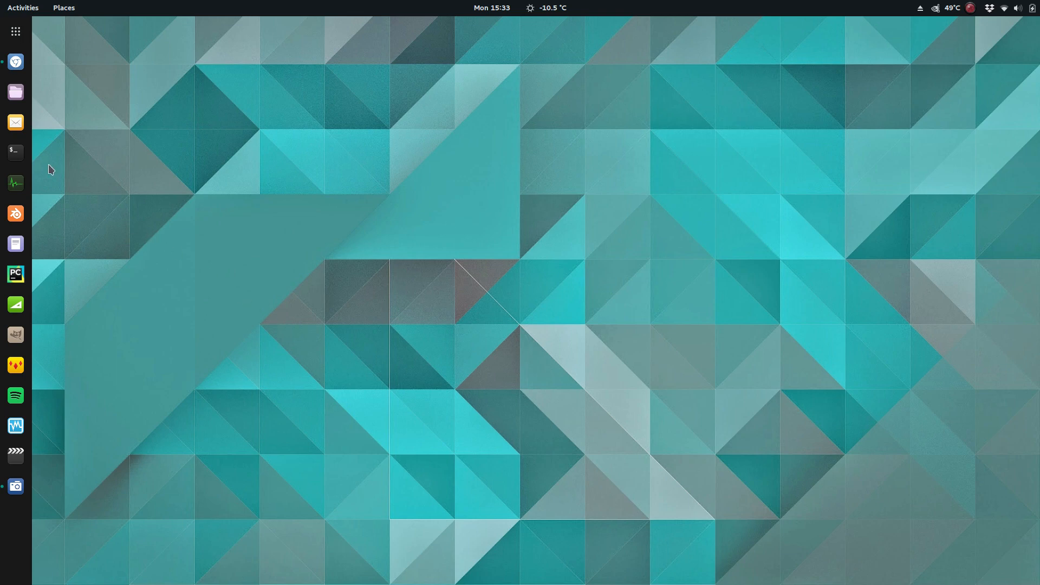
{"action": "mouse_move", "coordinate": [15, 151]}
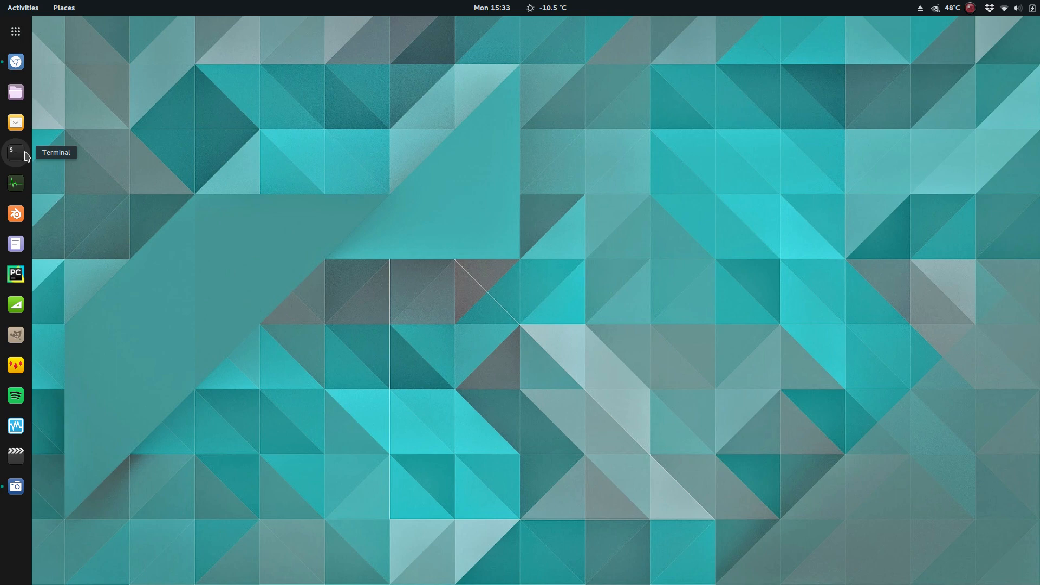
{"action": "mouse_move", "coordinate": [159, 171]}
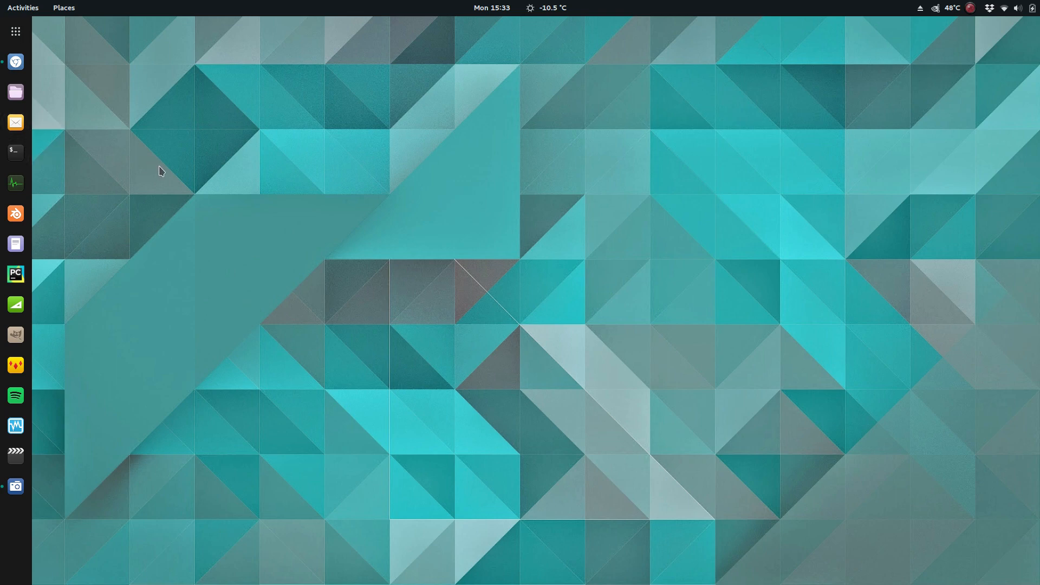
{"action": "mouse_move", "coordinate": [15, 61]}
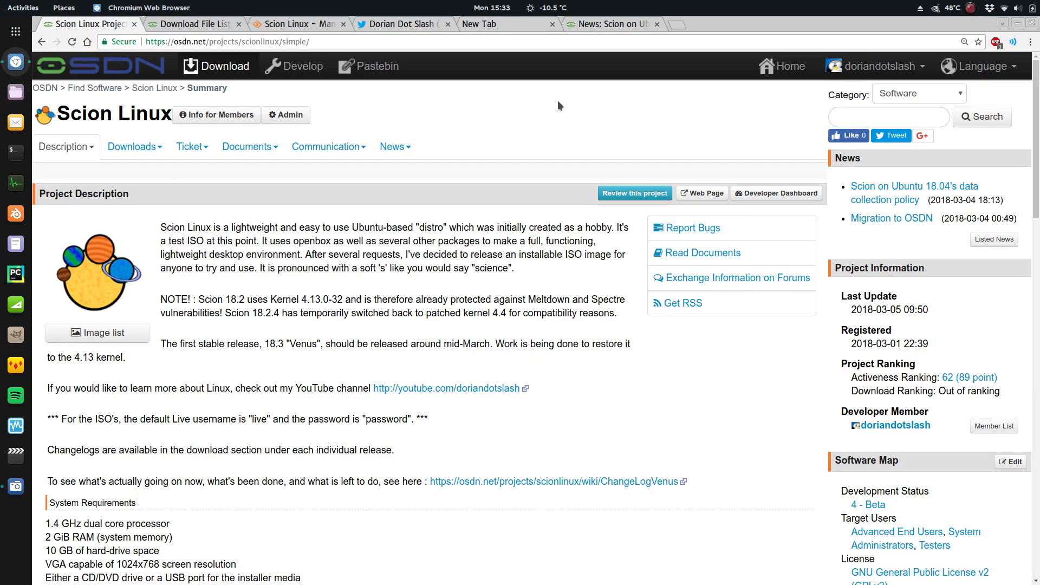
Bring up the 'News: Scion on Ubuntu' data collection policy tab
{"action": "left_click", "coordinate": [537, 24]}
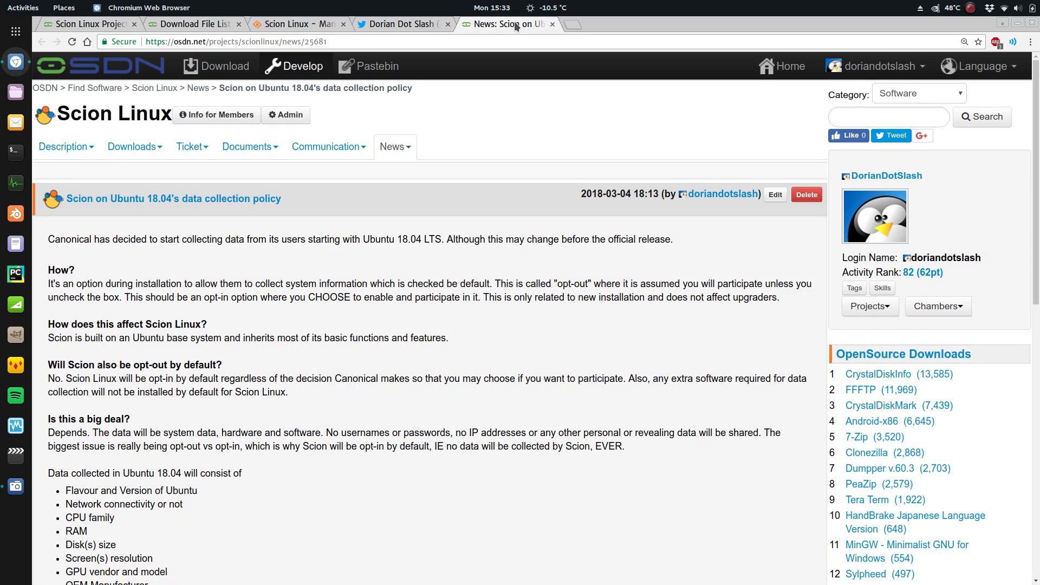
{"action": "mouse_move", "coordinate": [488, 208]}
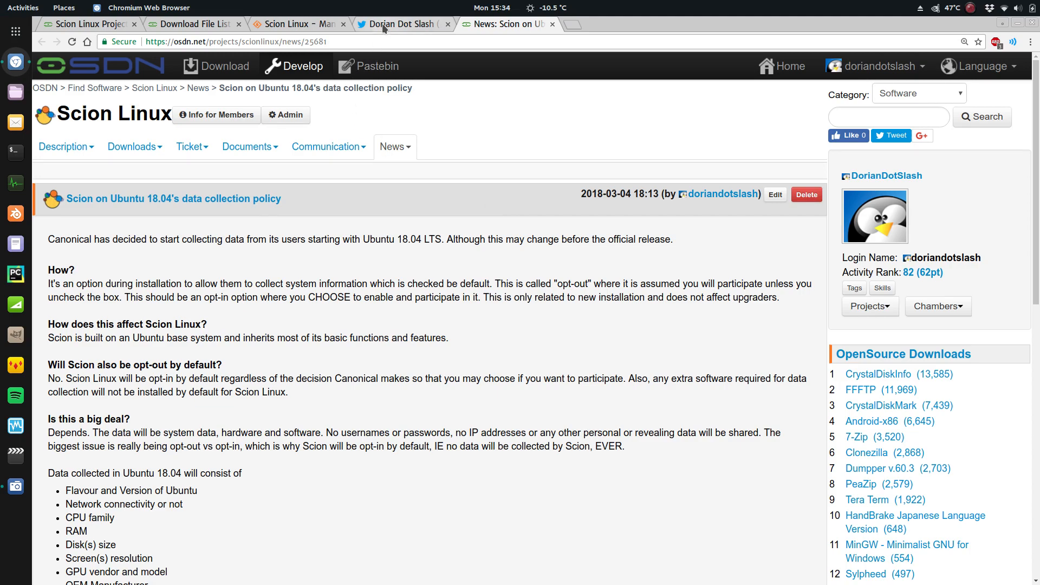
Browse down the Dorian Dot Slash Twitter timeline of recent Scion Linux tweets
{"action": "left_click", "coordinate": [398, 24]}
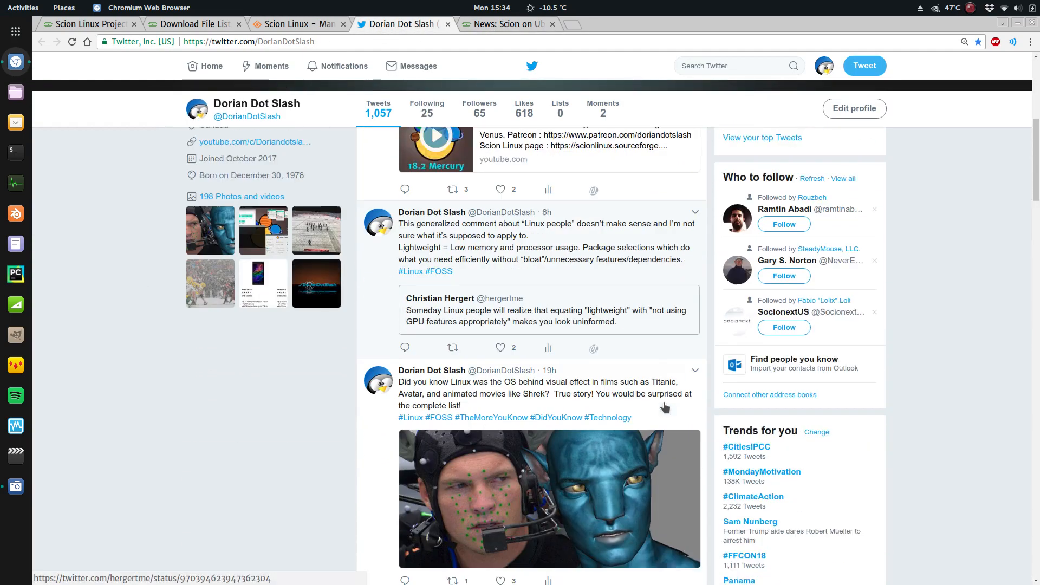
{"action": "scroll", "scroll_direction": "down", "scroll_amount": 3}
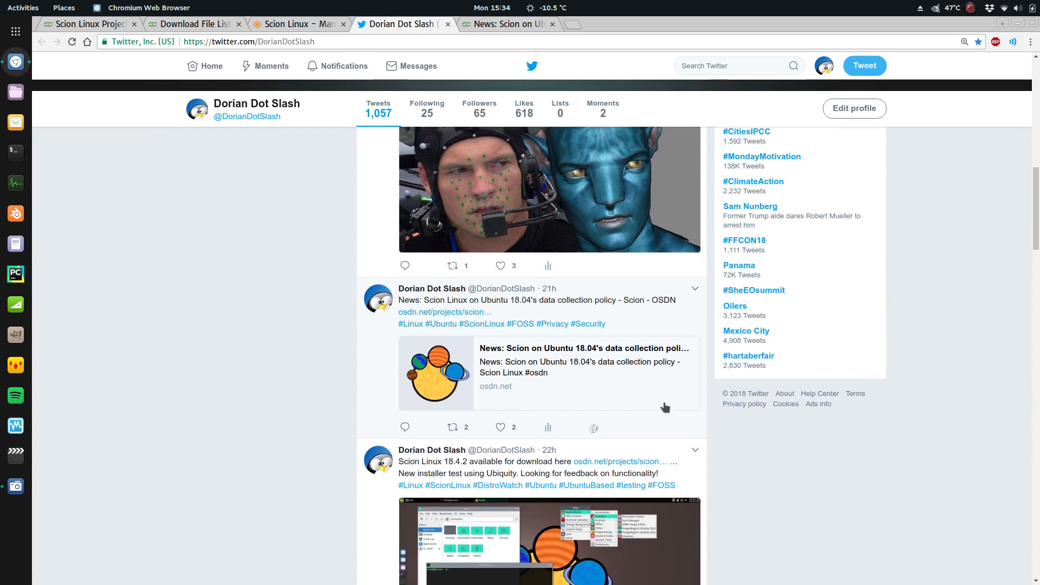
{"action": "scroll", "scroll_direction": "down", "scroll_amount": 3}
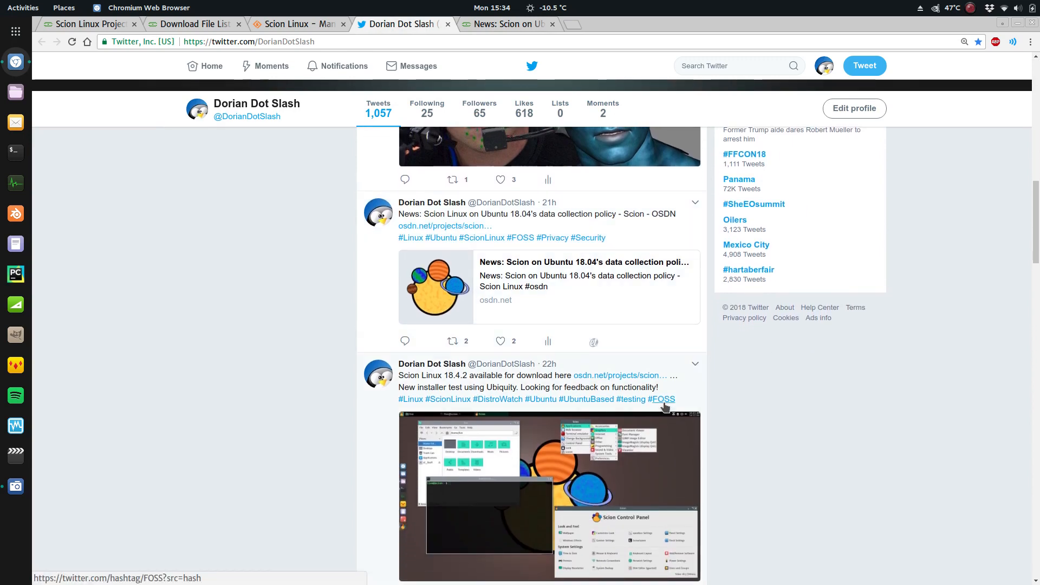
{"action": "scroll", "scroll_direction": "down", "scroll_amount": 3}
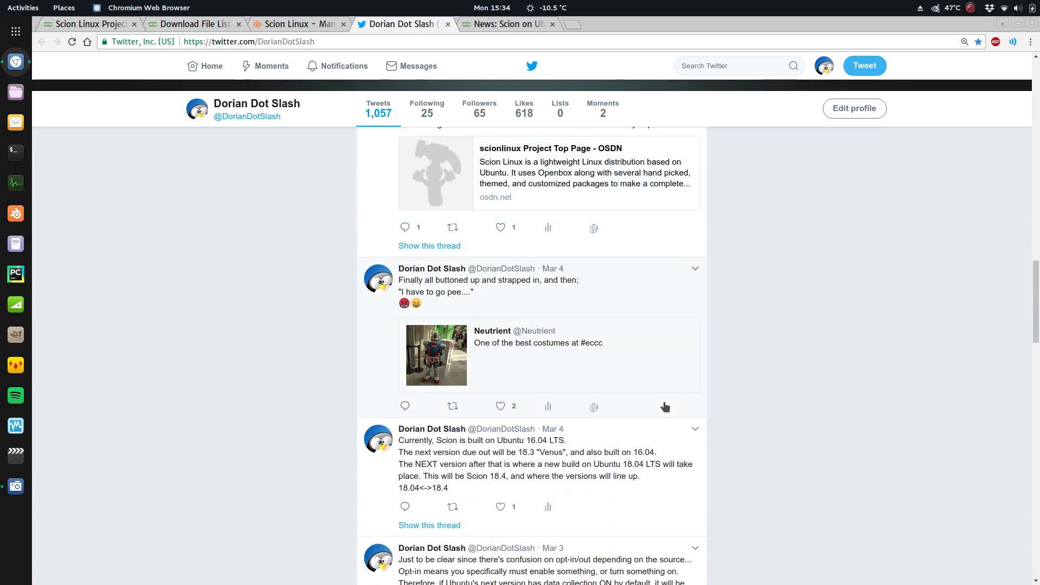
{"action": "scroll", "scroll_direction": "down", "scroll_amount": 3}
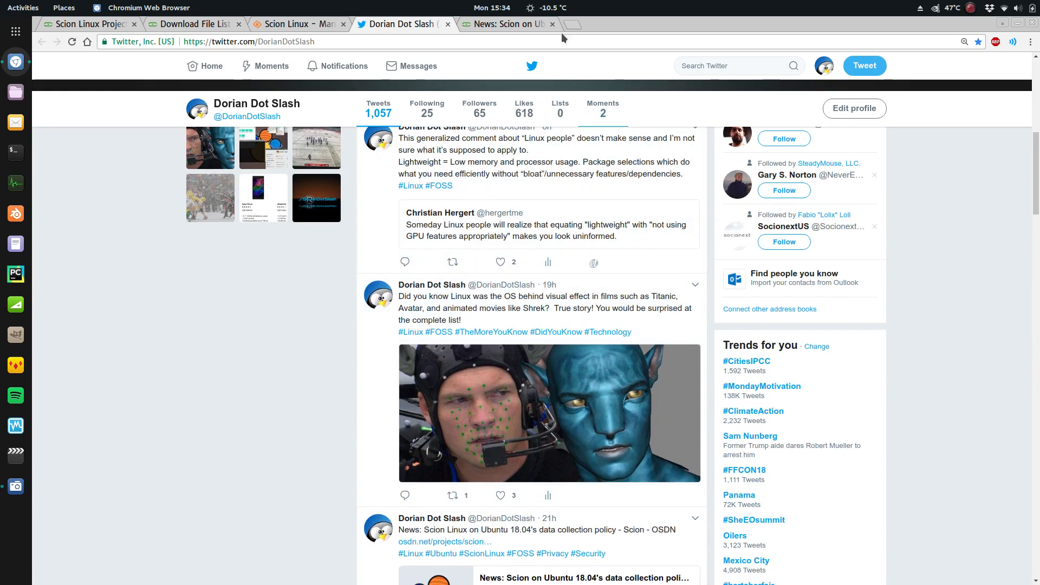
{"action": "left_click", "coordinate": [504, 24]}
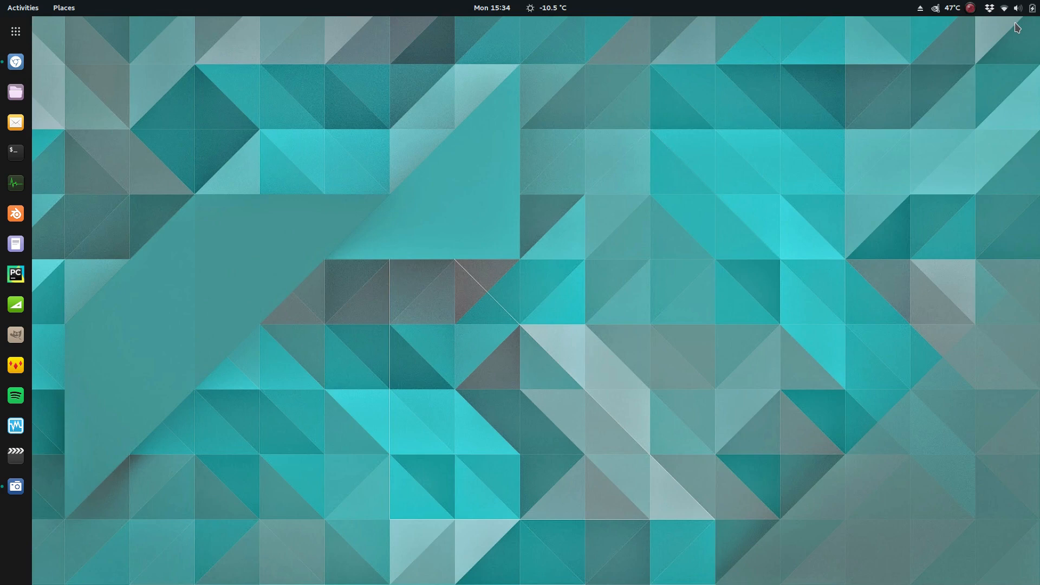
{"action": "mouse_move", "coordinate": [995, 32]}
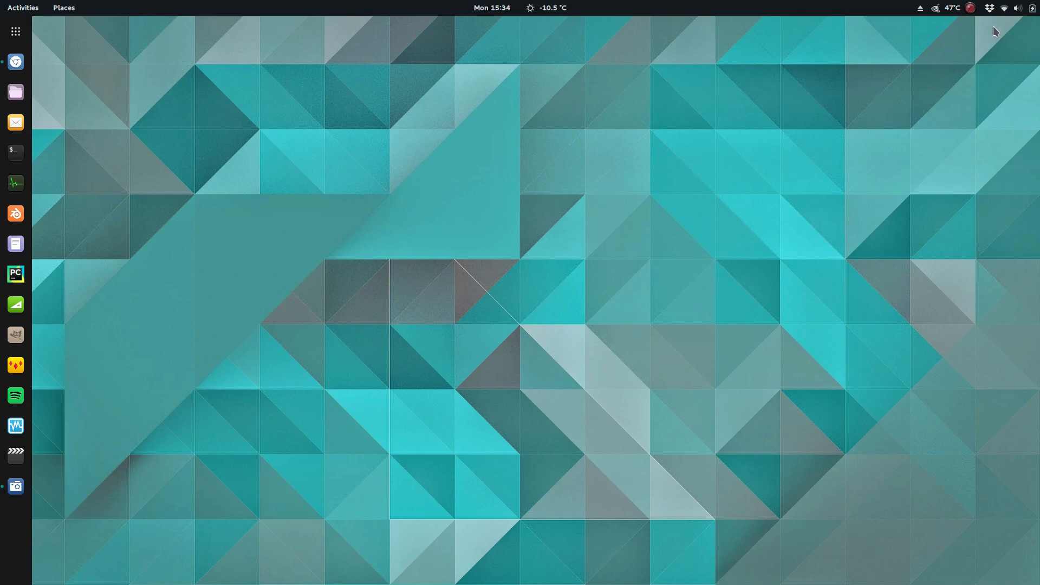
{"action": "mouse_move", "coordinate": [969, 11]}
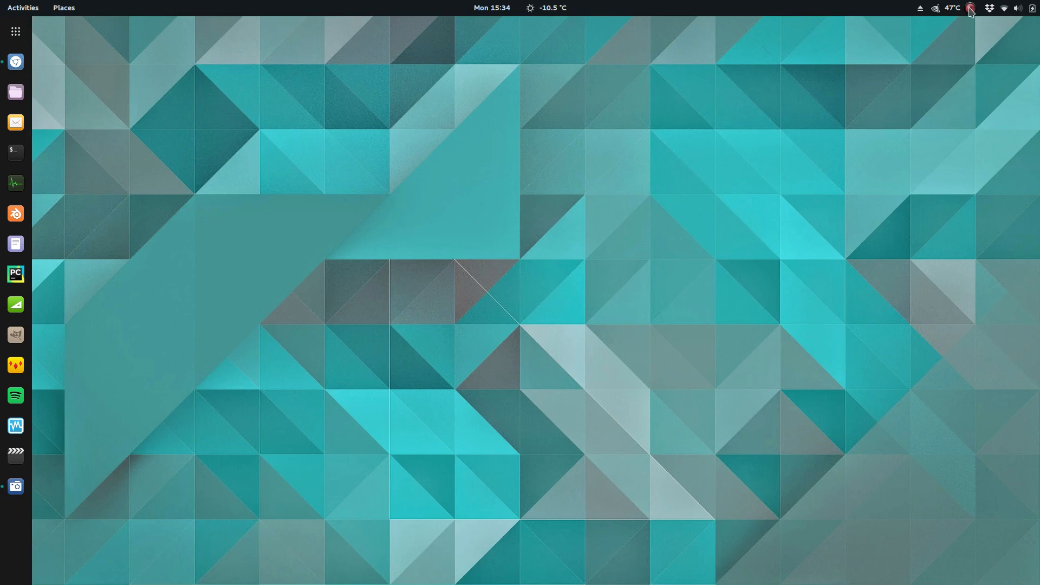